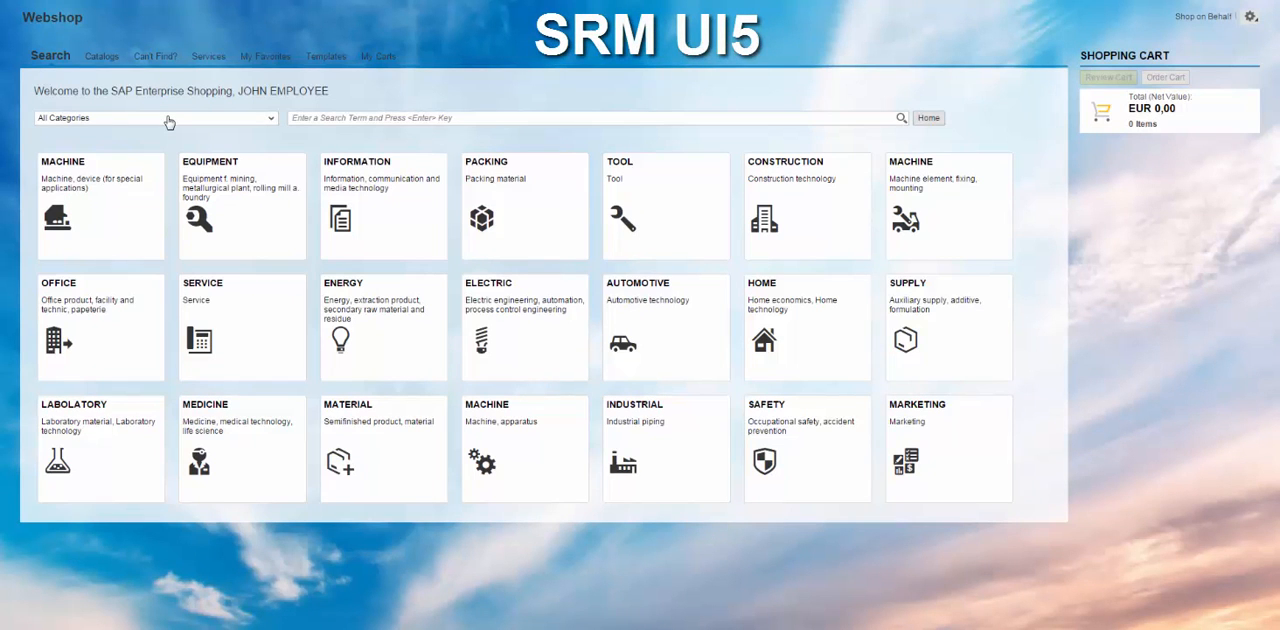
Search the webshop for 'catering' to list the Catering Food & Beverage item.
click(584, 116)
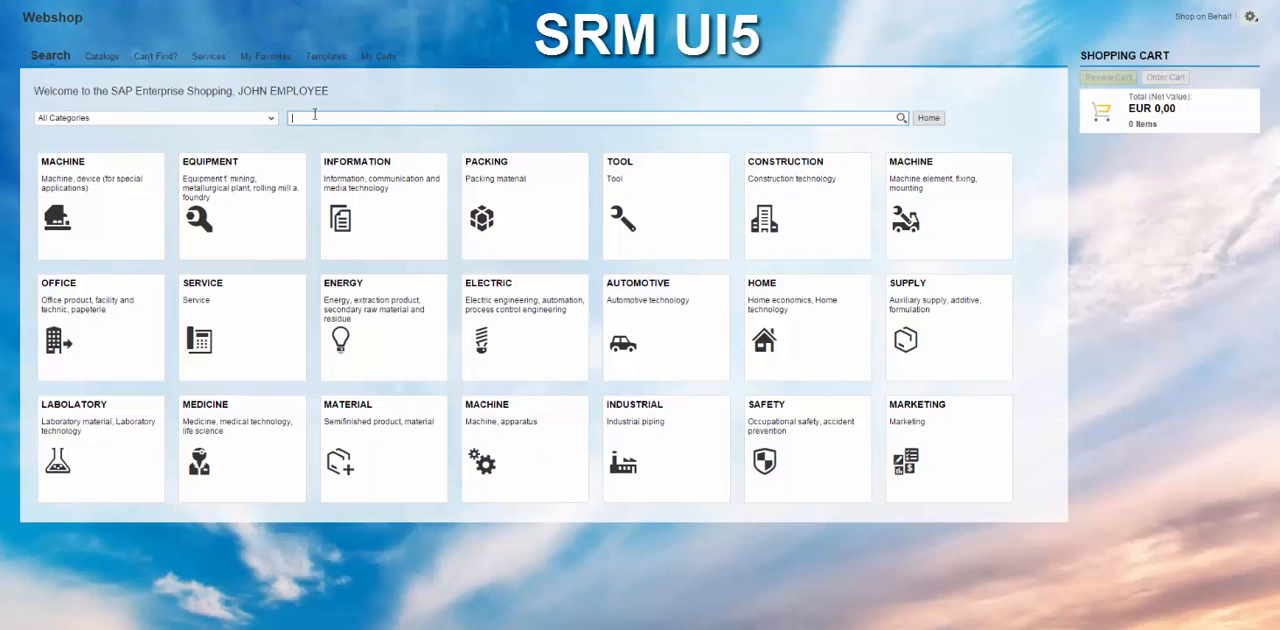
text(cateria)
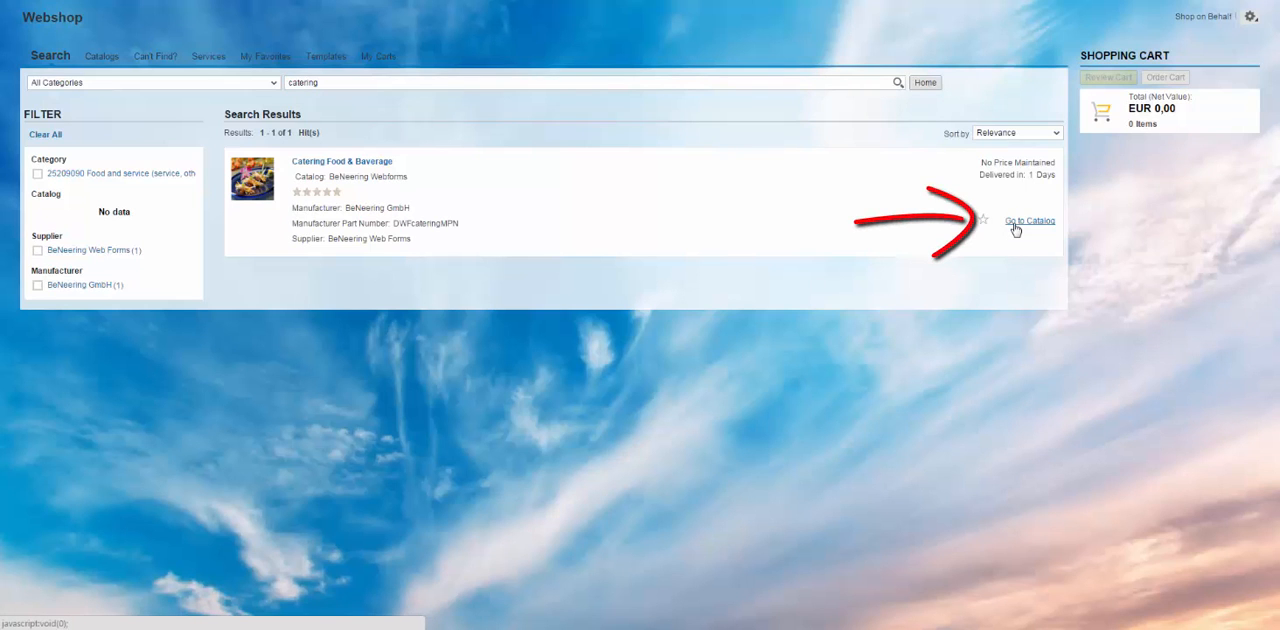
Set the catering order to 10:15 on 25.01.2016 in the Technopark building.
click(1028, 220)
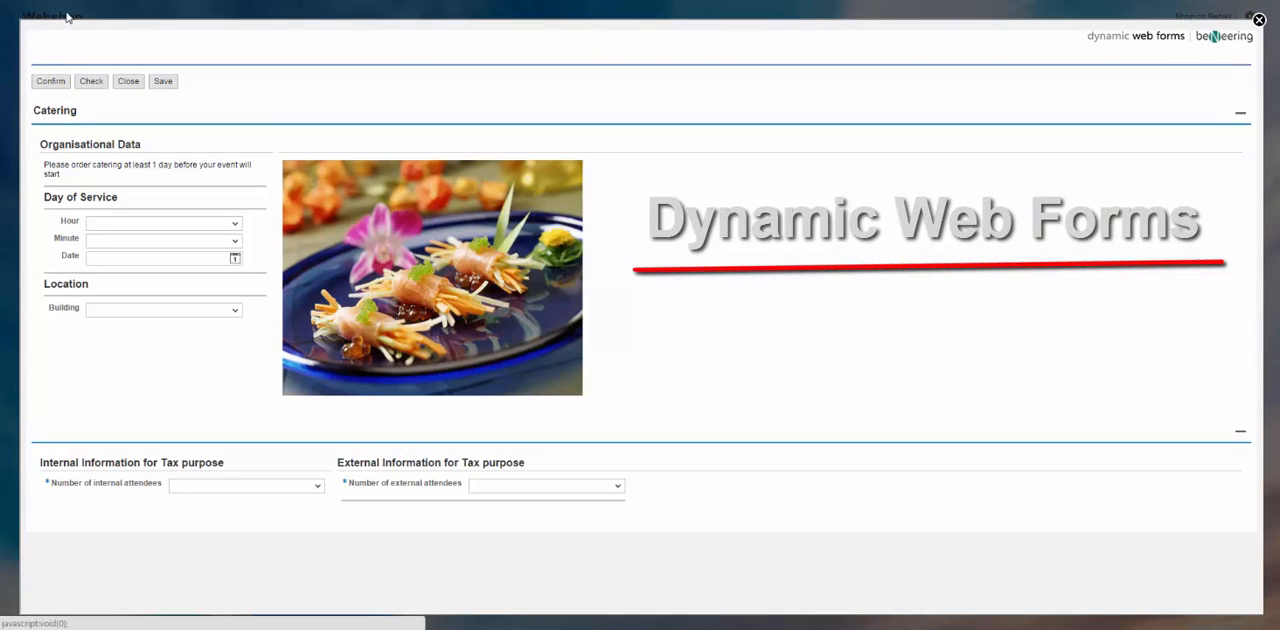
mouse_move(12, 76)
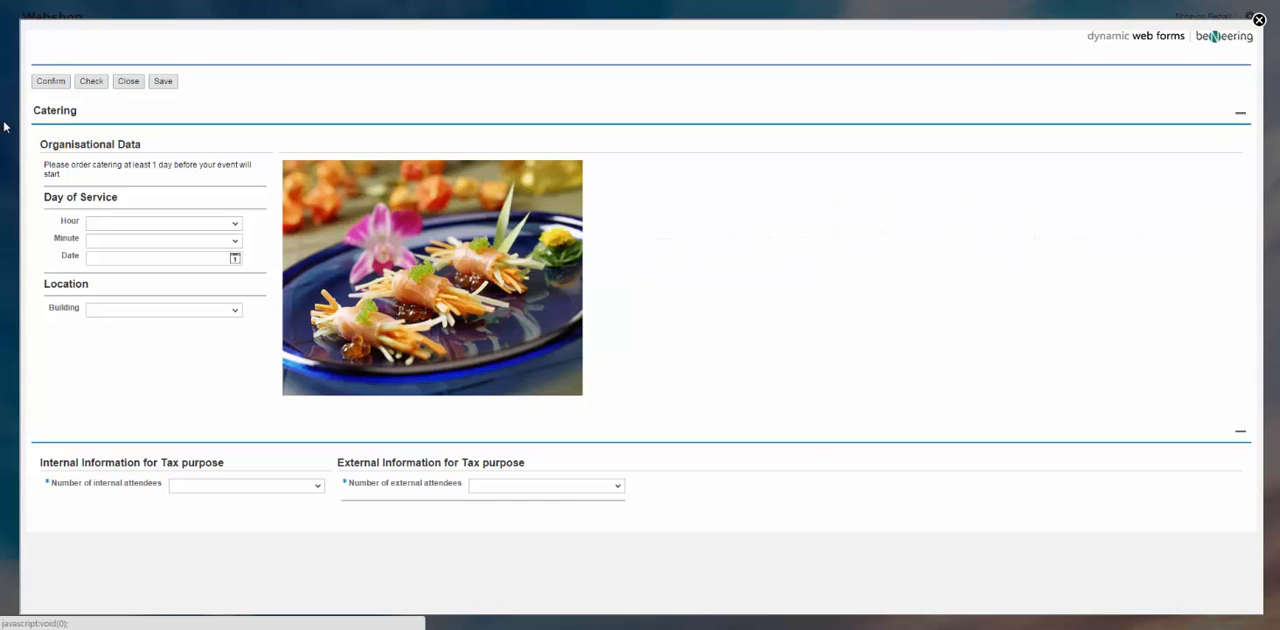
mouse_move(112, 222)
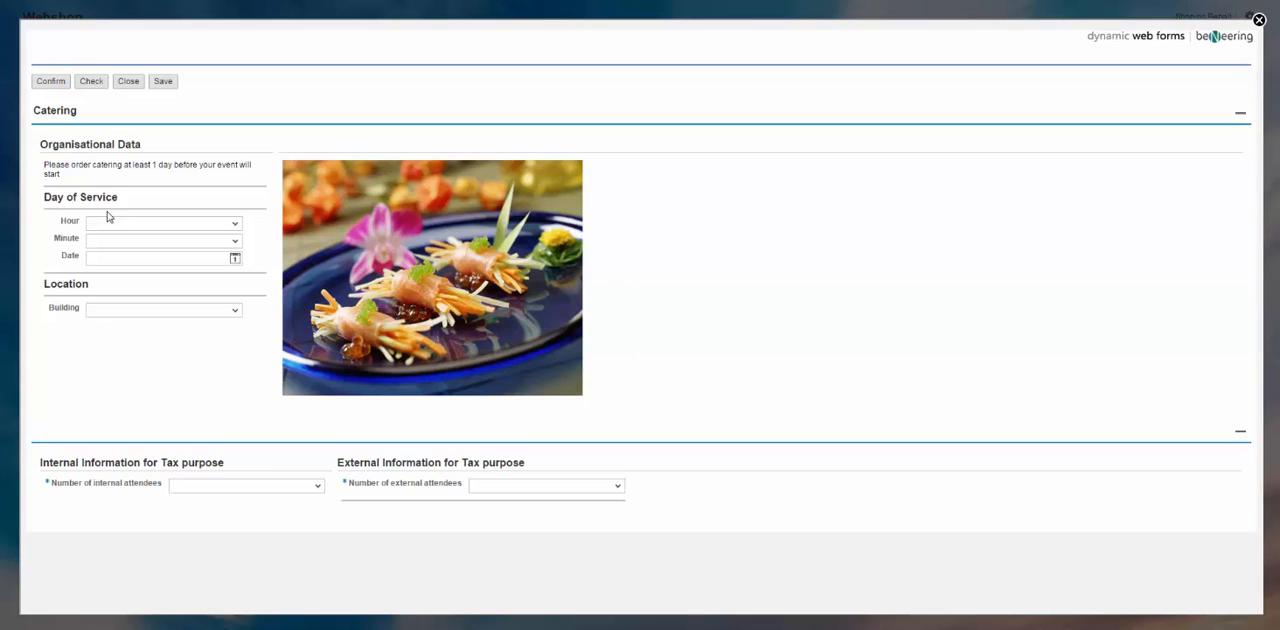
click(234, 224)
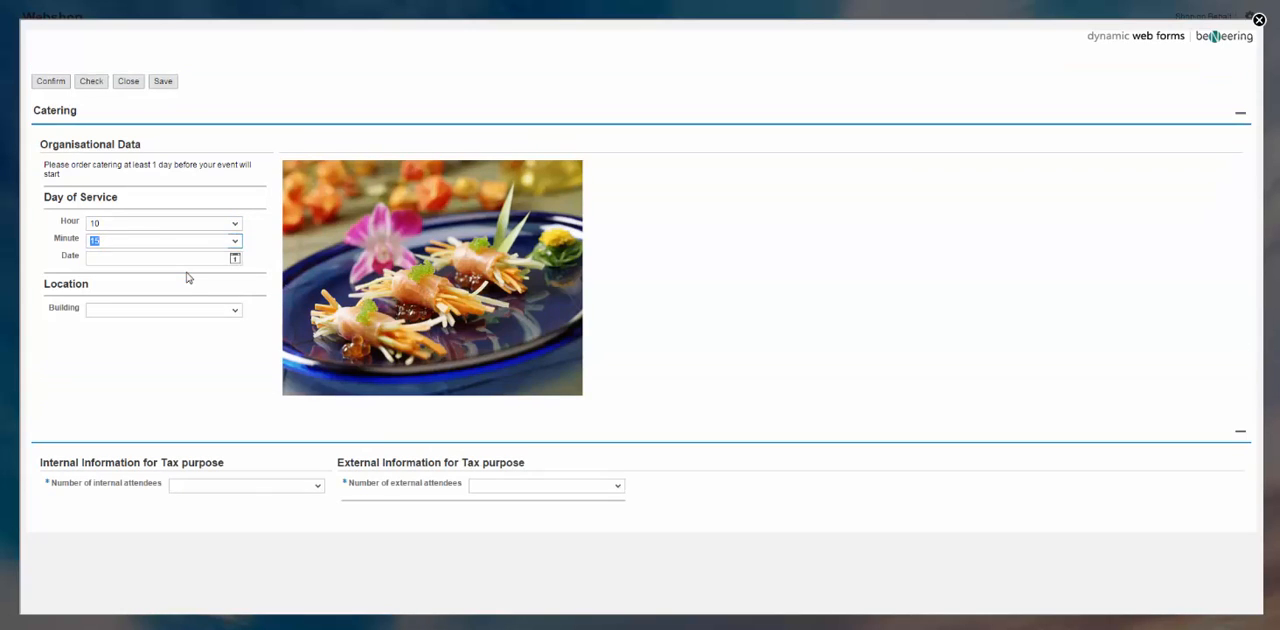
click(234, 256)
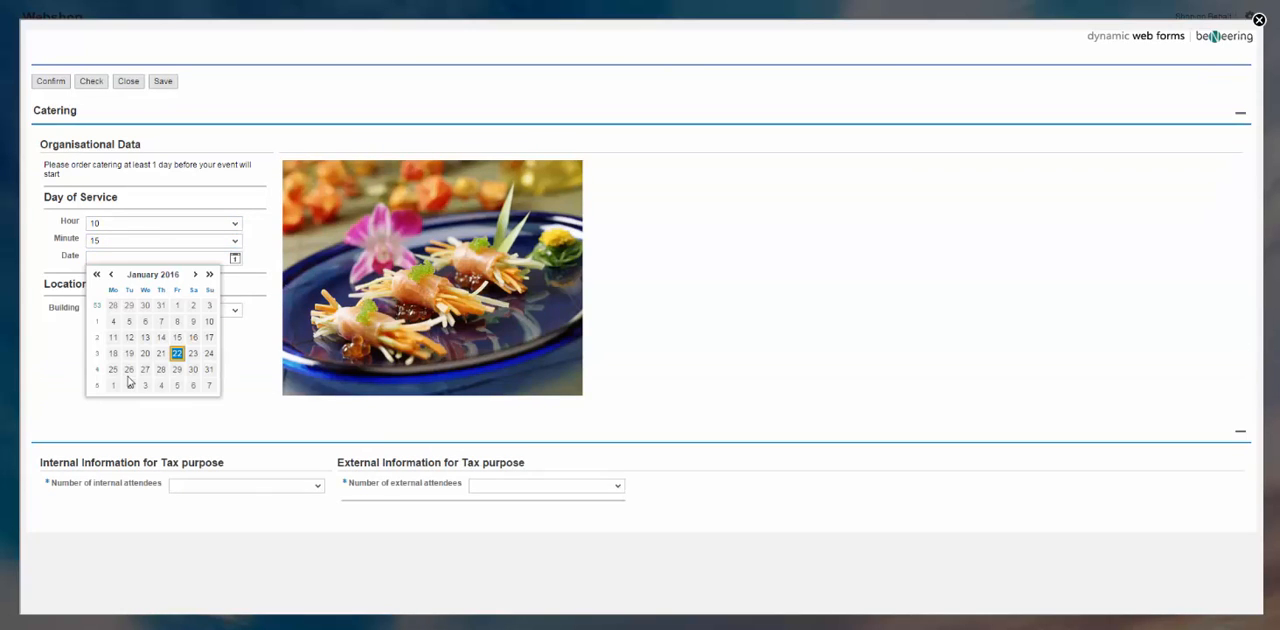
click(108, 368)
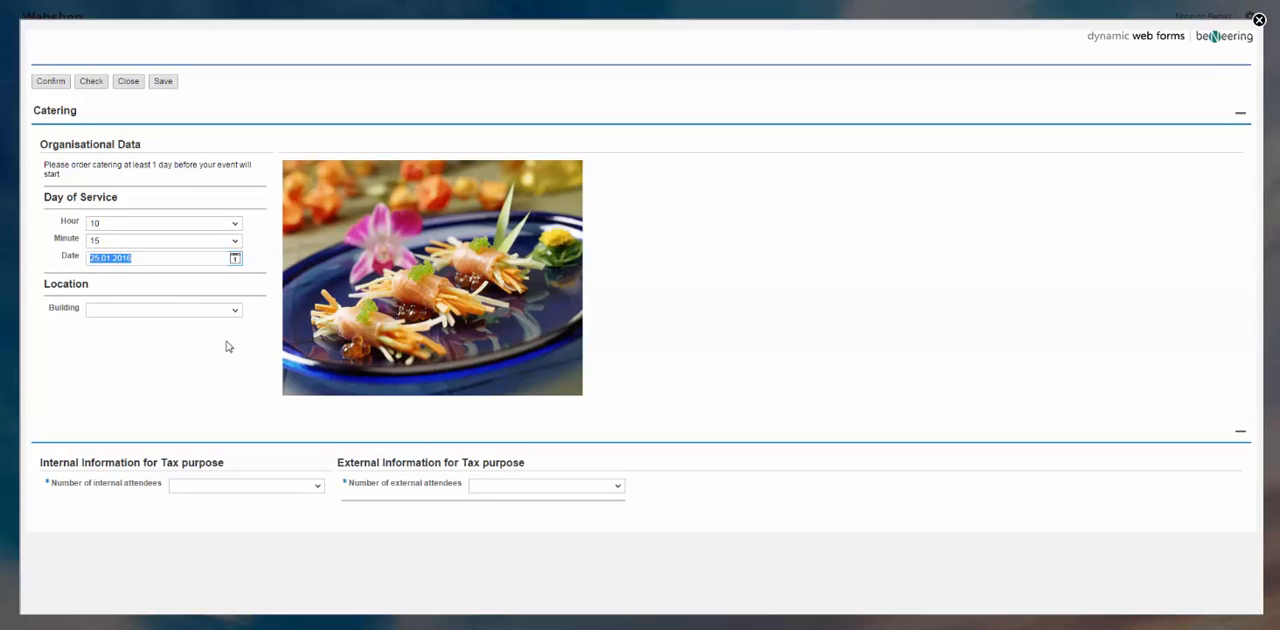
click(234, 308)
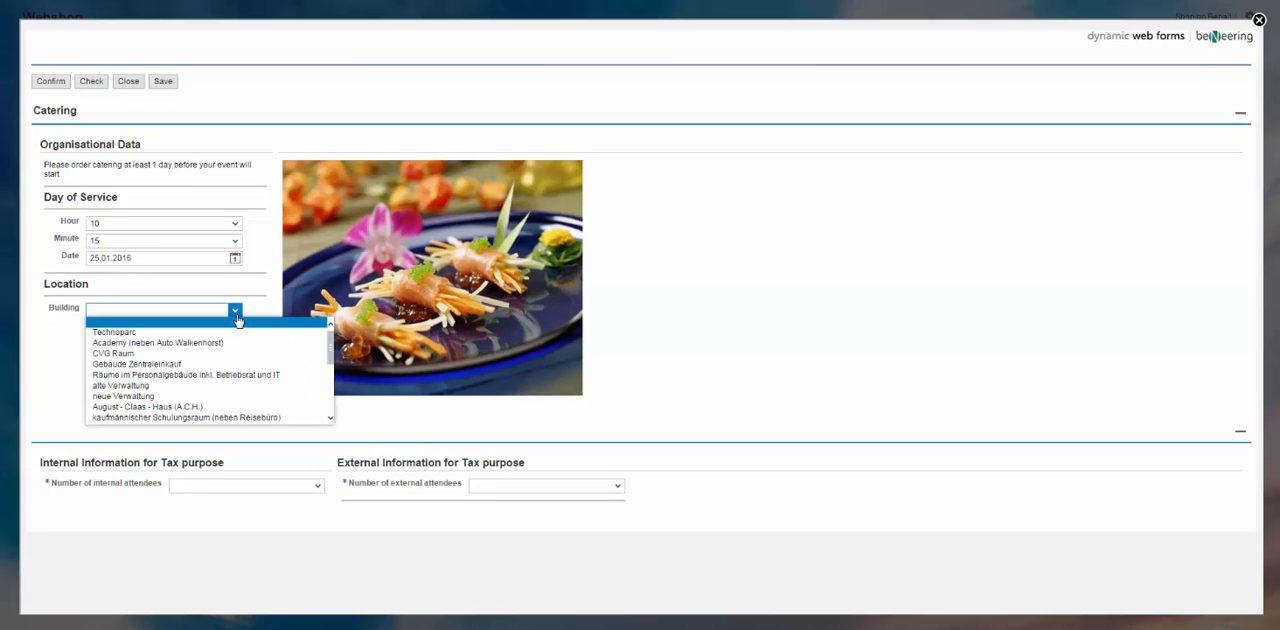
mouse_move(196, 352)
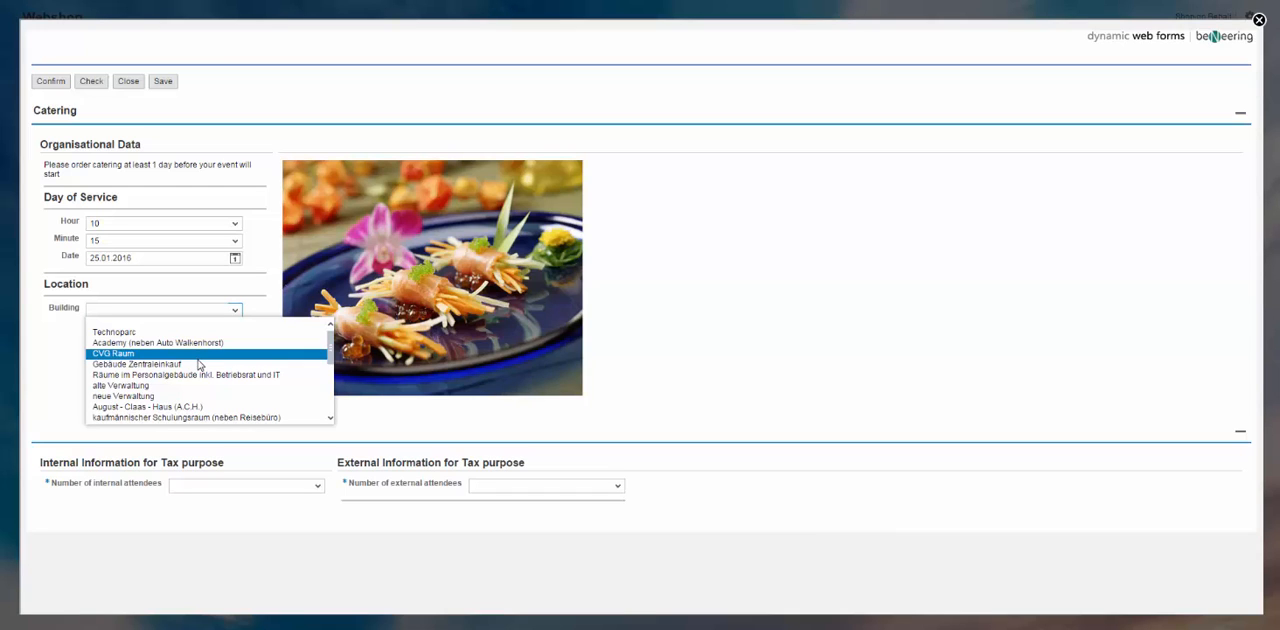
mouse_move(176, 366)
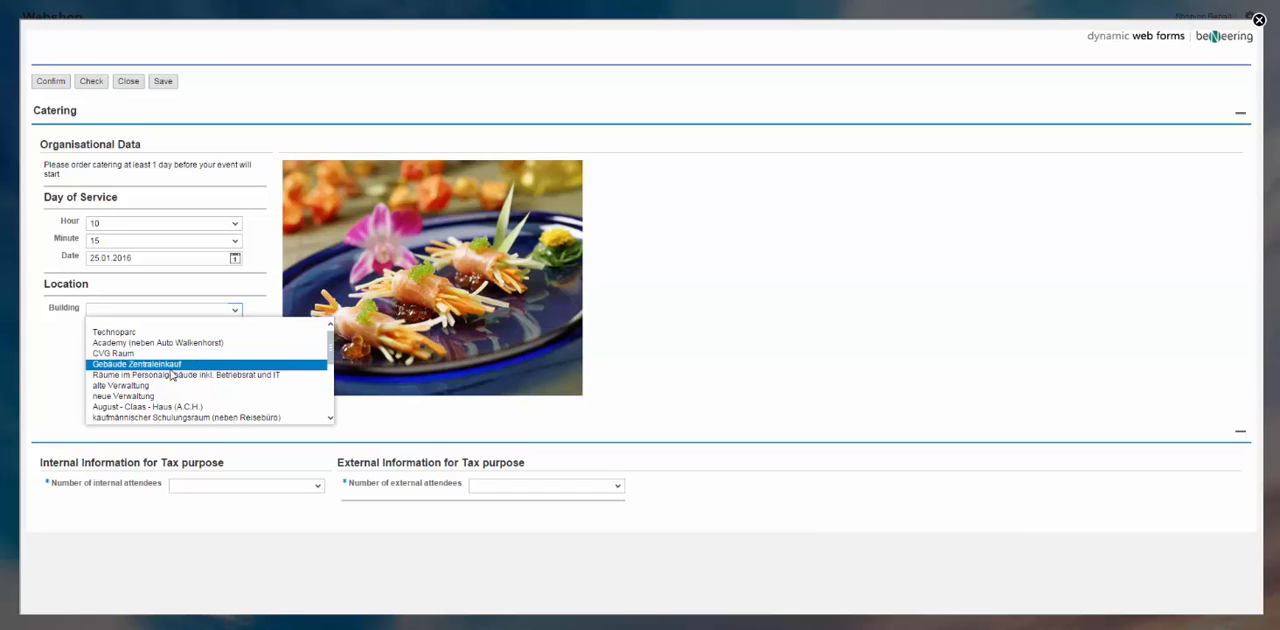
click(184, 376)
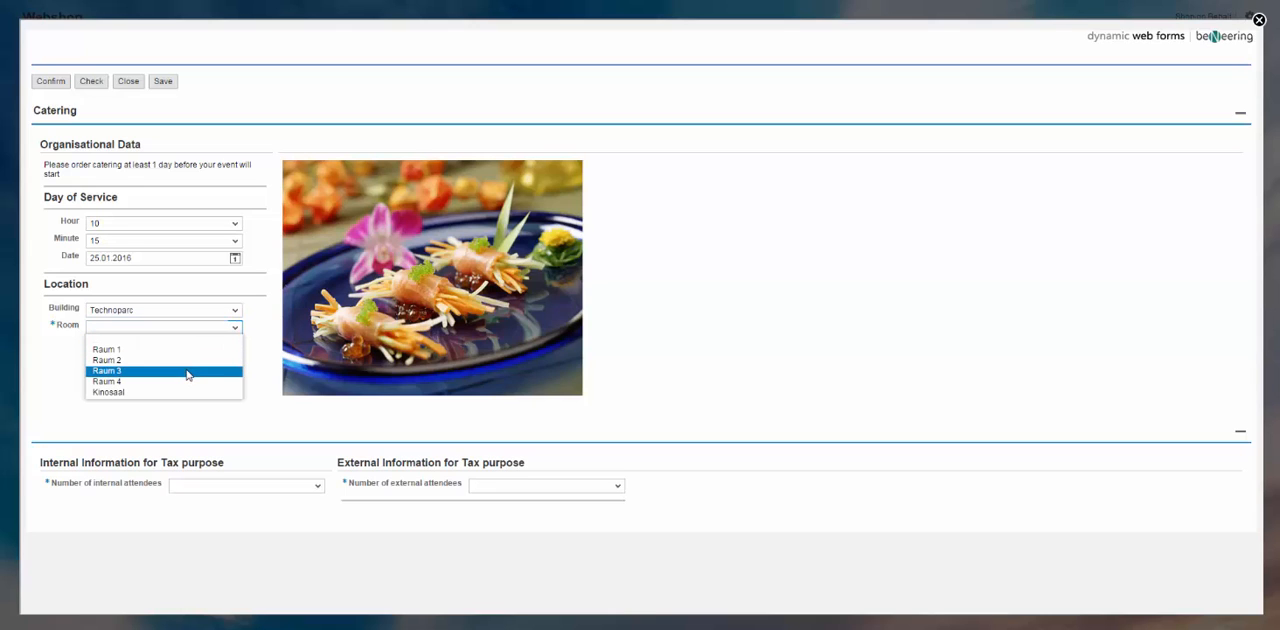
Choose Raum 3 and enter two internal attendees, Tom and John.
click(104, 370)
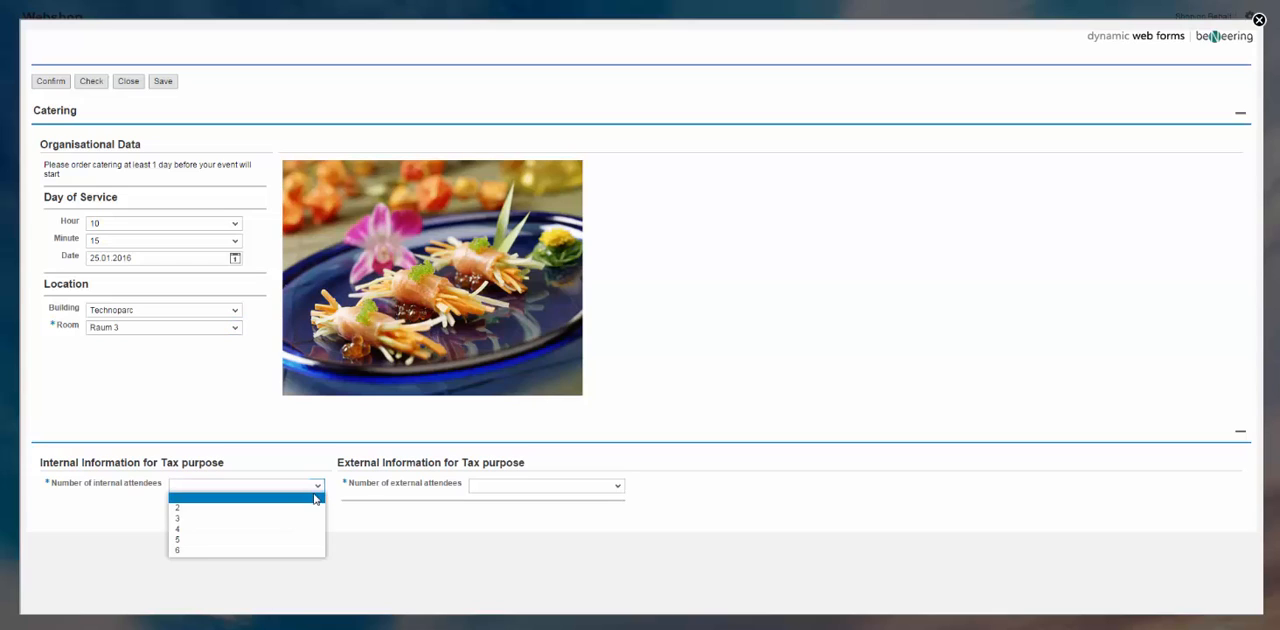
mouse_move(270, 520)
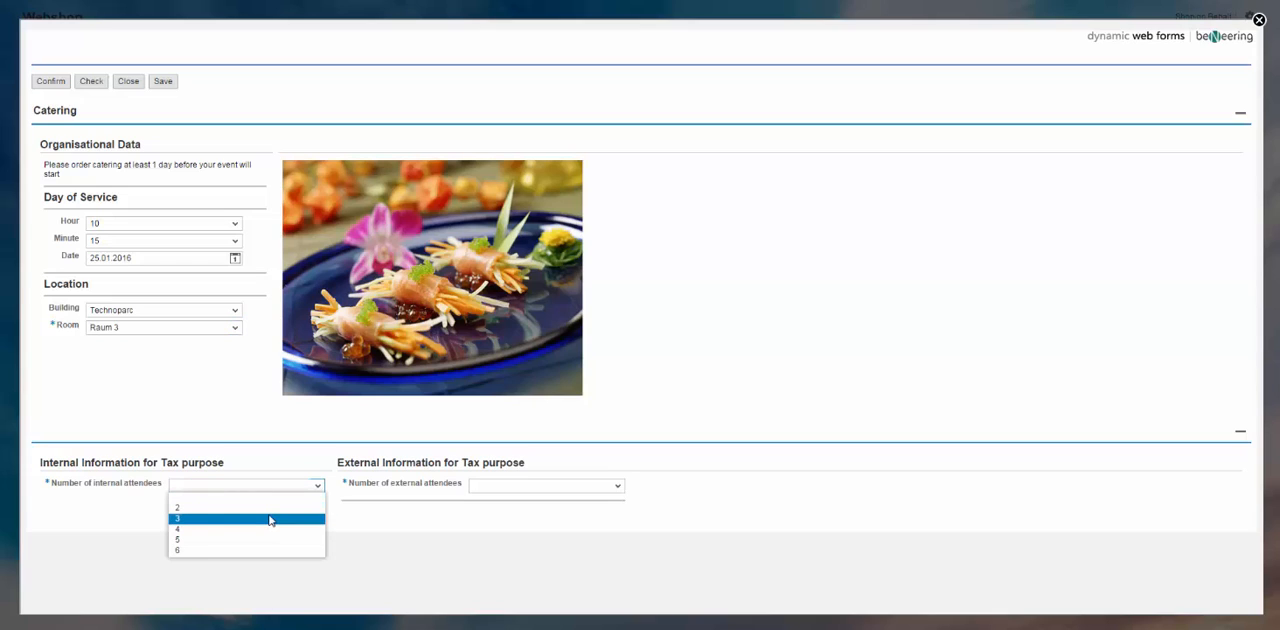
click(184, 516)
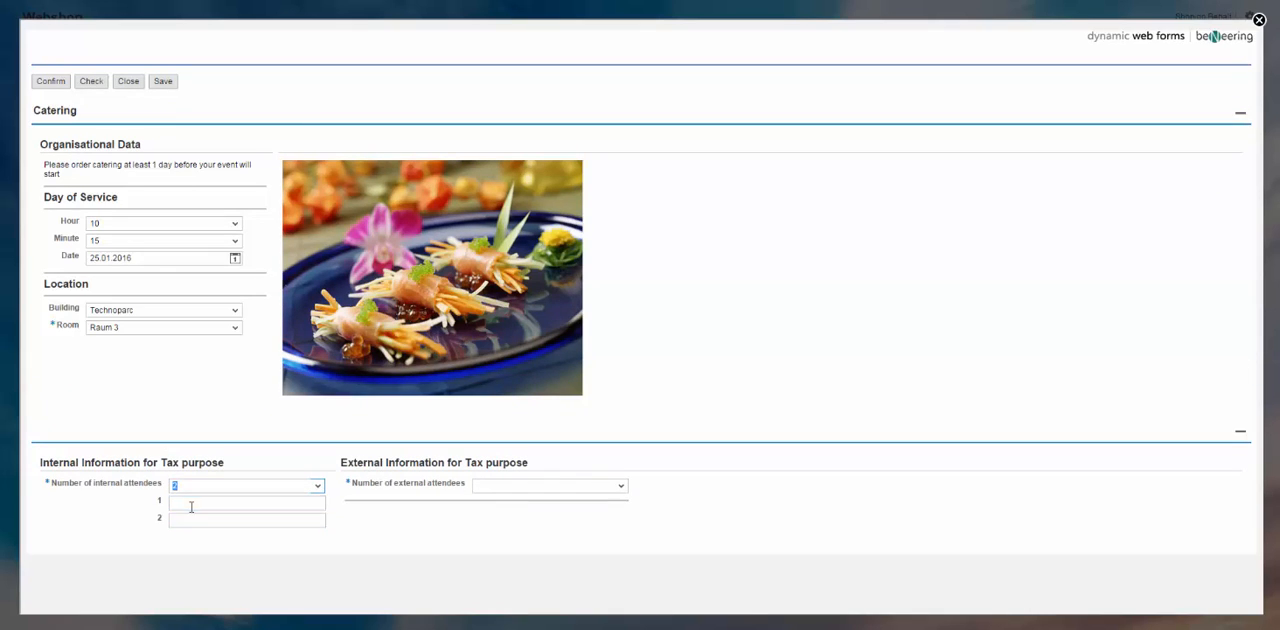
click(244, 504)
text(Tom)
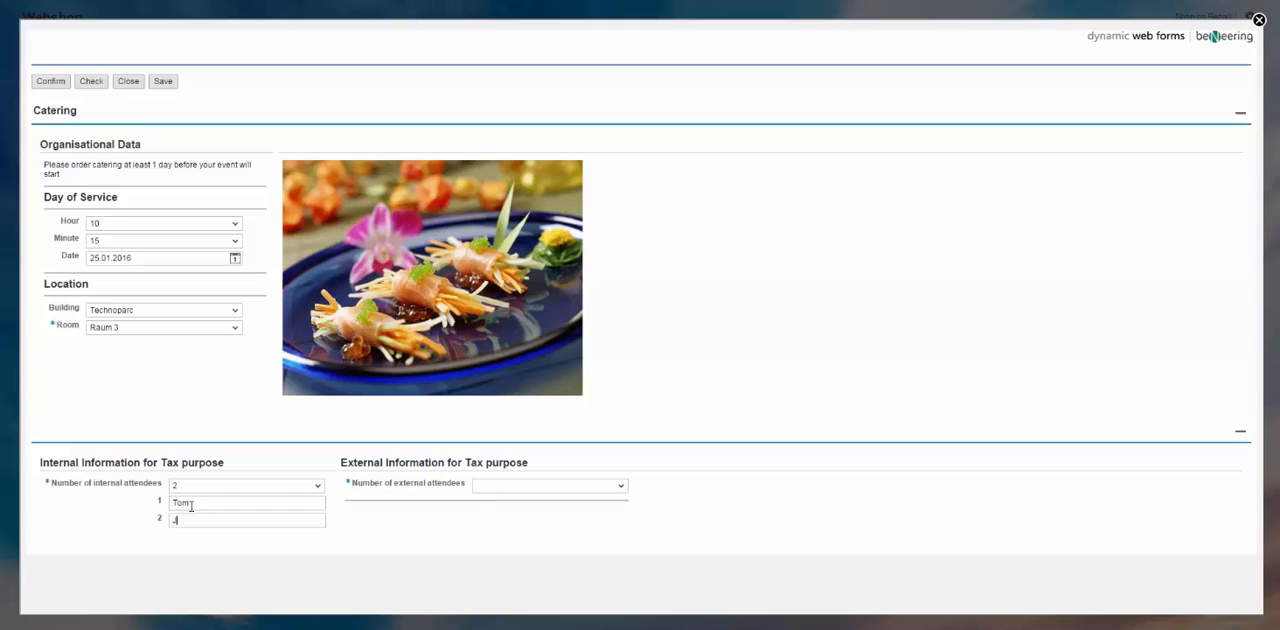
text(JOhn)
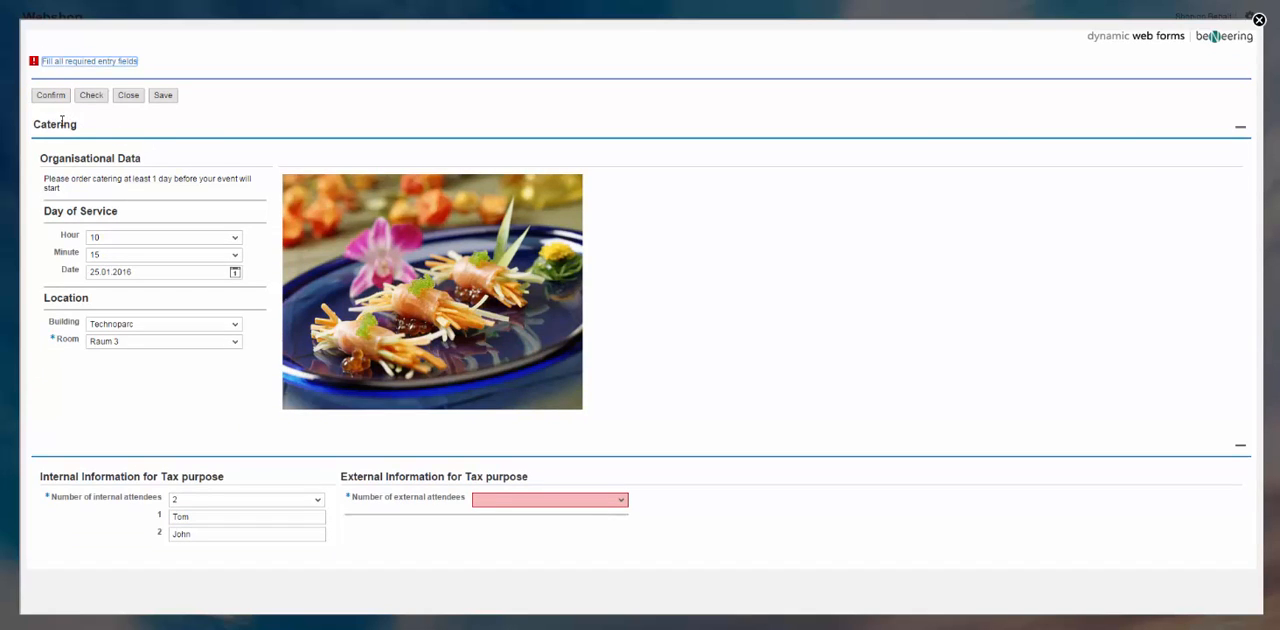
mouse_move(192, 196)
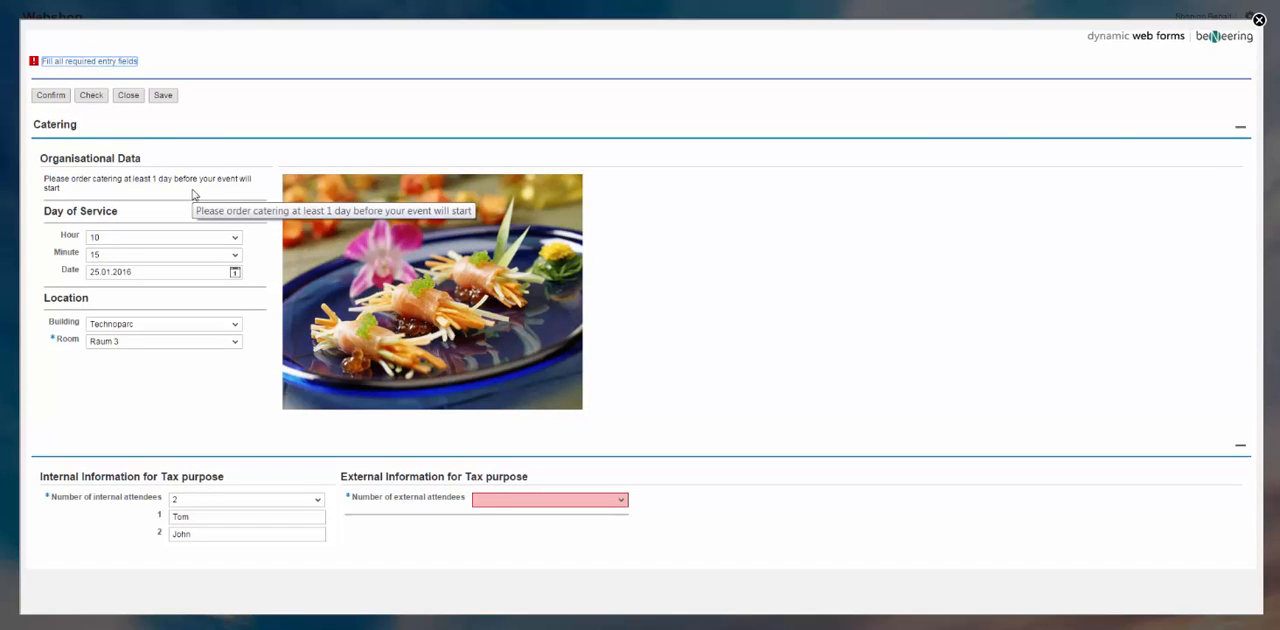
mouse_move(84, 64)
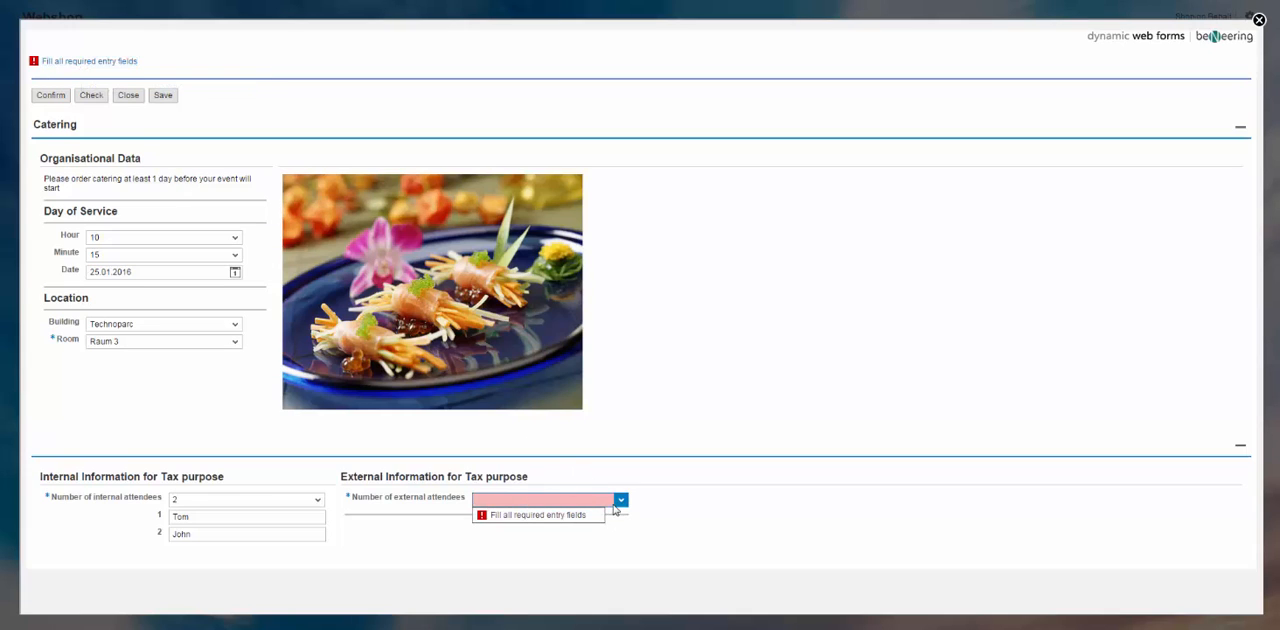
Add two external attendees, Andrew and Maria, and confirm the catering request.
click(618, 500)
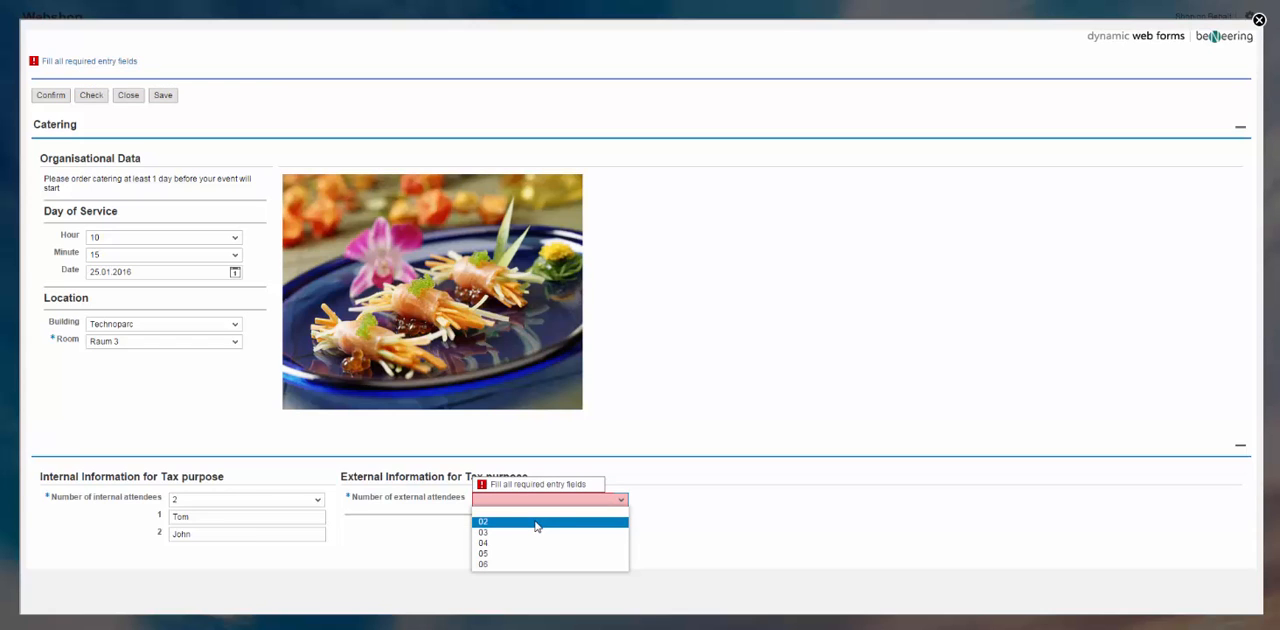
click(492, 522)
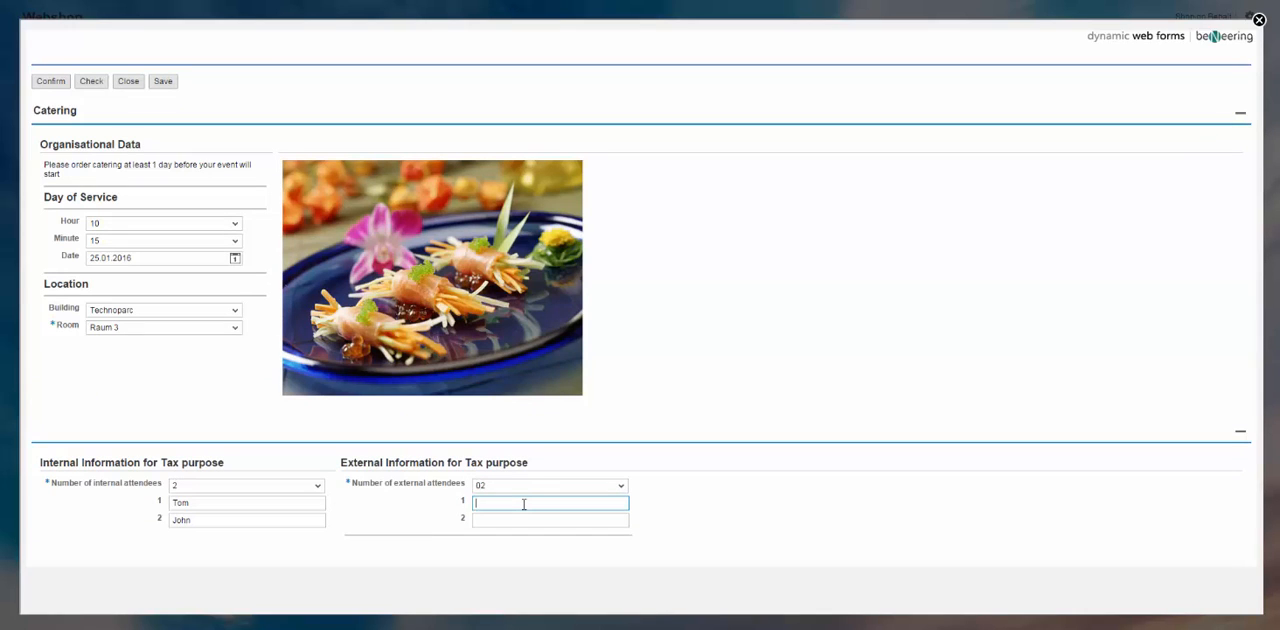
text(Andrew)
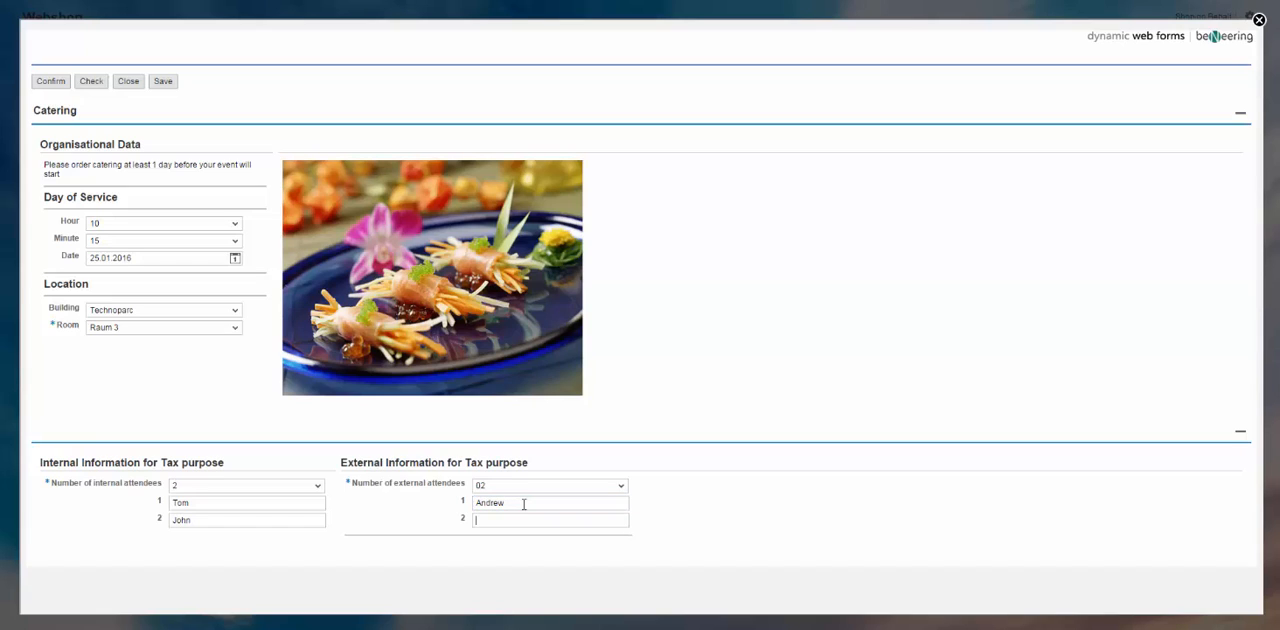
text(Maria)
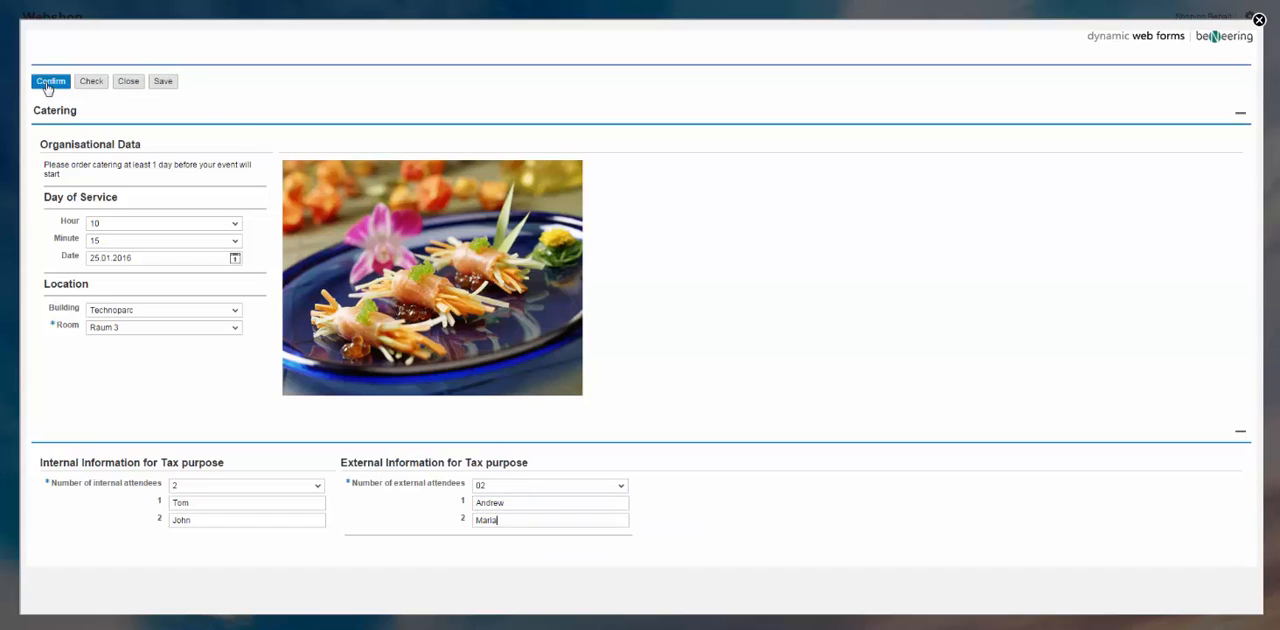
click(52, 80)
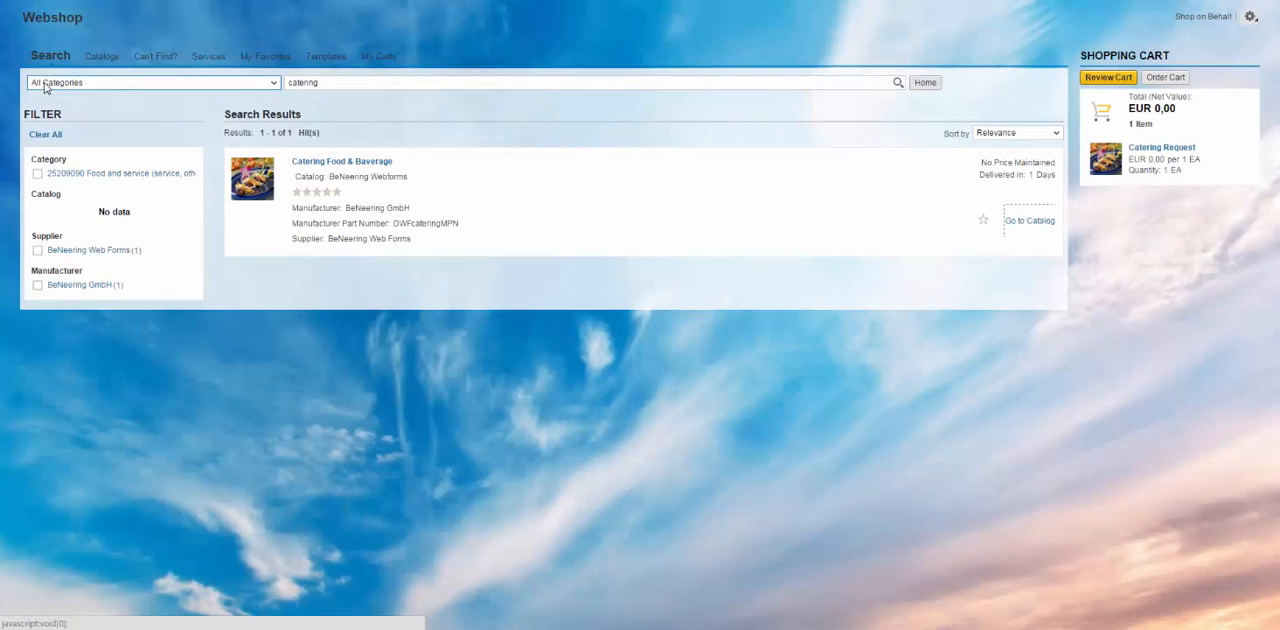
mouse_move(1160, 256)
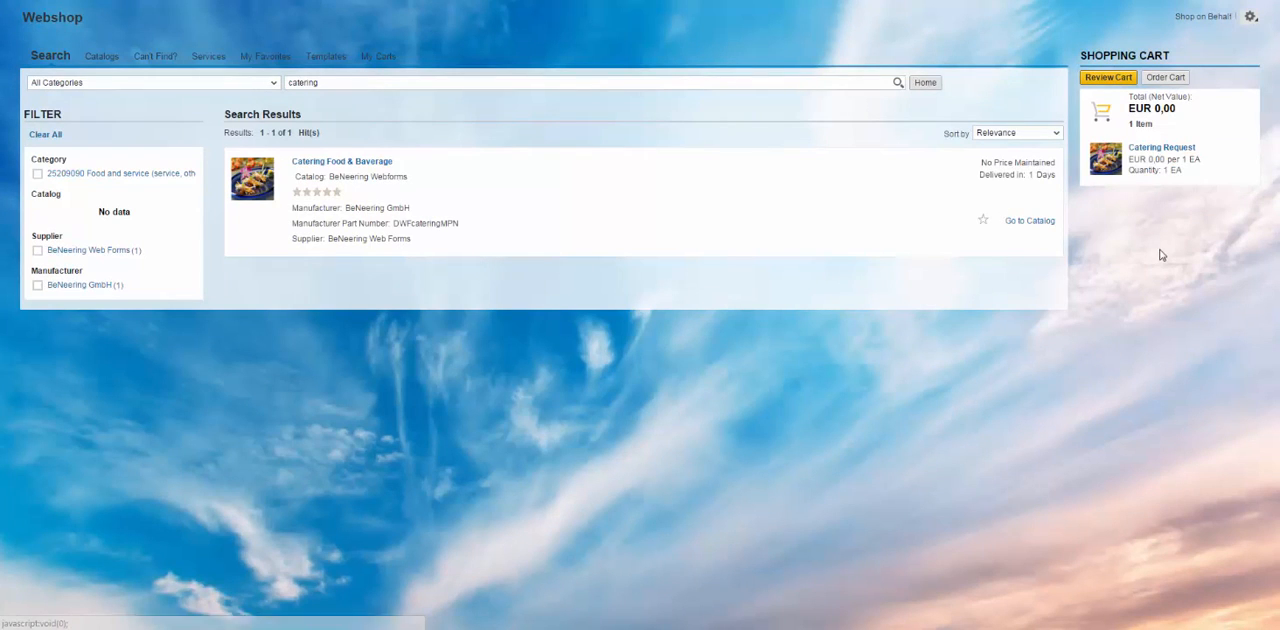
mouse_move(1104, 164)
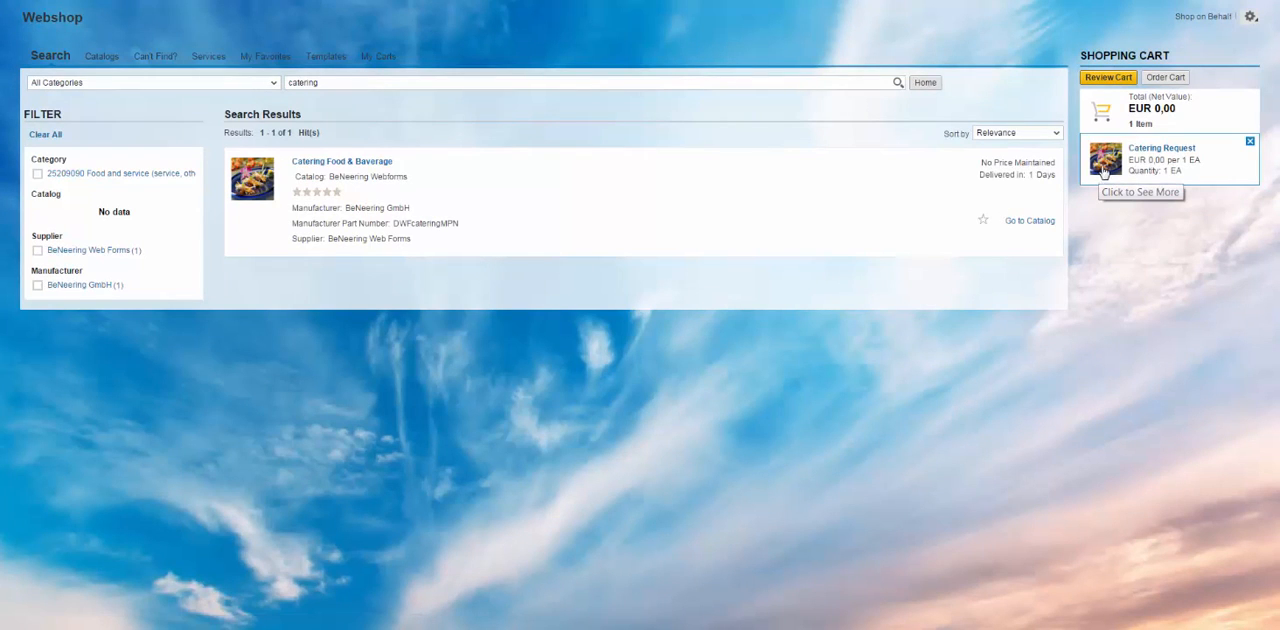
mouse_move(1124, 168)
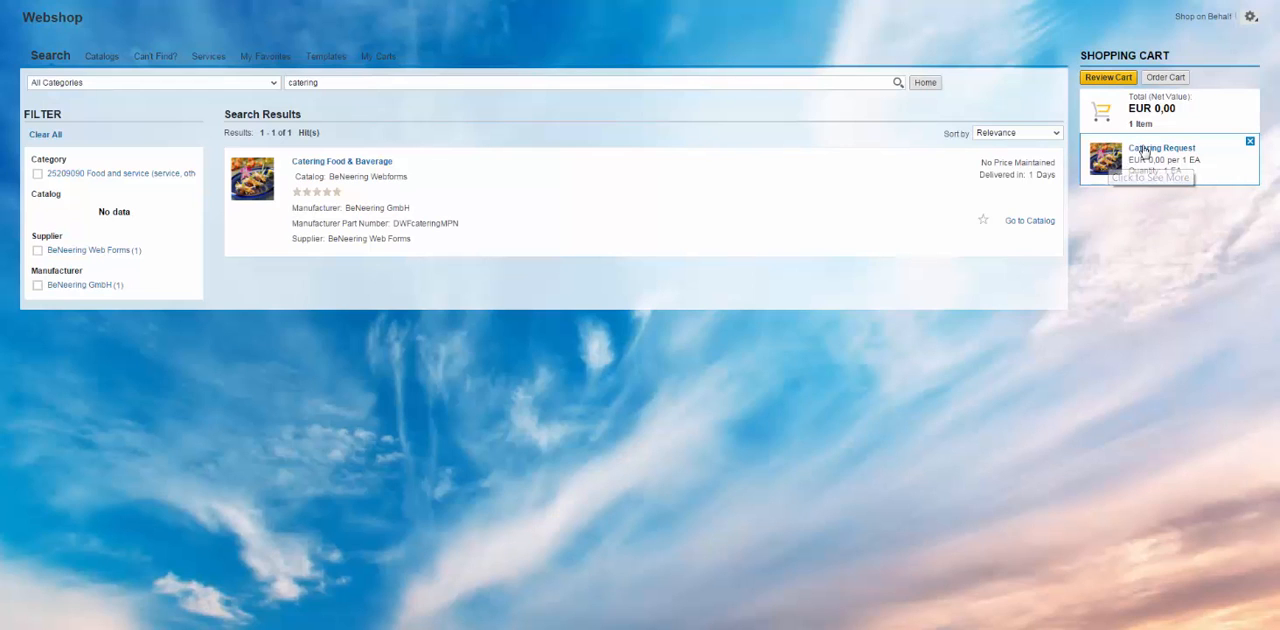
mouse_move(1150, 160)
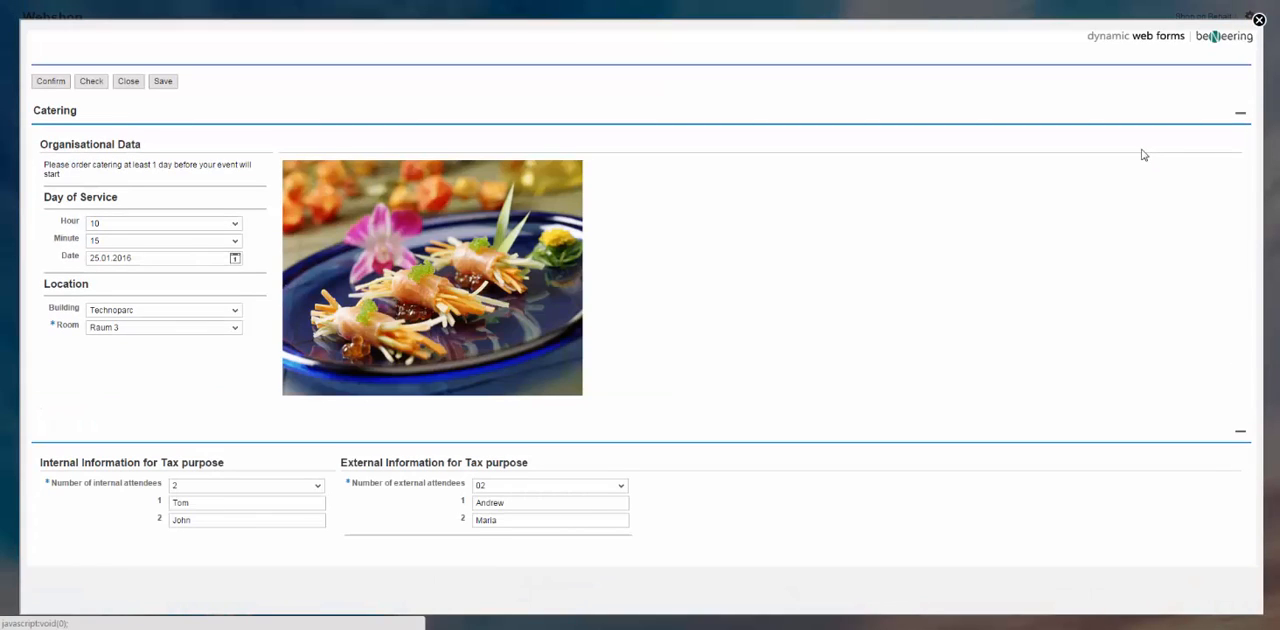
mouse_move(856, 128)
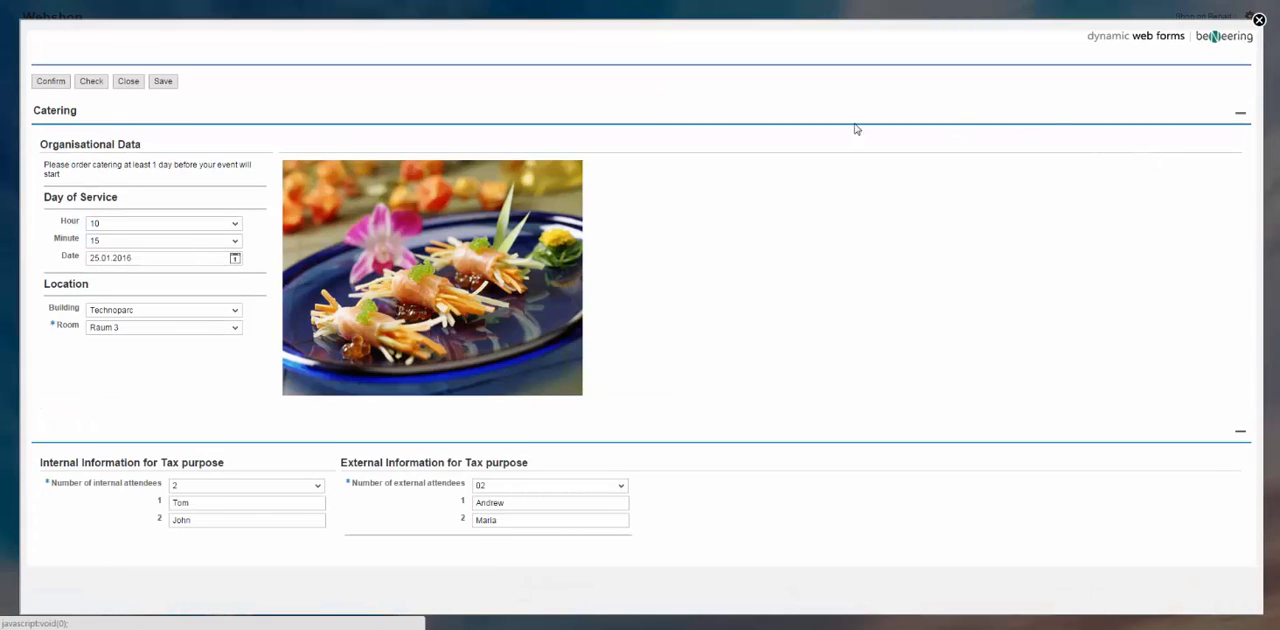
mouse_move(260, 208)
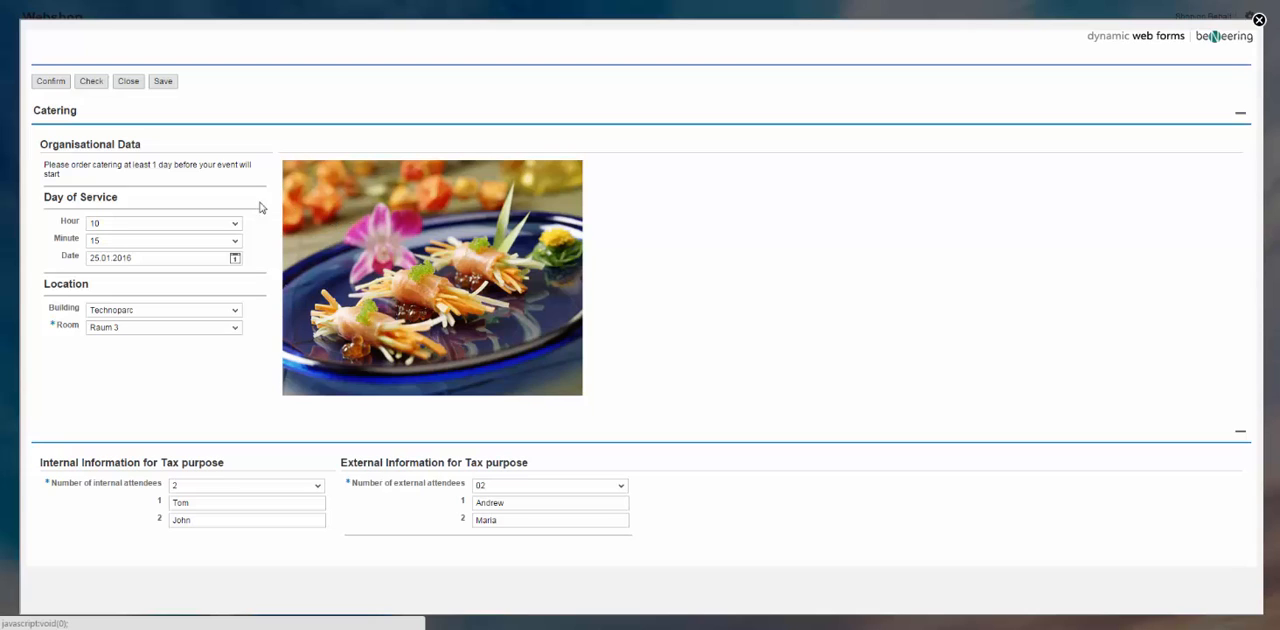
mouse_move(190, 352)
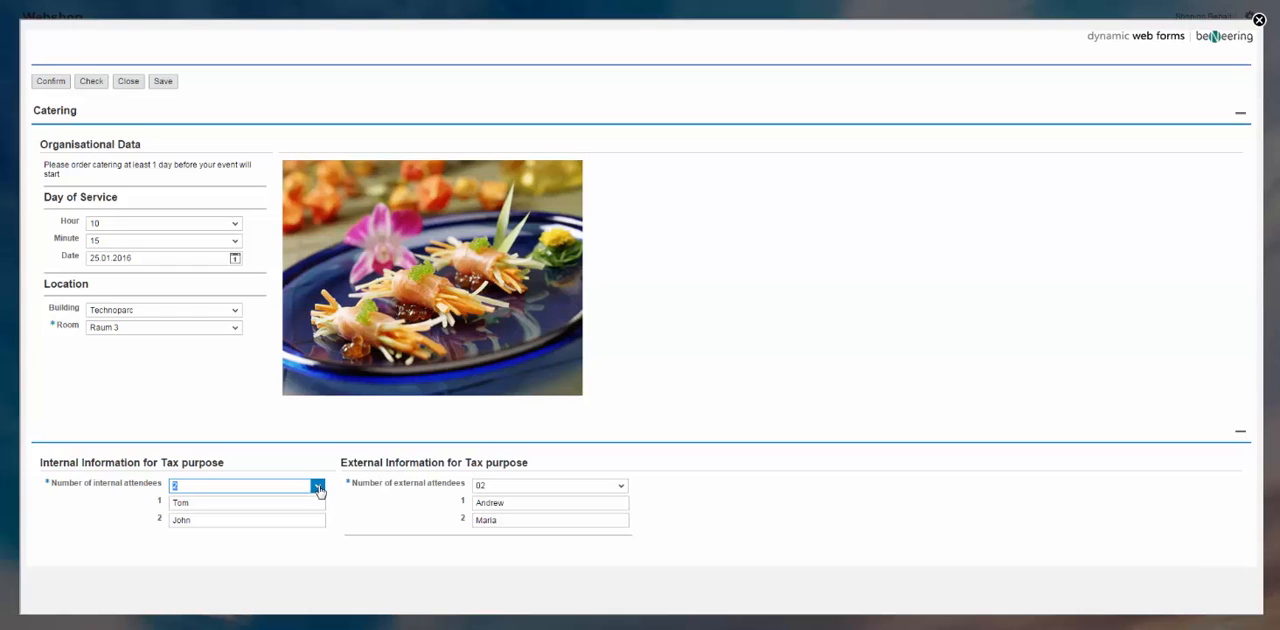
Raise internal attendees to 3 and enter Paul as the third attendee.
click(316, 488)
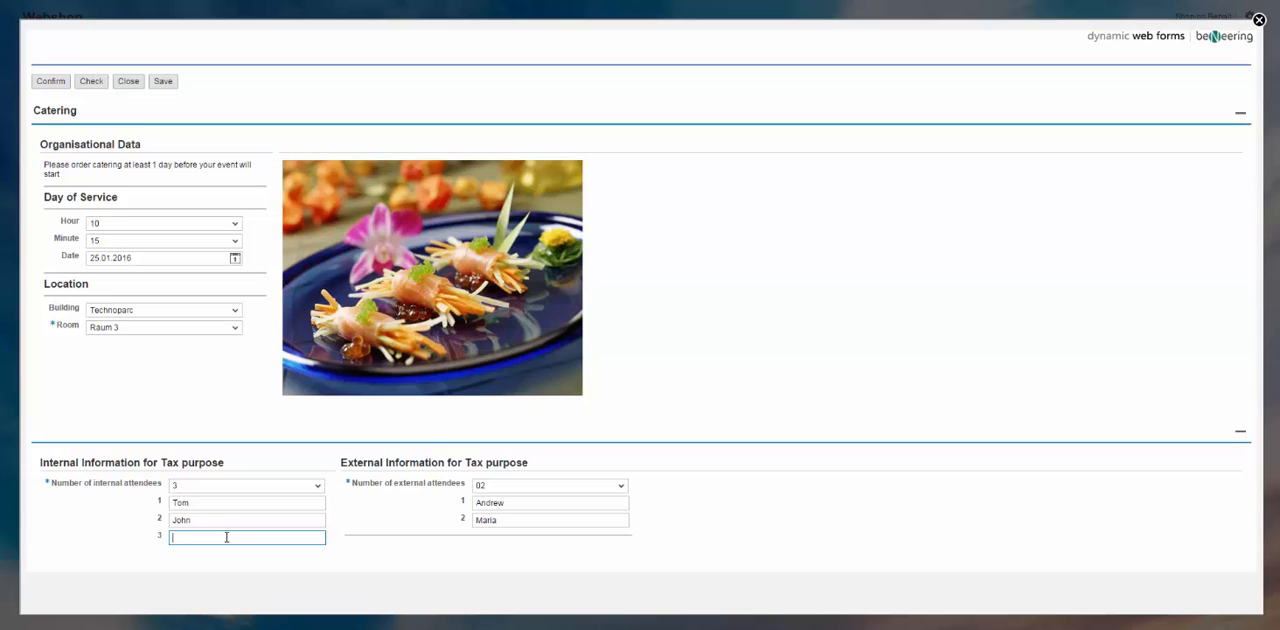
text(Paul)
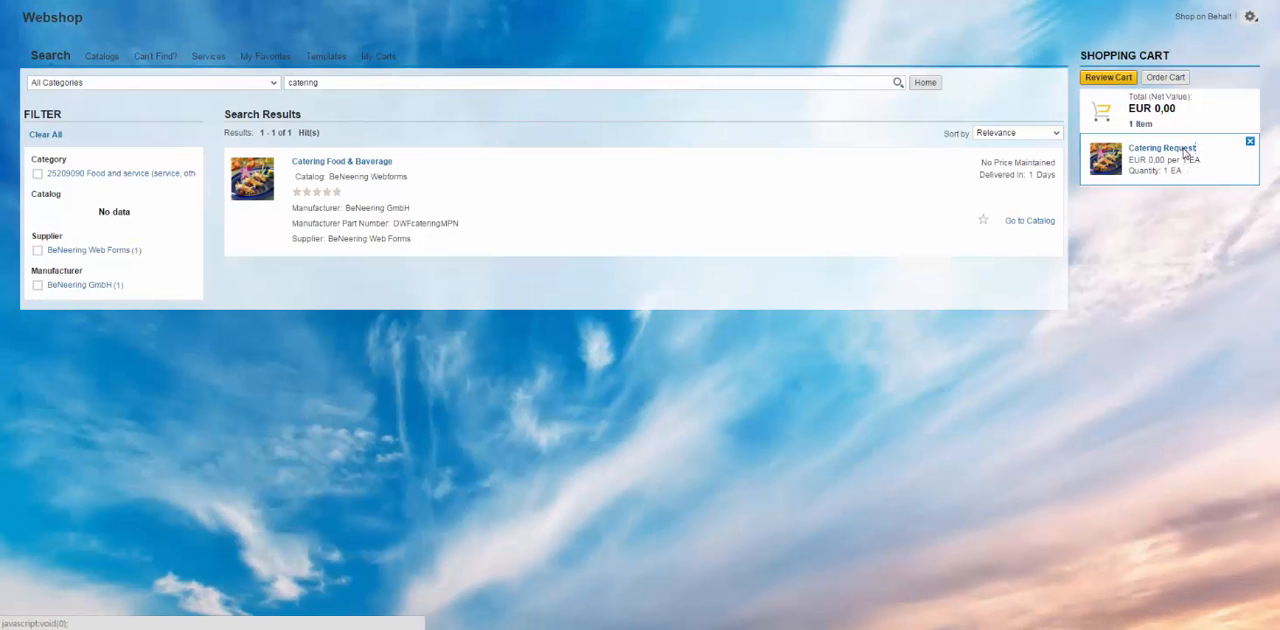
click(1162, 148)
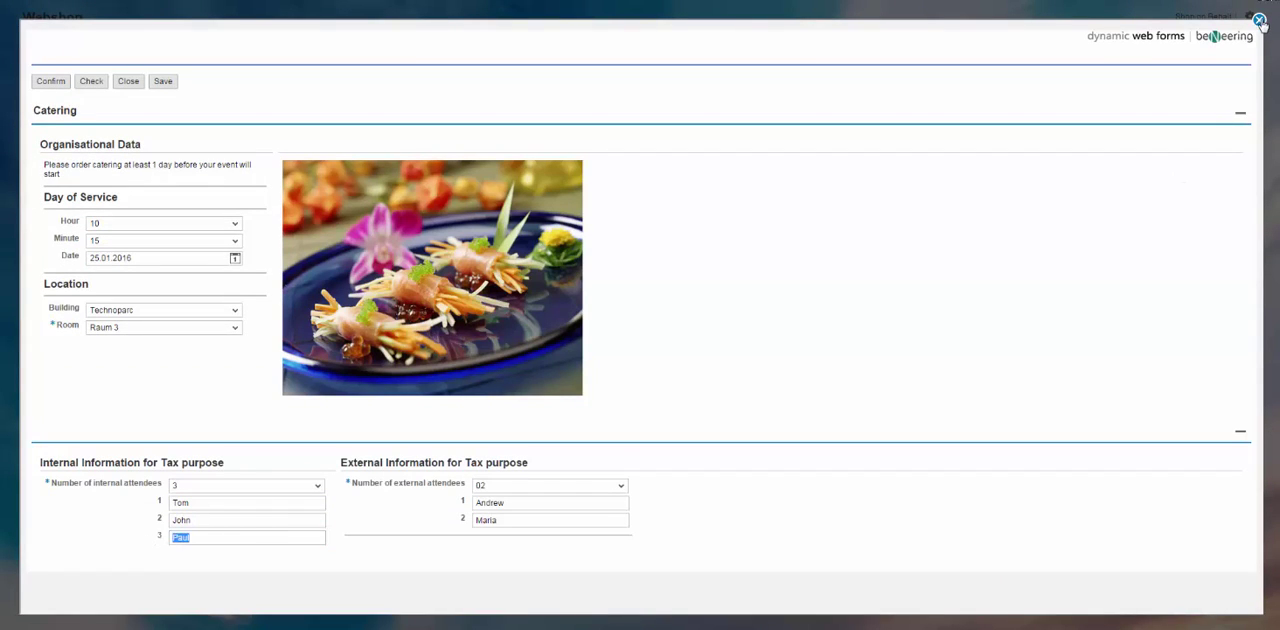
mouse_move(1260, 22)
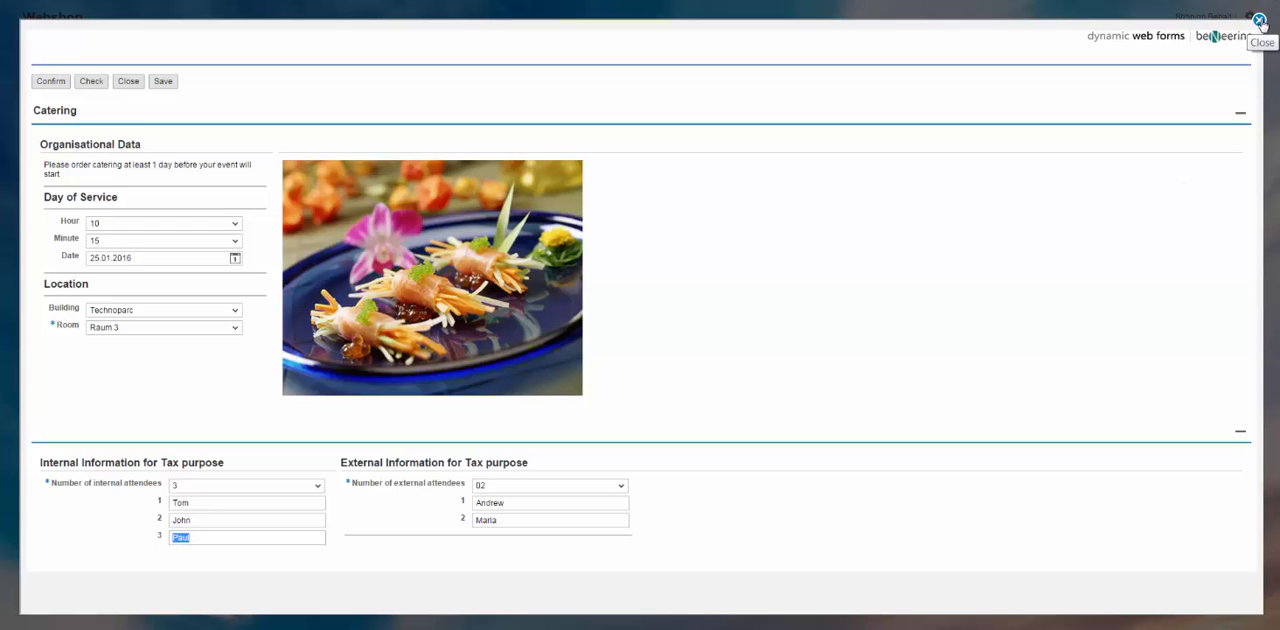
click(1260, 24)
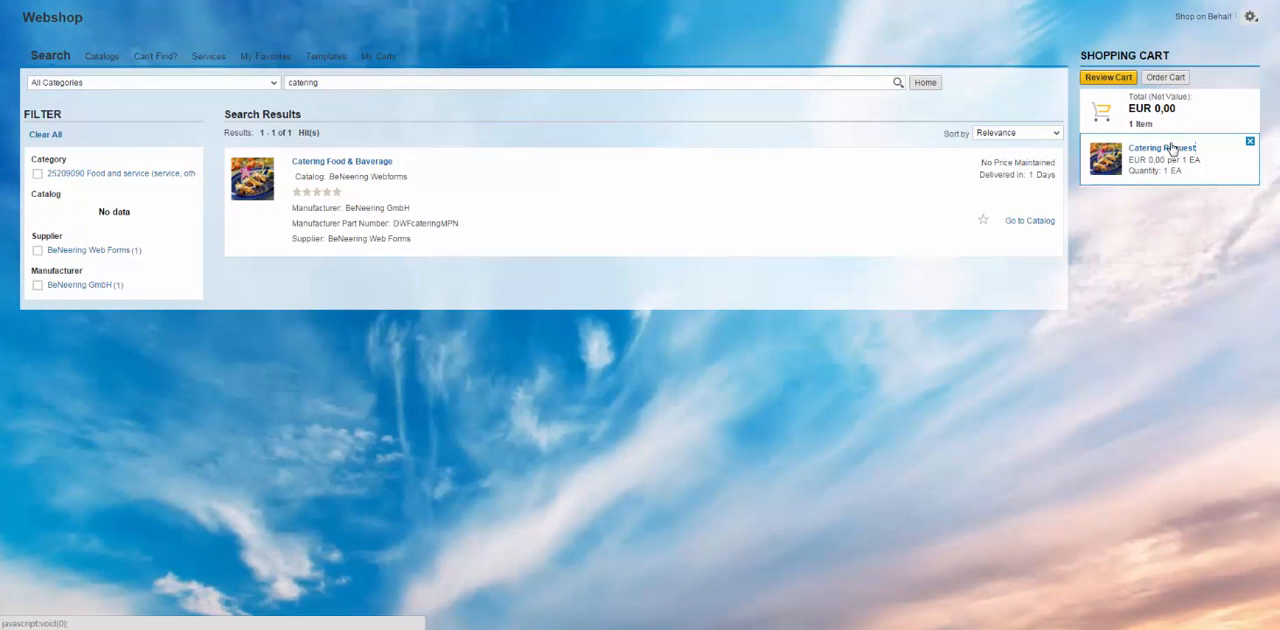
mouse_move(1170, 152)
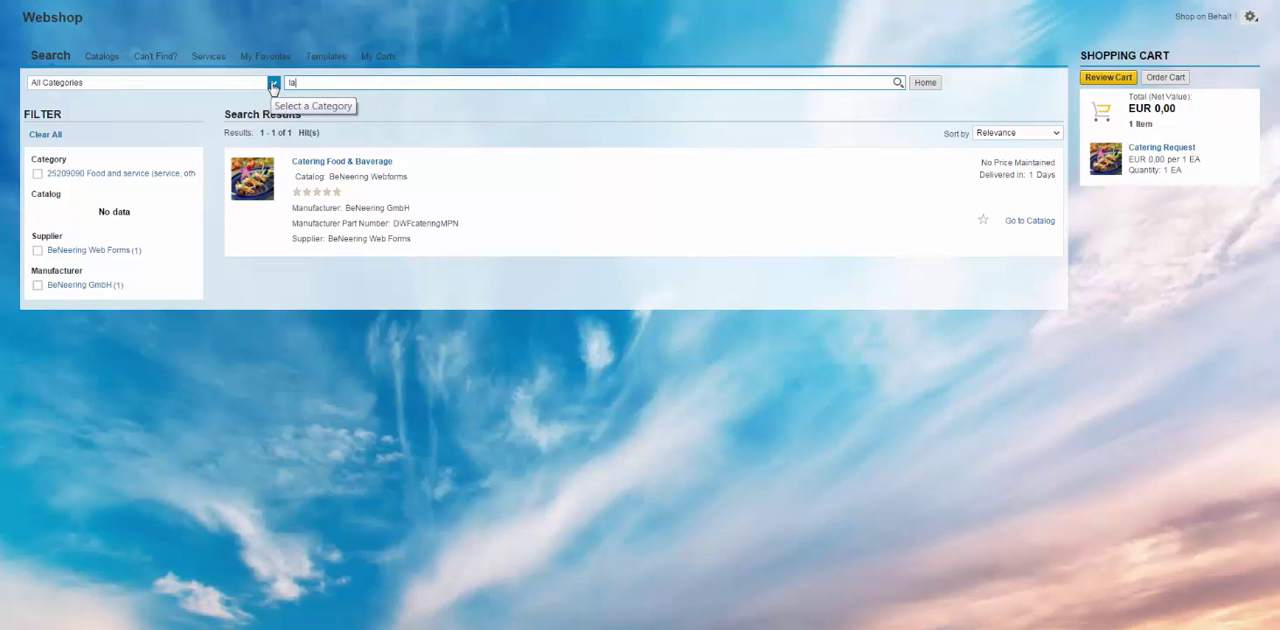
Search the webshop catalog for 'laptop'.
text(laptop)
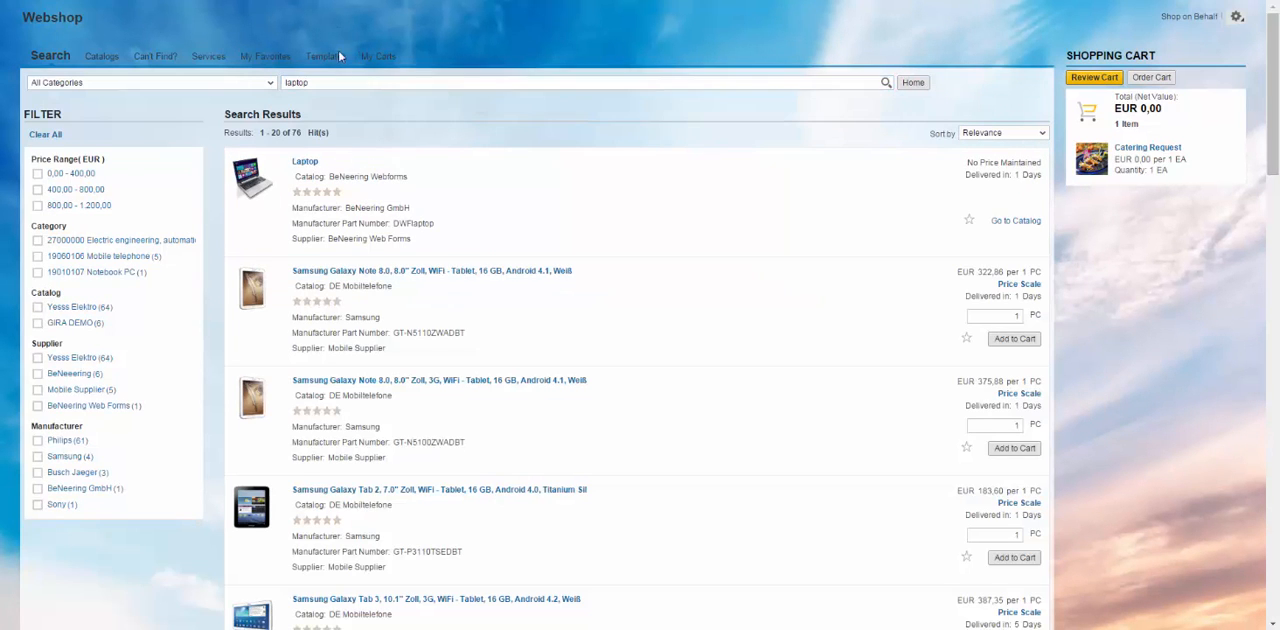
mouse_move(1016, 220)
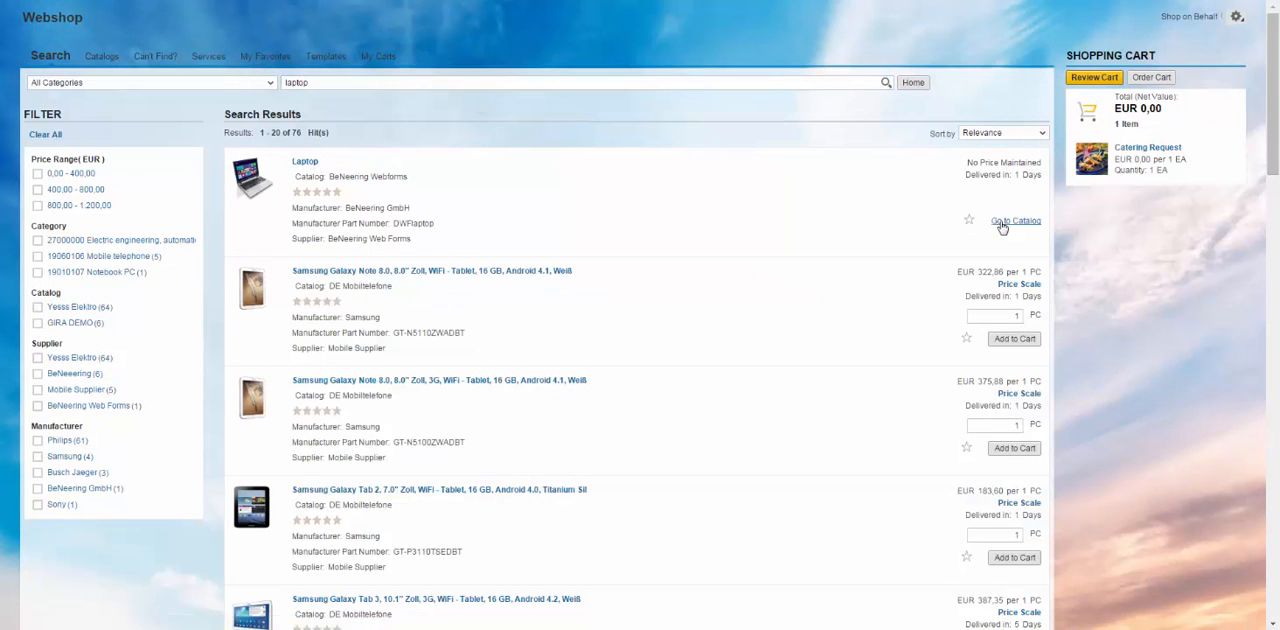
Configure the Laptop item with the 2GB to 4GB RAM upgrade and Standard mouse/keyboard.
click(1014, 220)
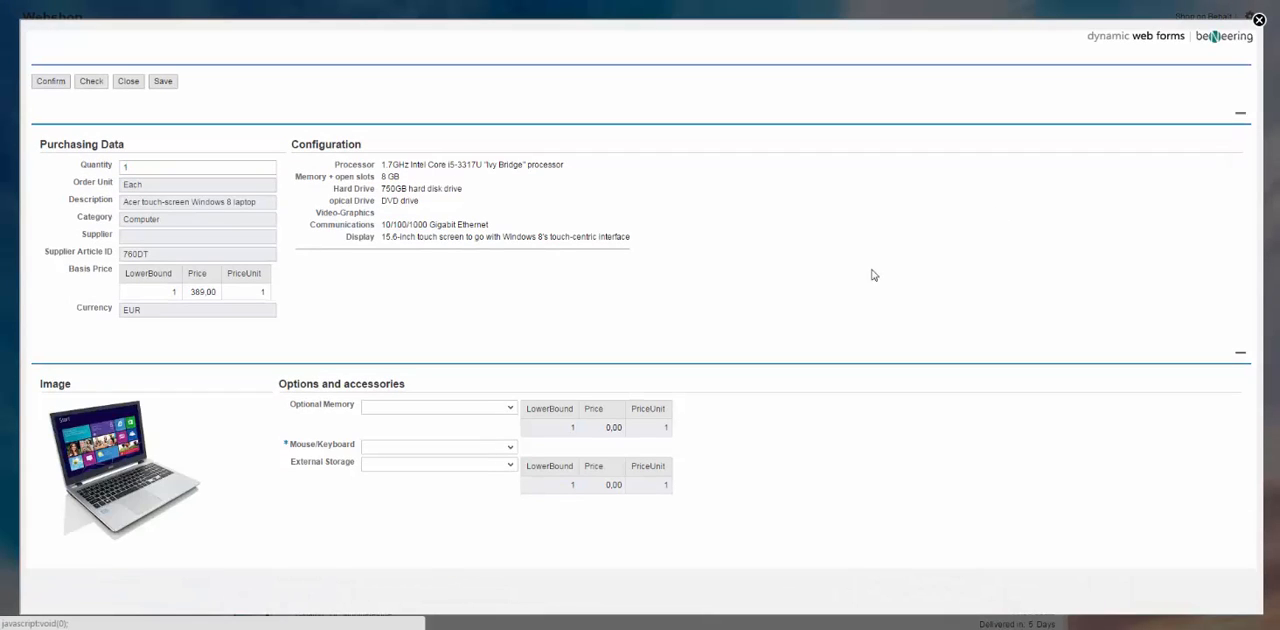
mouse_move(204, 298)
text(2)
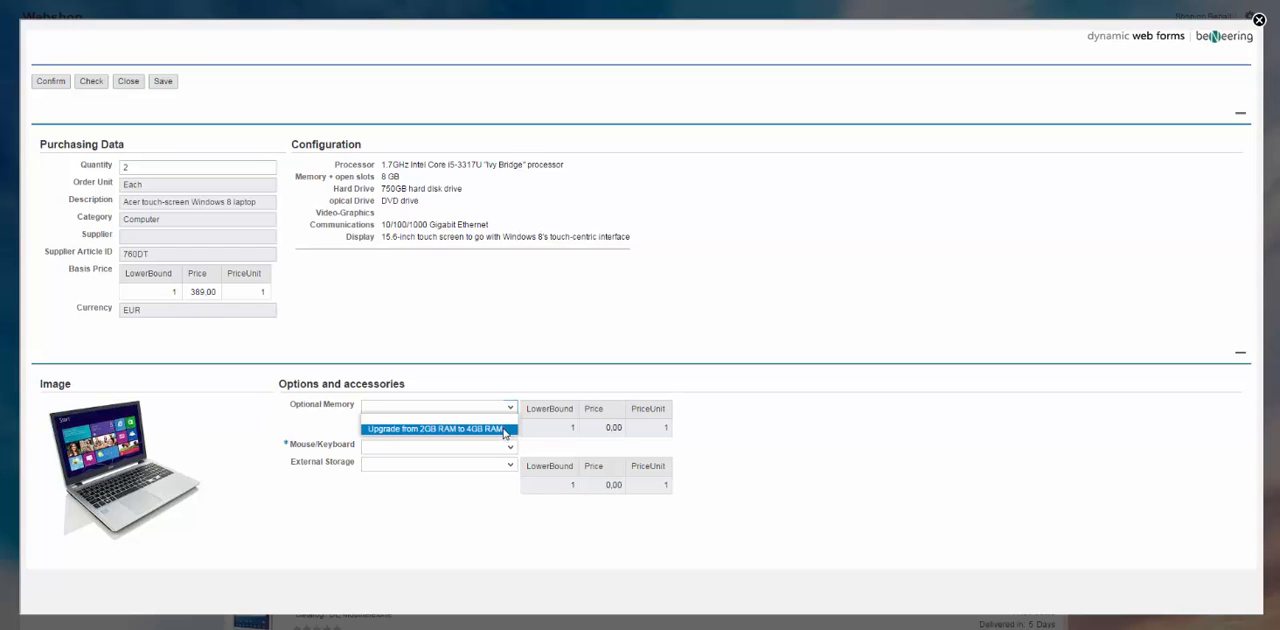
click(434, 428)
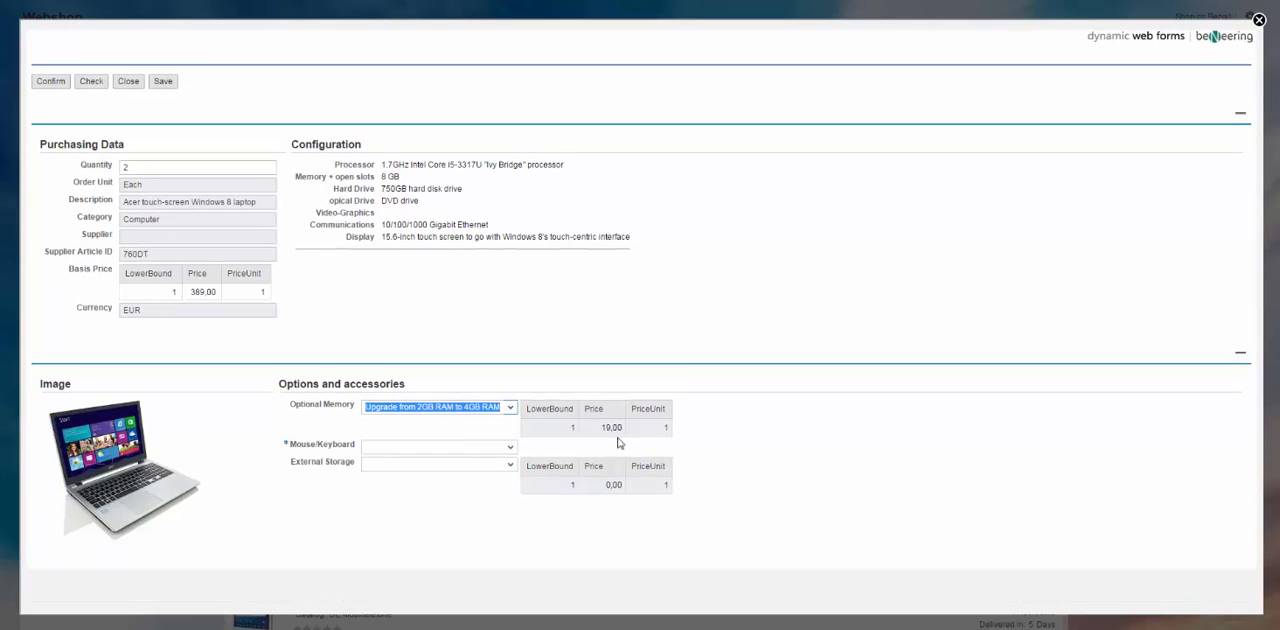
mouse_move(658, 412)
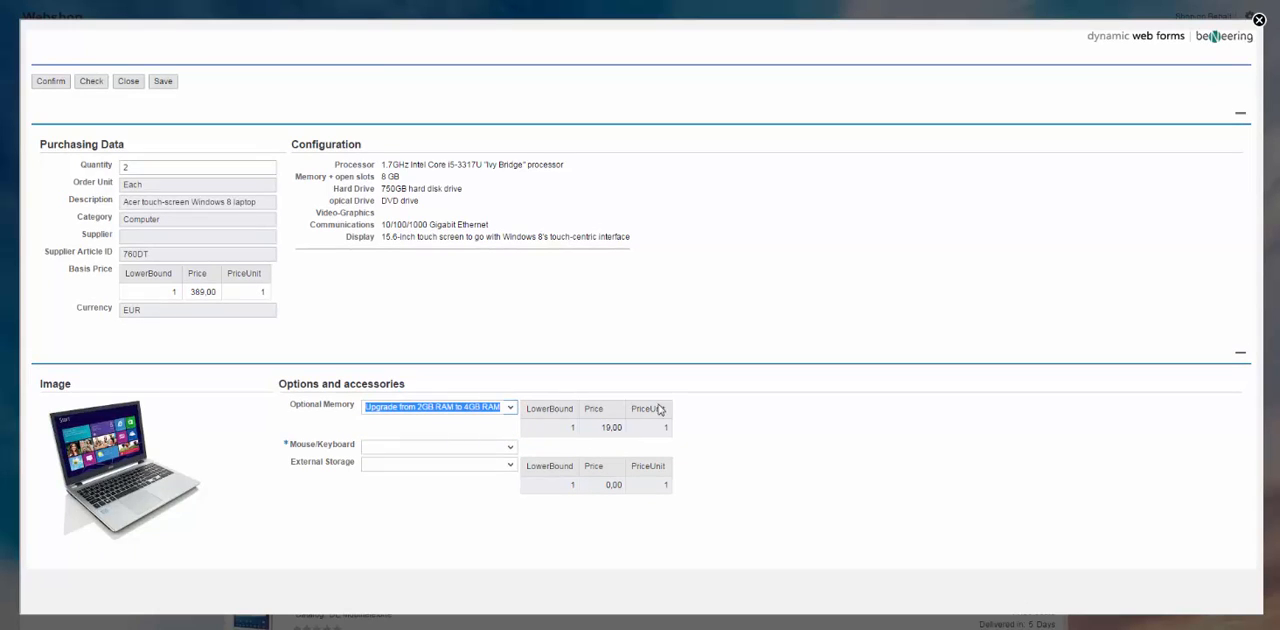
mouse_move(208, 304)
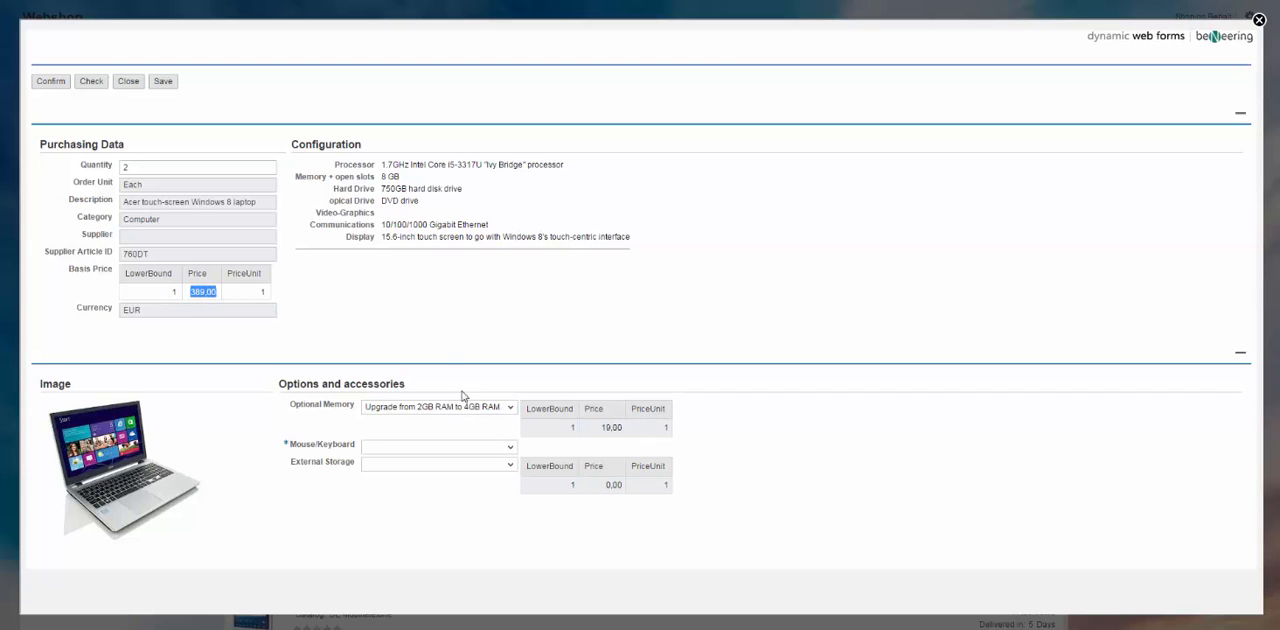
click(436, 444)
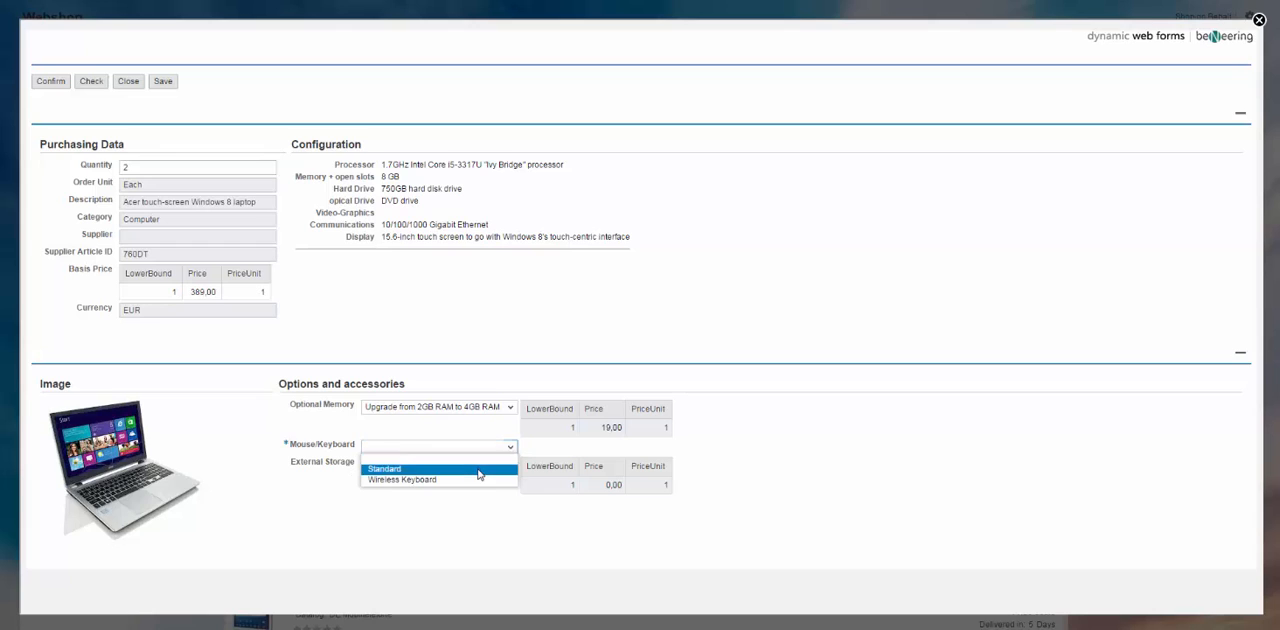
click(386, 468)
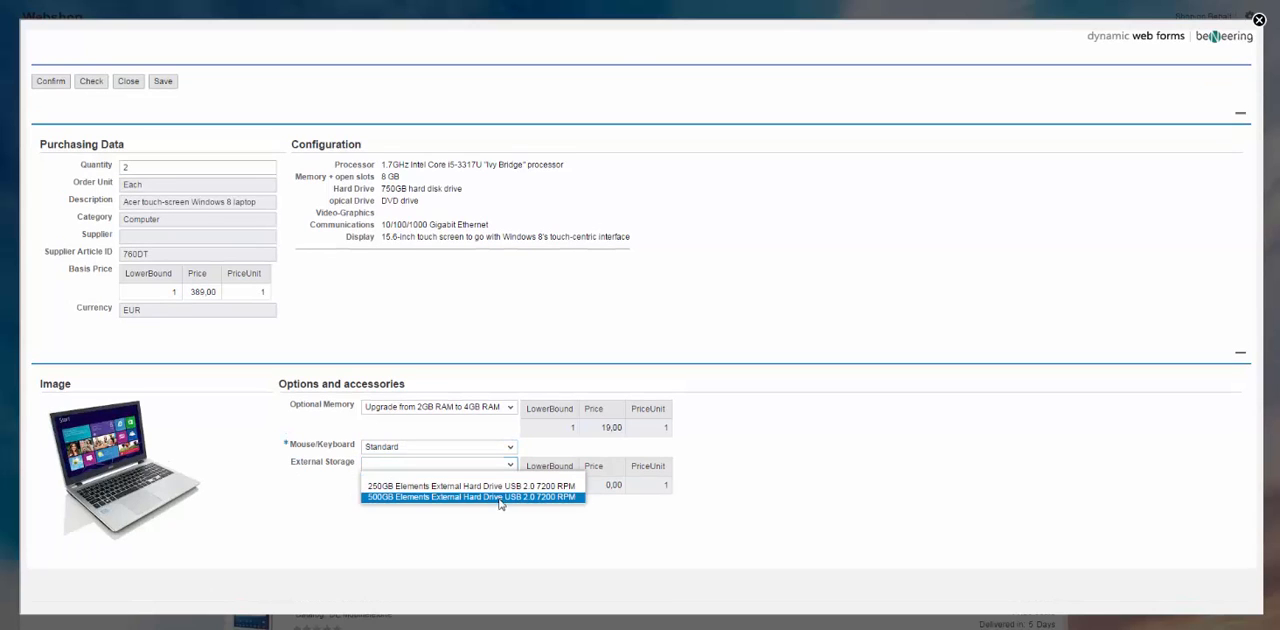
mouse_move(470, 486)
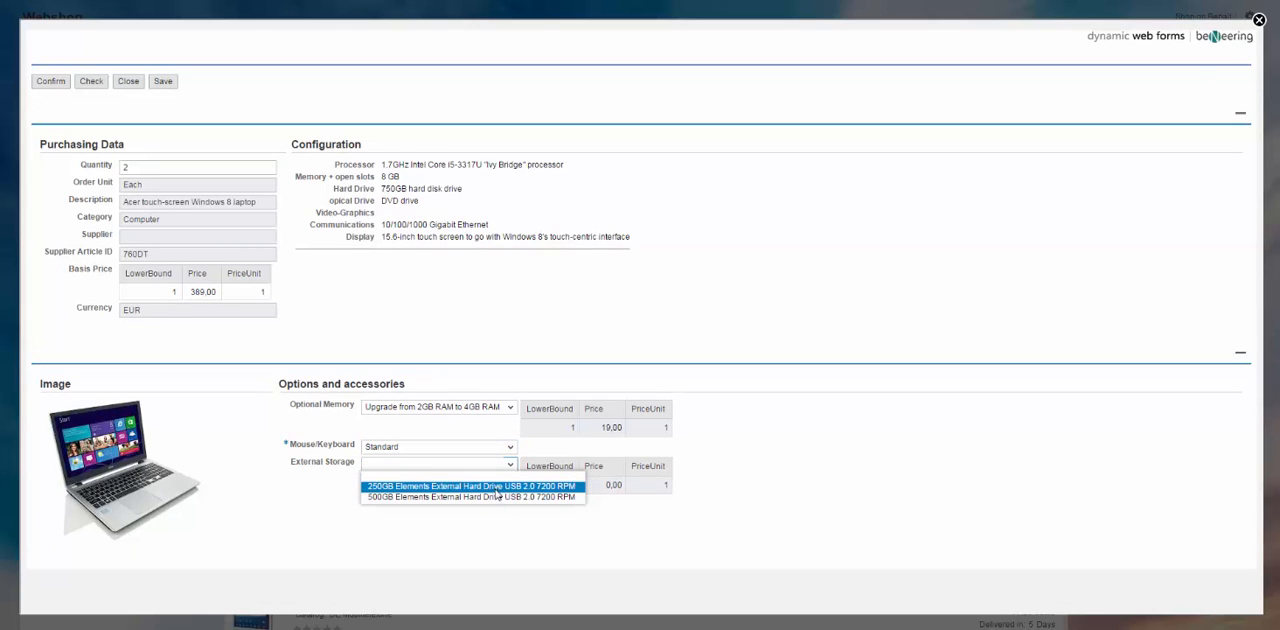
Choose the 250GB external hard drive and confirm the laptop order into the cart.
click(470, 498)
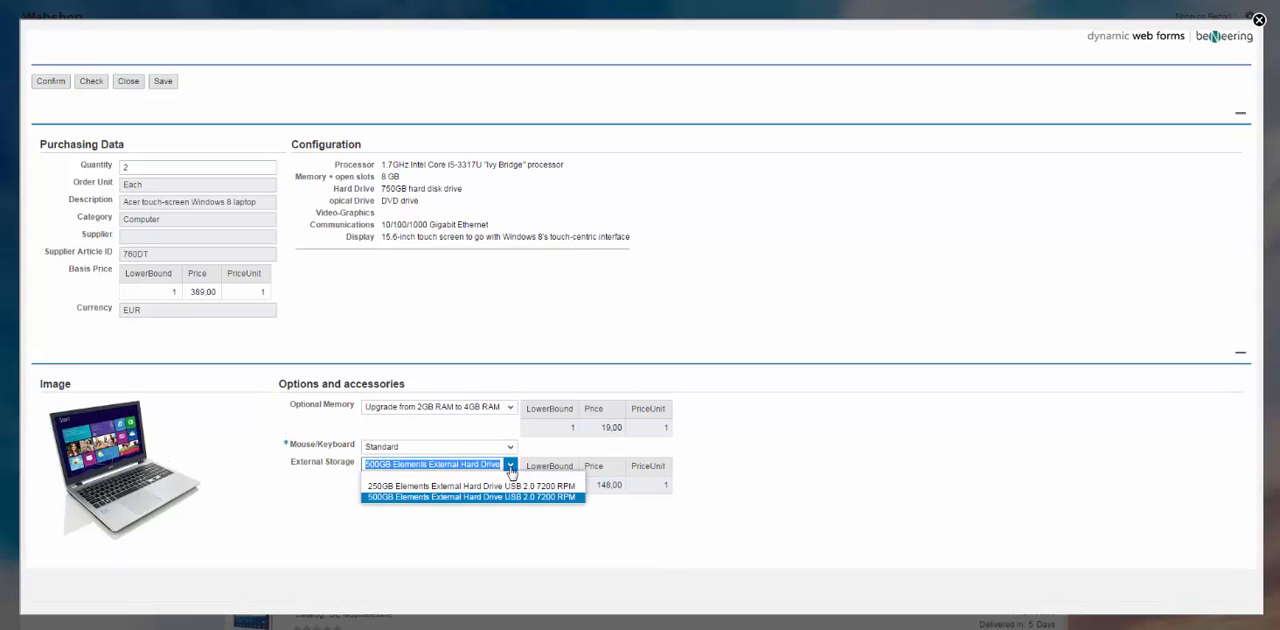
click(460, 486)
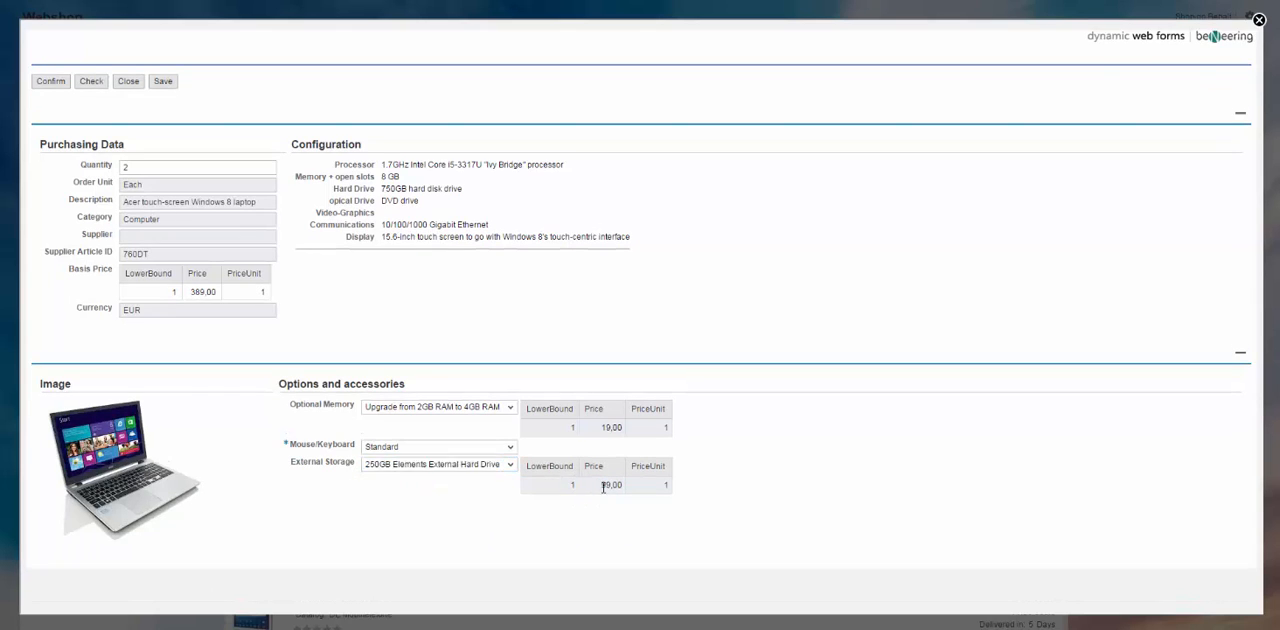
double_click(608, 484)
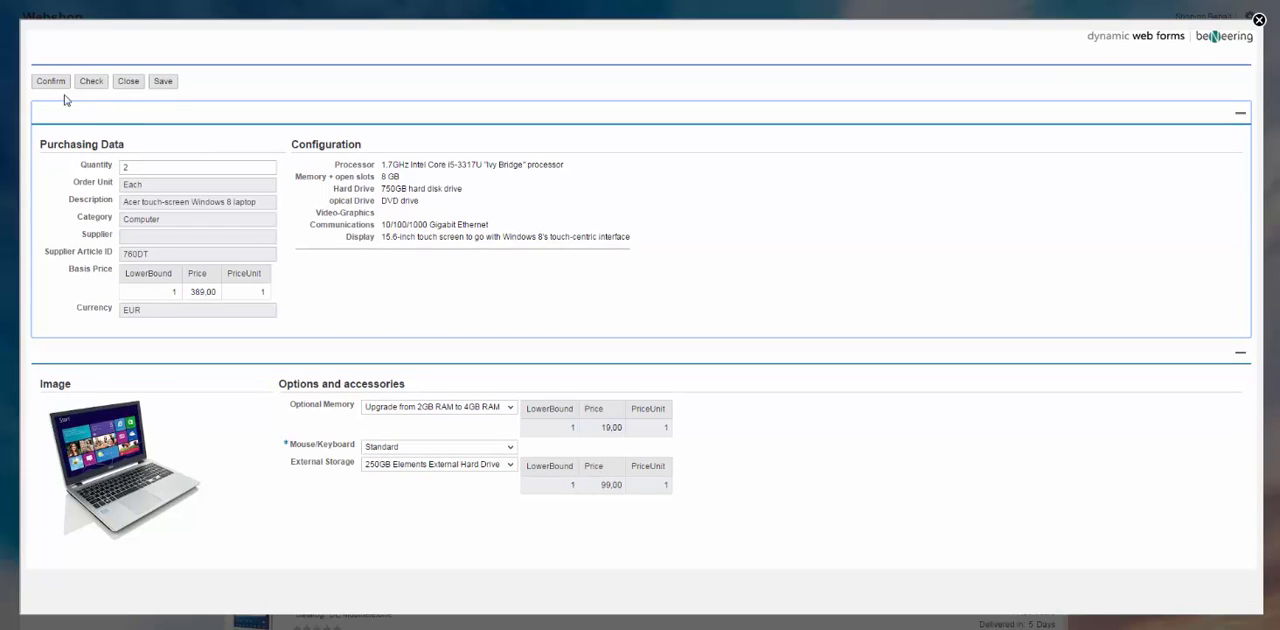
click(48, 82)
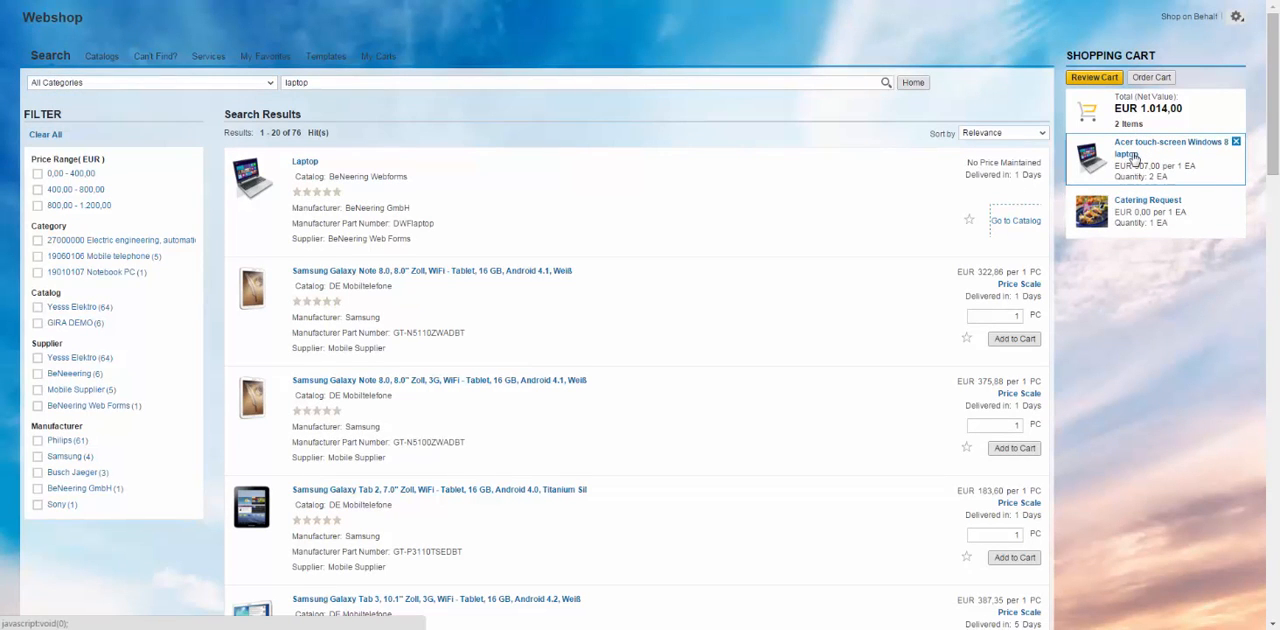
mouse_move(1138, 156)
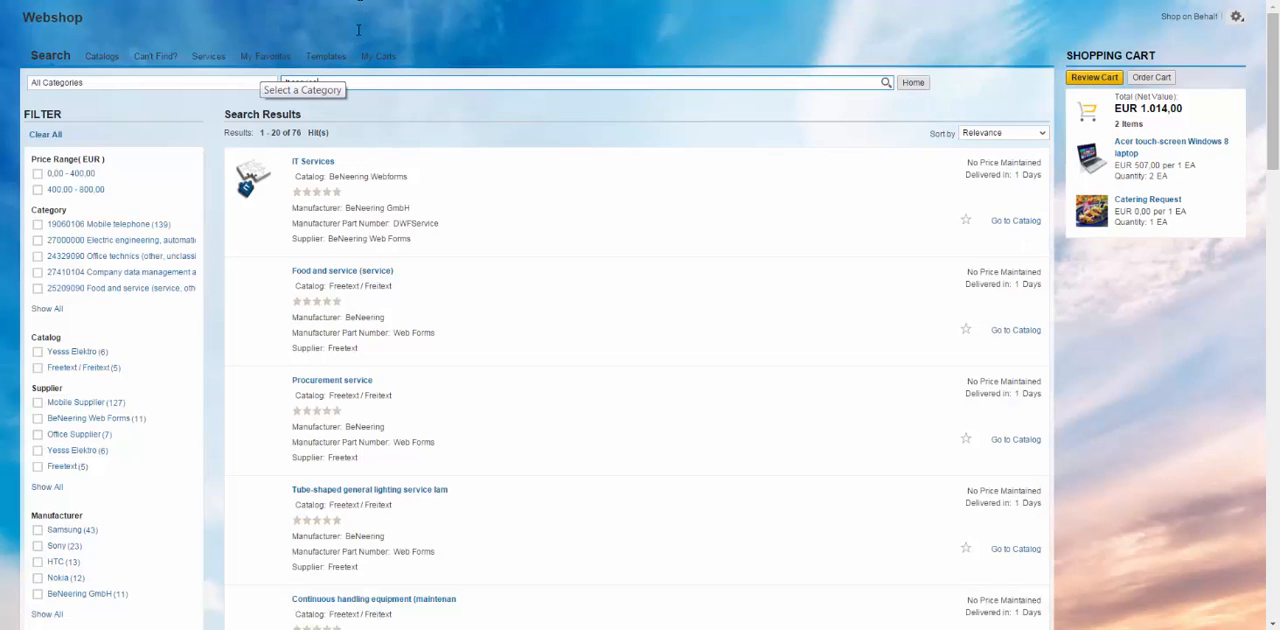
Search the webshop catalog for 'It service'.
text(It service)
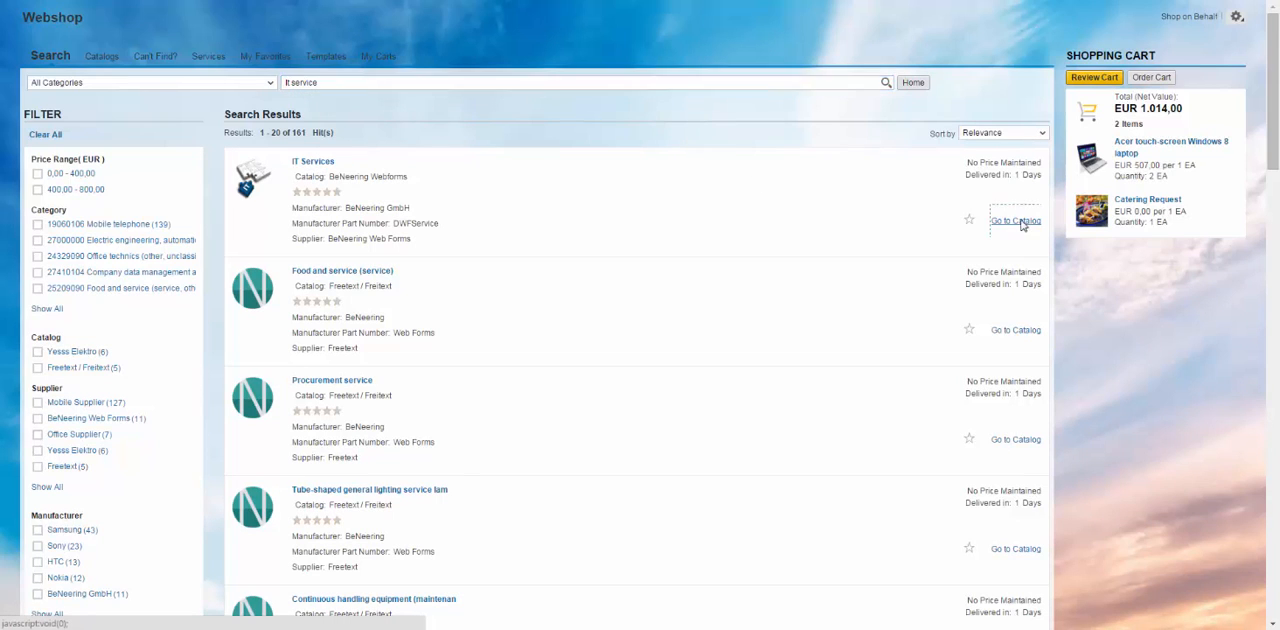
Start an IT Services order with IT Service Computers as the project.
click(1014, 220)
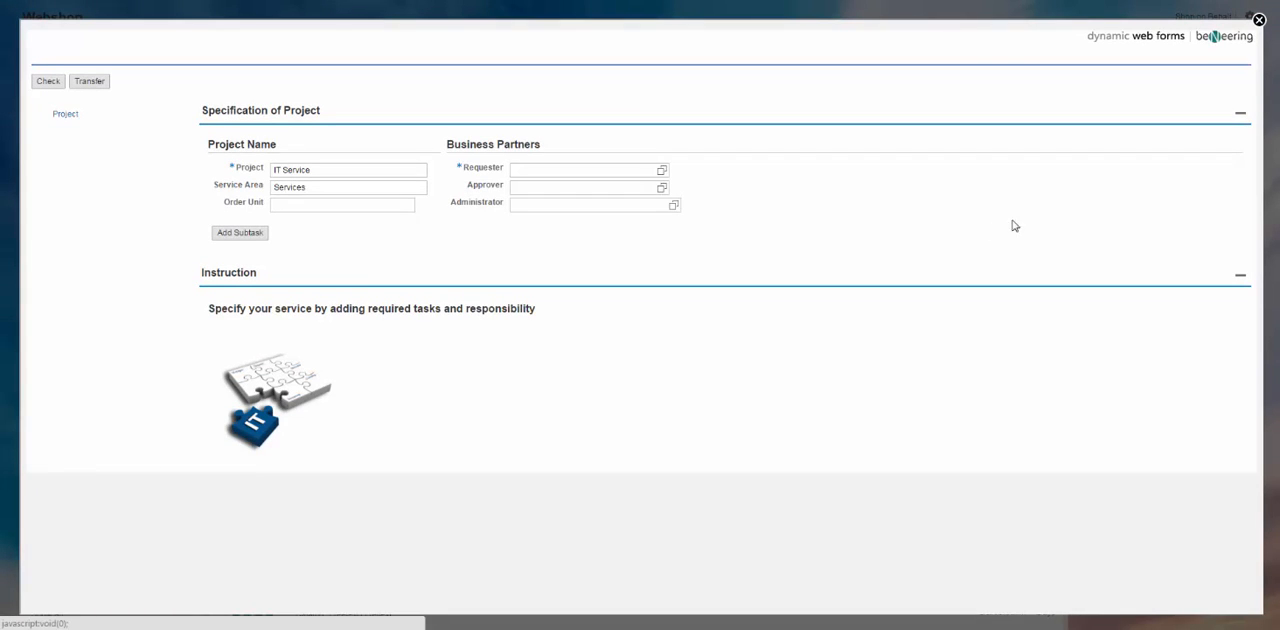
mouse_move(366, 220)
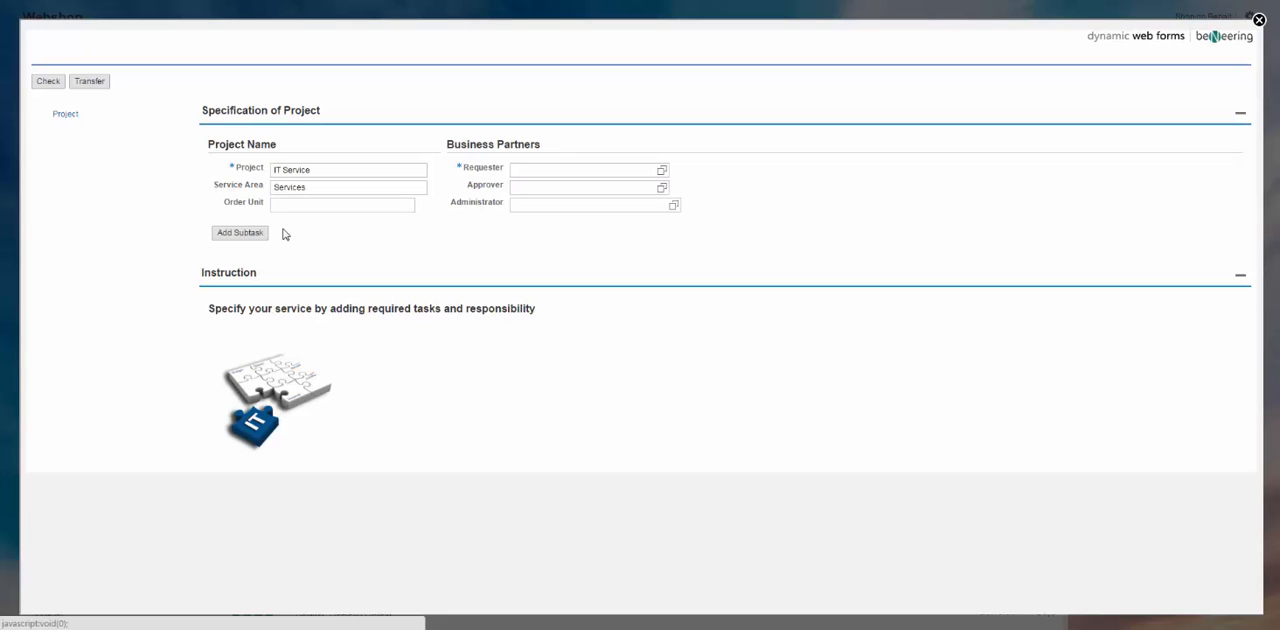
click(344, 168)
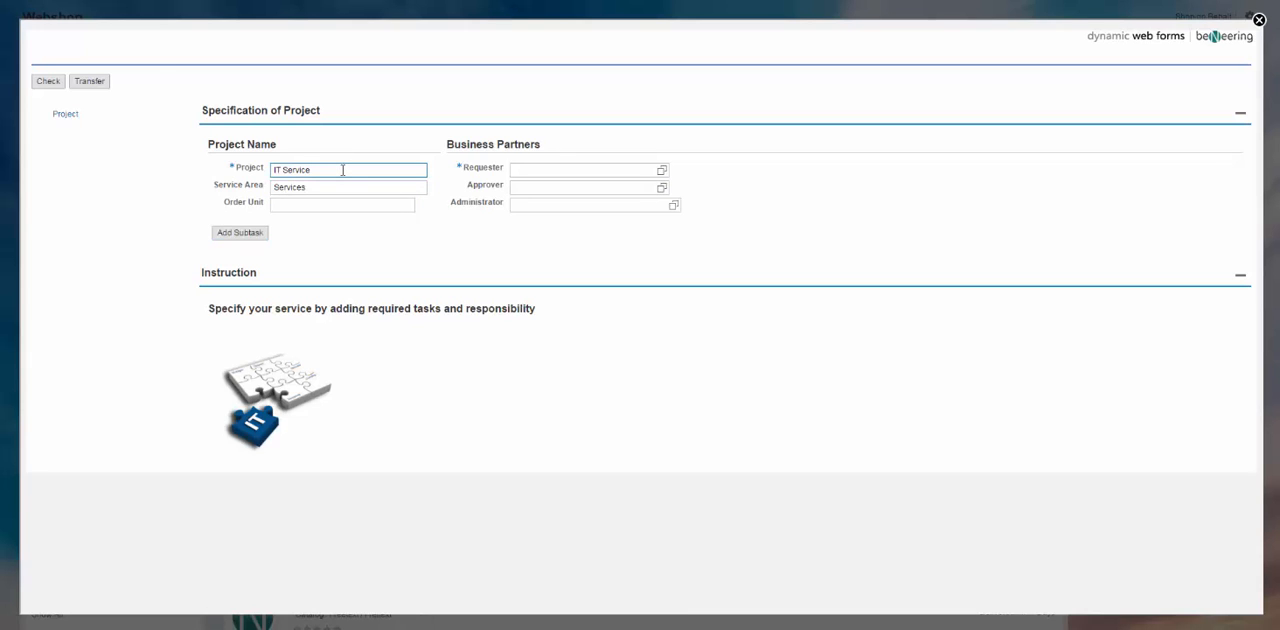
click(348, 168)
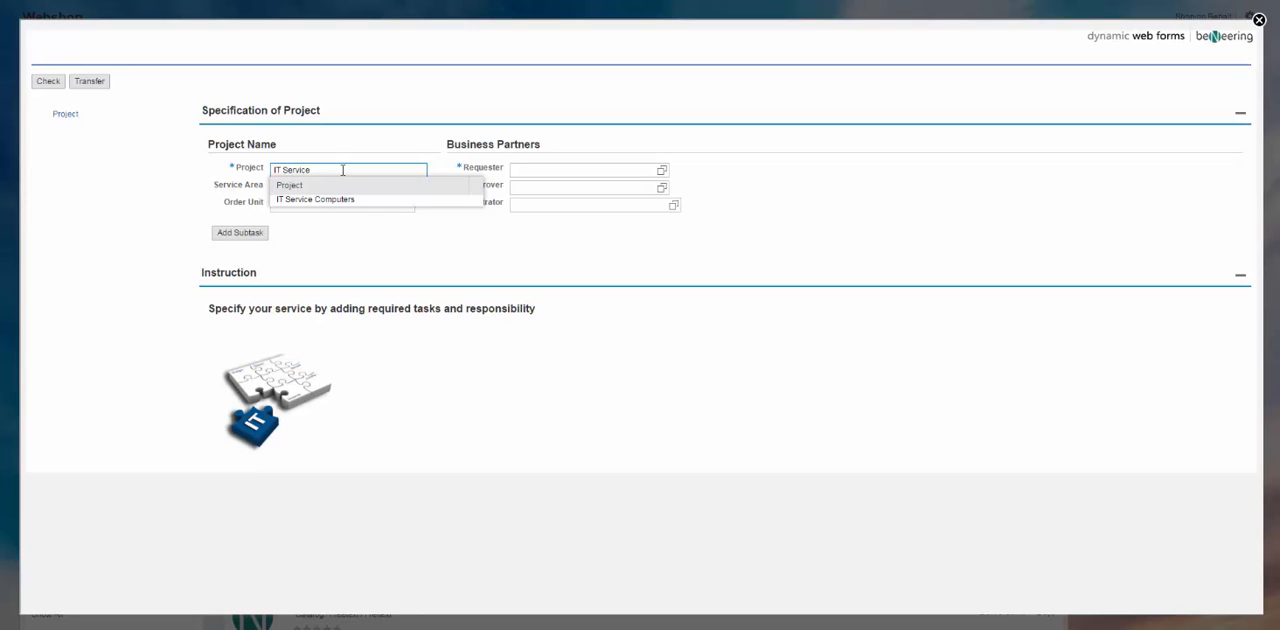
click(316, 200)
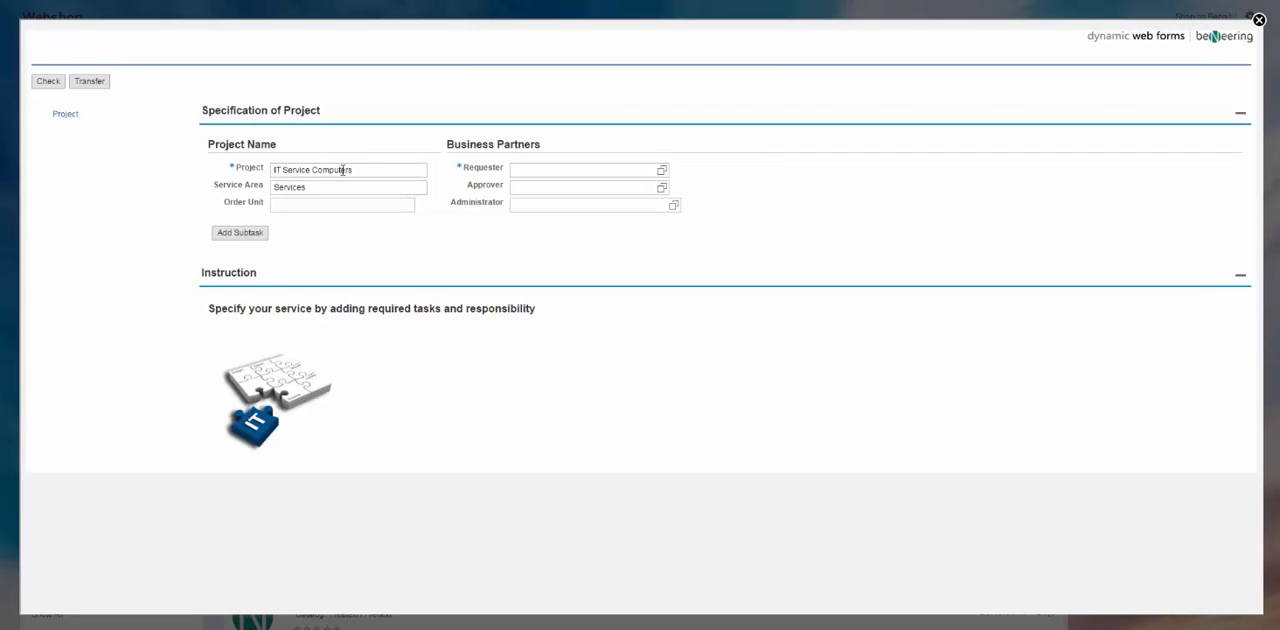
Set Tom Sawyer as requester and add a task beneath the project.
click(584, 168)
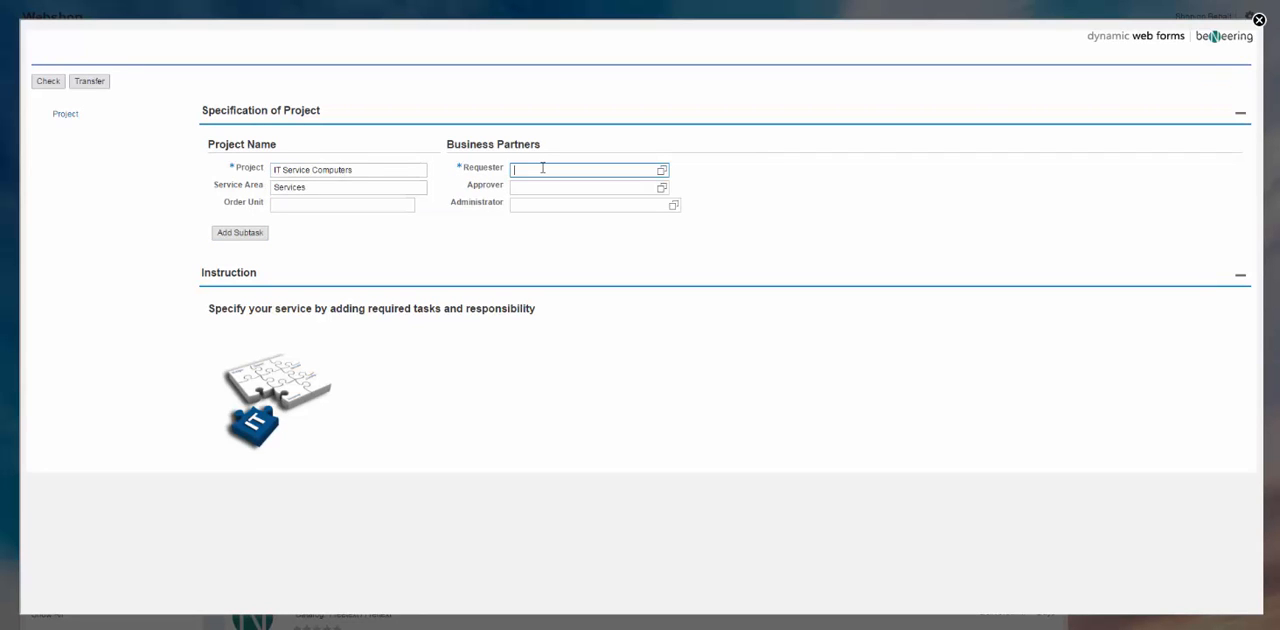
text(To)
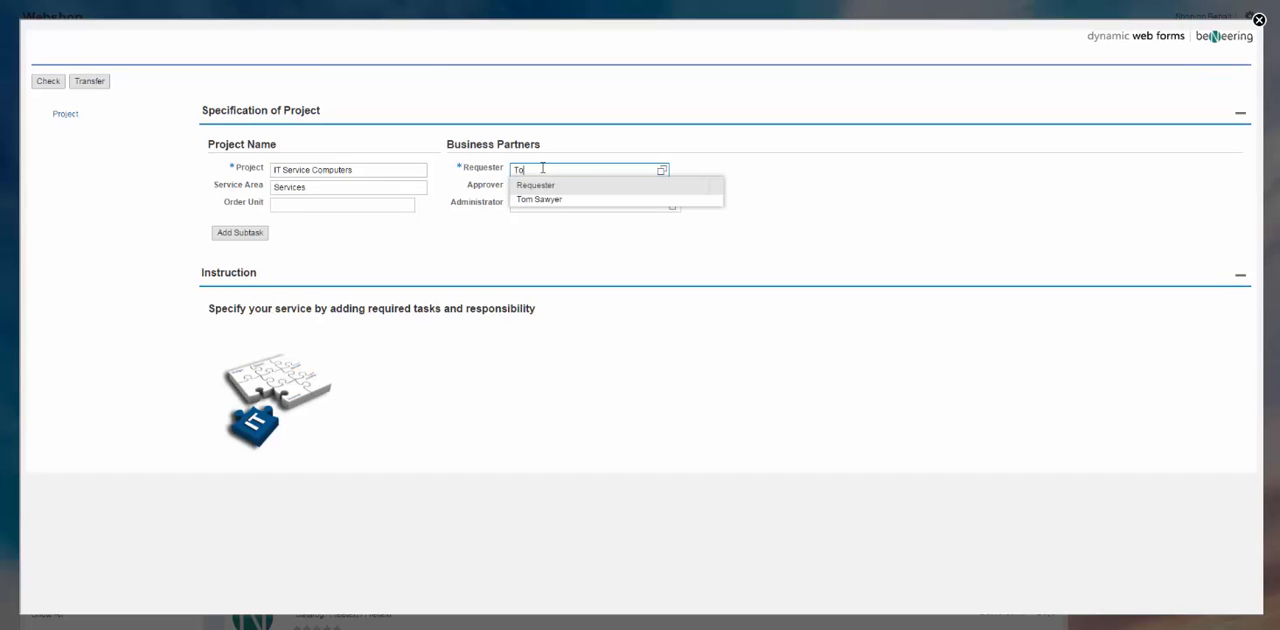
click(540, 200)
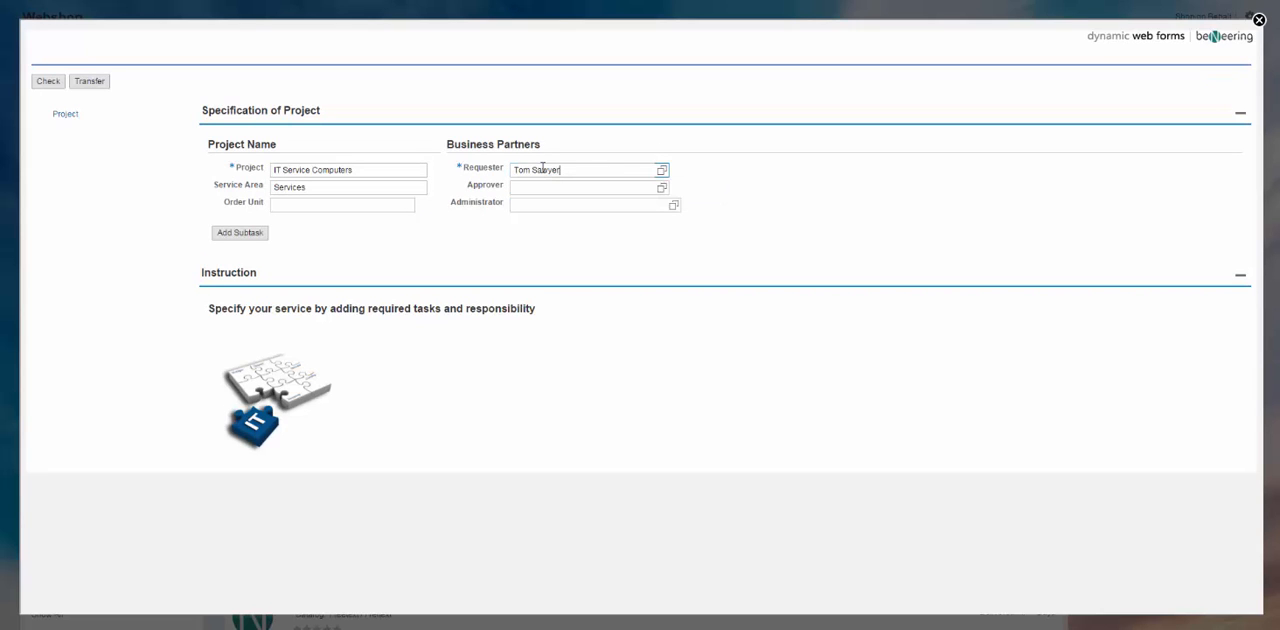
mouse_move(238, 238)
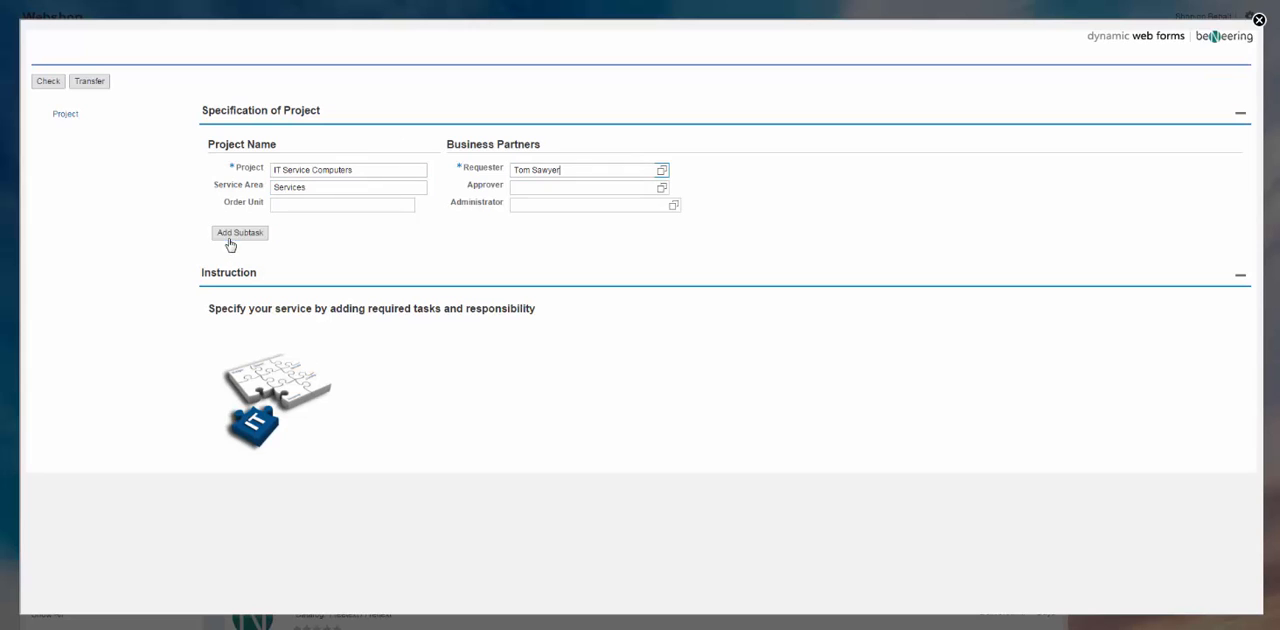
click(238, 232)
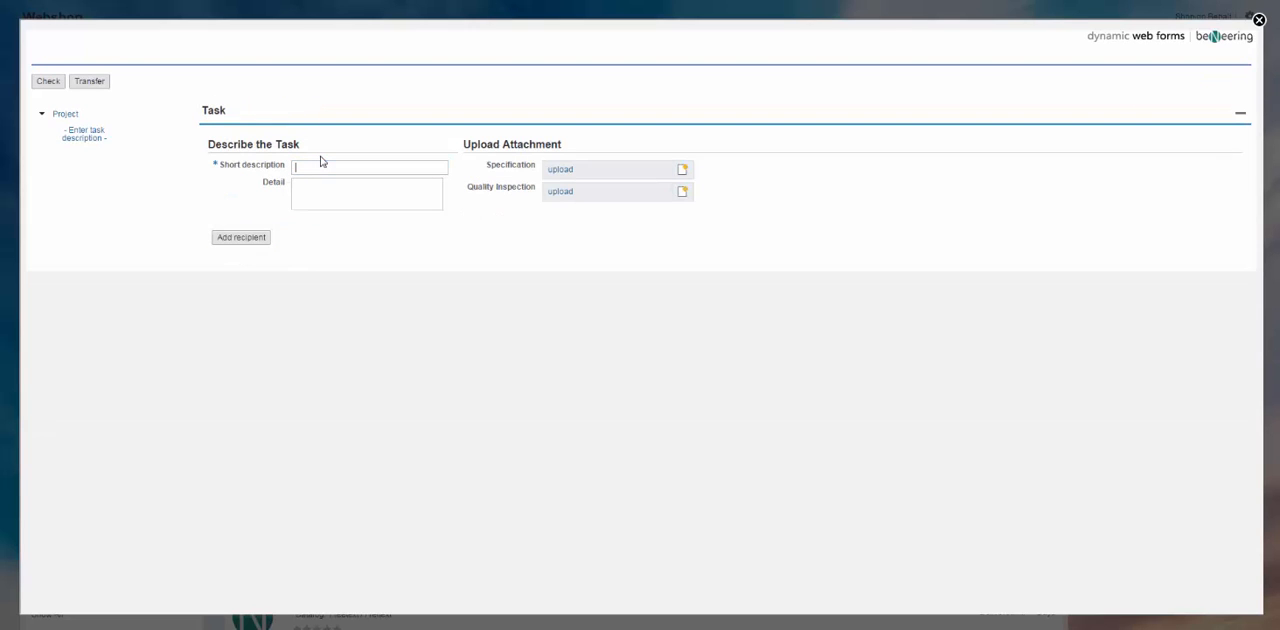
Describe the tasks as 'Computer installation' and 'Computer testing'.
text(Computer instllation)
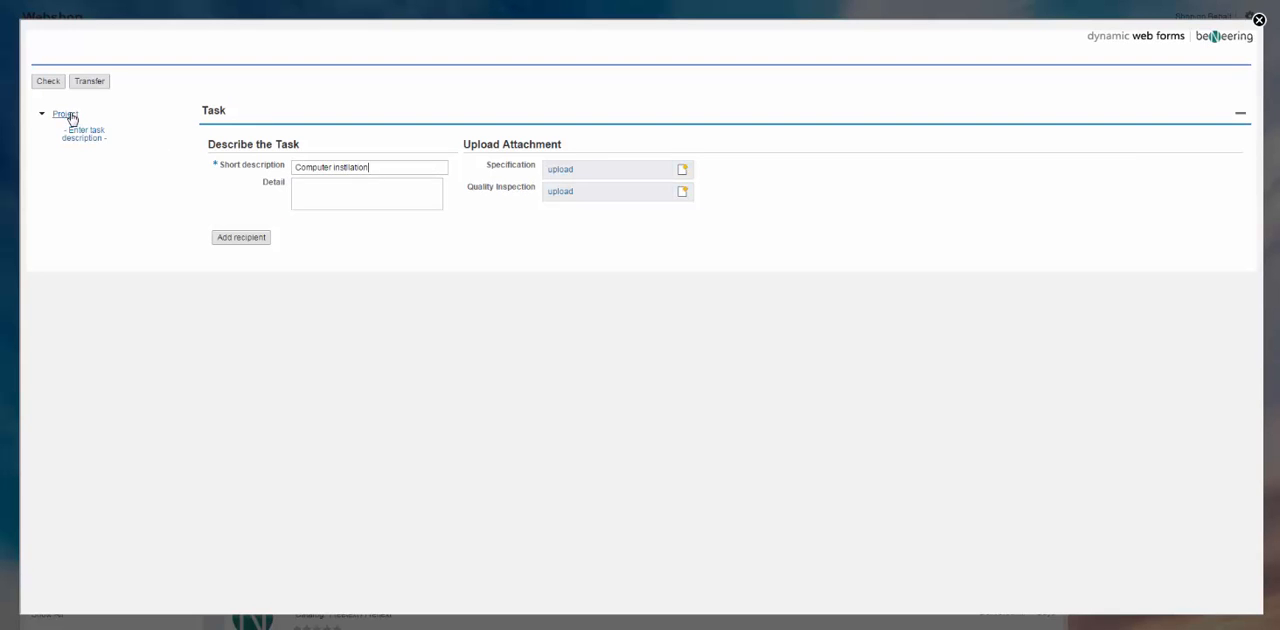
click(64, 112)
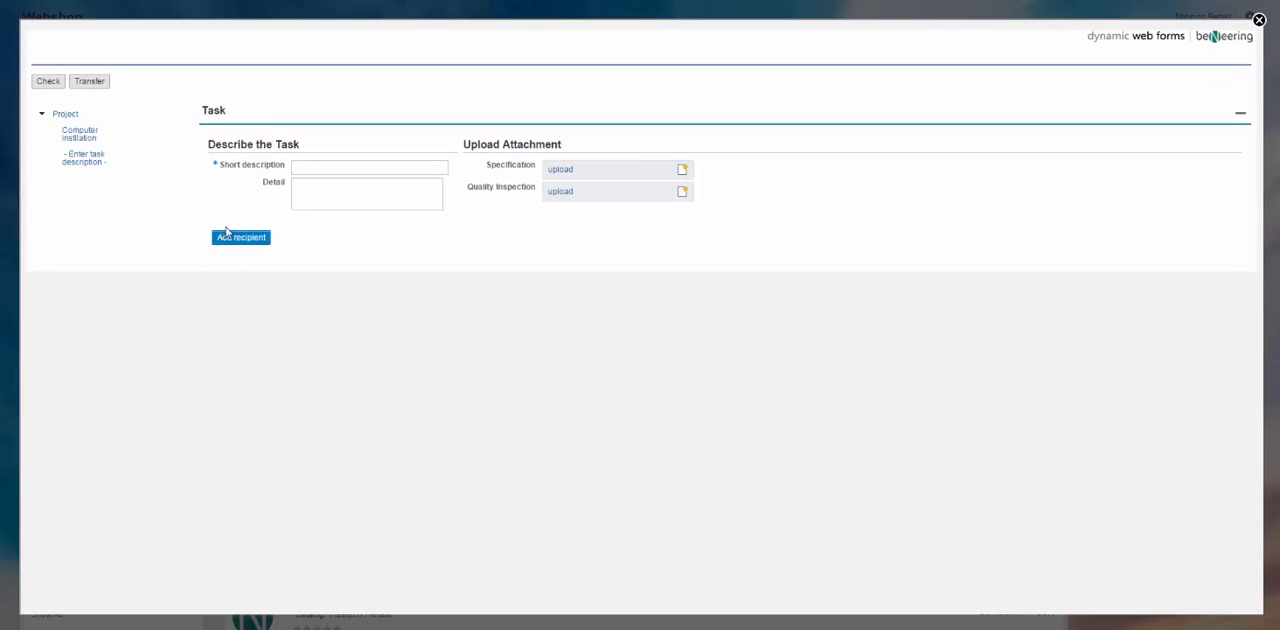
text(Com)
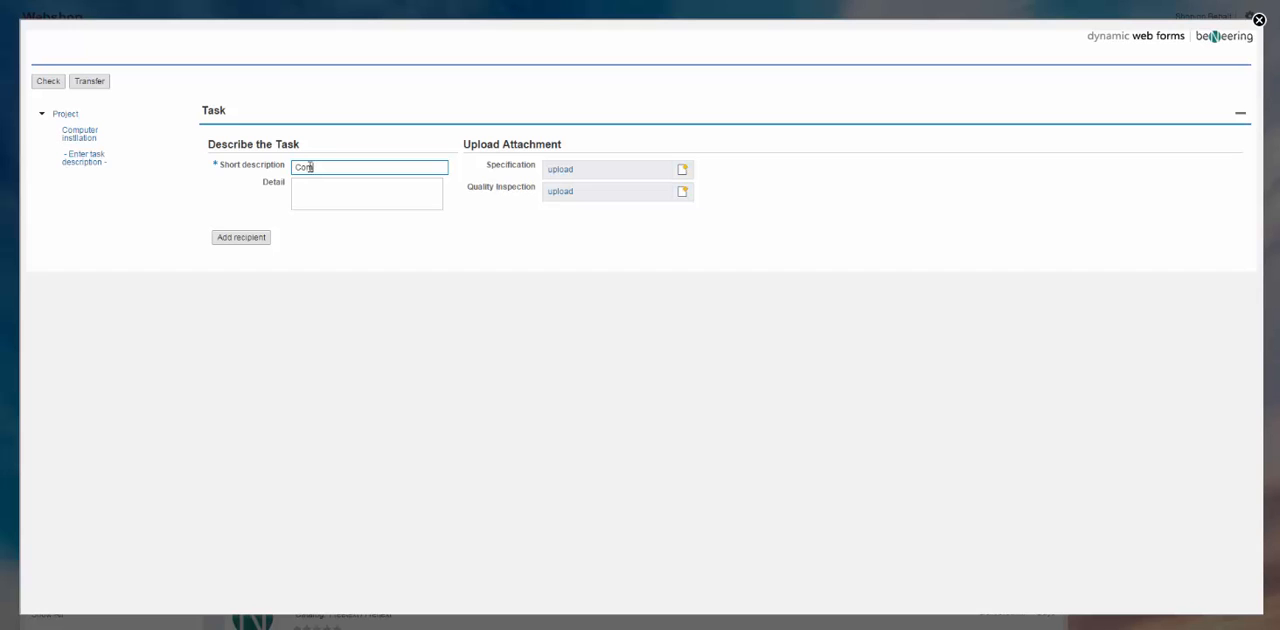
text(Computer testing)
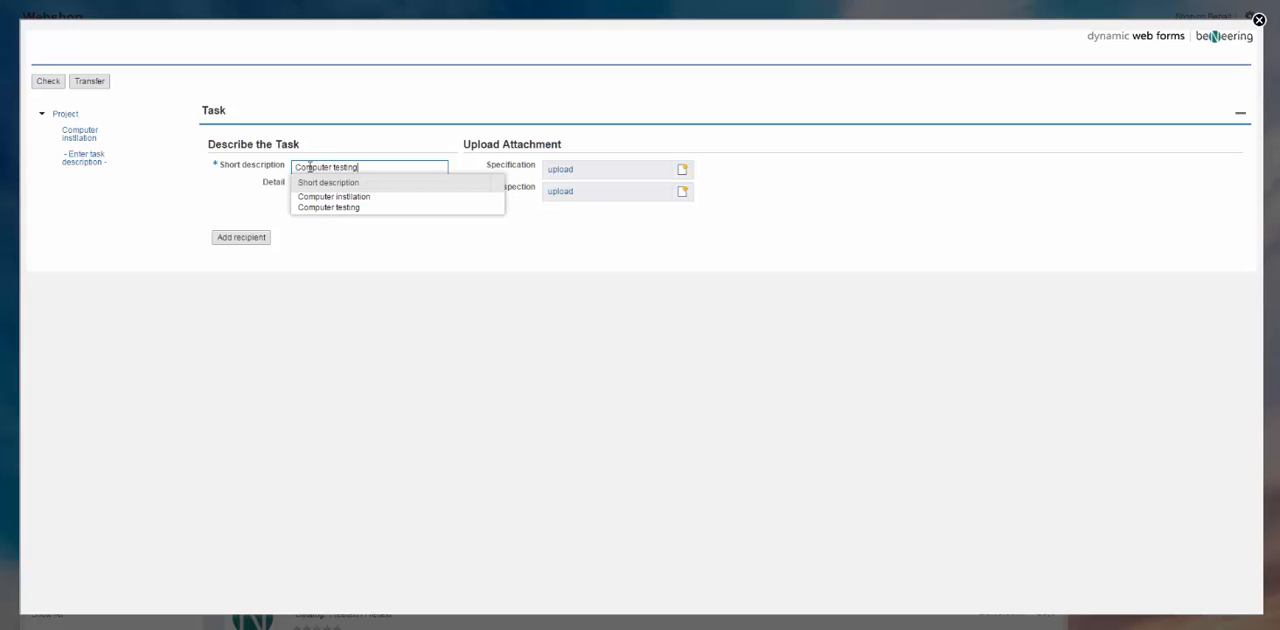
click(328, 208)
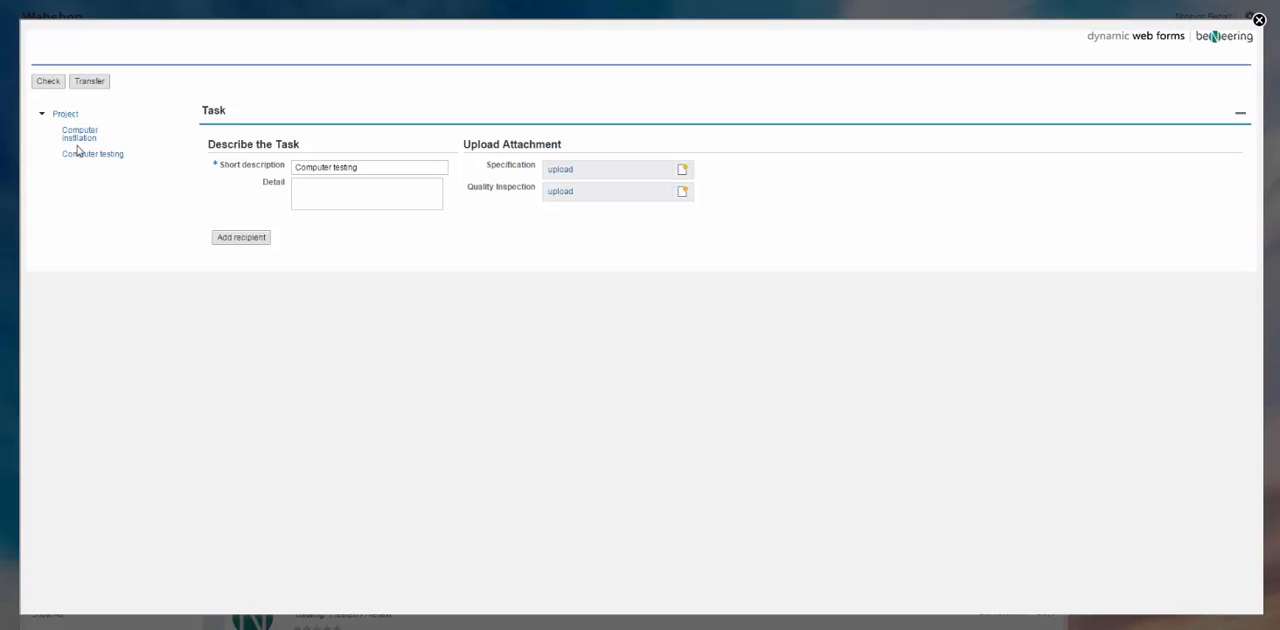
Return to the project overview and reopen the Computer installation task.
click(66, 112)
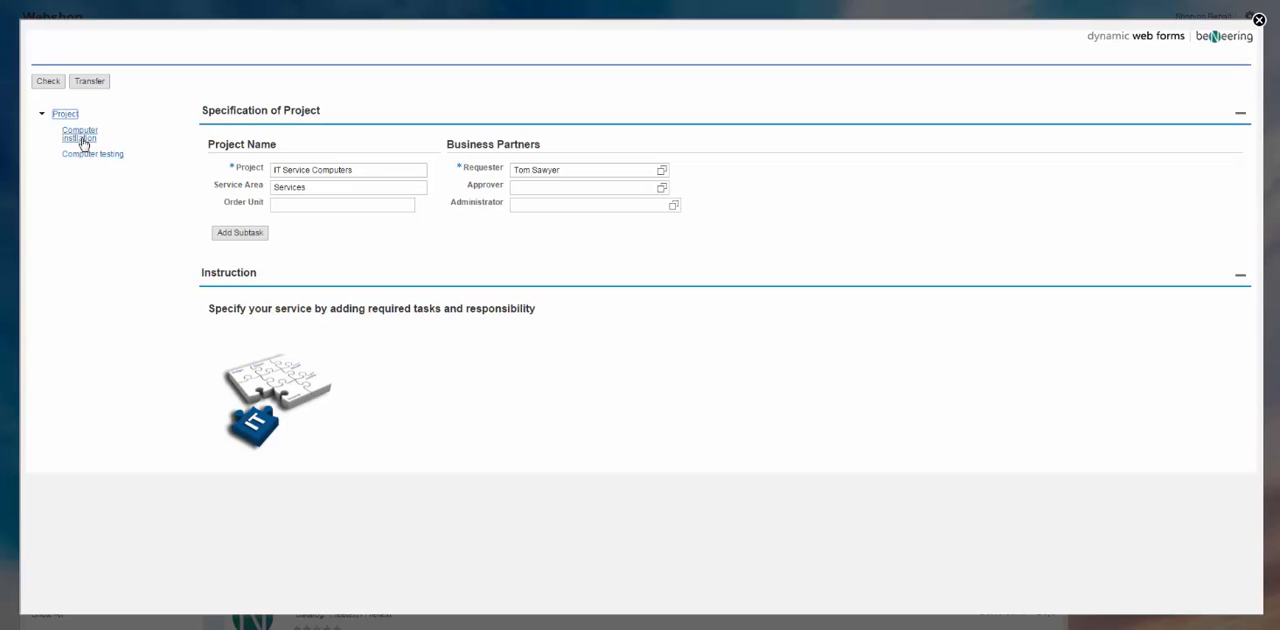
click(80, 132)
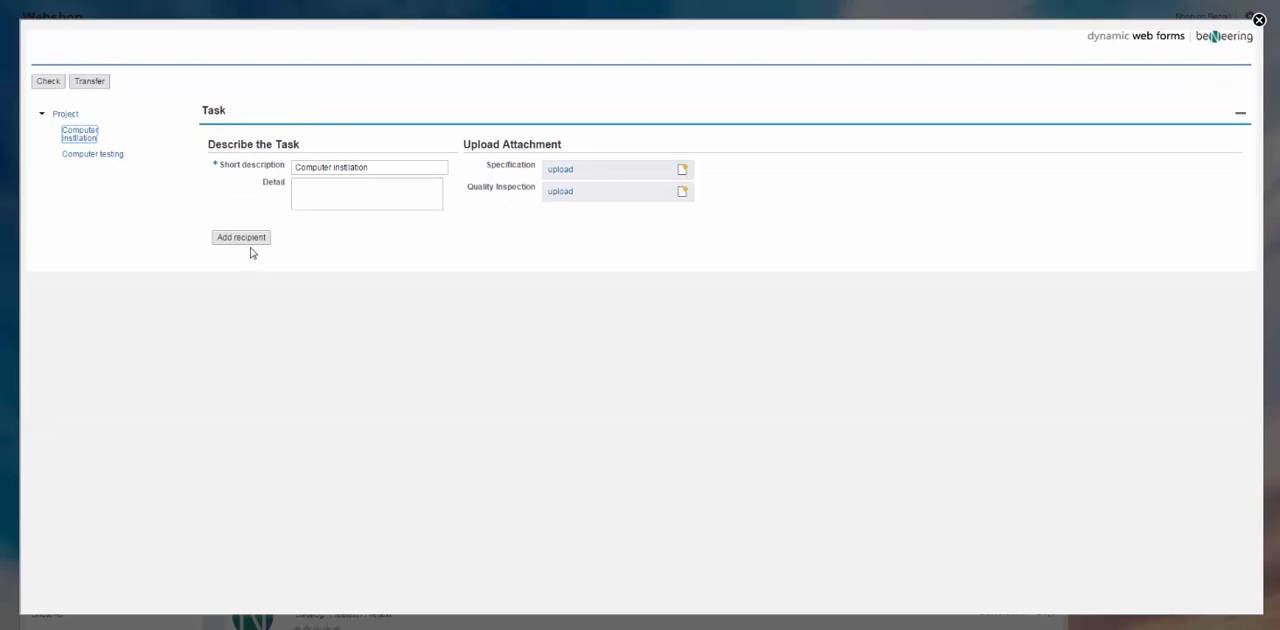
Add Andrew as a recipient of the Computer installation task and return to the task.
click(240, 236)
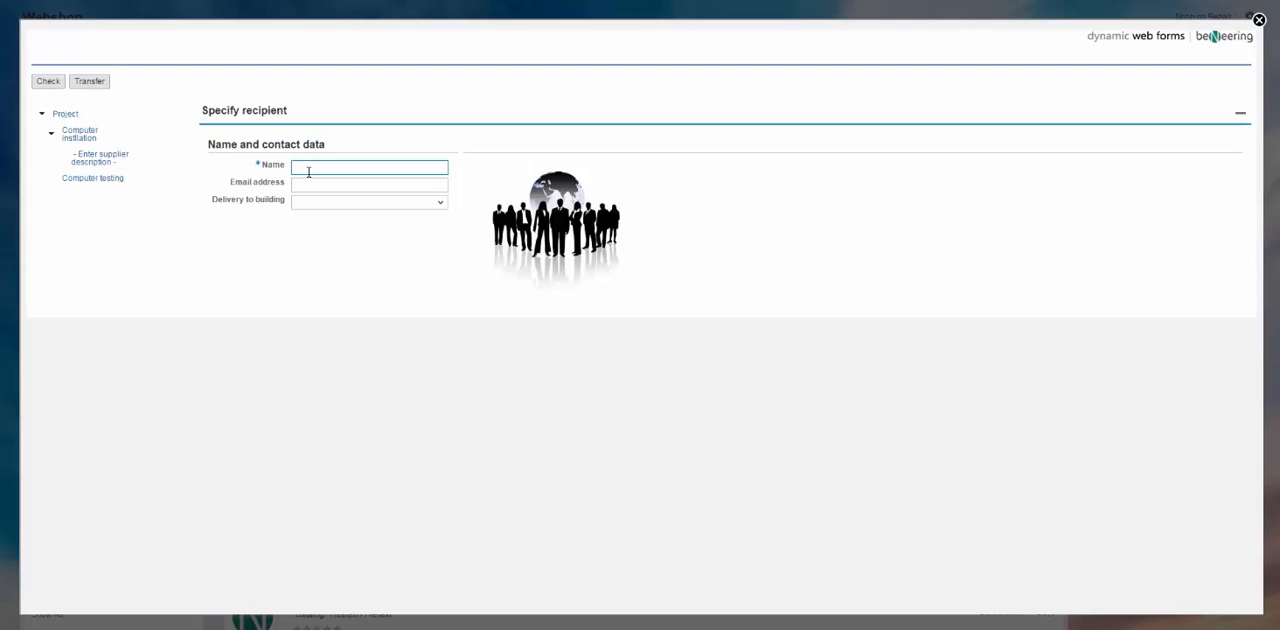
text(Andrew)
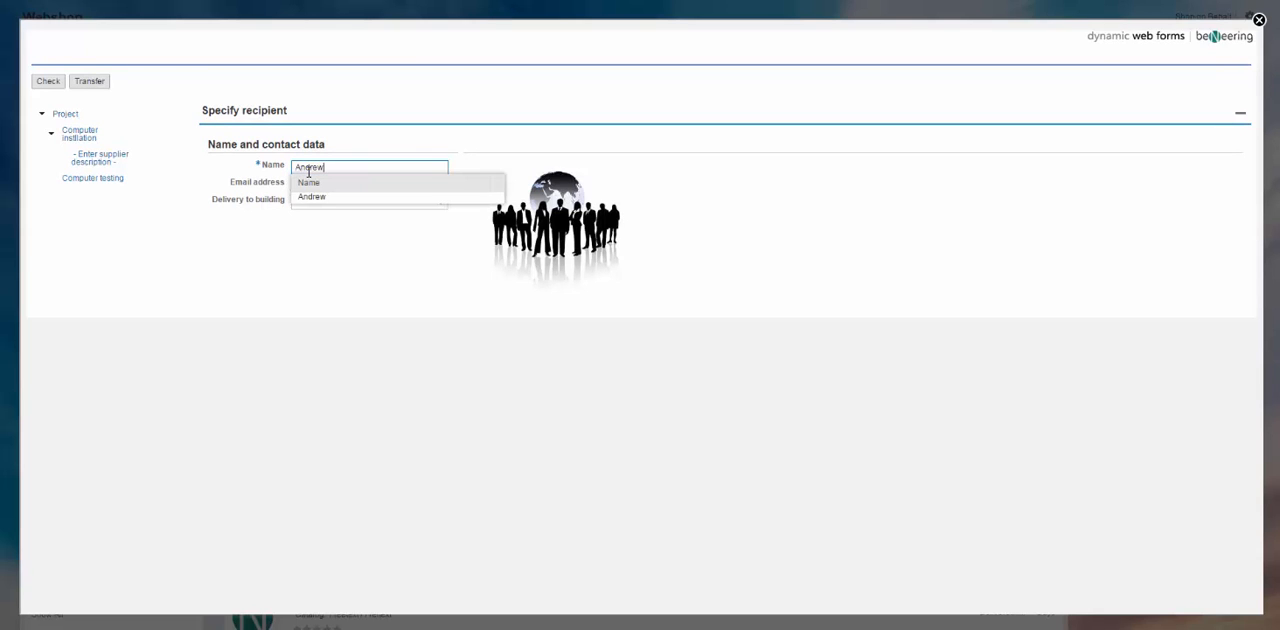
click(312, 196)
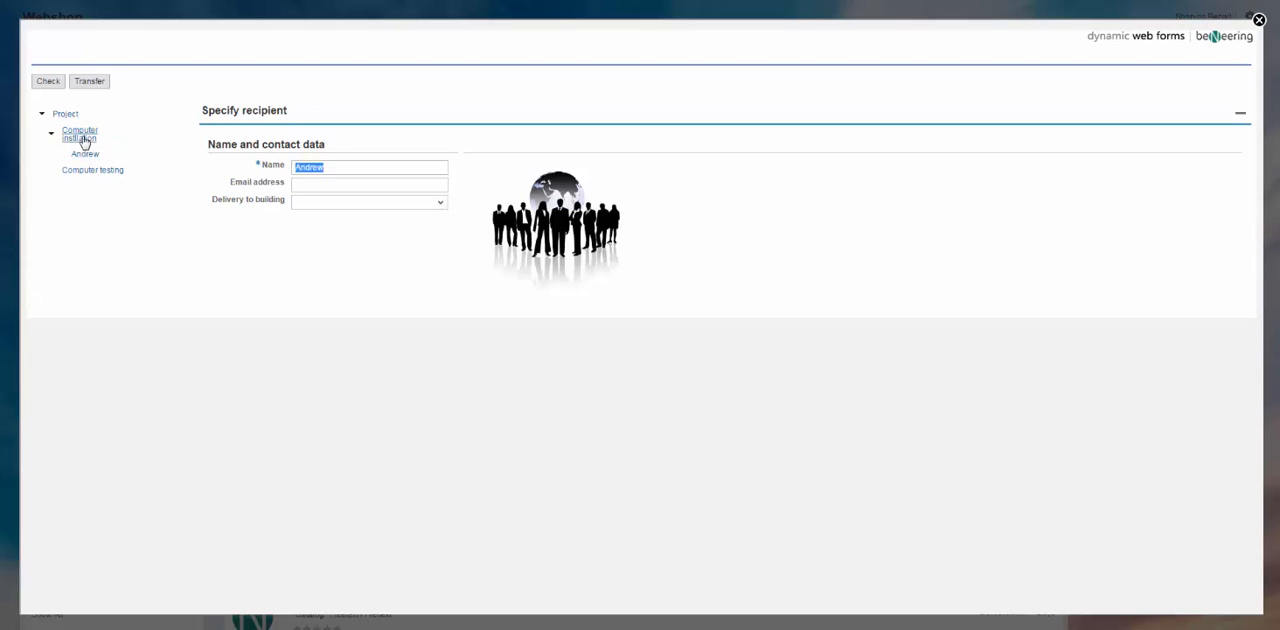
click(80, 132)
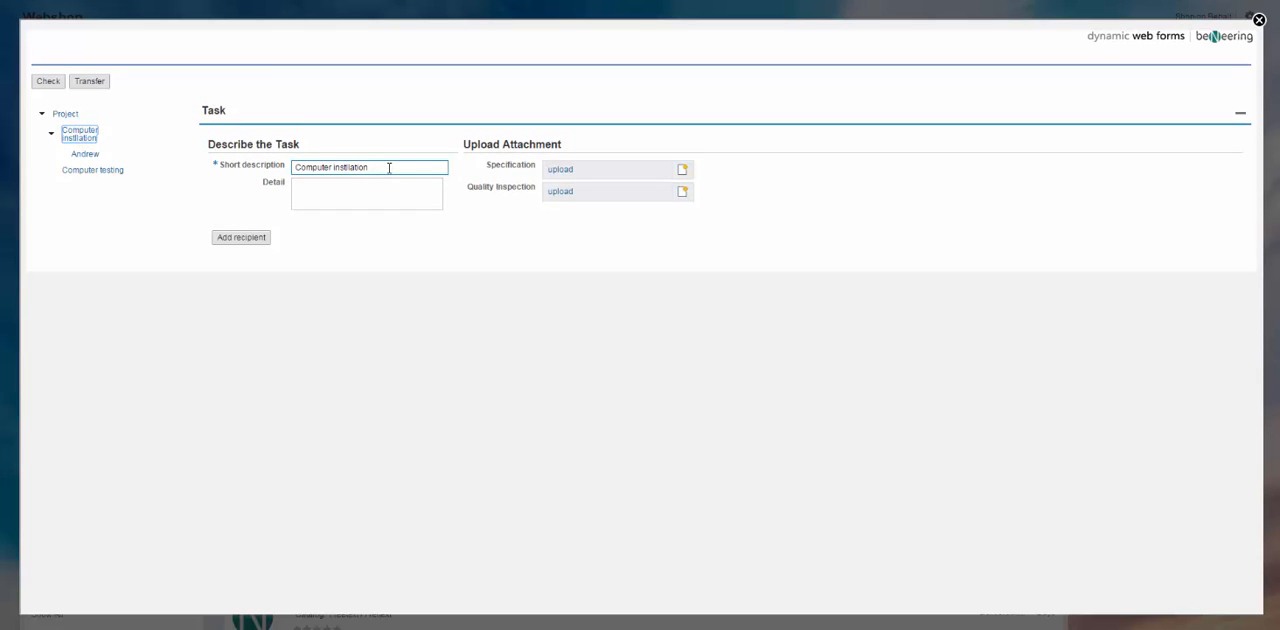
Add Maria as a second recipient of the installation task.
click(240, 236)
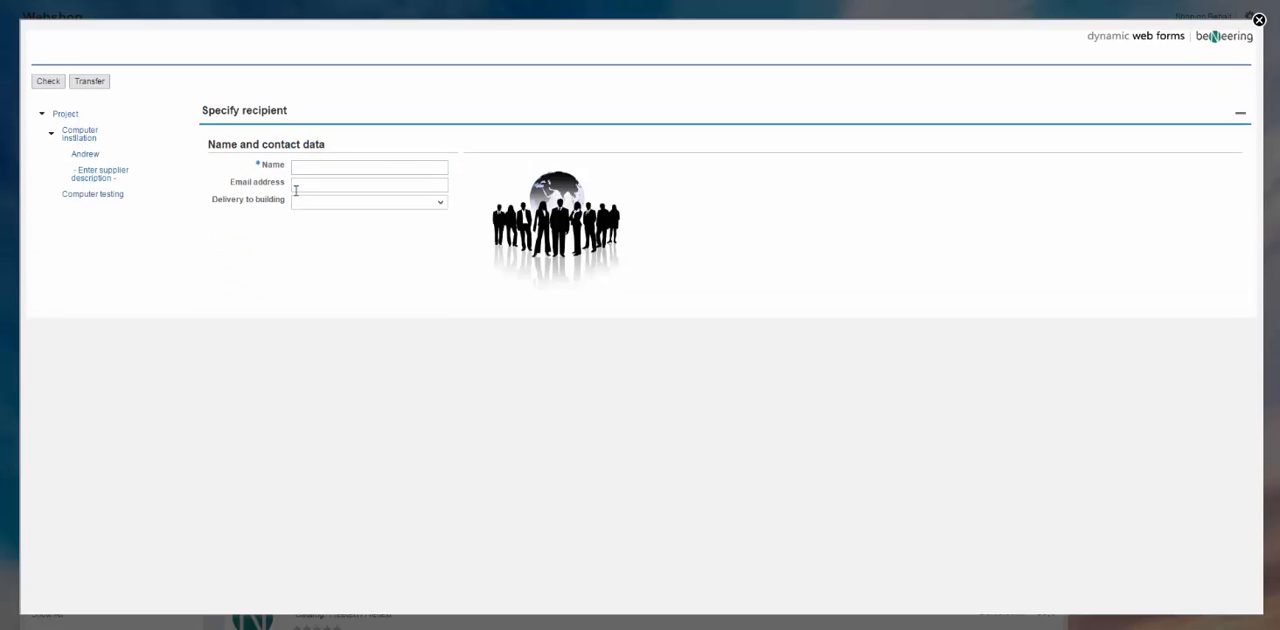
click(370, 166)
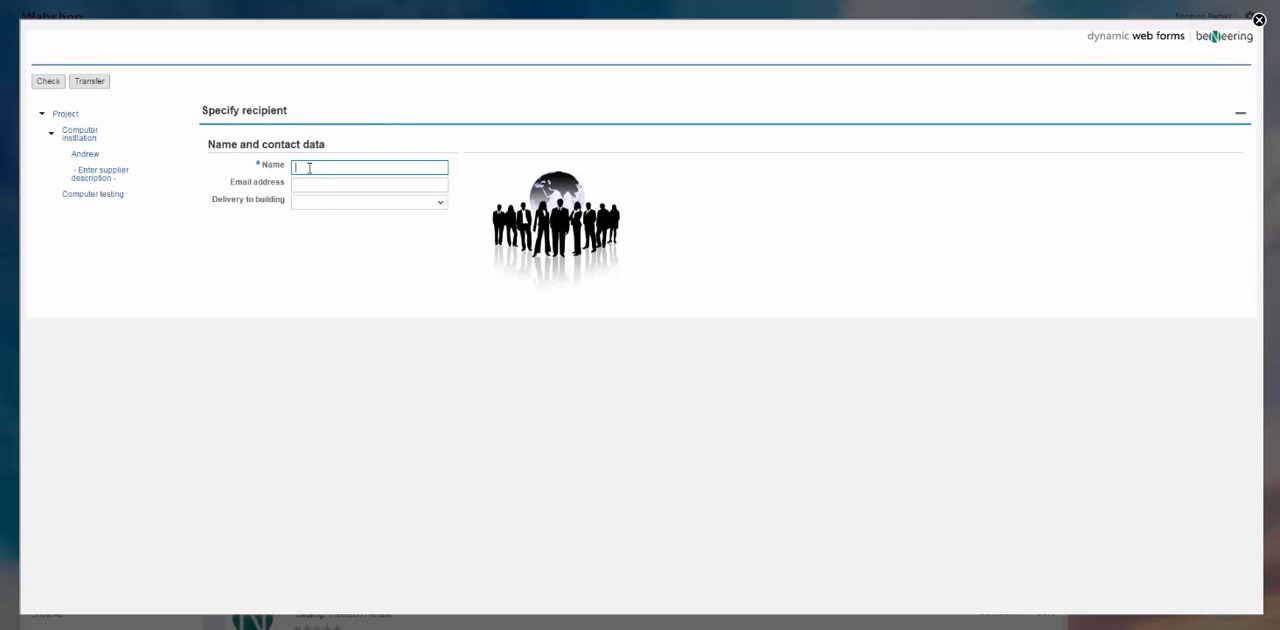
text(Maria)
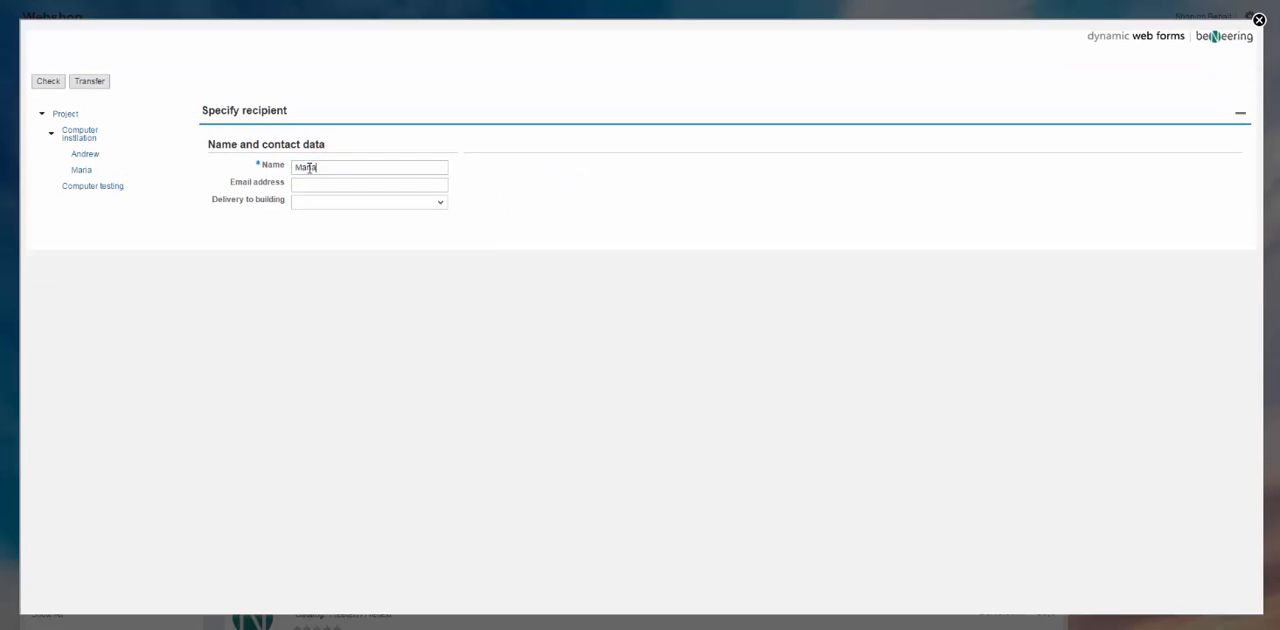
click(80, 170)
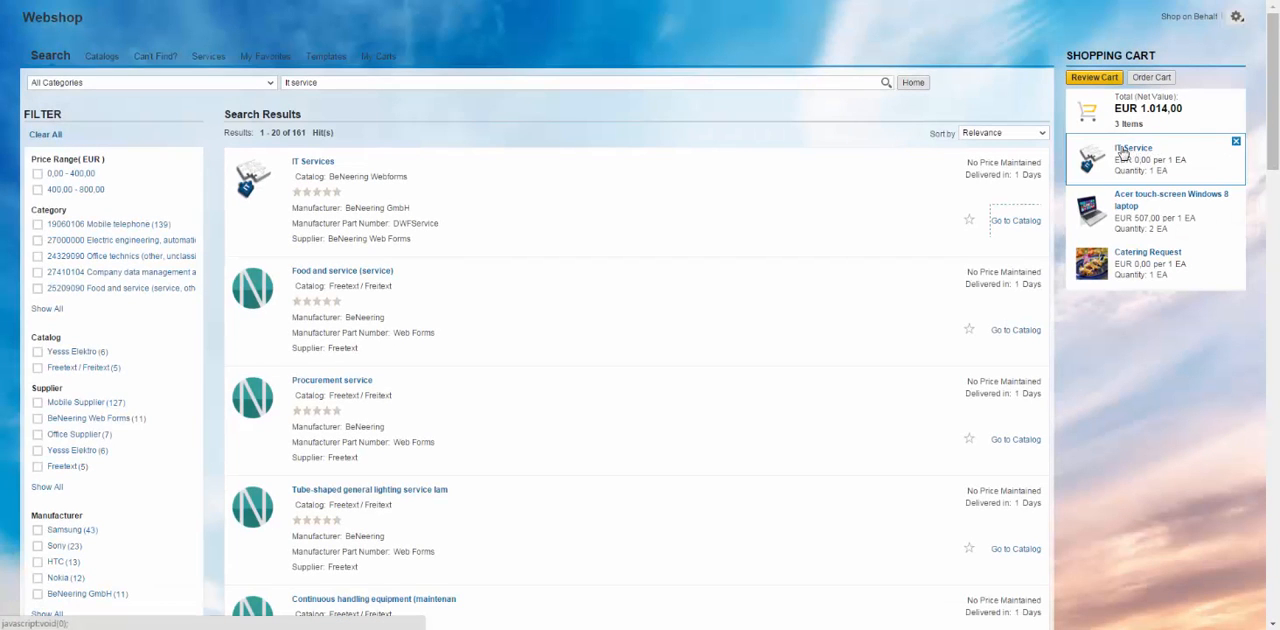
mouse_move(1130, 156)
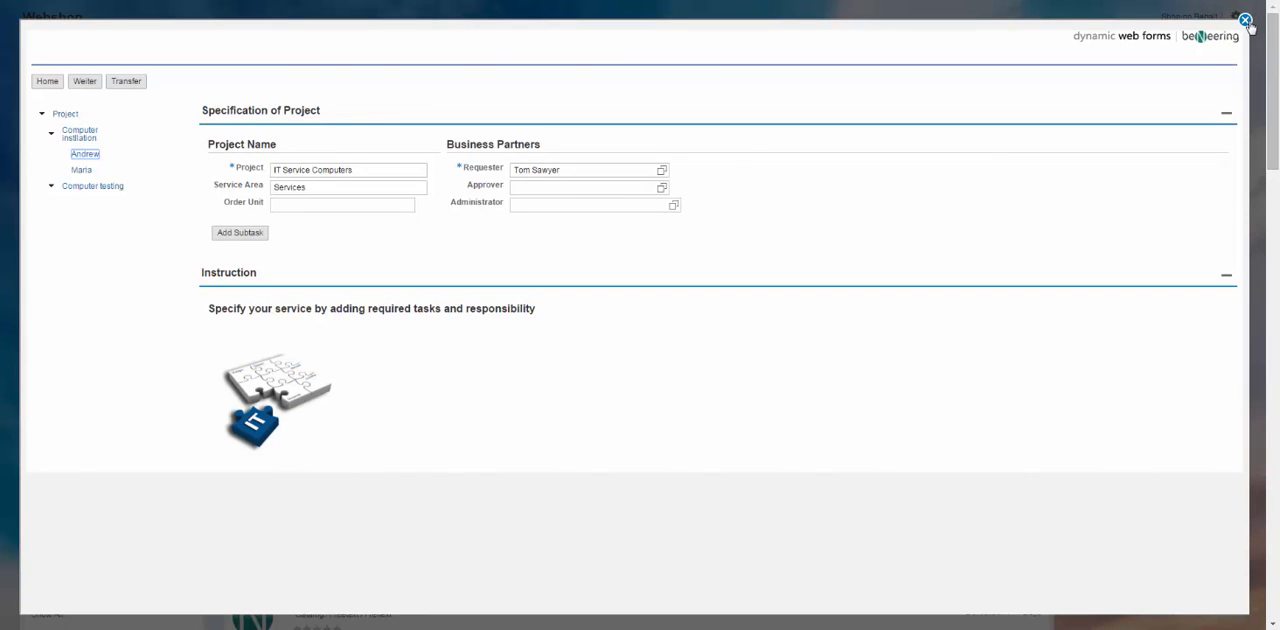
Close the reopened IT Service form window and return to the webshop search results.
click(1244, 20)
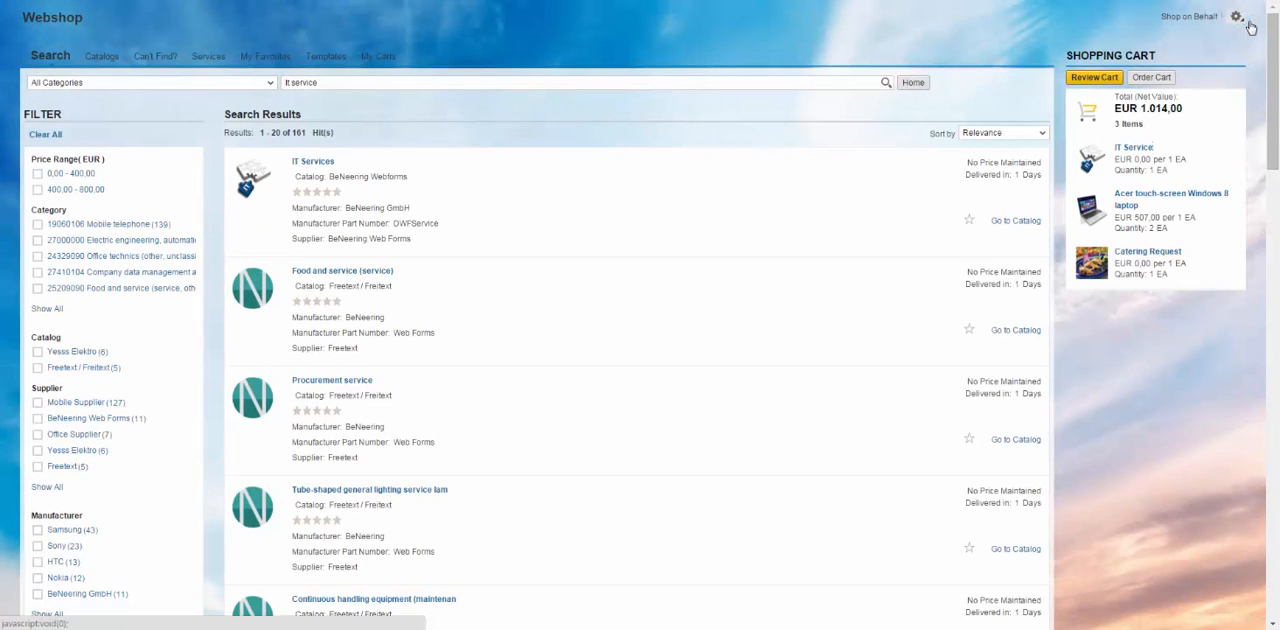
mouse_move(1202, 78)
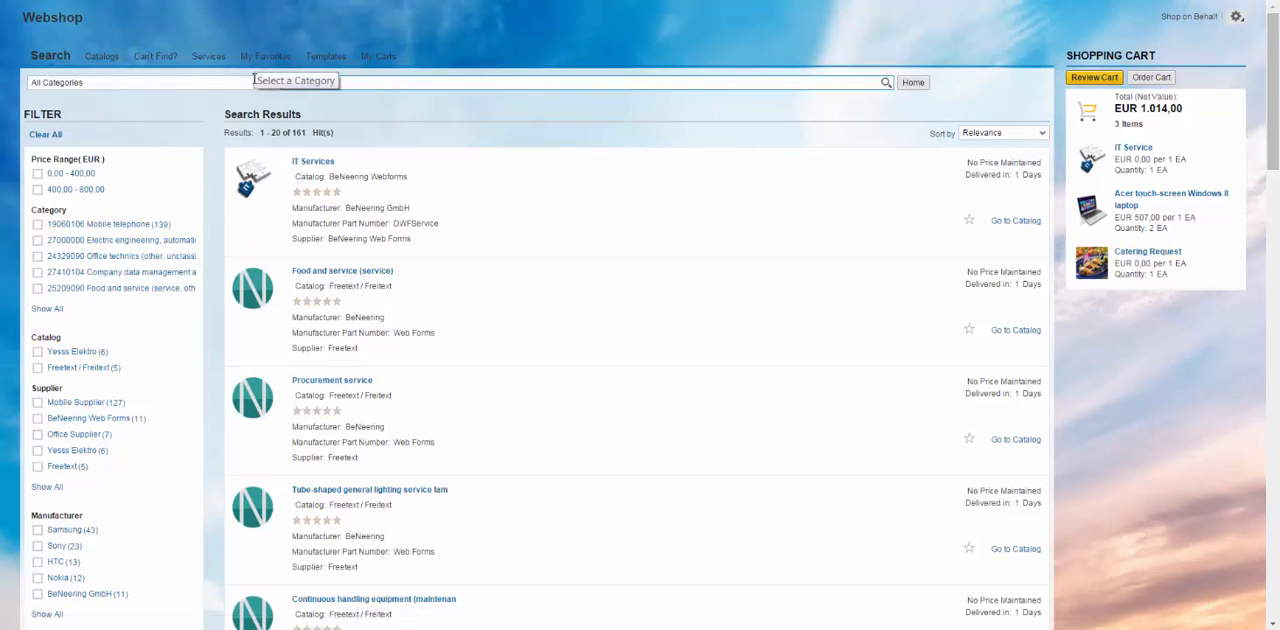
Search the catalogue for 'rehau' and open the Quick Shot item's form.
text(rehau)
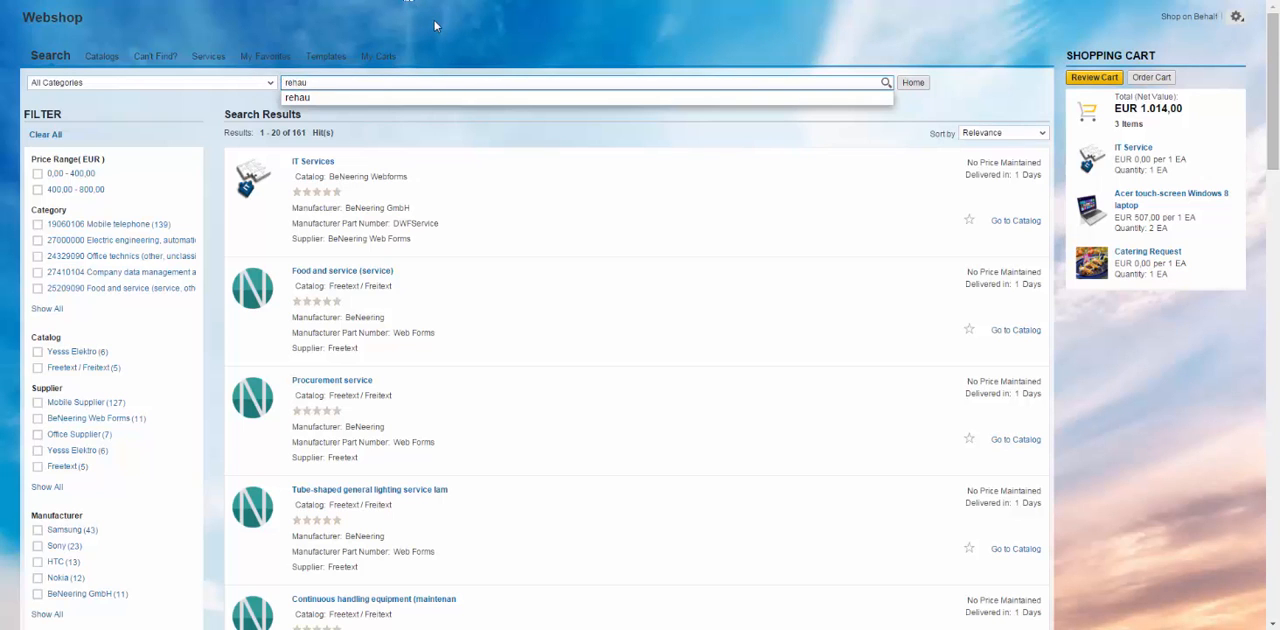
click(886, 82)
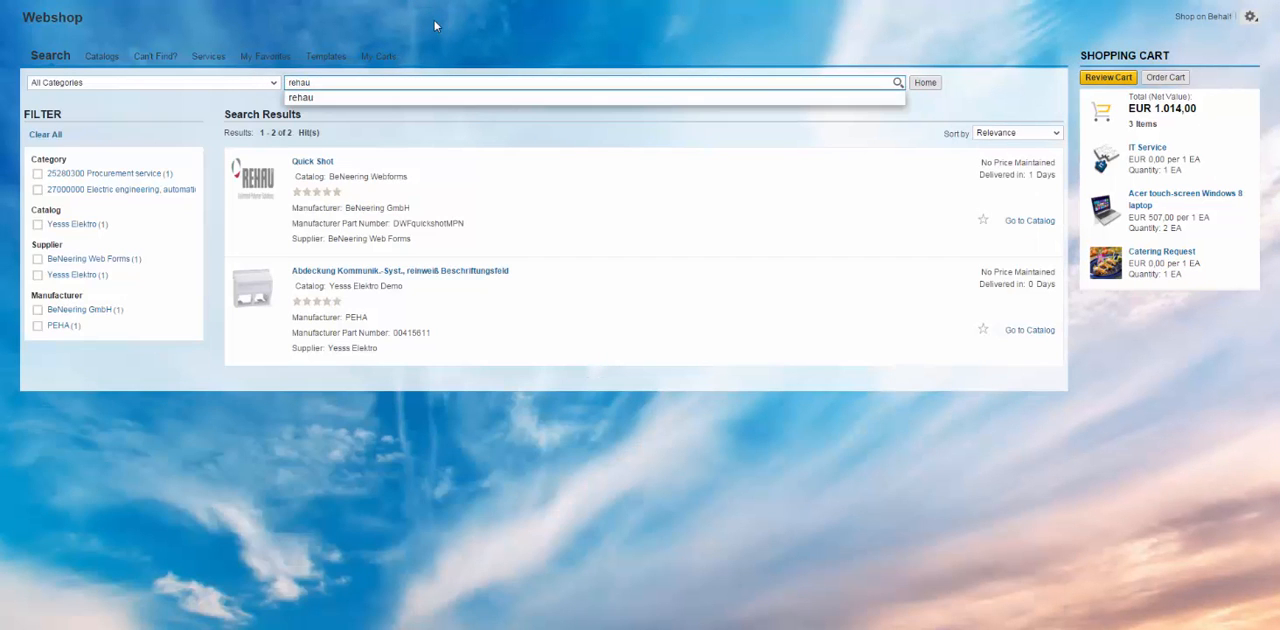
click(784, 92)
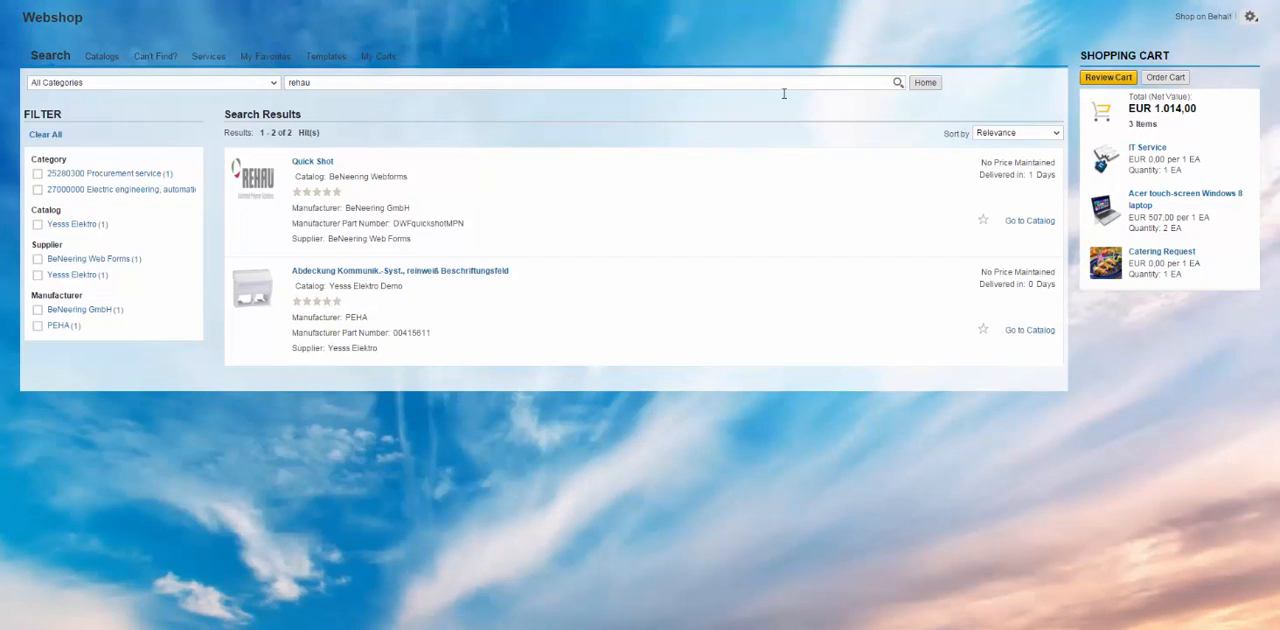
click(1028, 220)
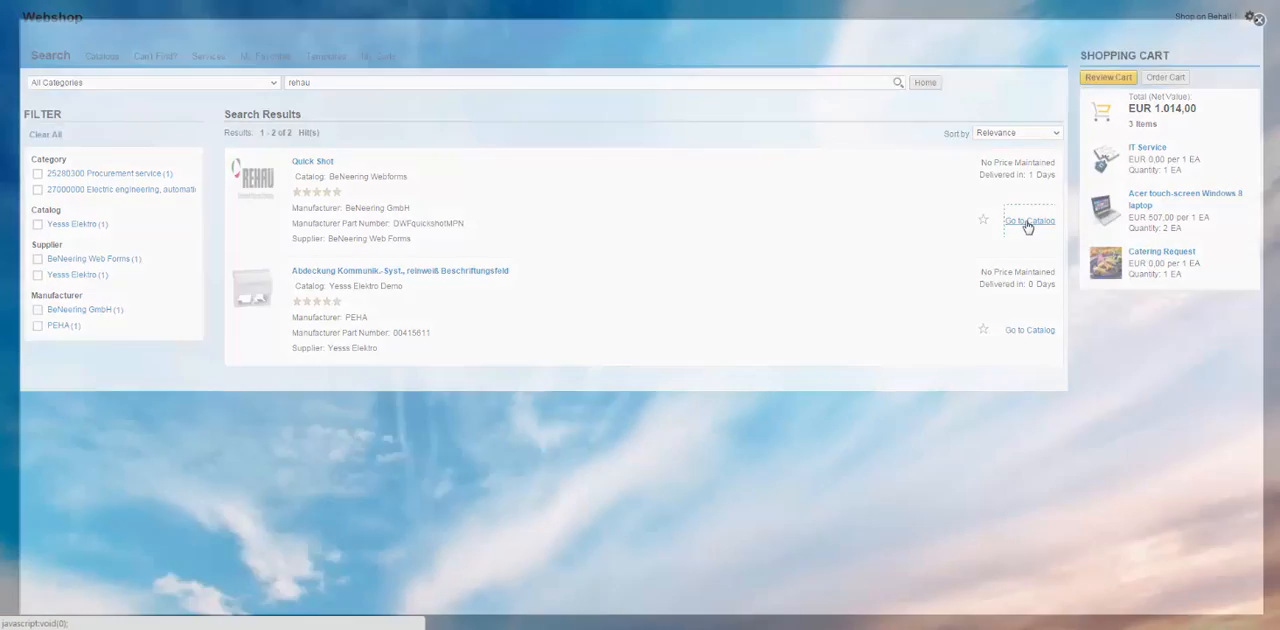
click(1028, 220)
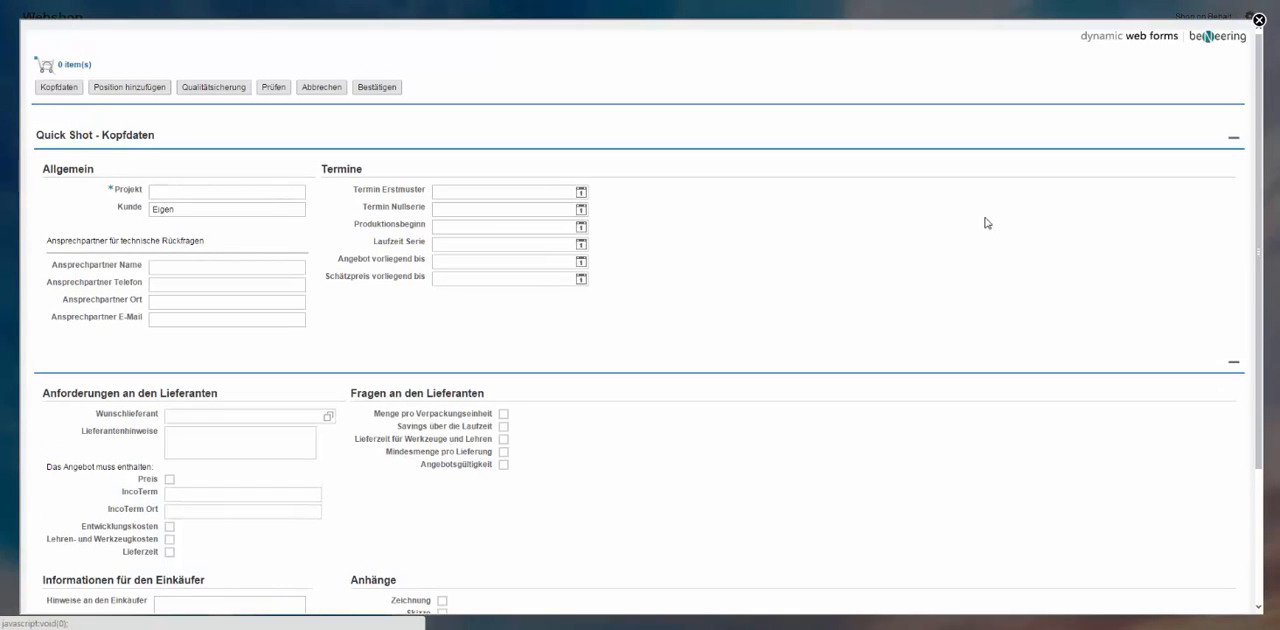
Enter project Service Cleaning and tick two of the supplier questions.
click(224, 192)
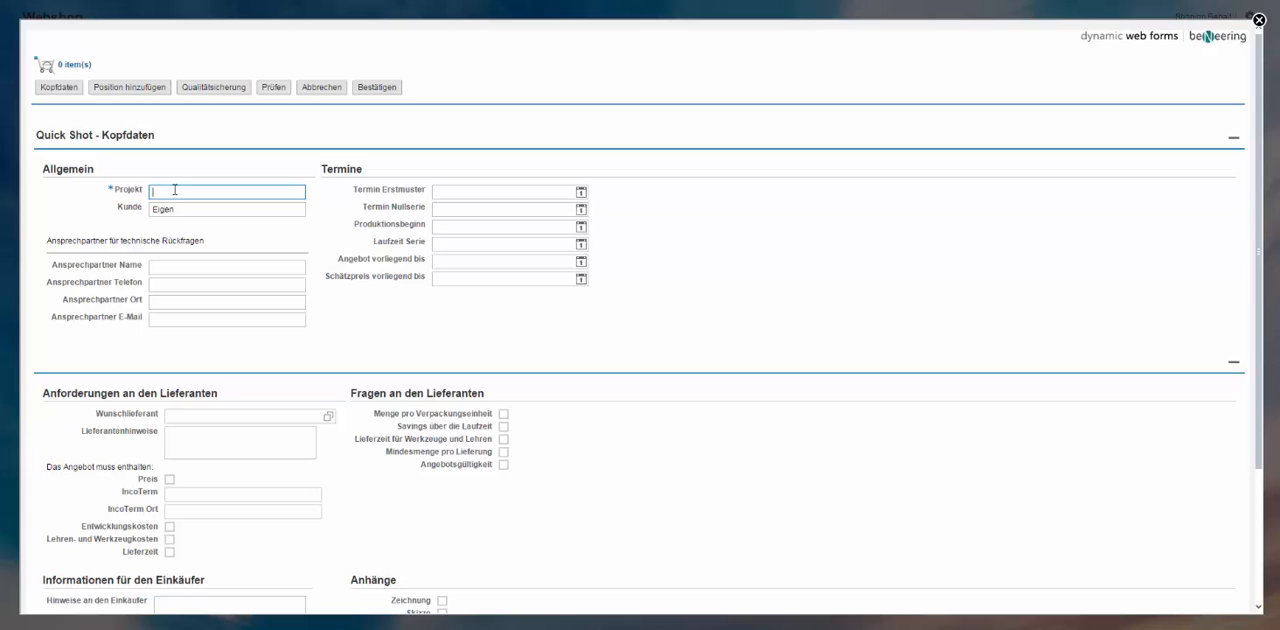
text(Service Cleaning)
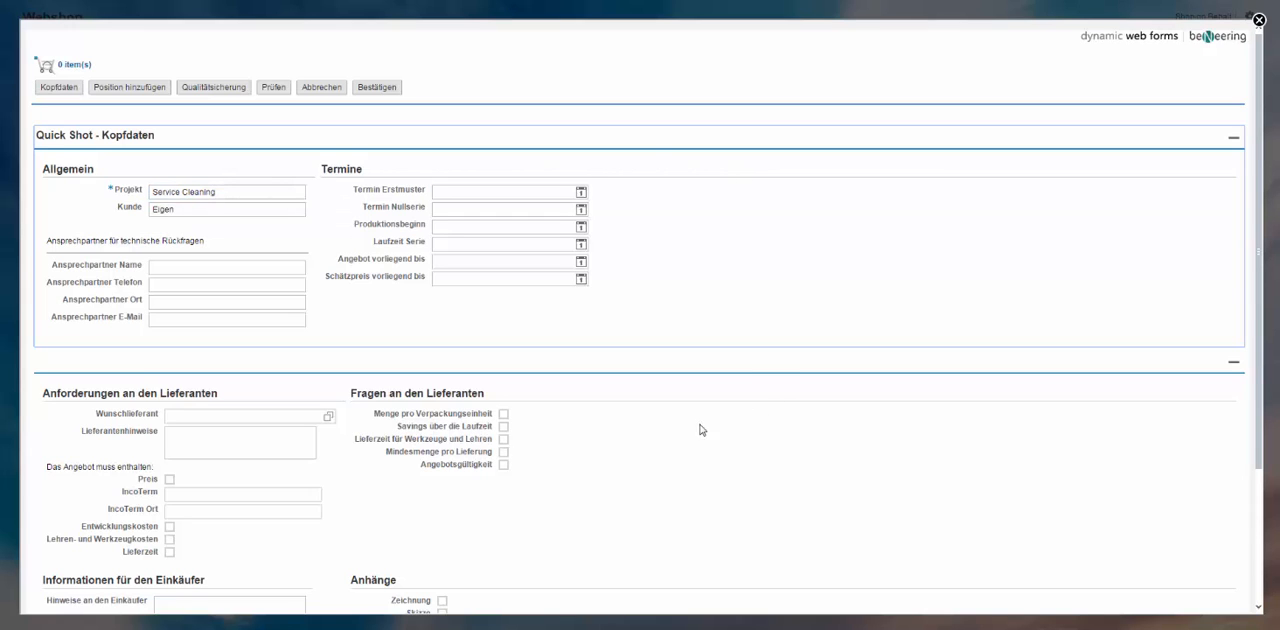
click(502, 428)
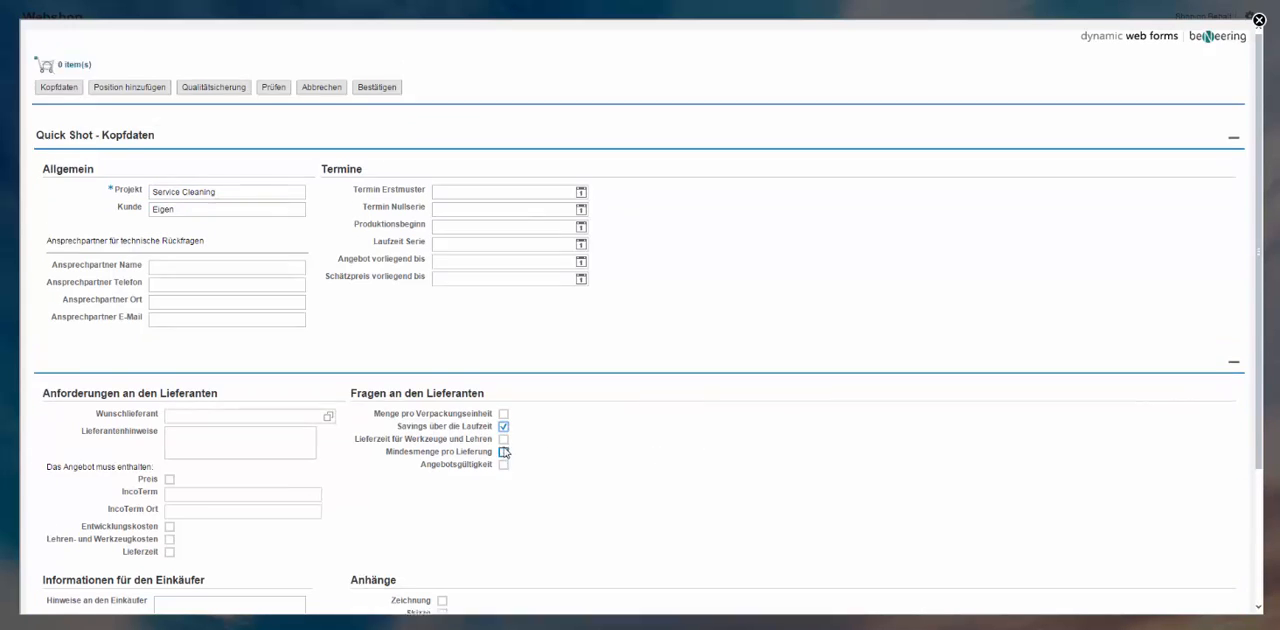
click(504, 452)
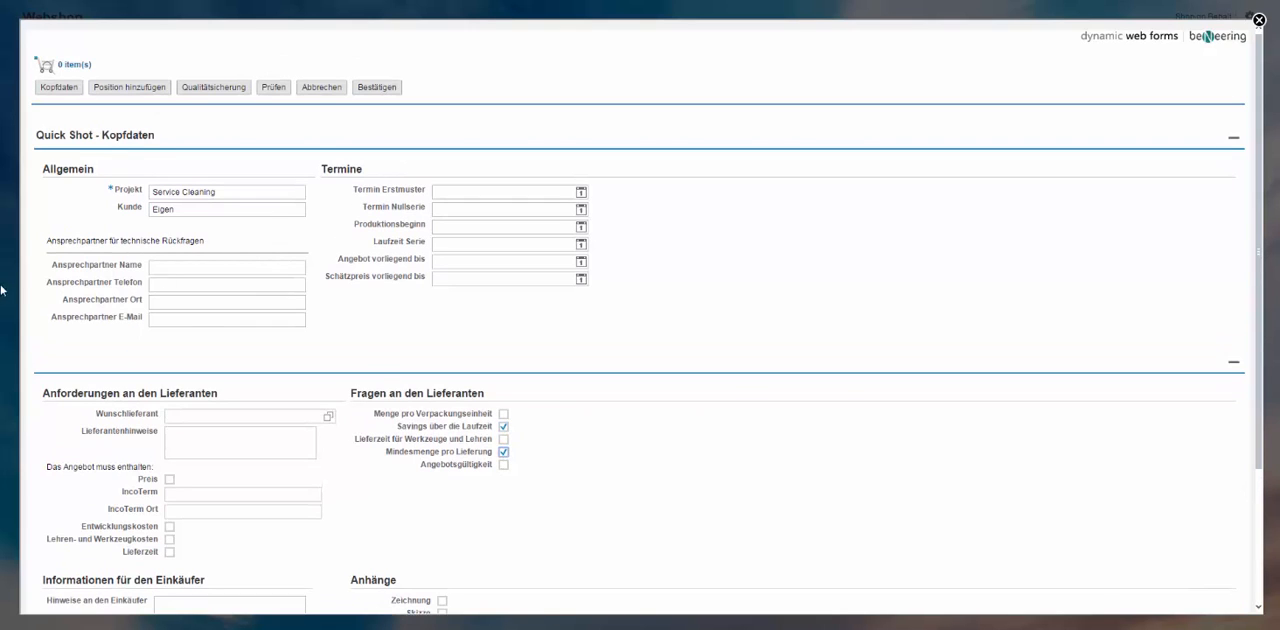
scroll(down, 3)
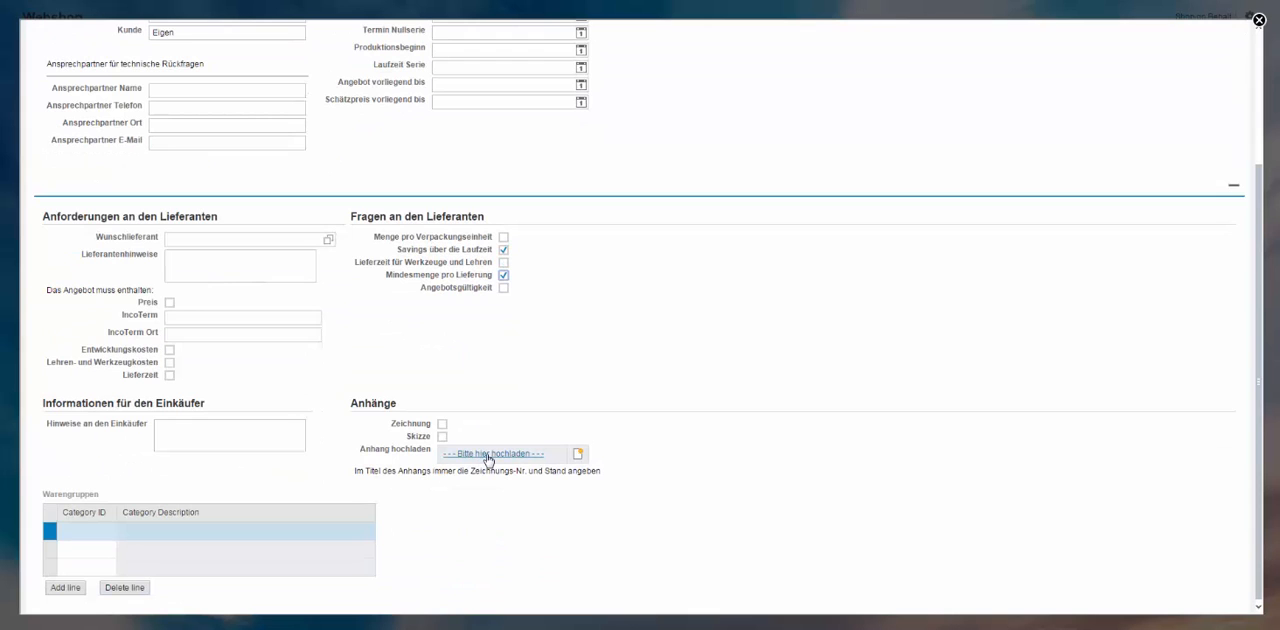
Upload the template file as attachment 'Specification' and tick Zeichnung to mark a drawing included.
click(492, 454)
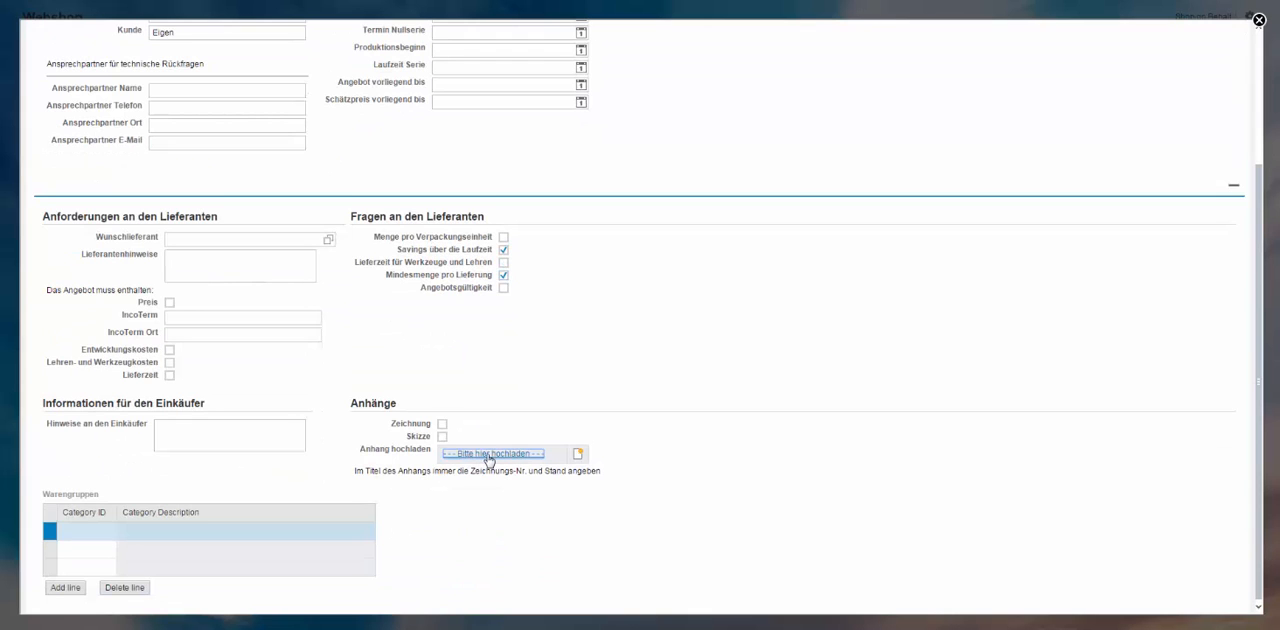
click(498, 452)
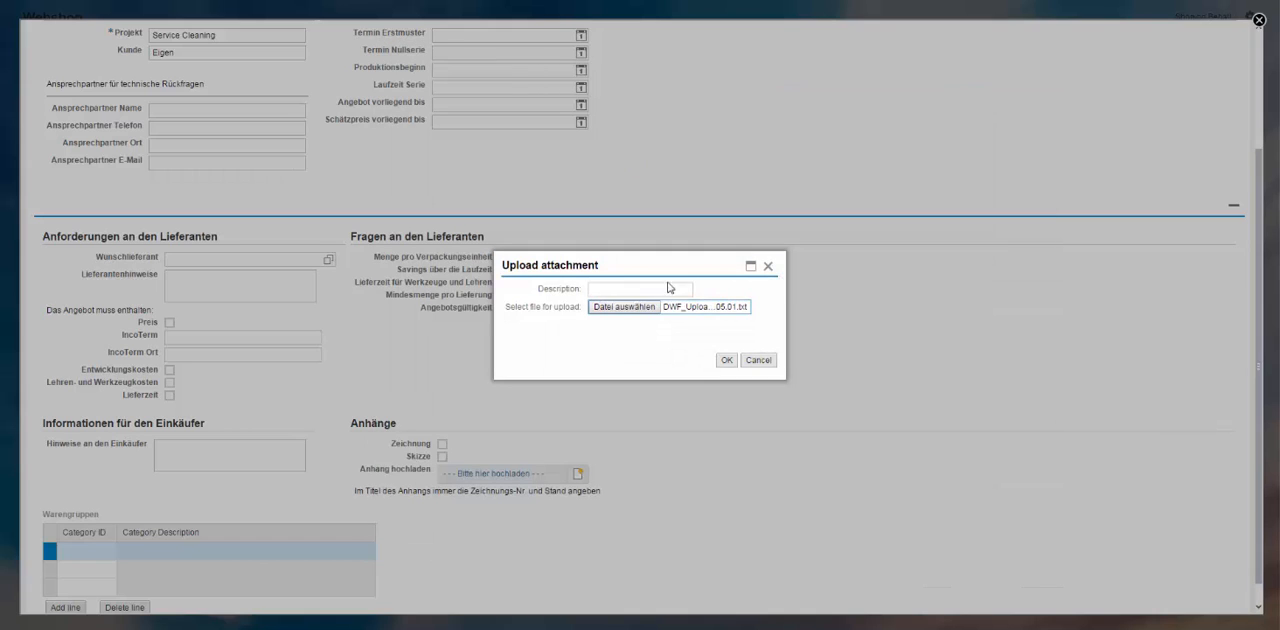
text(Specification)
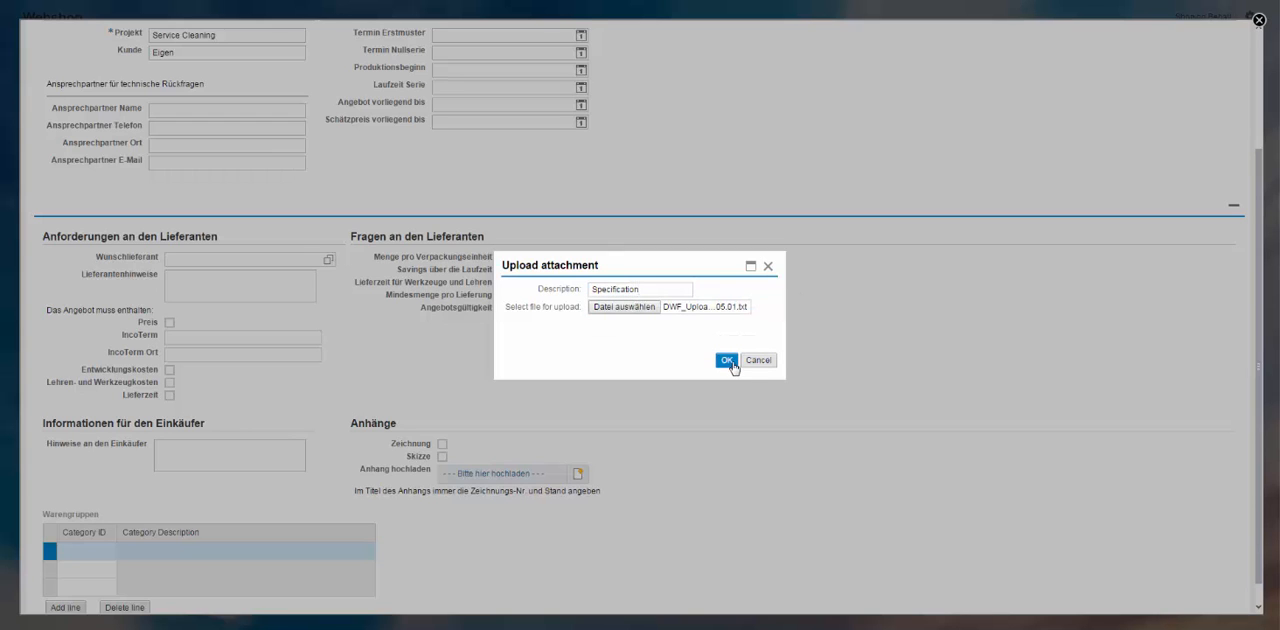
click(724, 360)
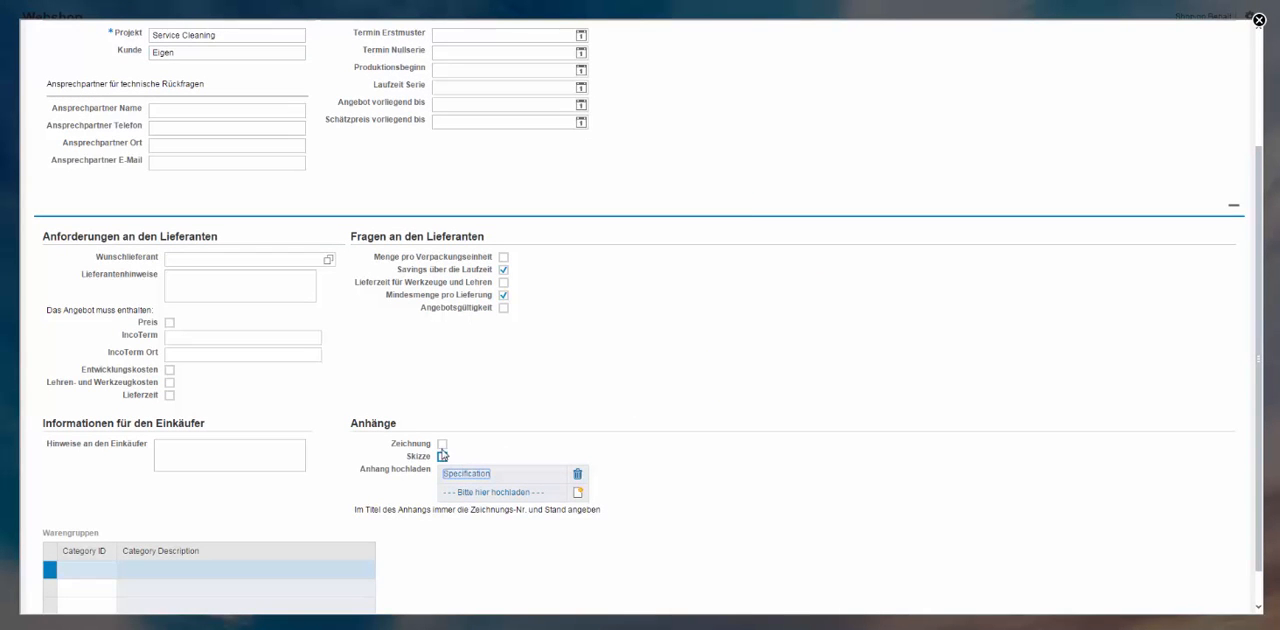
click(446, 444)
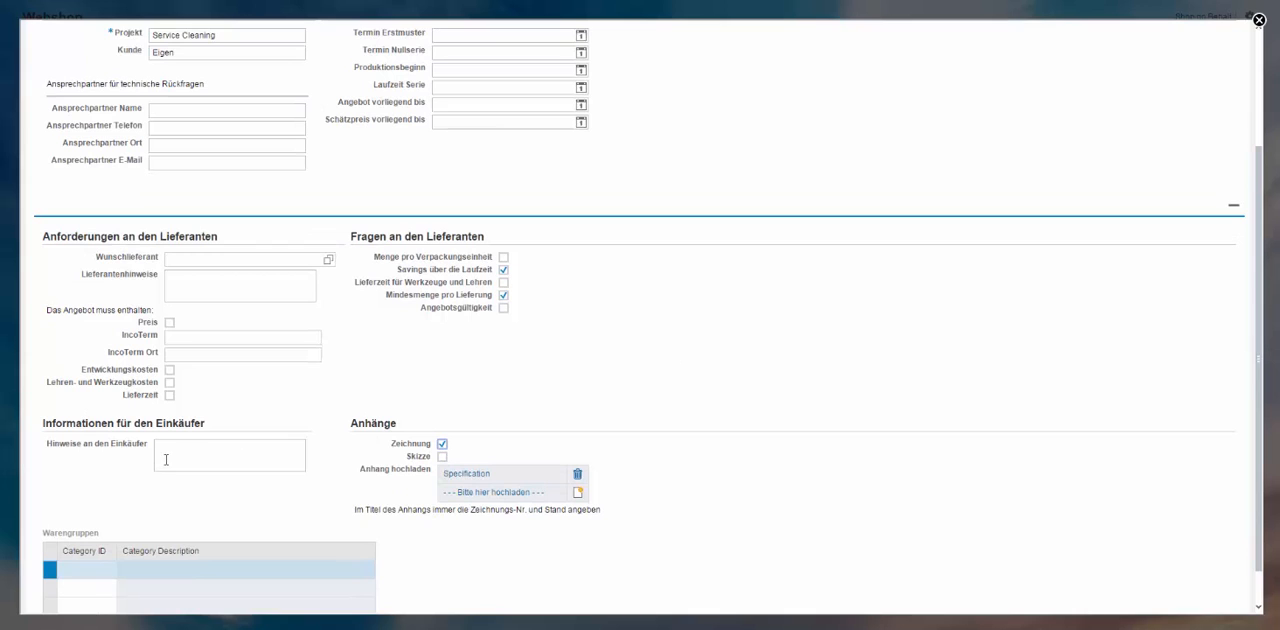
scroll(down, 3)
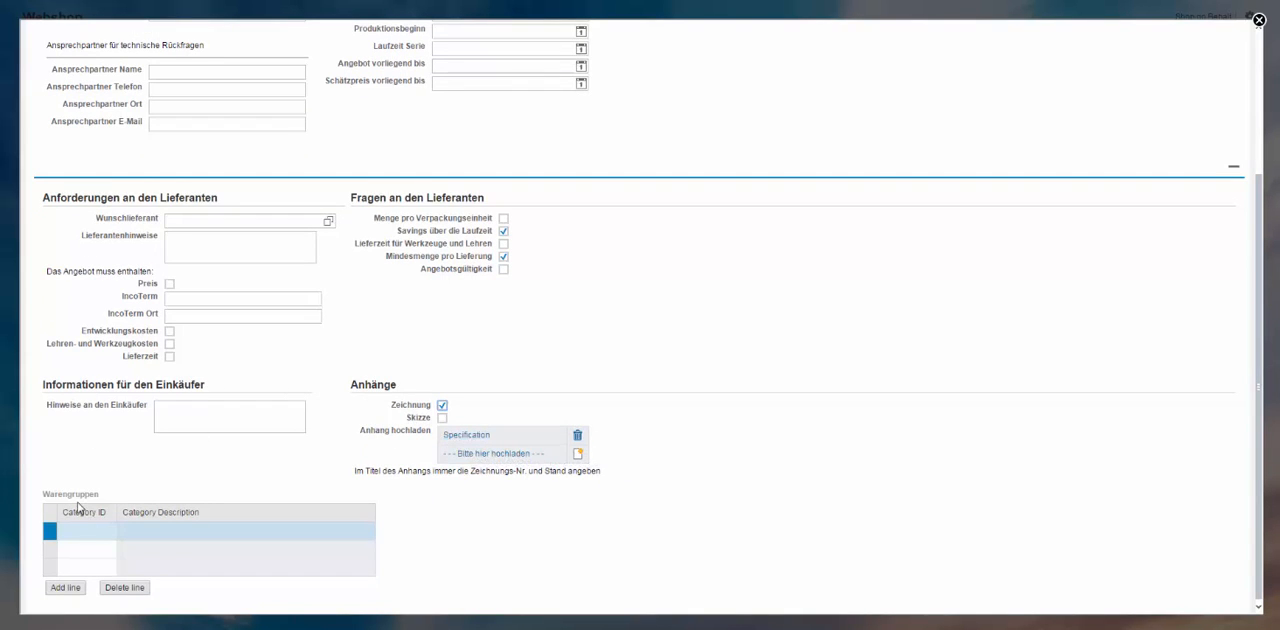
Add a Warengruppen row and search all category values to pick MAT_CBAU, Compatible Unit.
click(88, 534)
text(MAT_CBAU)
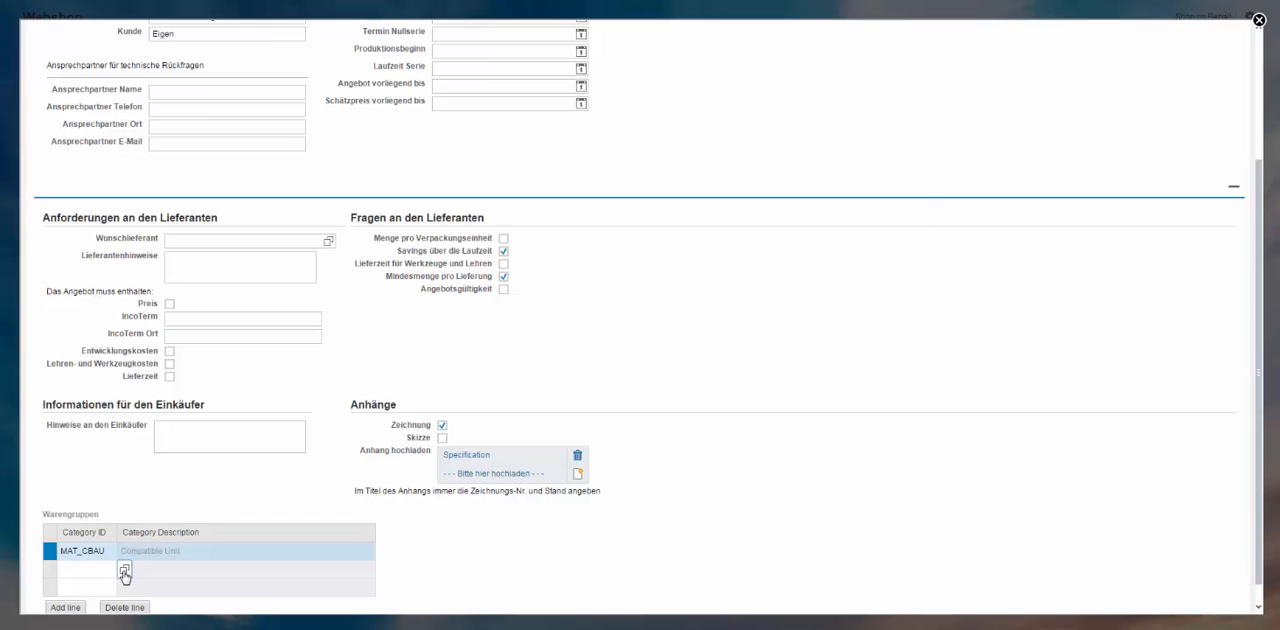
click(116, 556)
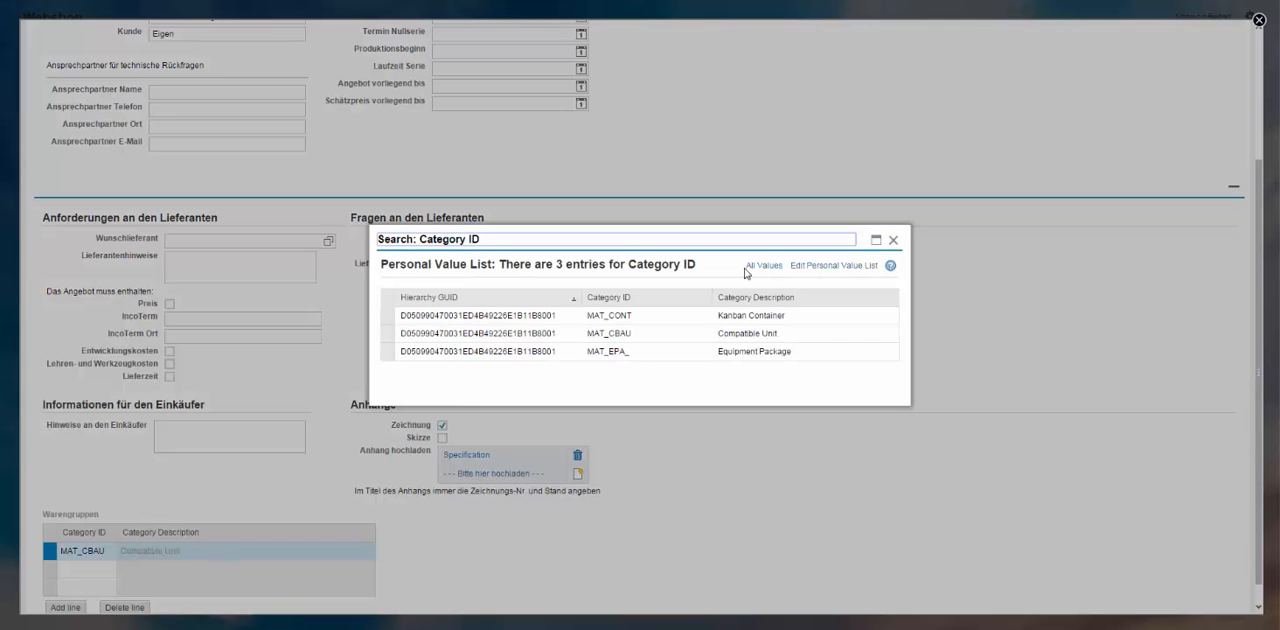
click(764, 264)
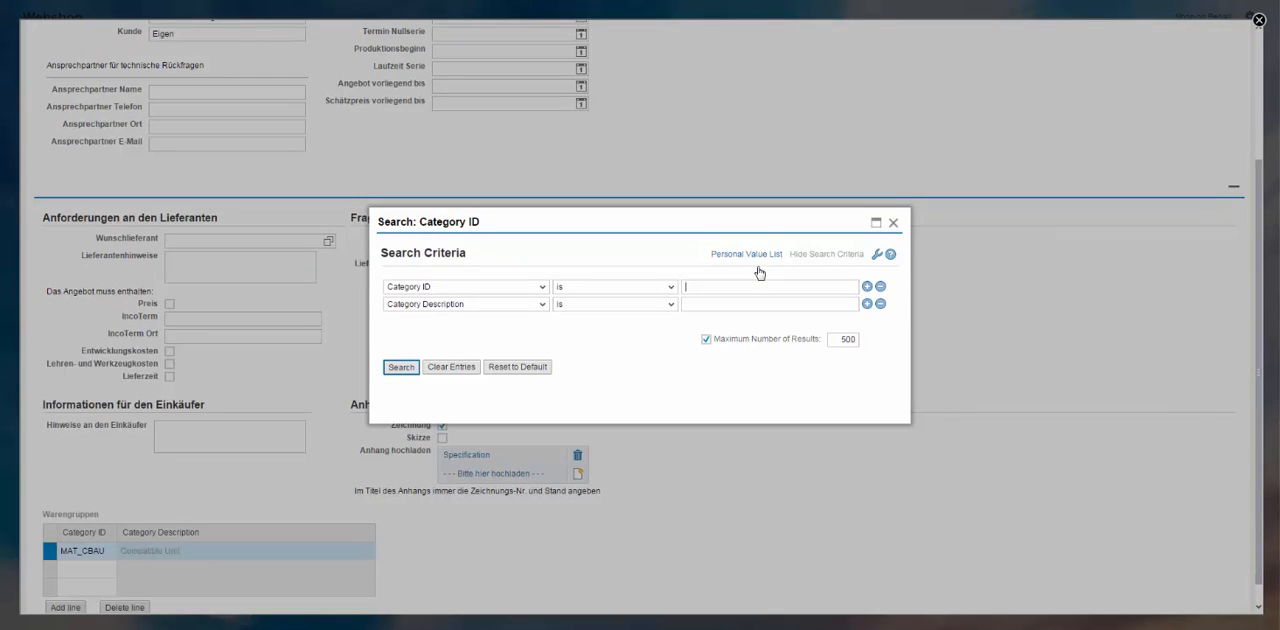
mouse_move(786, 258)
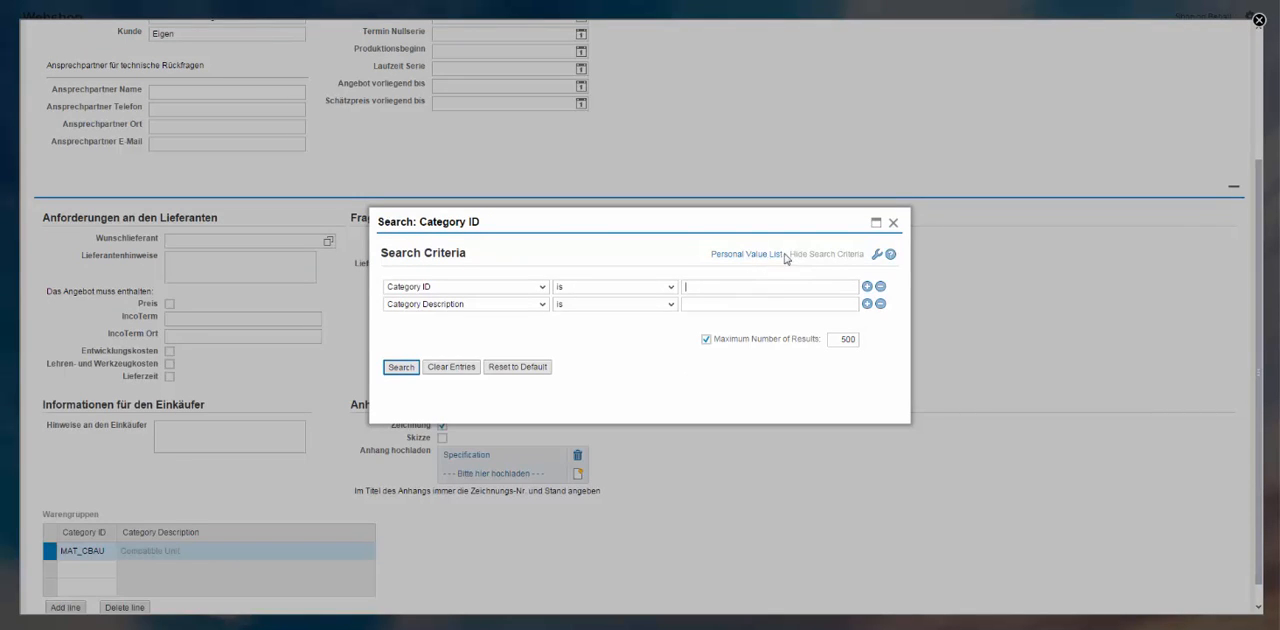
click(400, 366)
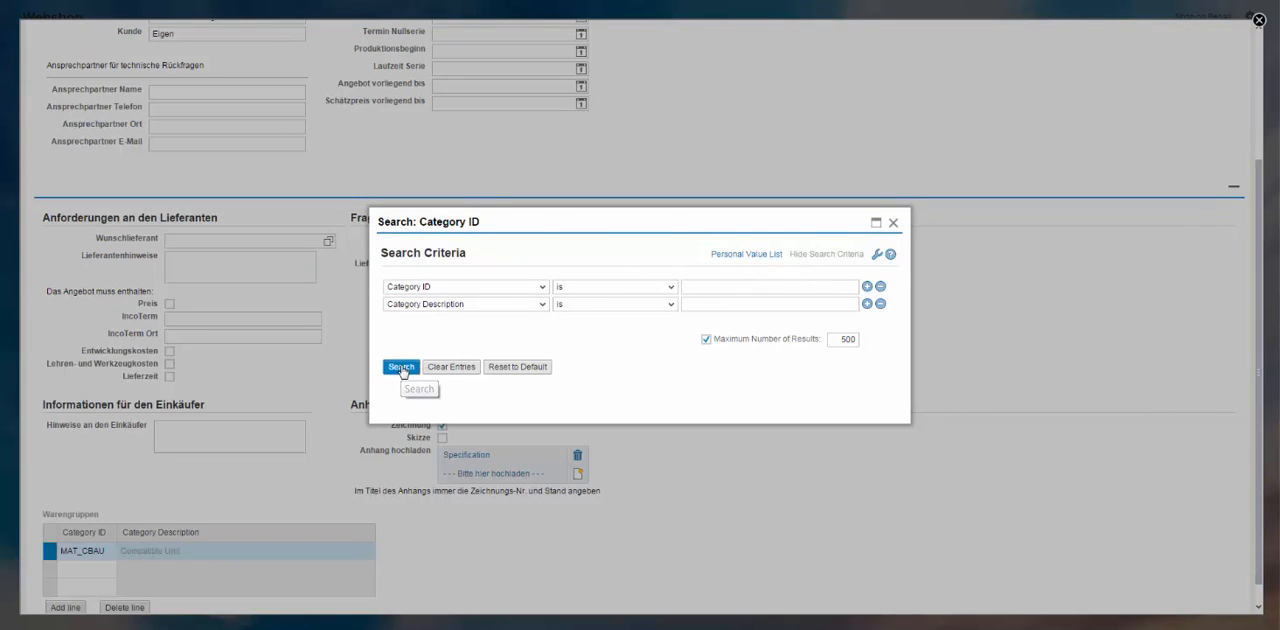
click(400, 366)
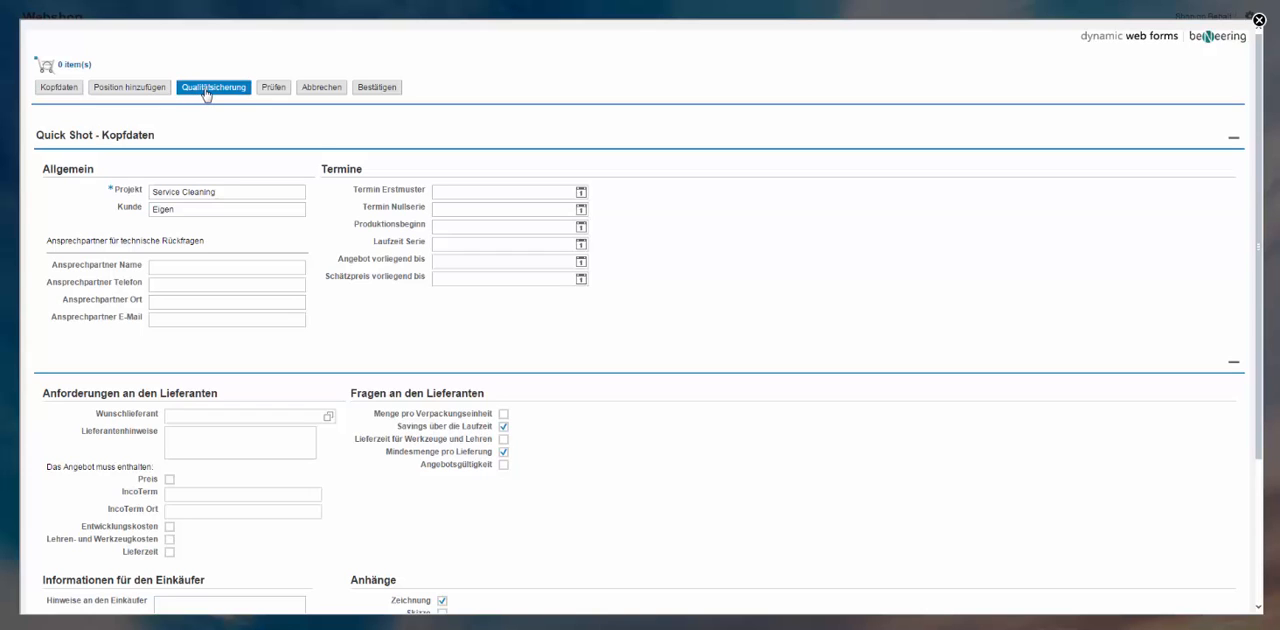
In the Qualitätssicherung questionnaire, tick Fähigkeitsuntersuchung and Umfassende Abstimmung der Prüfplanung.
click(212, 88)
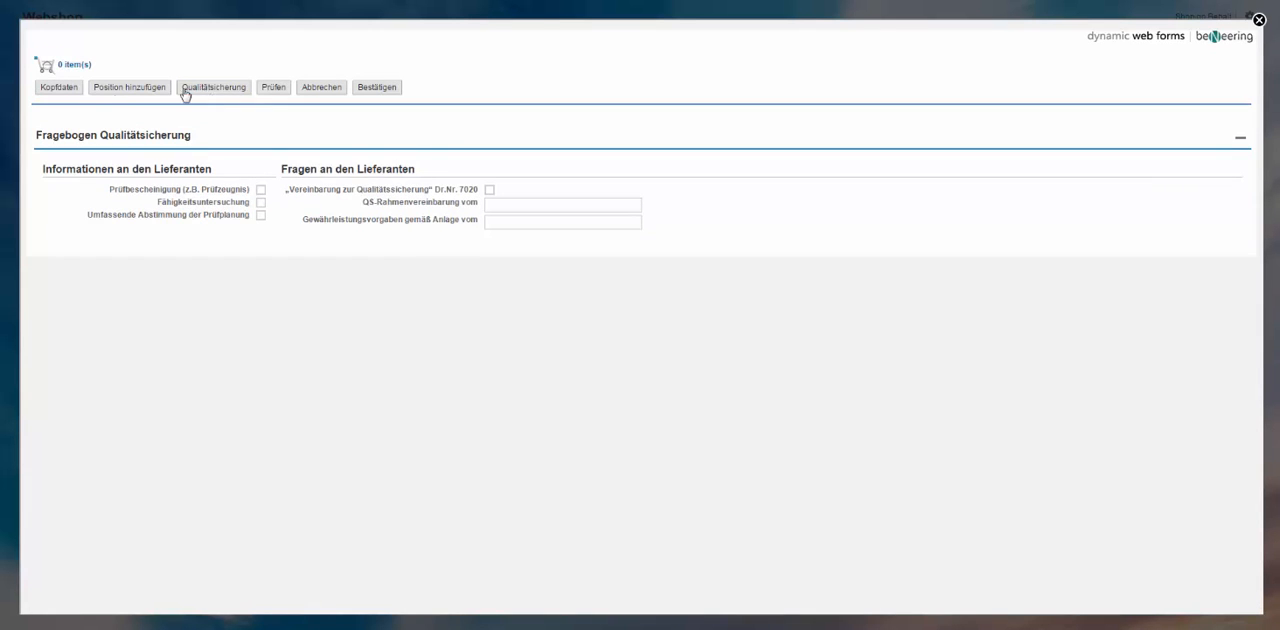
click(266, 216)
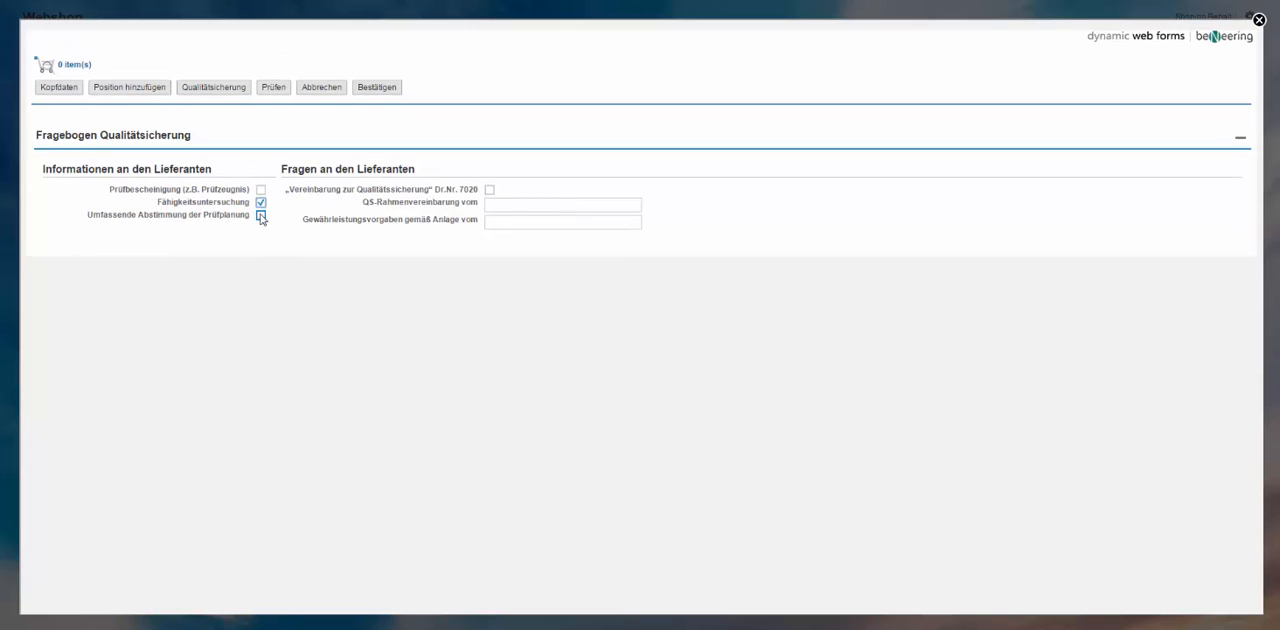
click(264, 216)
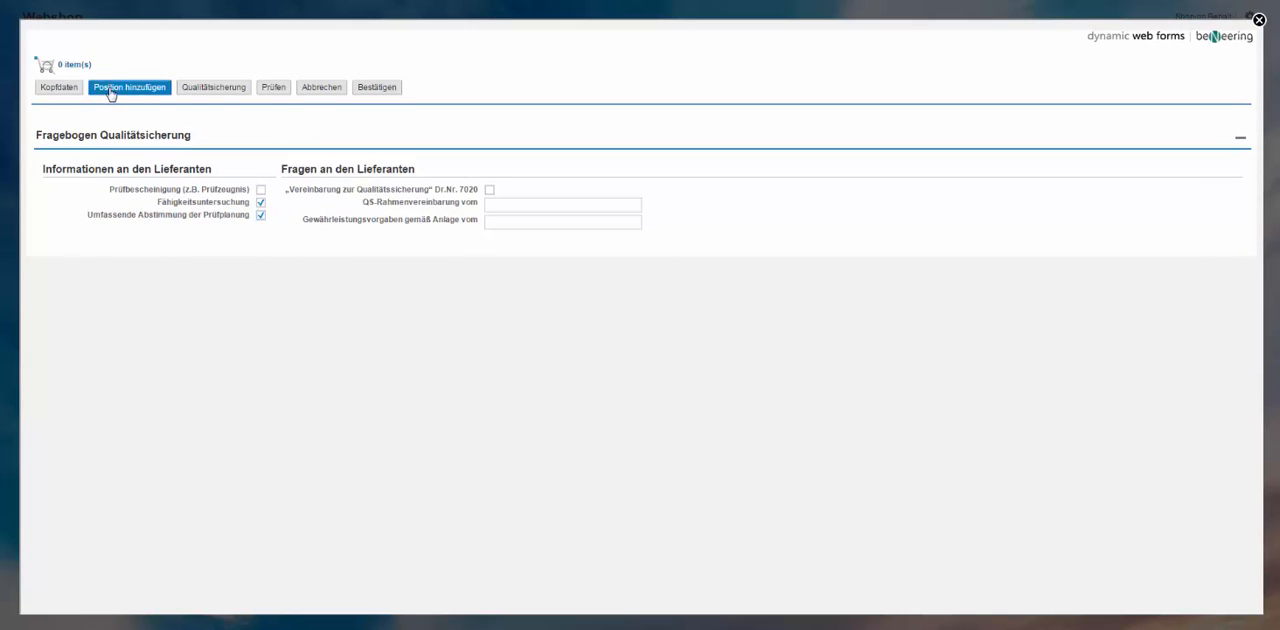
Add two positions described 'cleaning building A' and 'Claning Building B'.
click(134, 88)
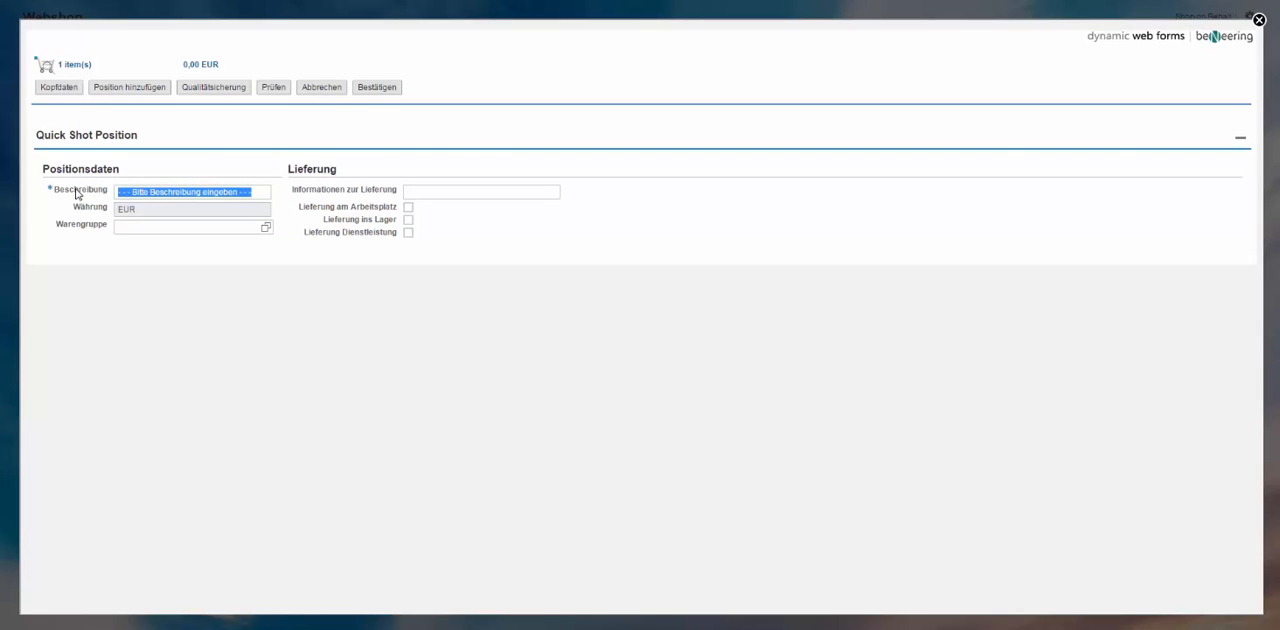
text(cleaning building A)
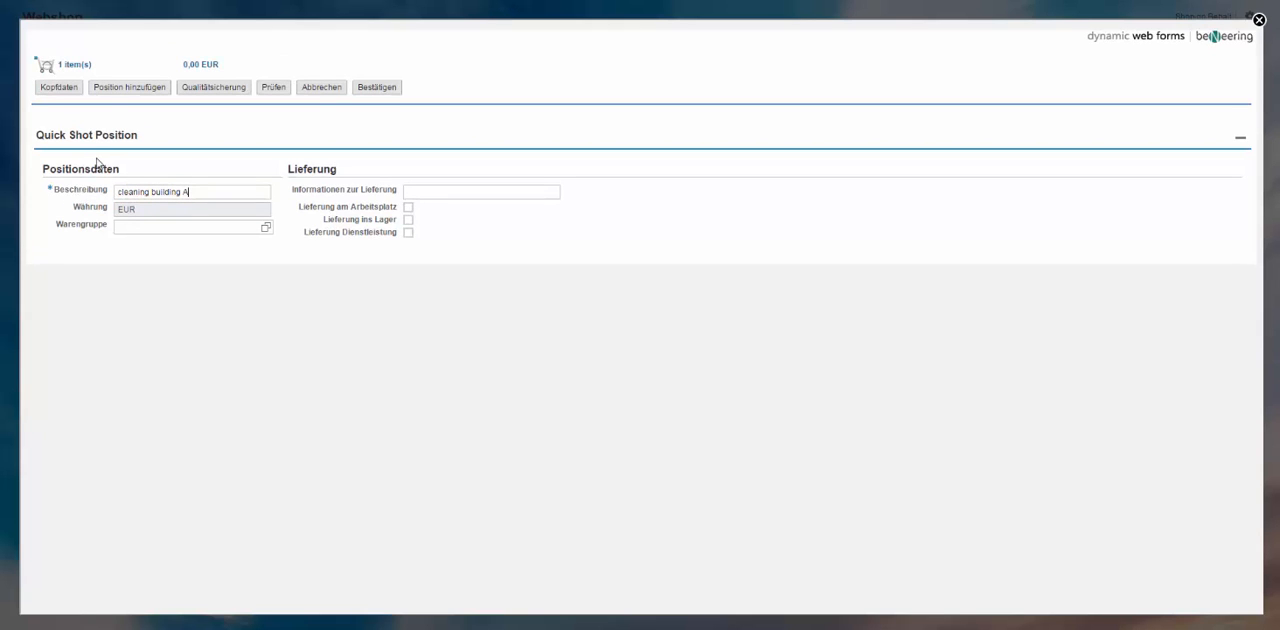
click(136, 88)
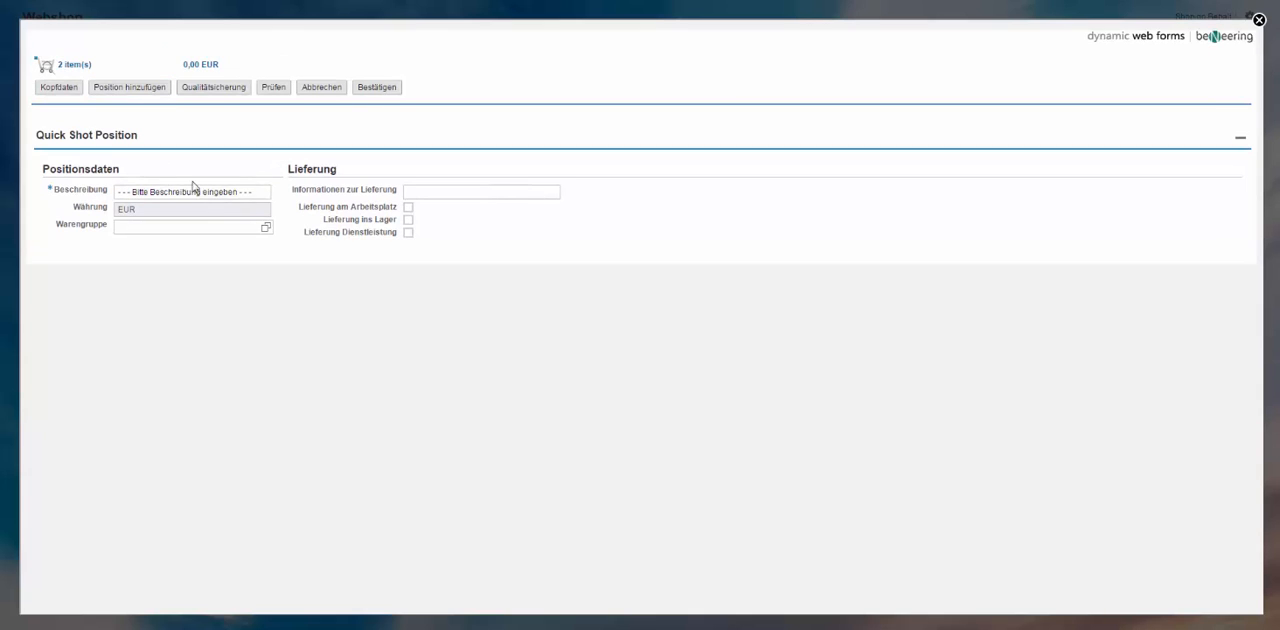
text(C)
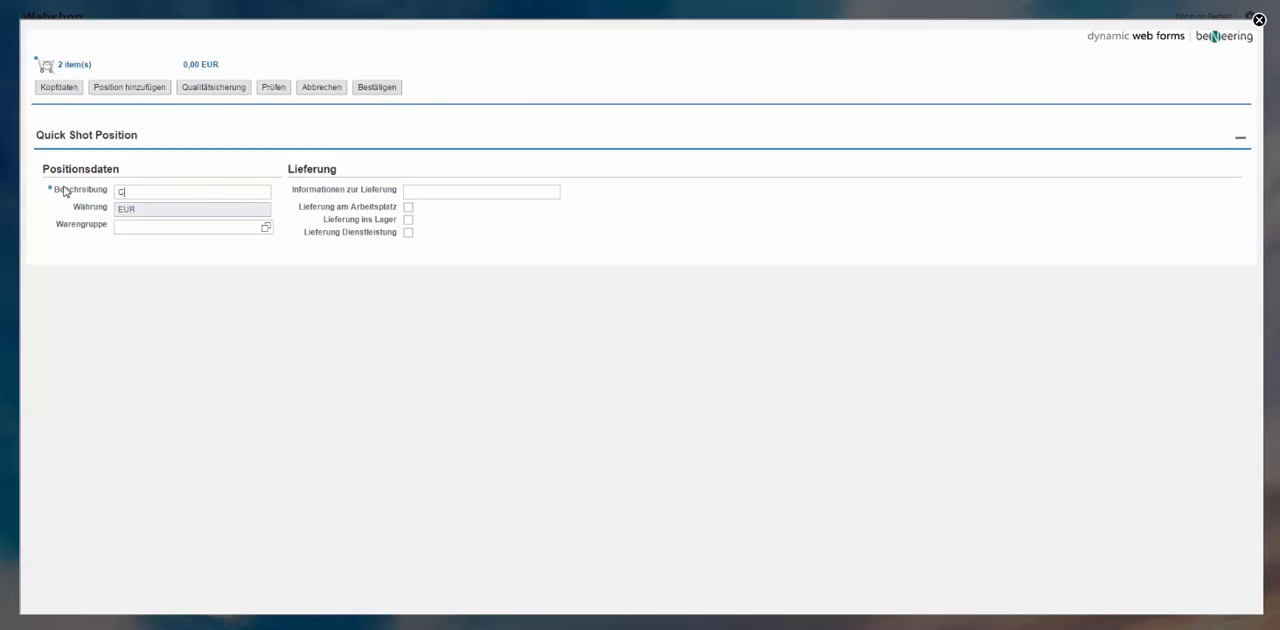
text(Claning Building B)
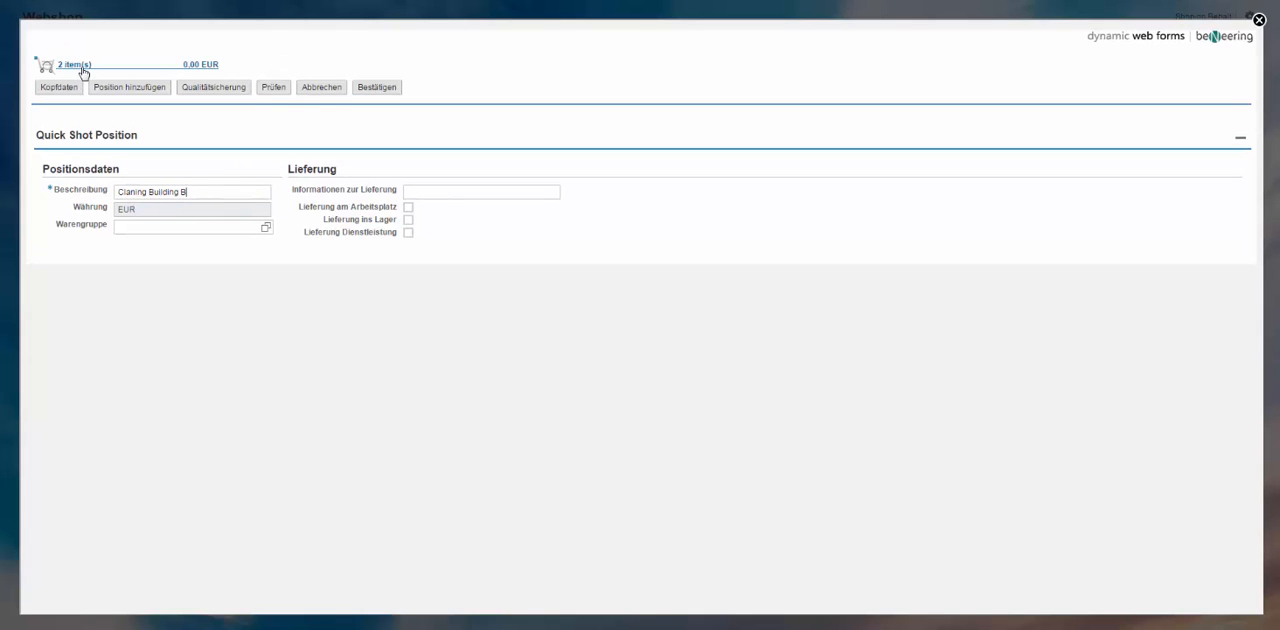
Review the positions in the cart item list and return to the Kopfdaten header form.
click(48, 64)
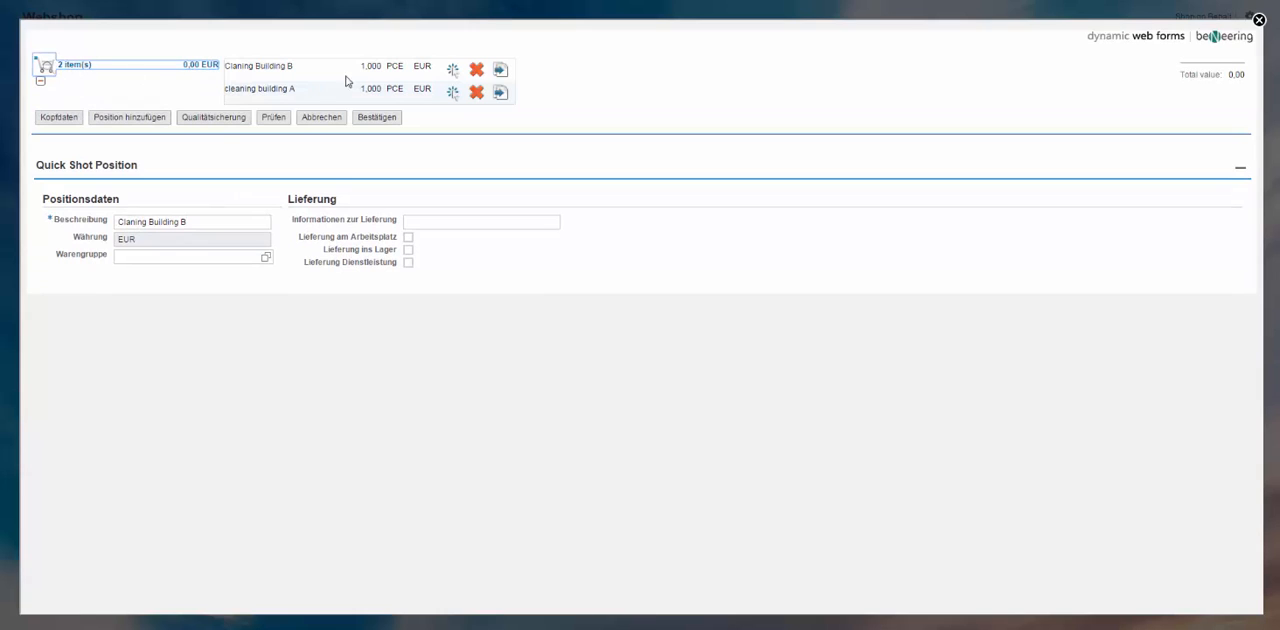
mouse_move(432, 68)
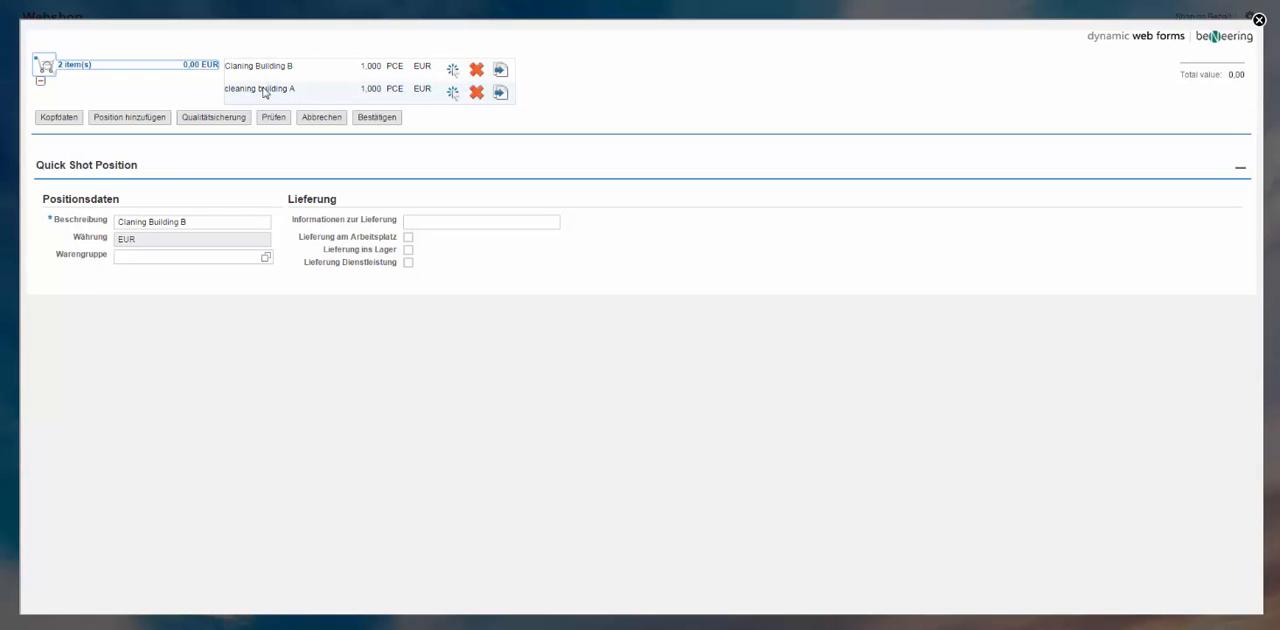
click(60, 116)
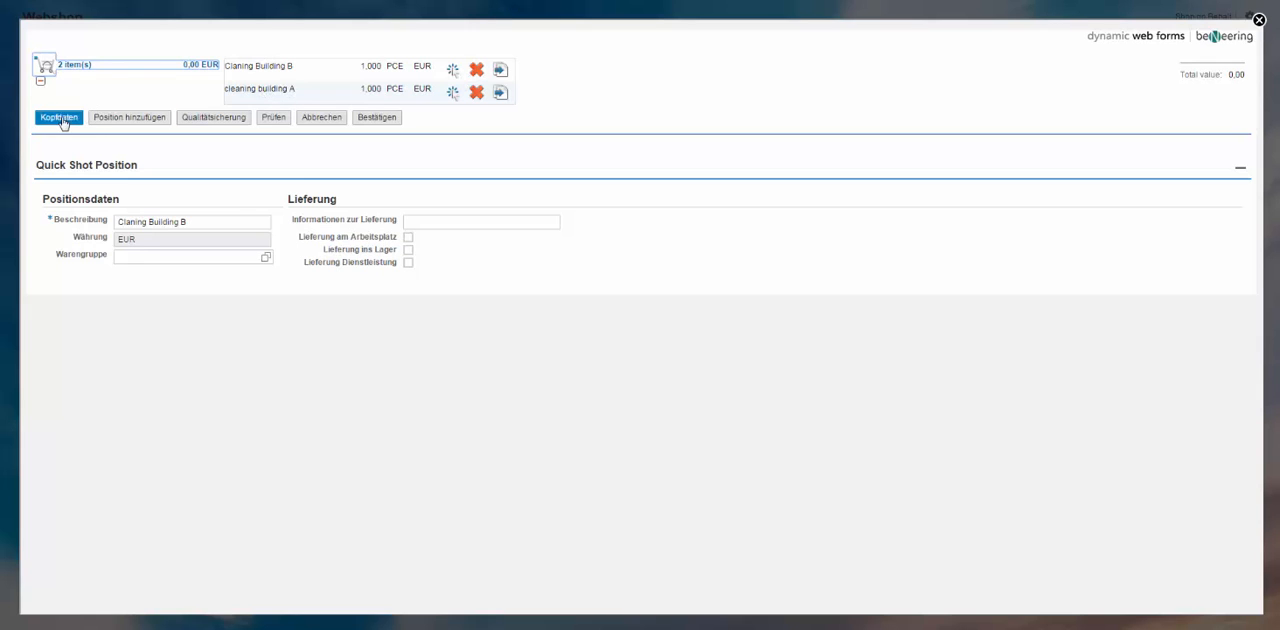
click(58, 120)
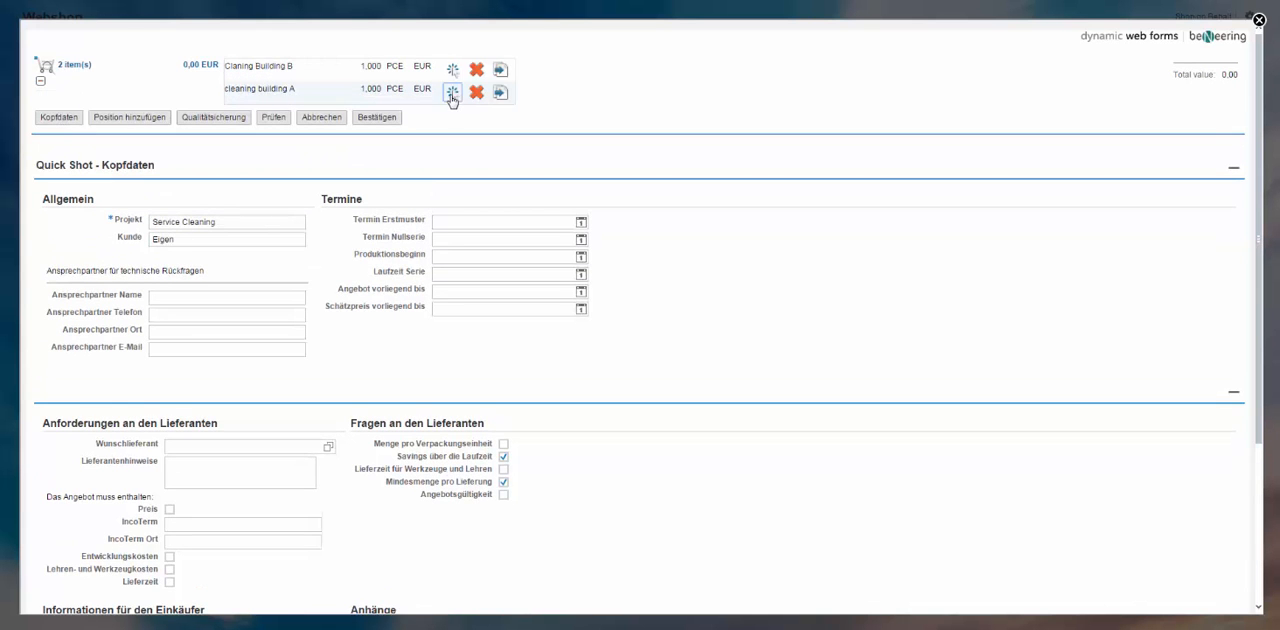
click(458, 92)
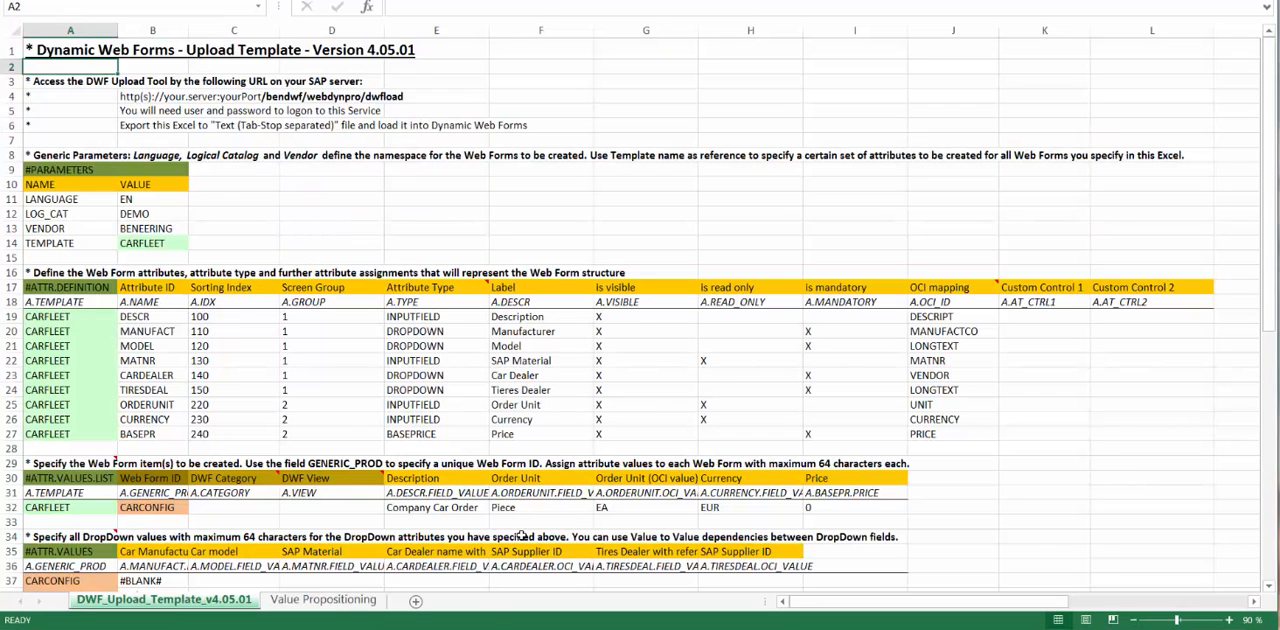
mouse_move(460, 404)
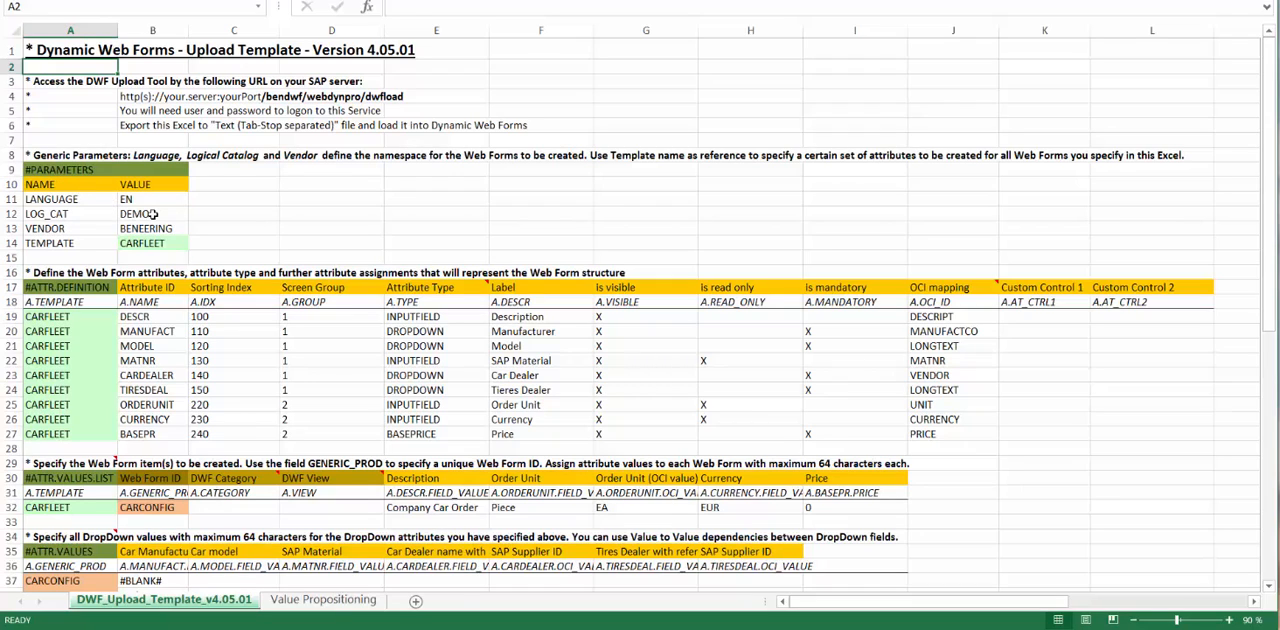
click(146, 214)
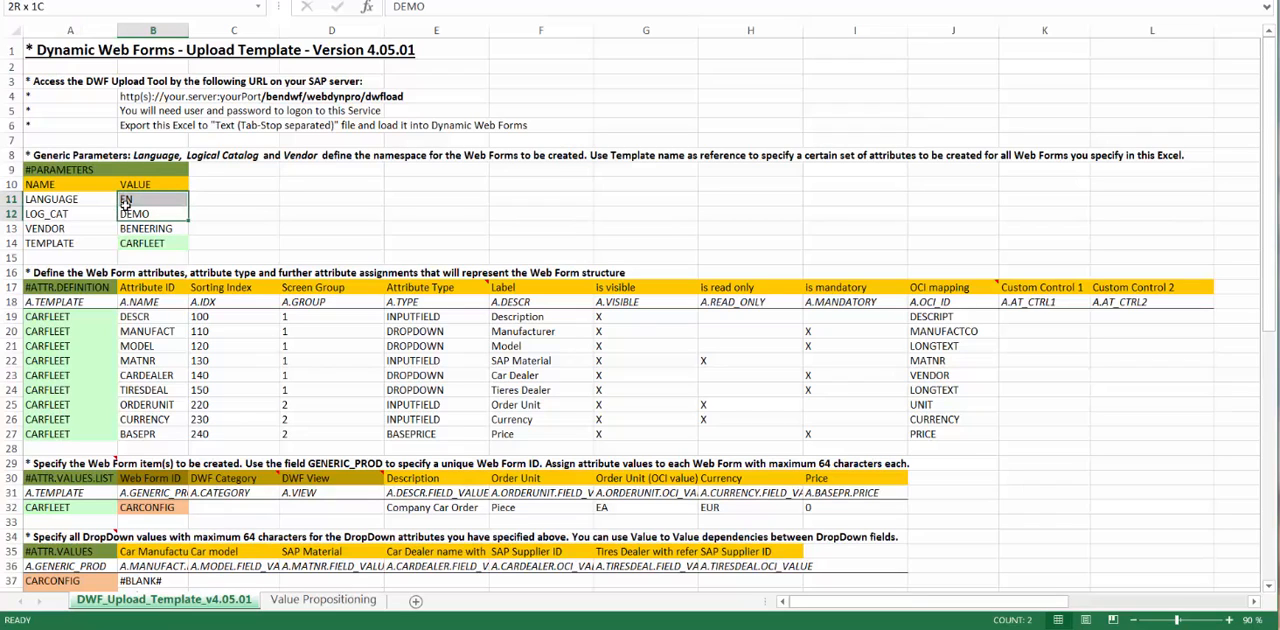
click(152, 212)
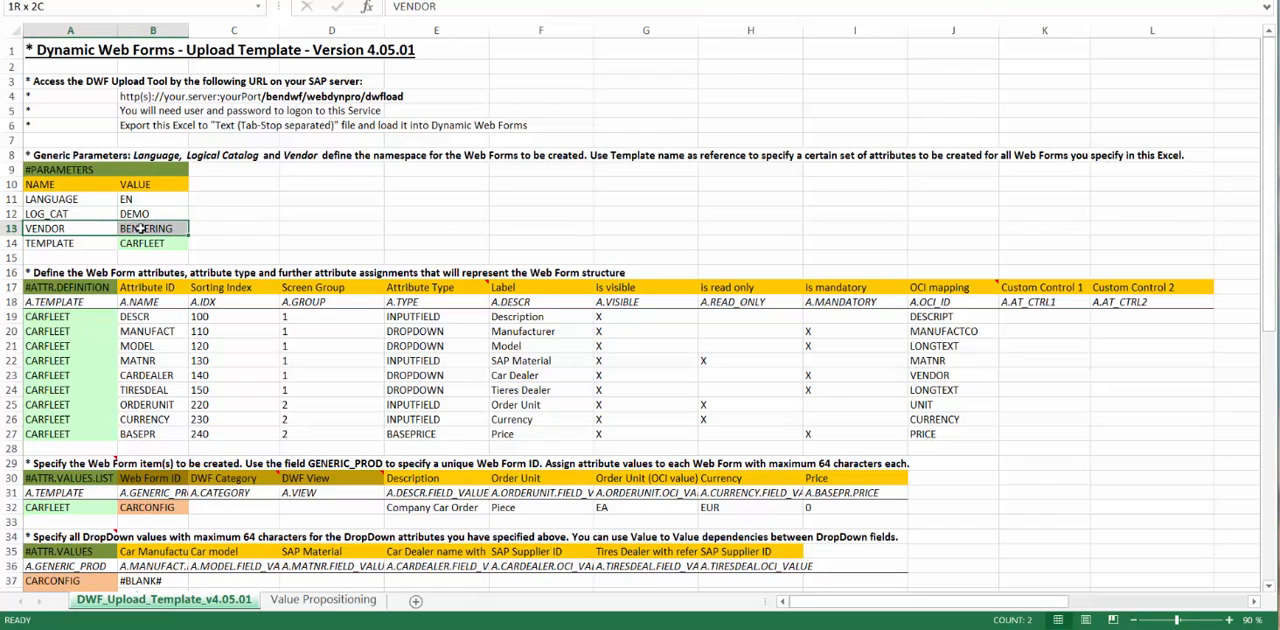
click(150, 242)
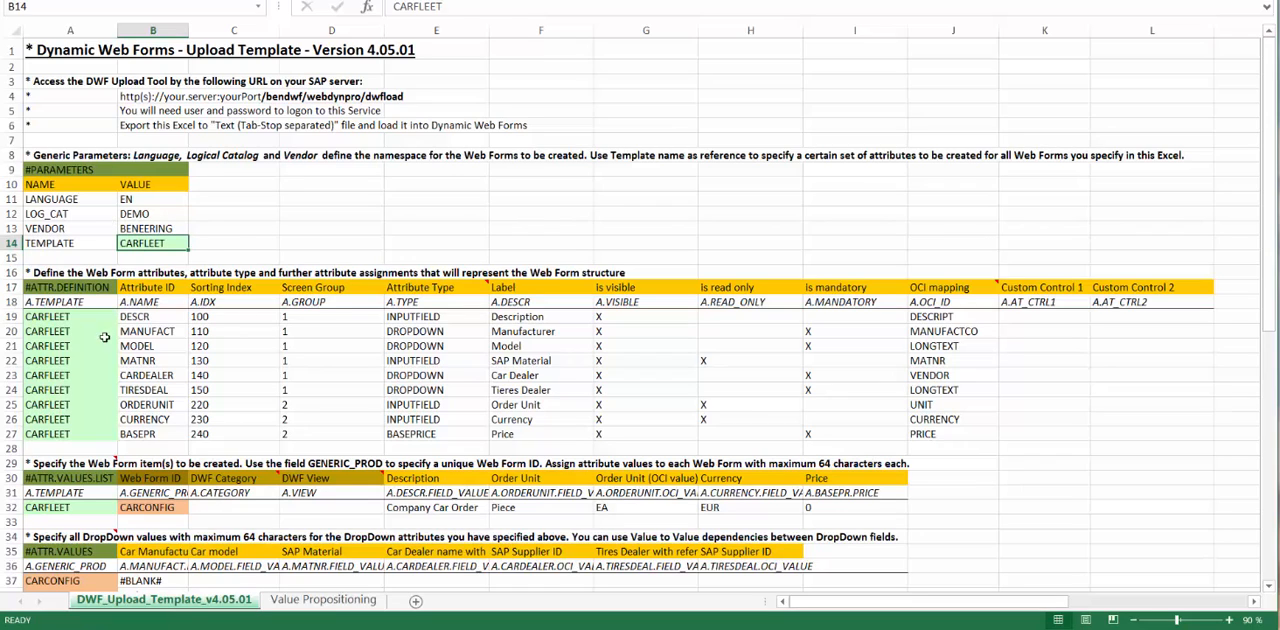
drag(70, 316, 84, 420)
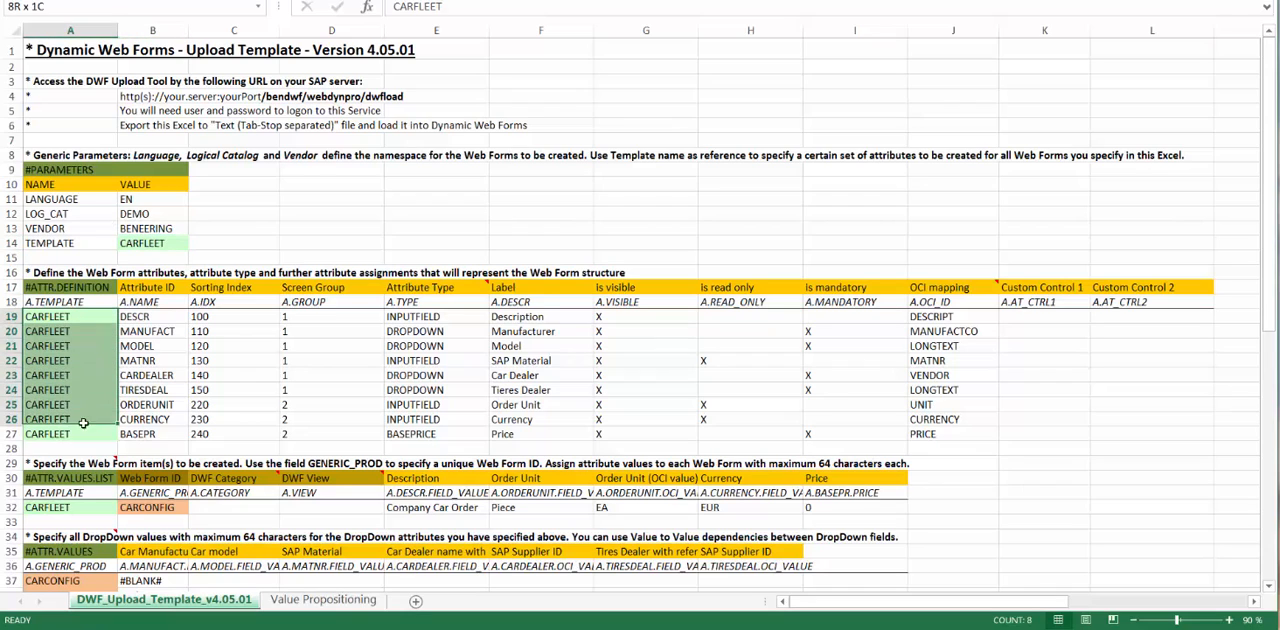
click(60, 272)
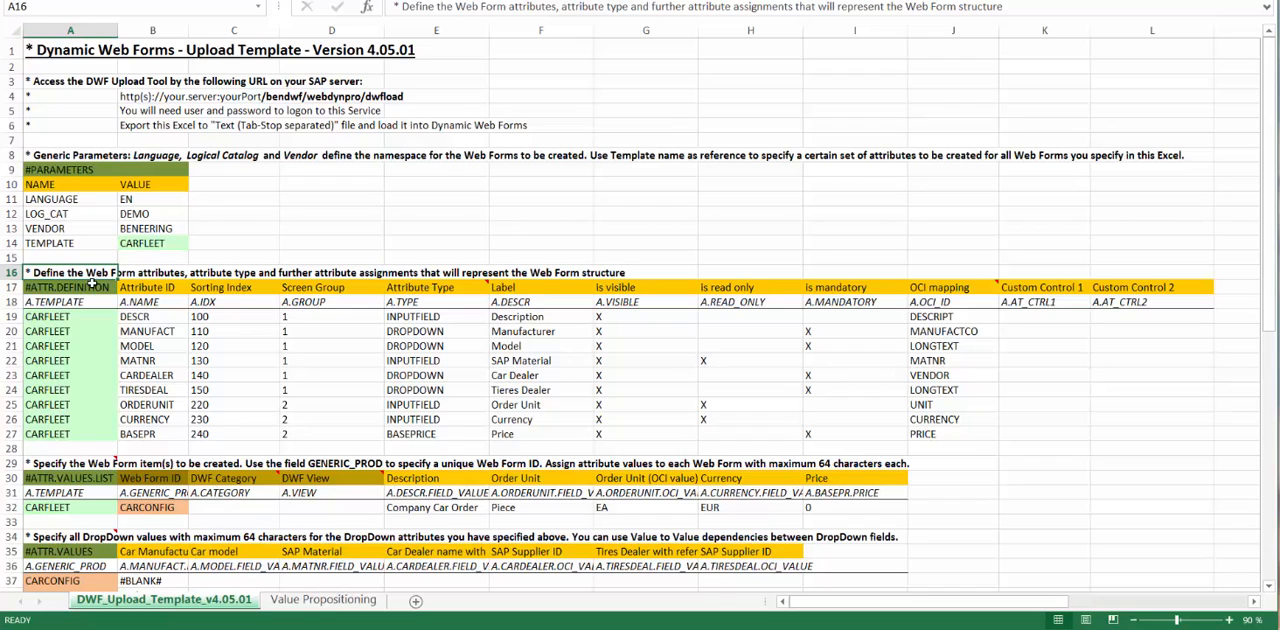
click(150, 316)
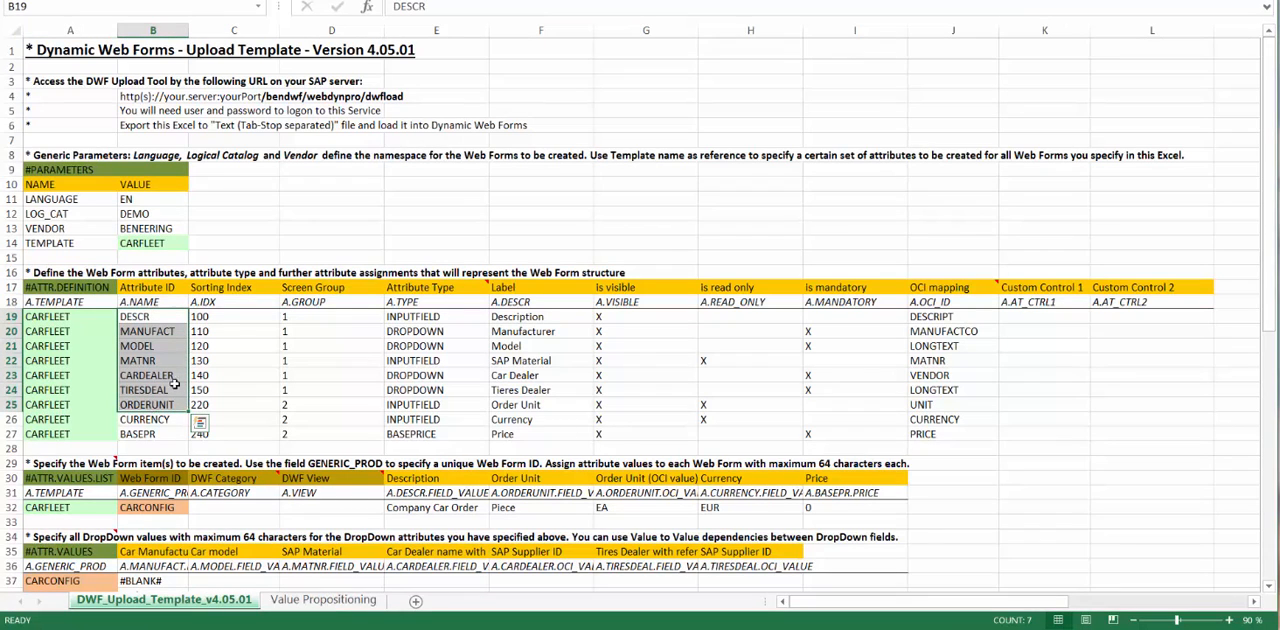
click(232, 316)
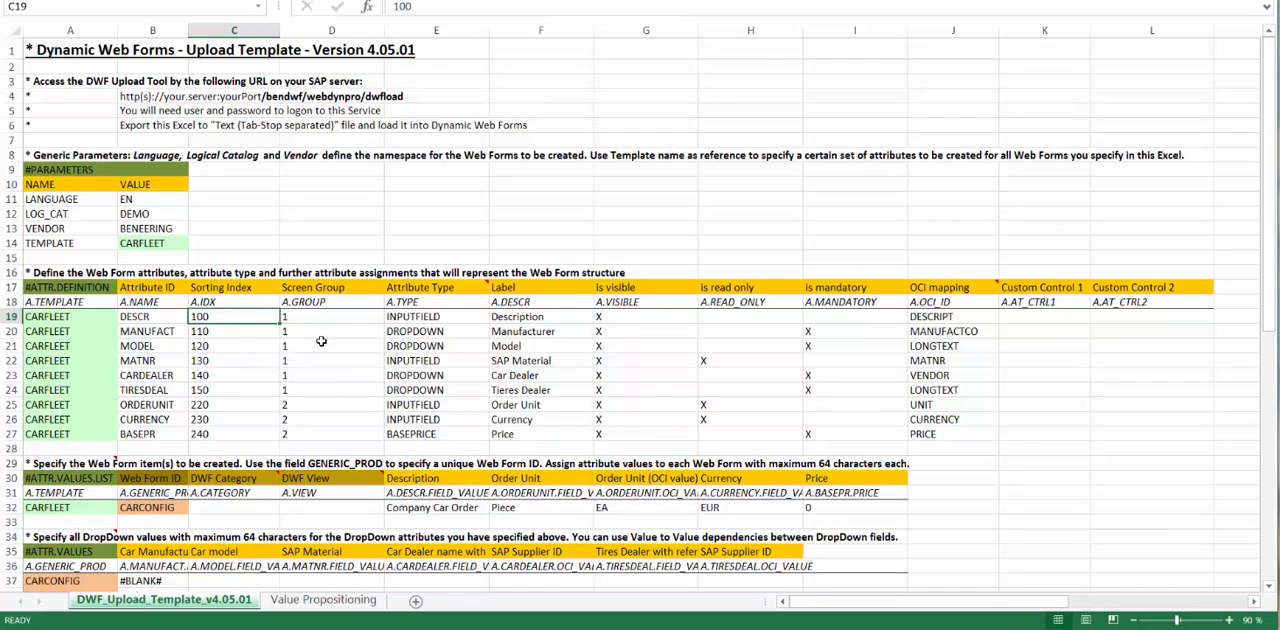
click(332, 346)
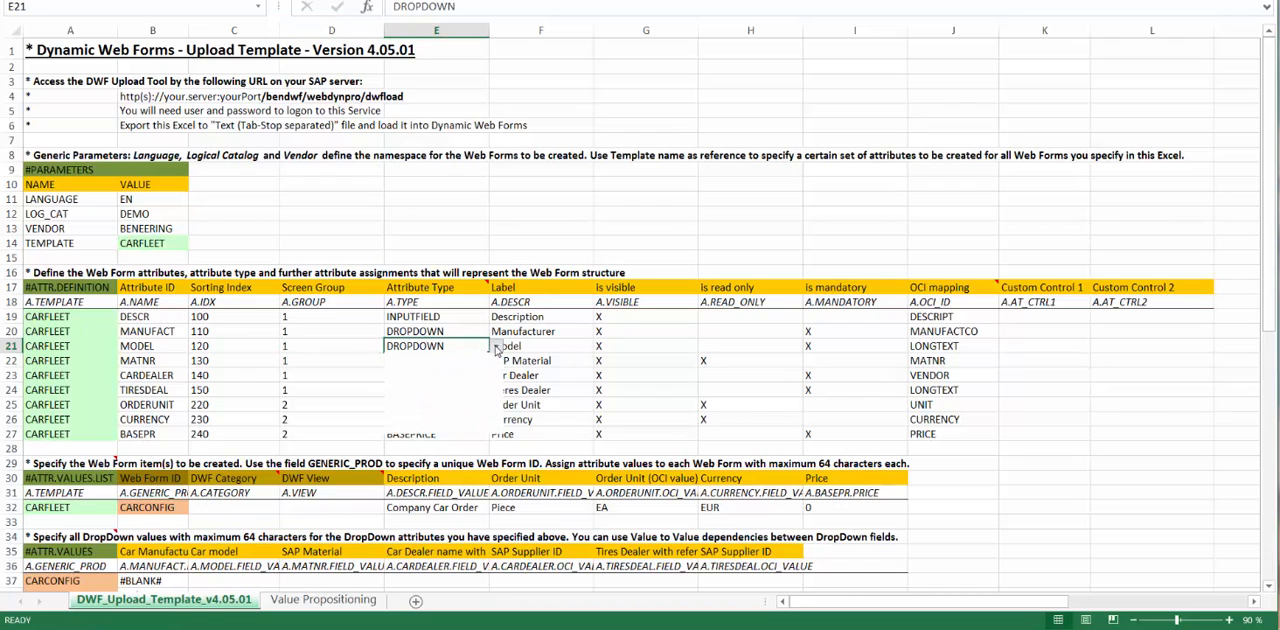
click(496, 346)
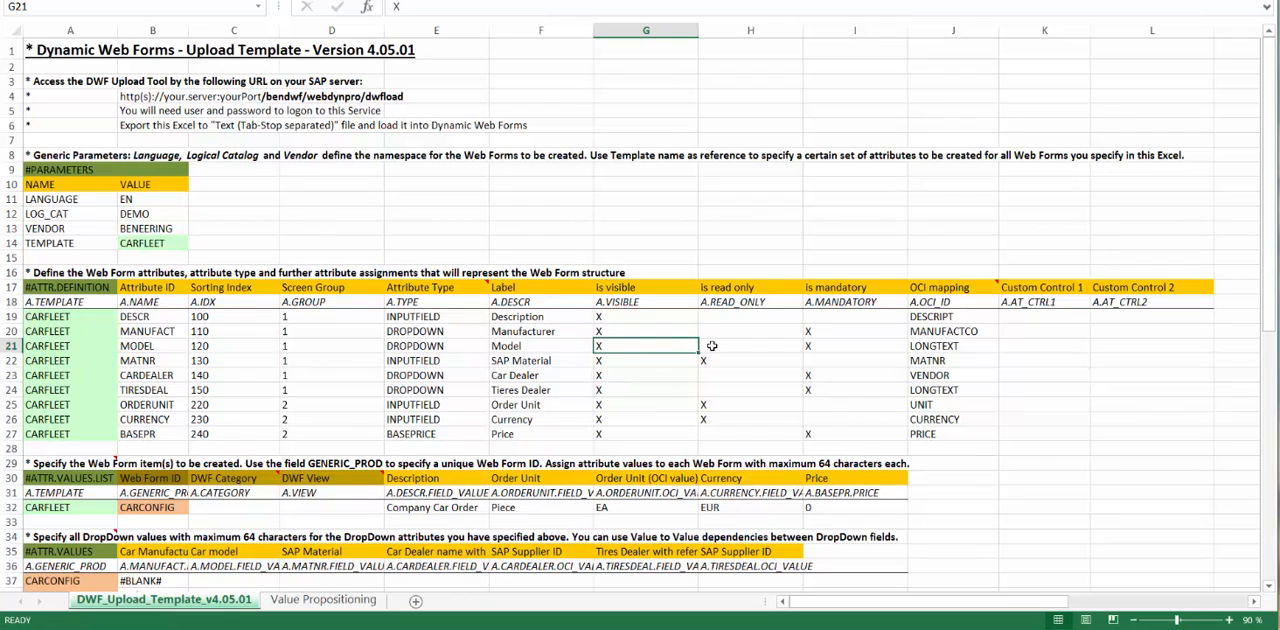
click(844, 346)
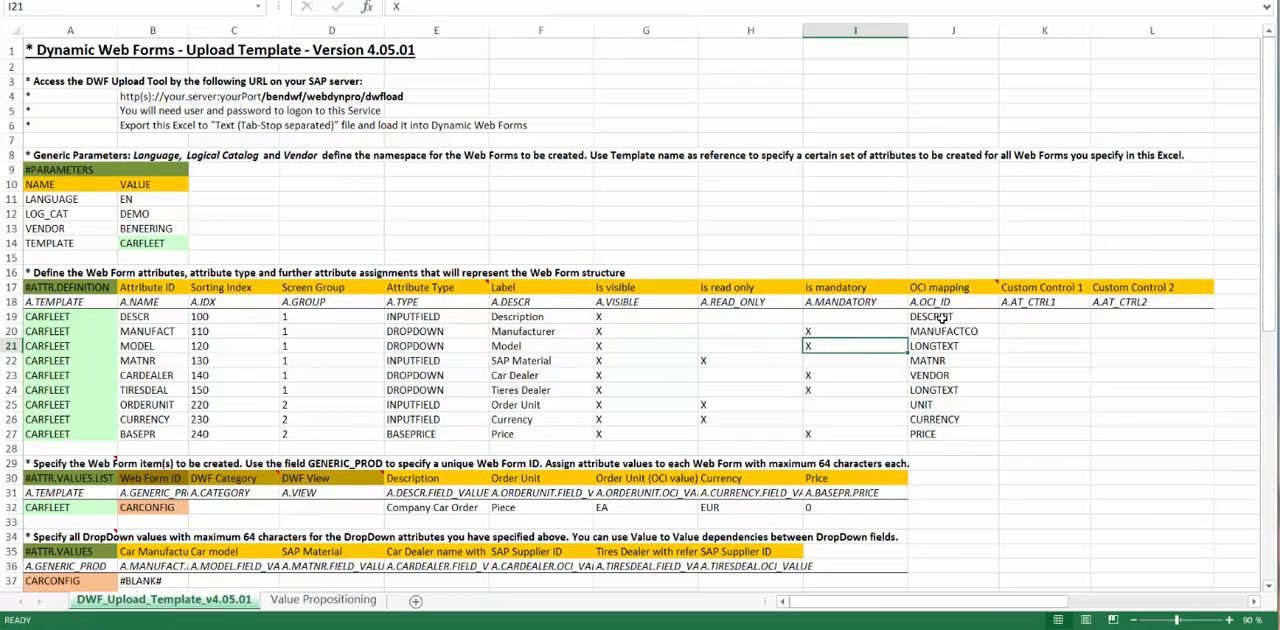
click(950, 316)
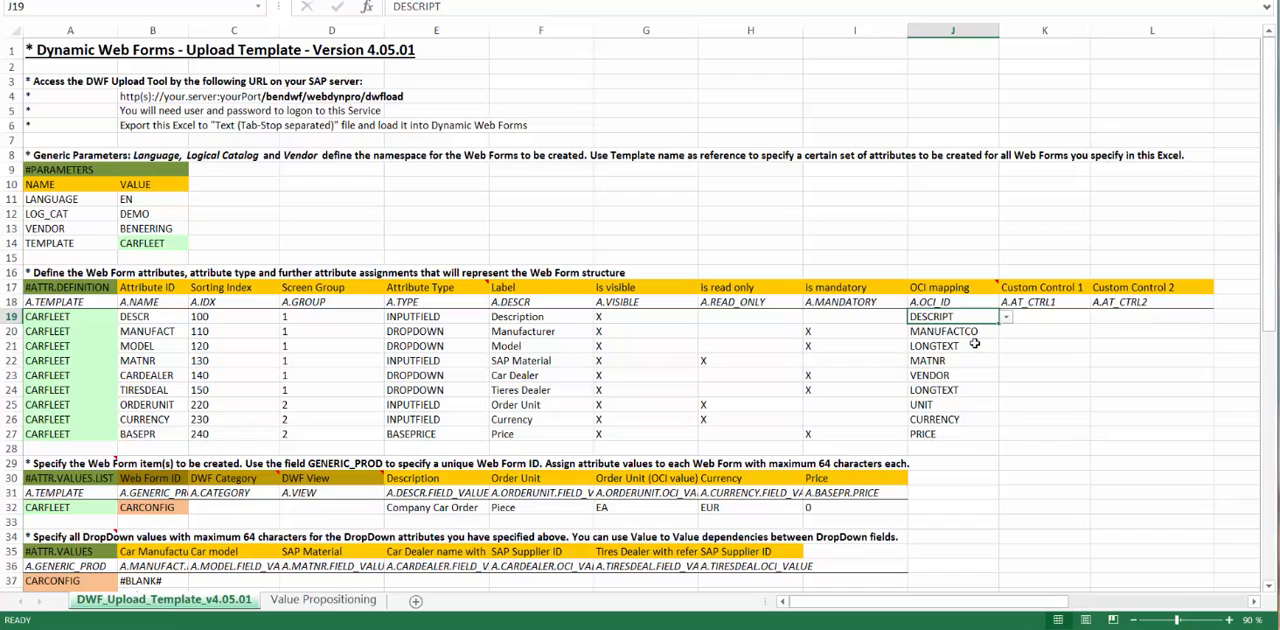
click(948, 360)
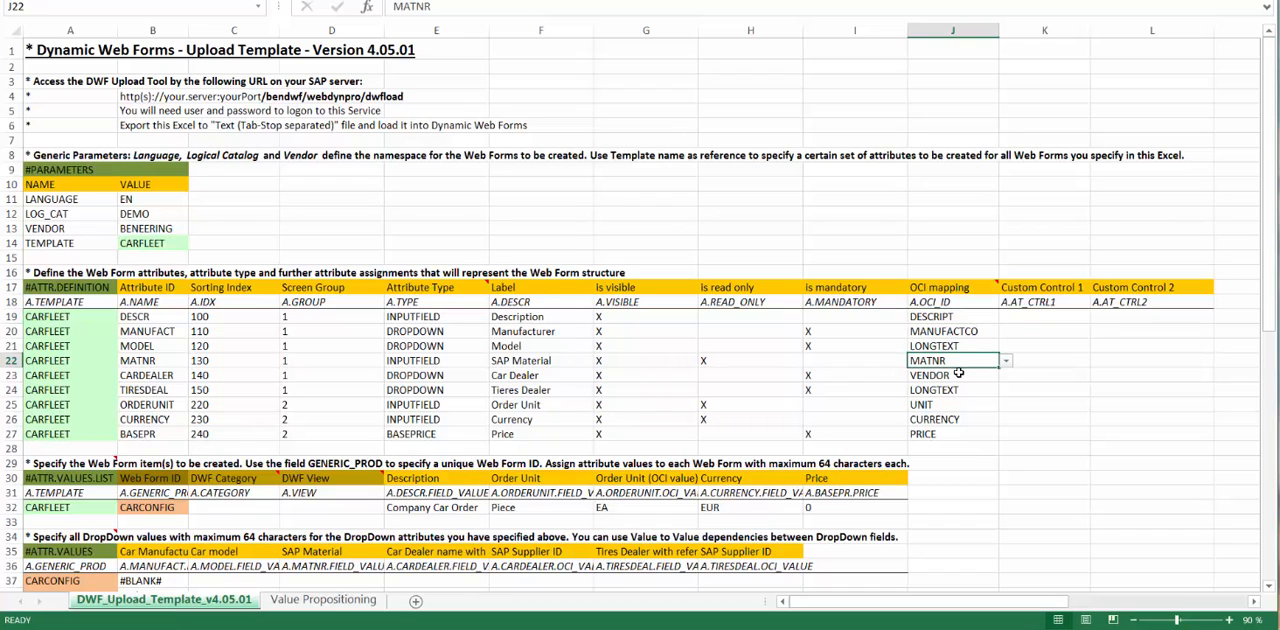
click(952, 388)
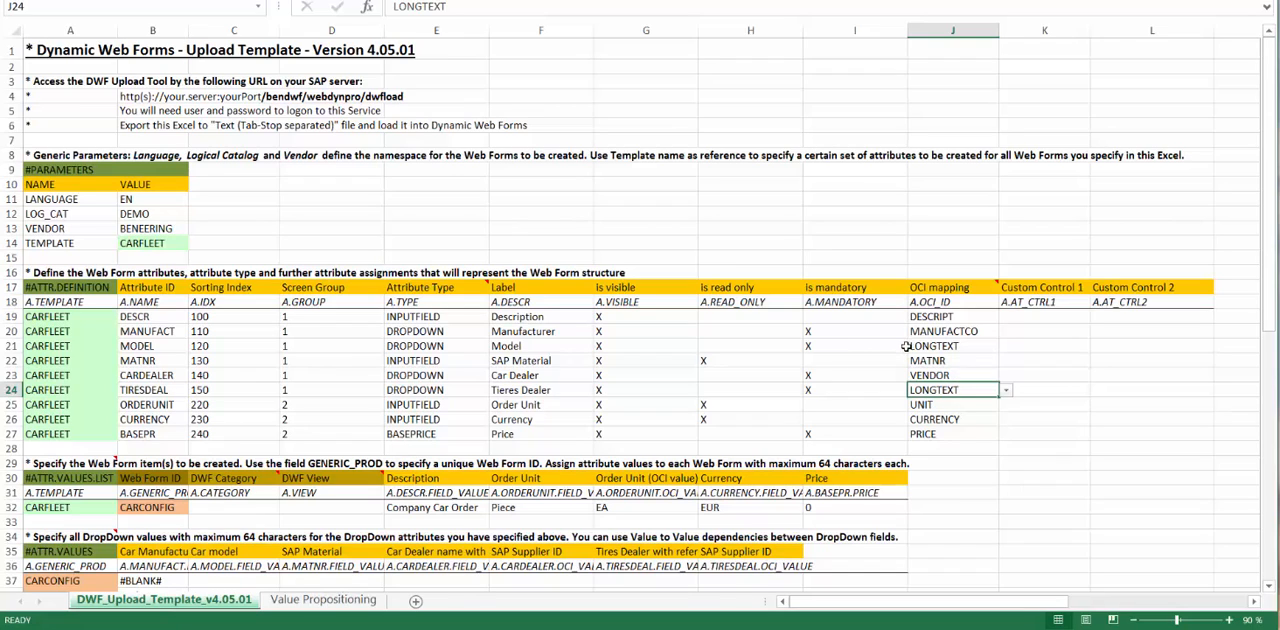
mouse_move(920, 346)
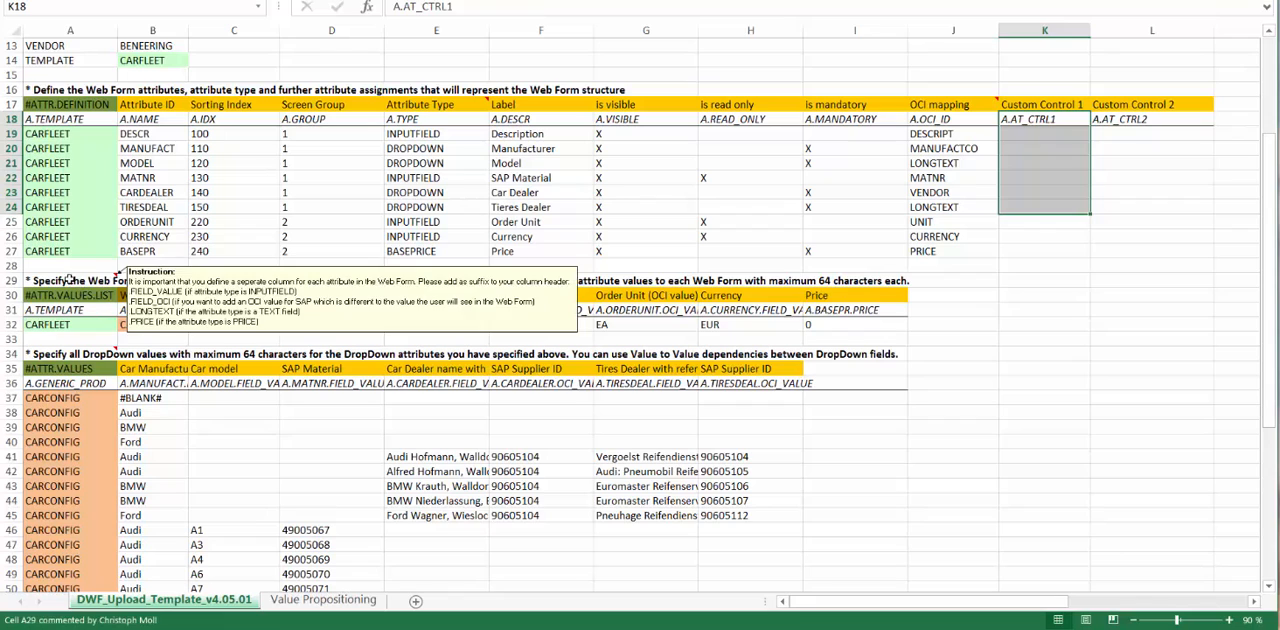
click(70, 280)
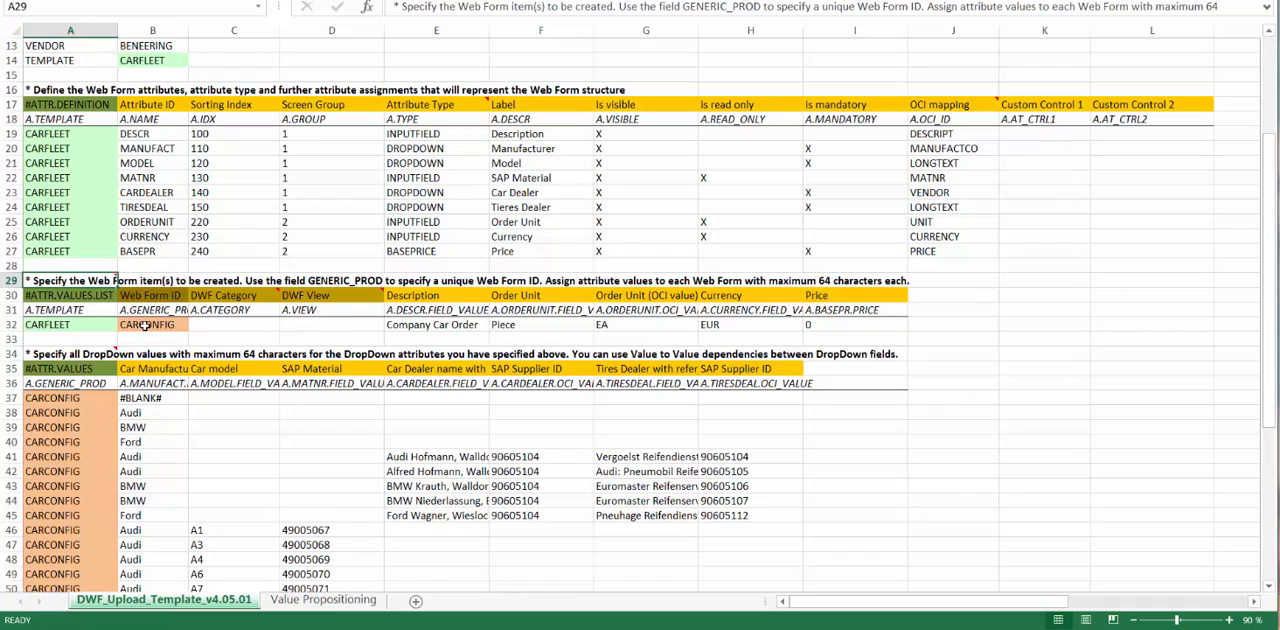
click(150, 324)
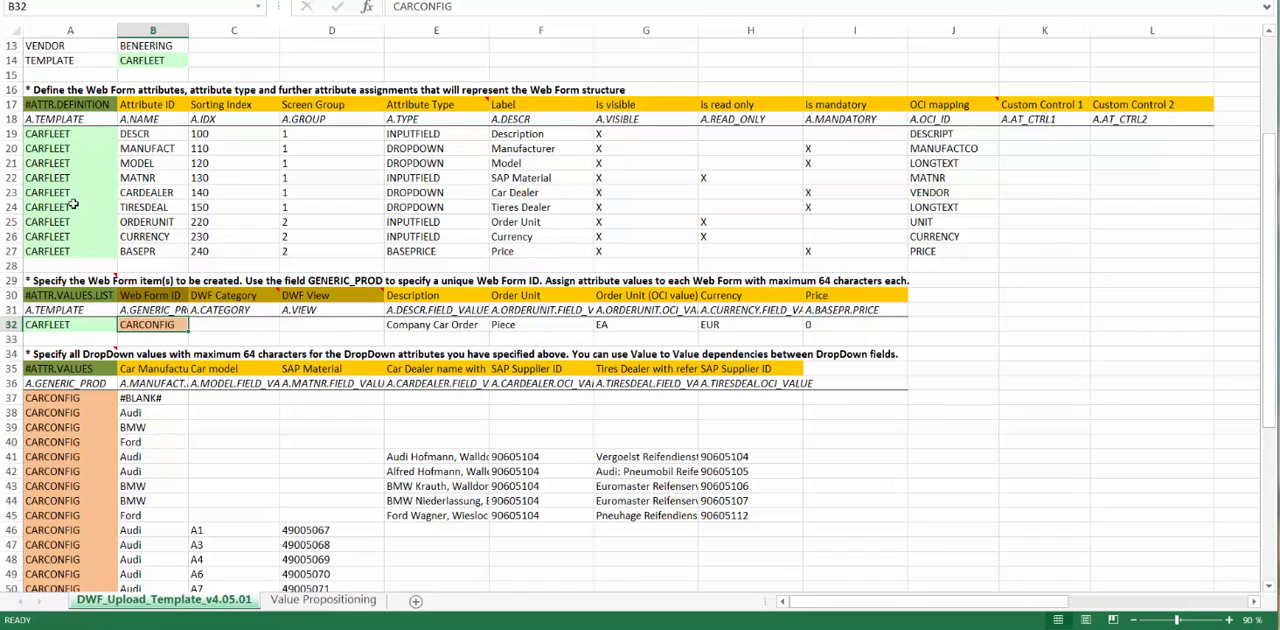
mouse_move(148, 164)
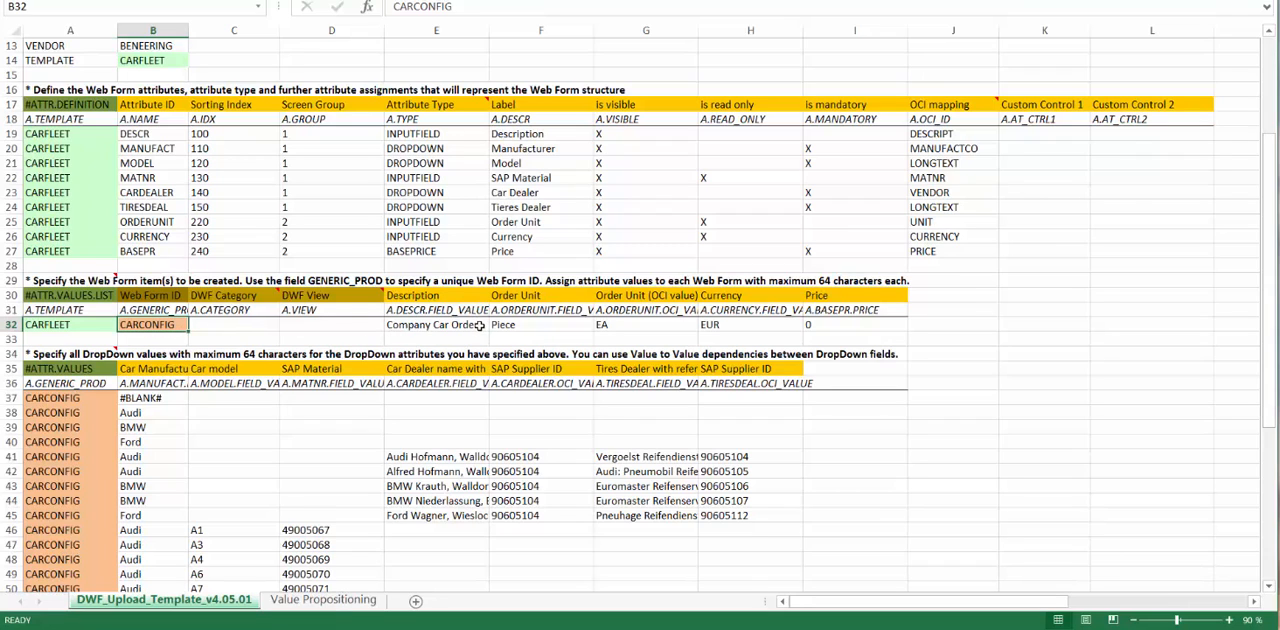
click(436, 324)
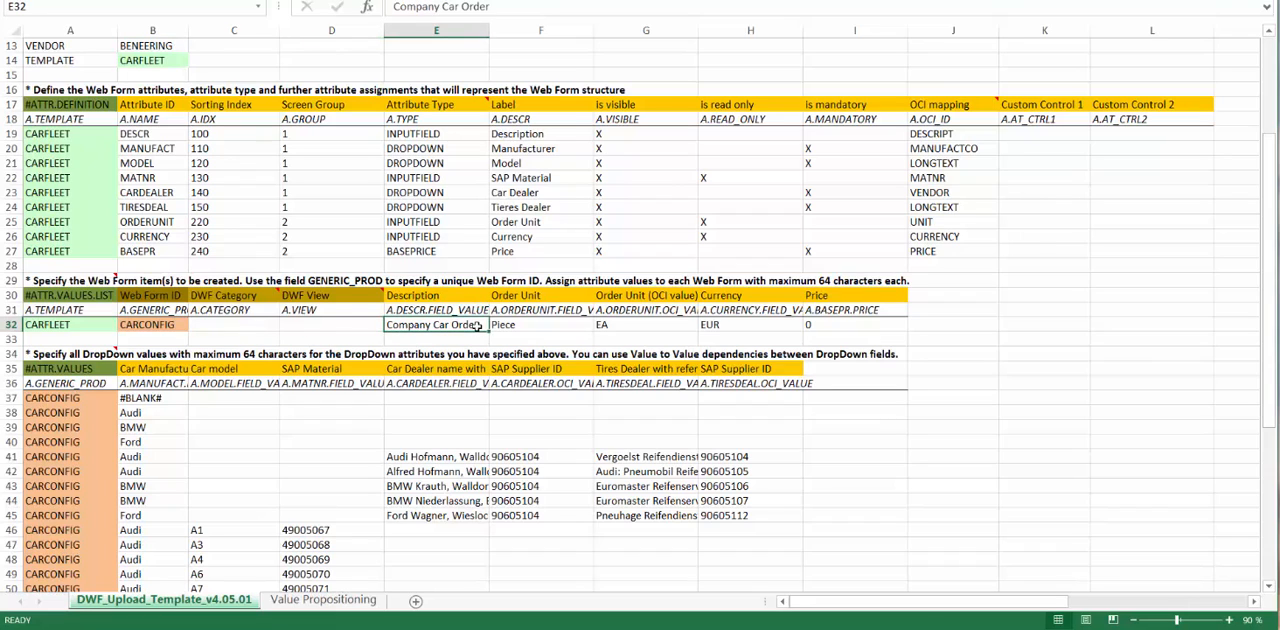
mouse_move(524, 326)
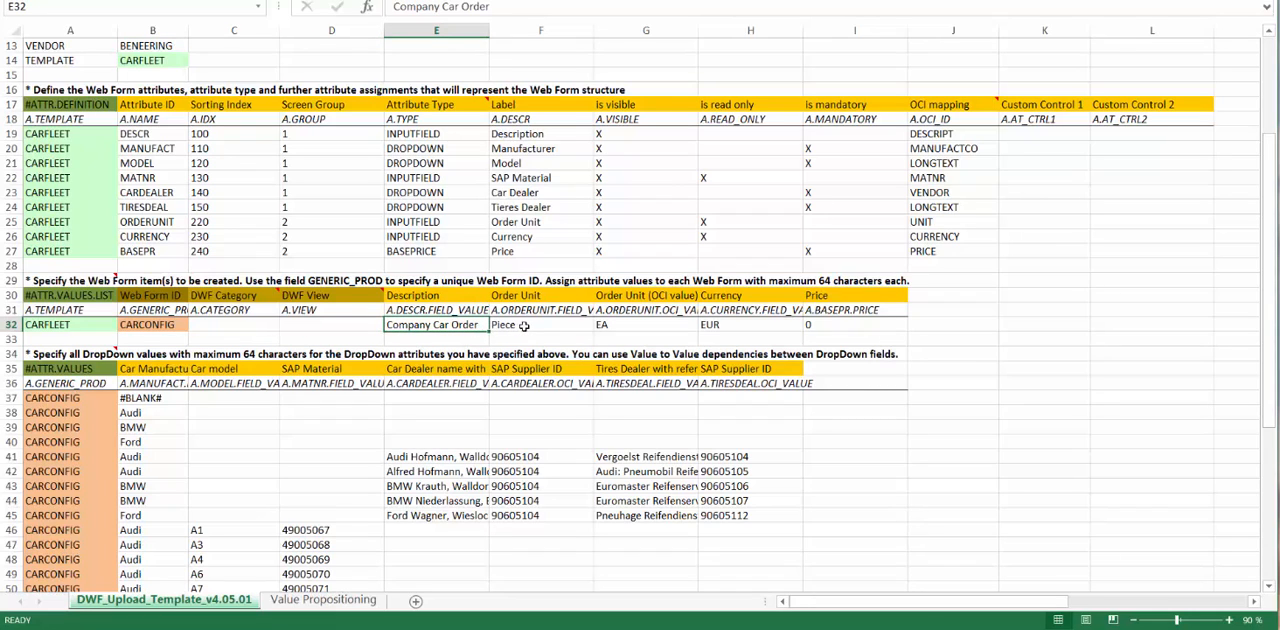
click(536, 324)
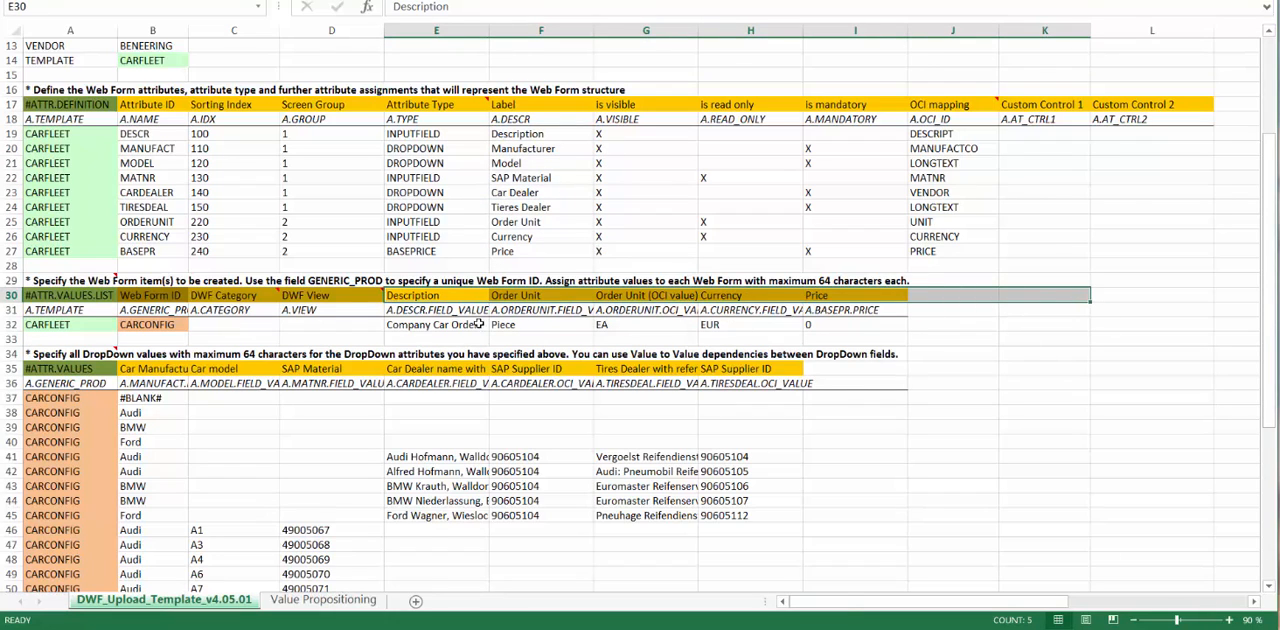
mouse_move(468, 326)
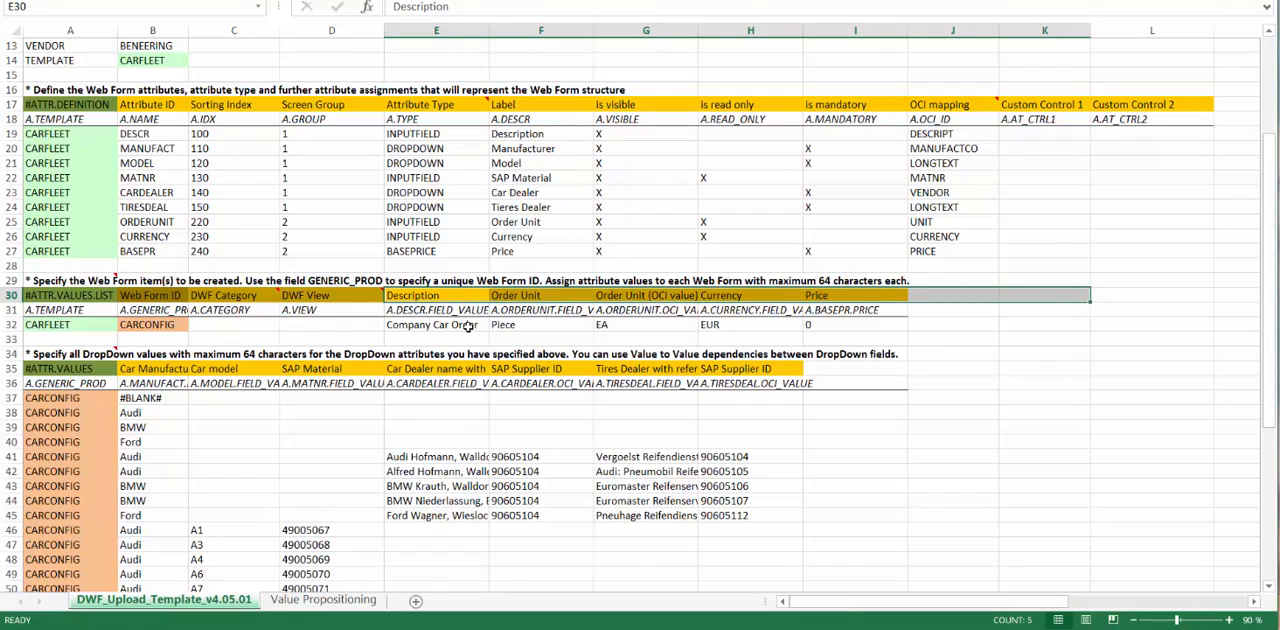
click(436, 324)
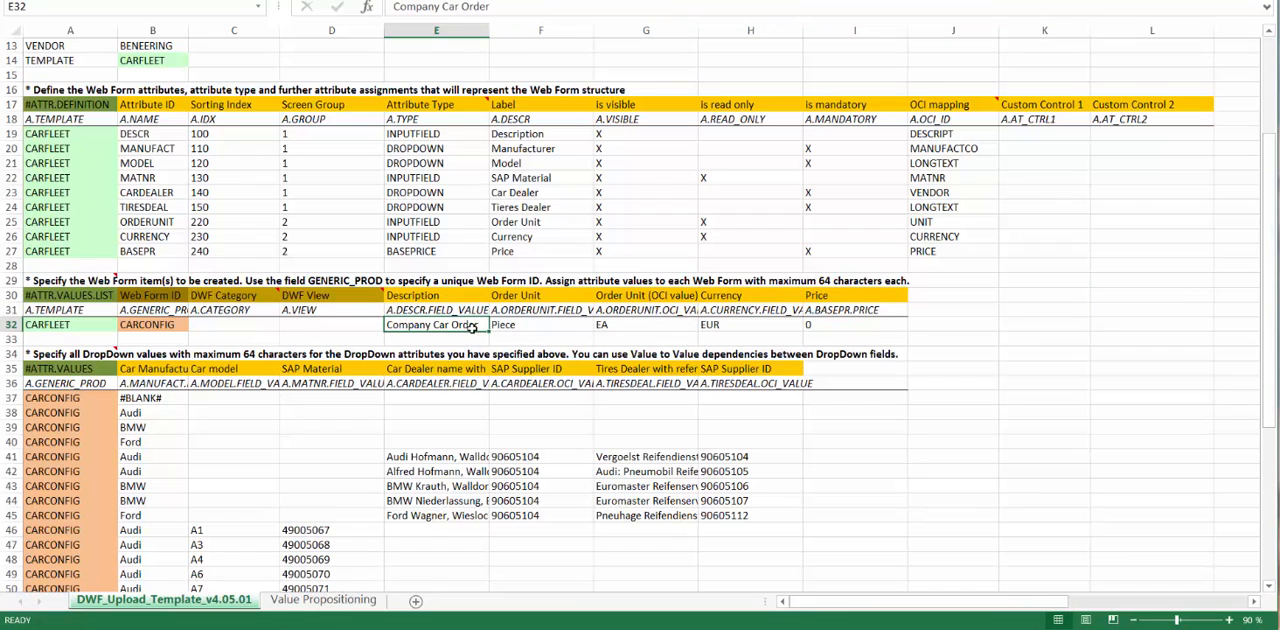
click(540, 324)
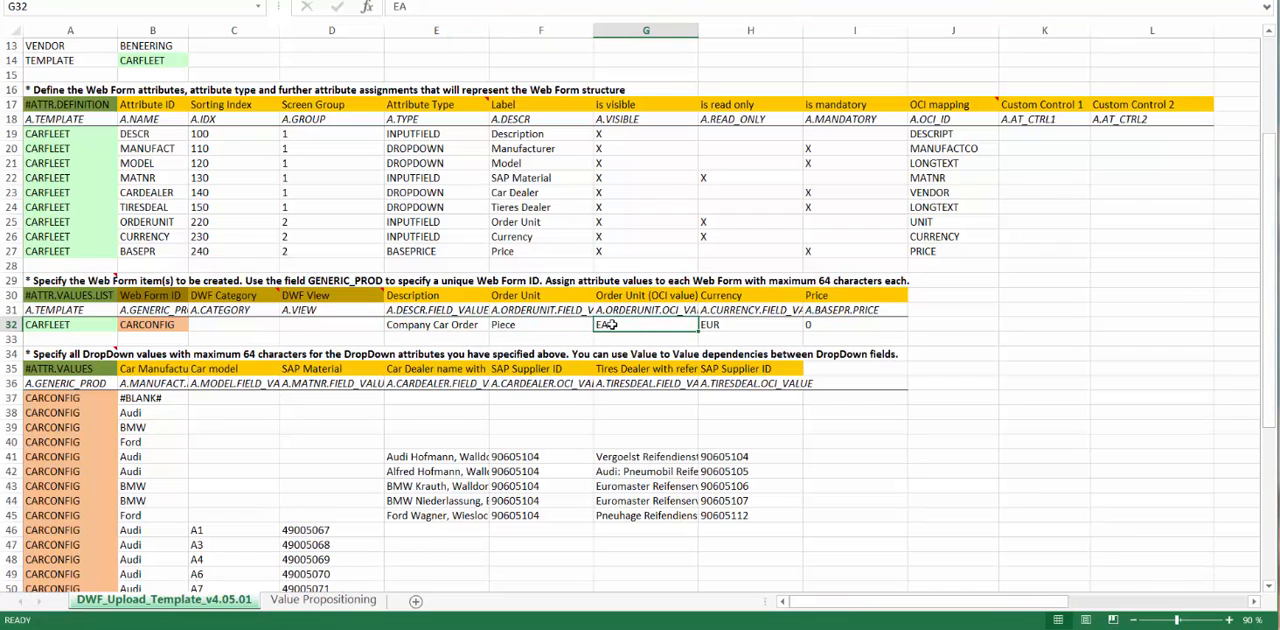
click(644, 308)
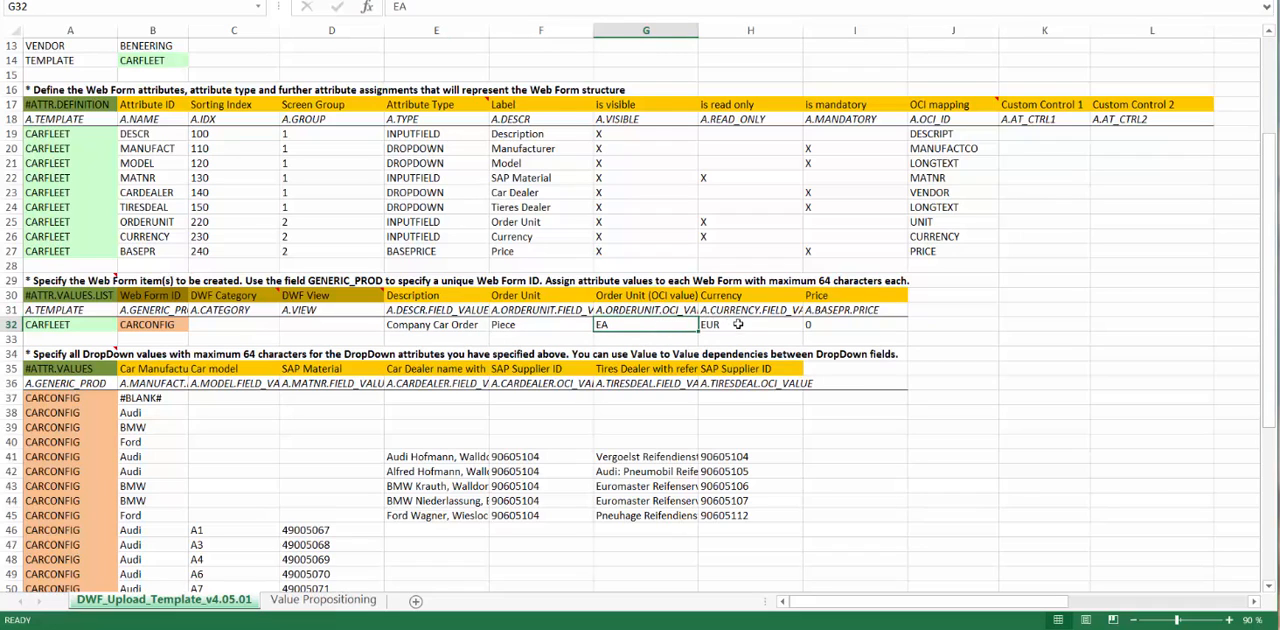
click(750, 324)
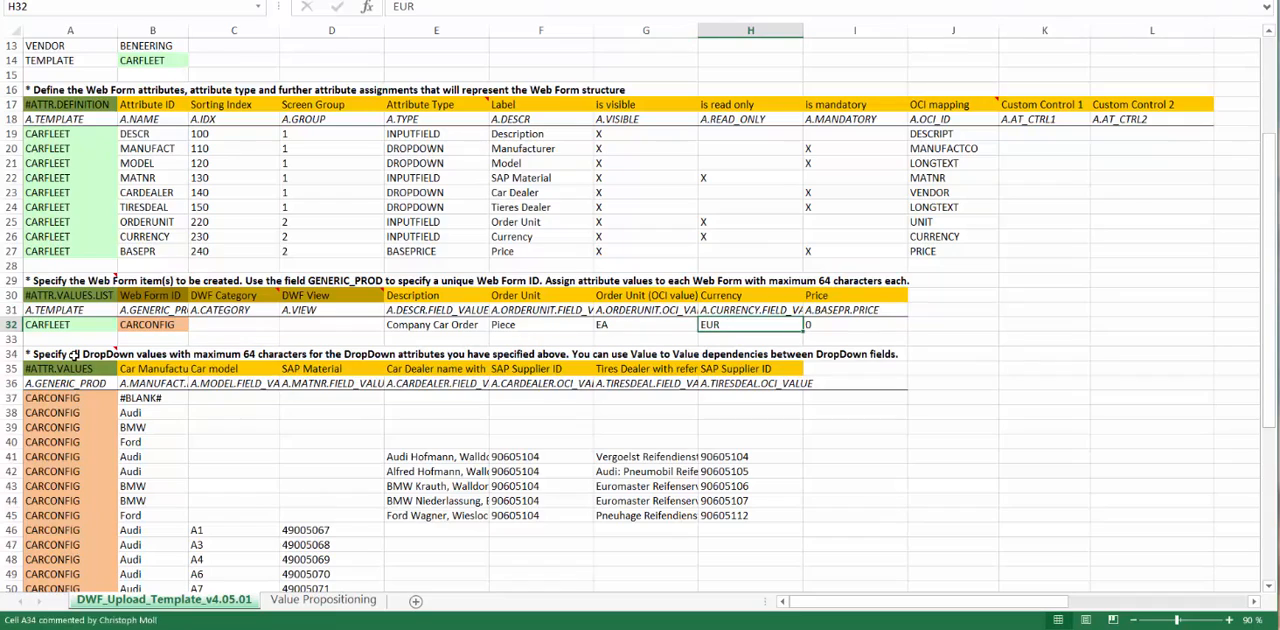
click(64, 362)
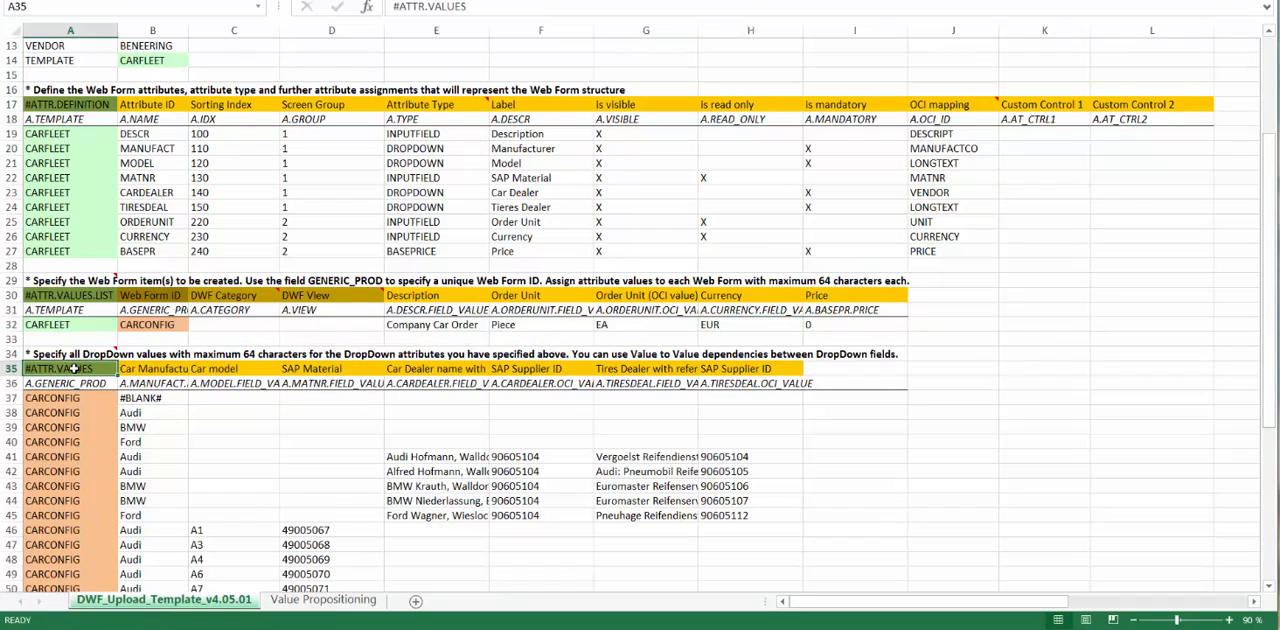
scroll(down, 3)
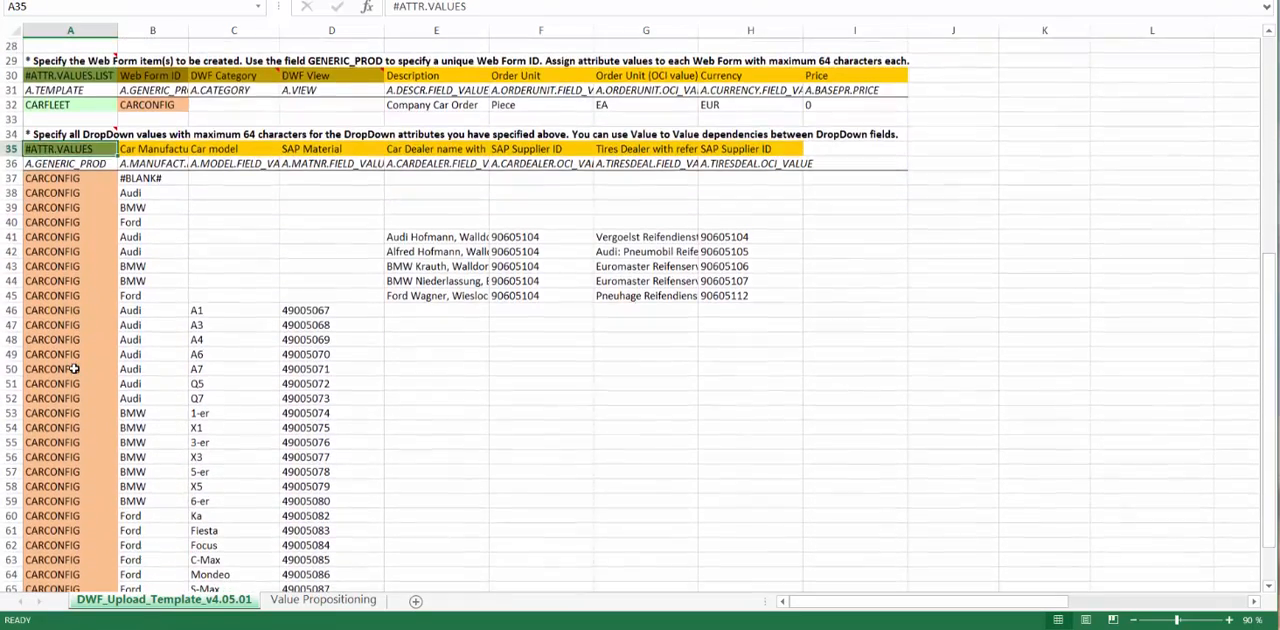
scroll(down, 3)
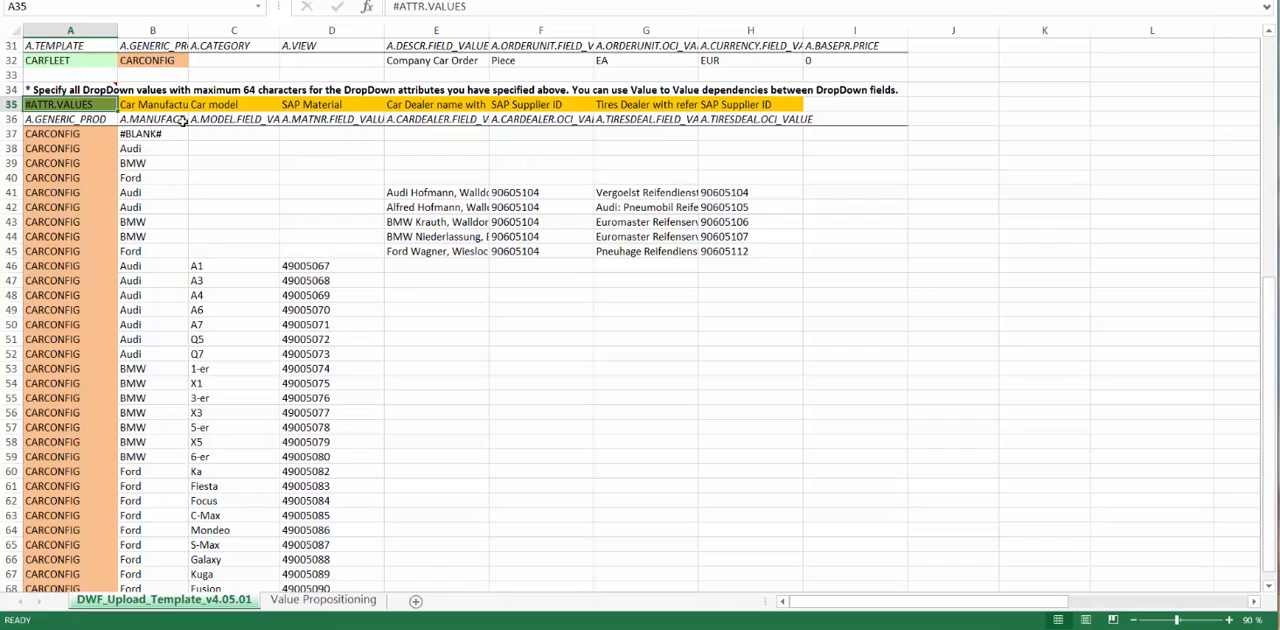
mouse_move(214, 144)
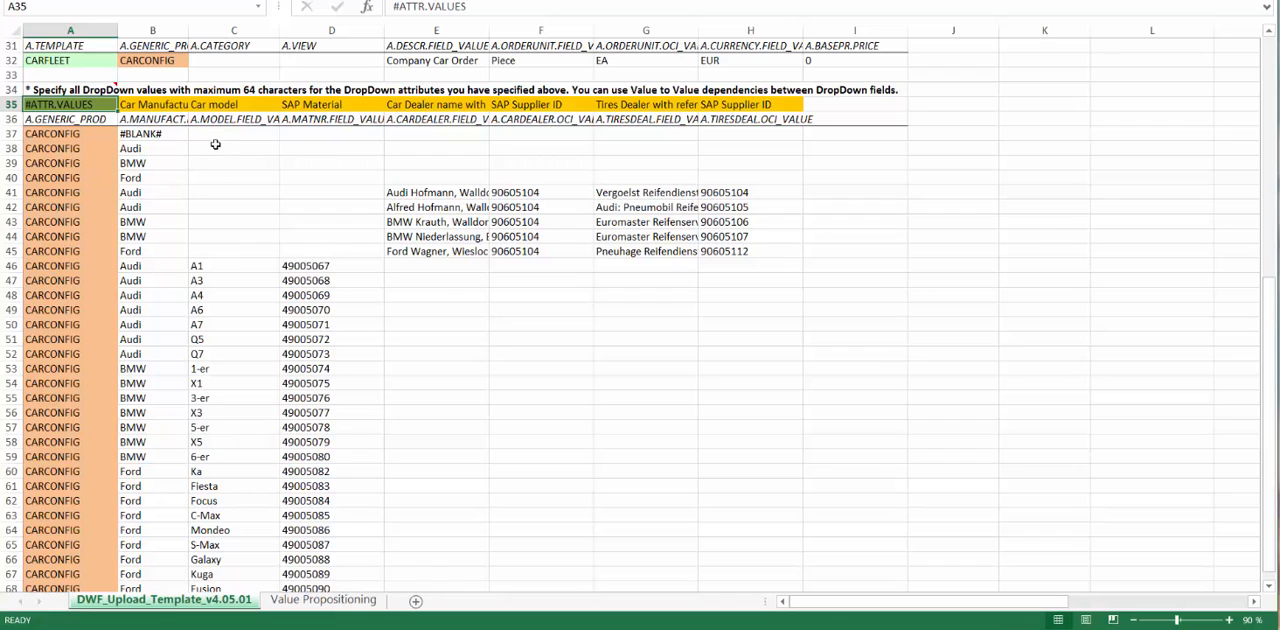
mouse_move(152, 268)
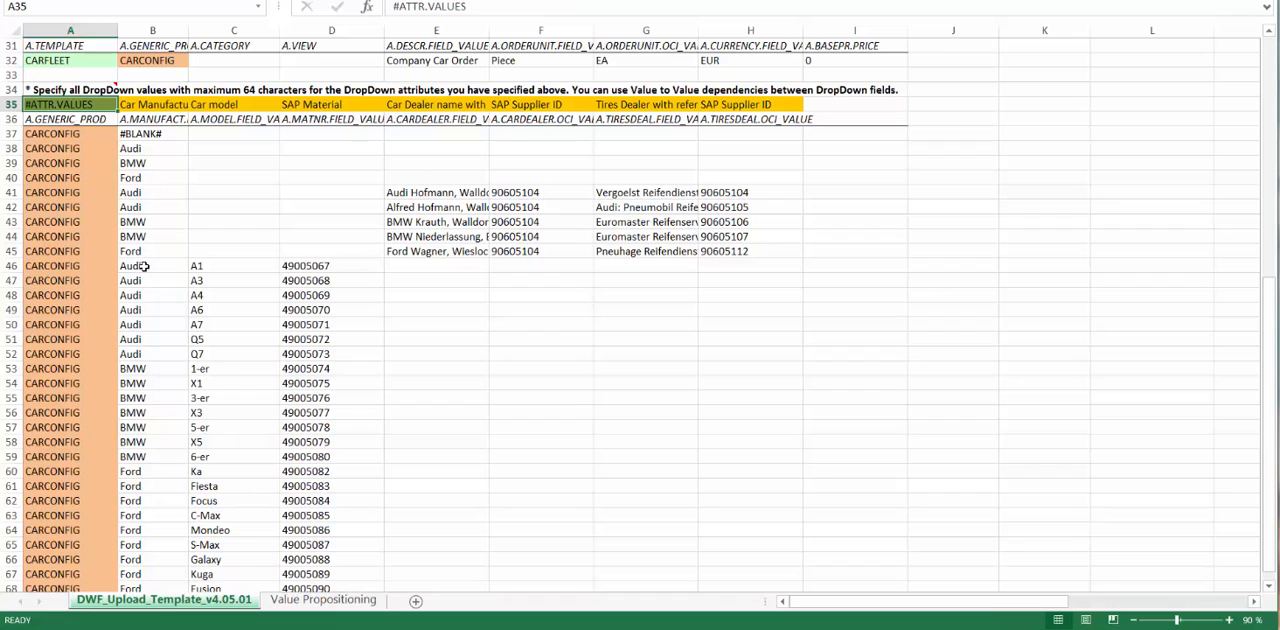
drag(144, 264, 144, 354)
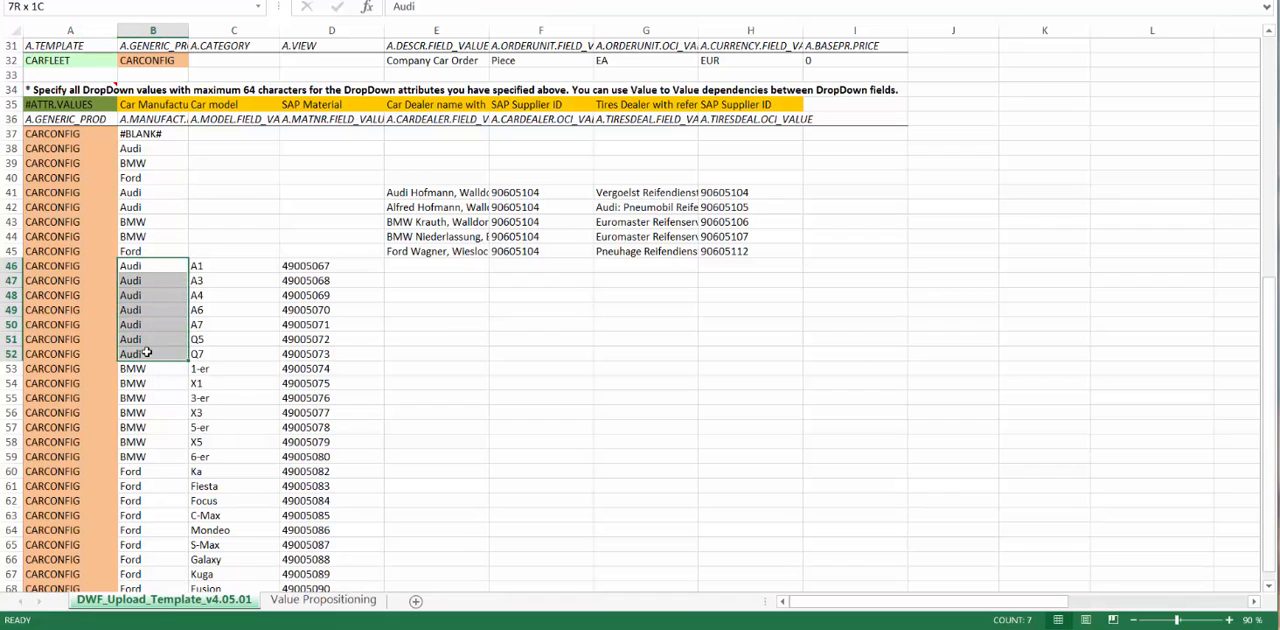
click(232, 264)
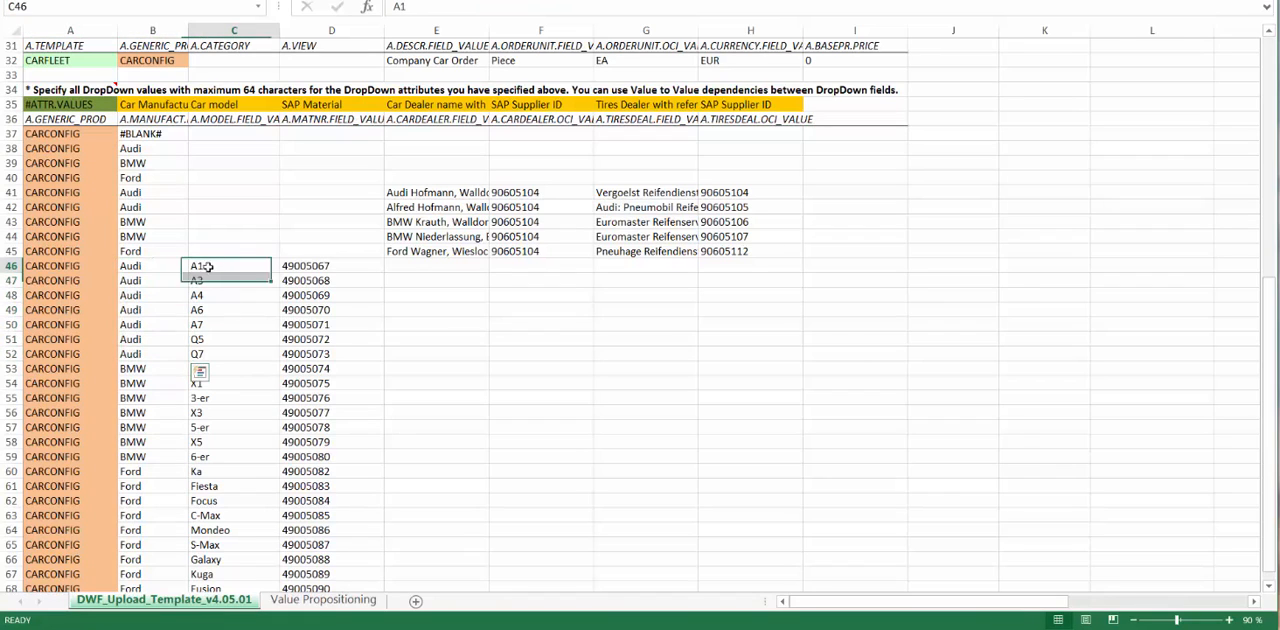
drag(232, 264, 232, 352)
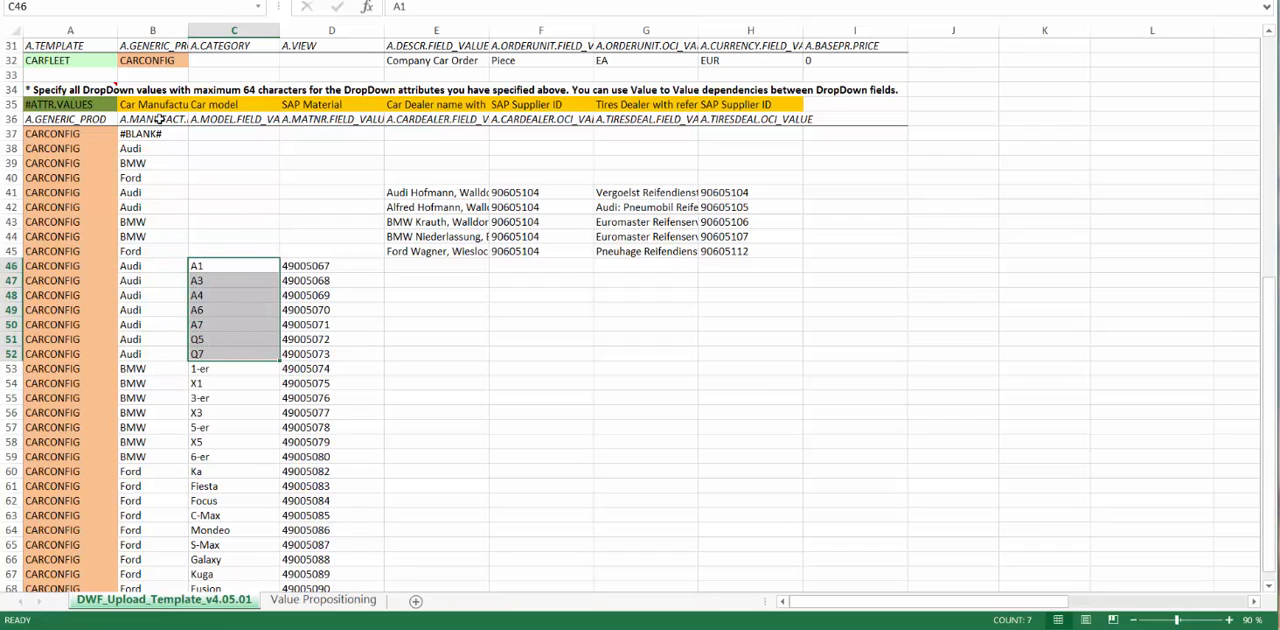
click(152, 118)
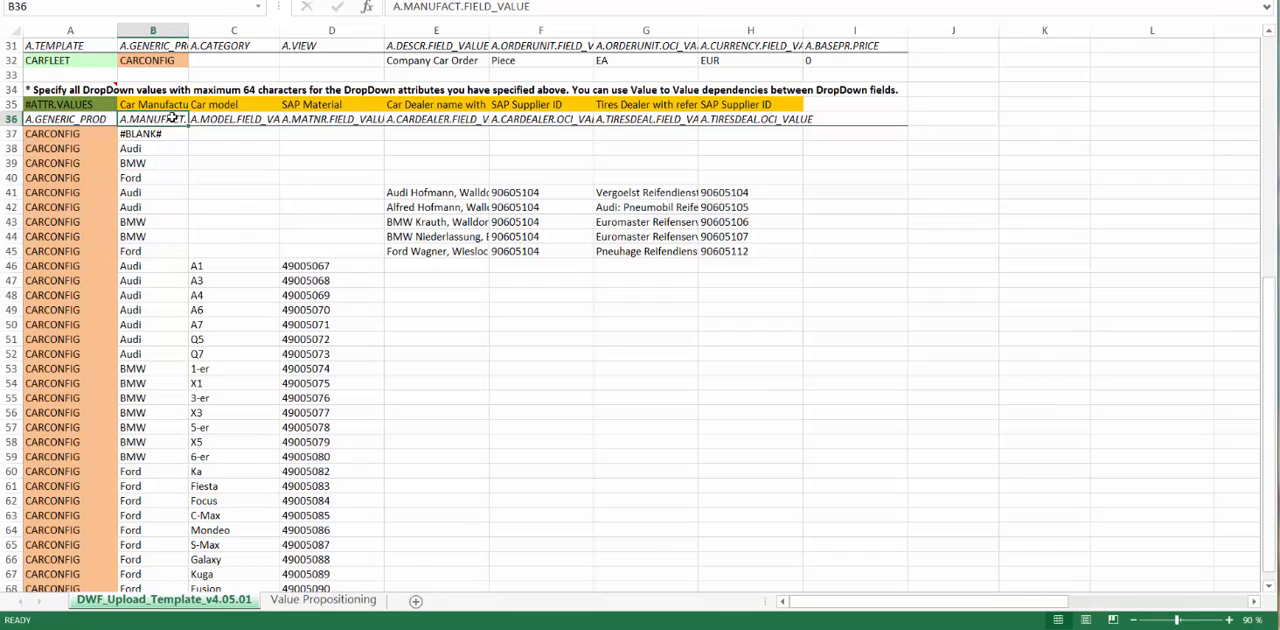
click(232, 118)
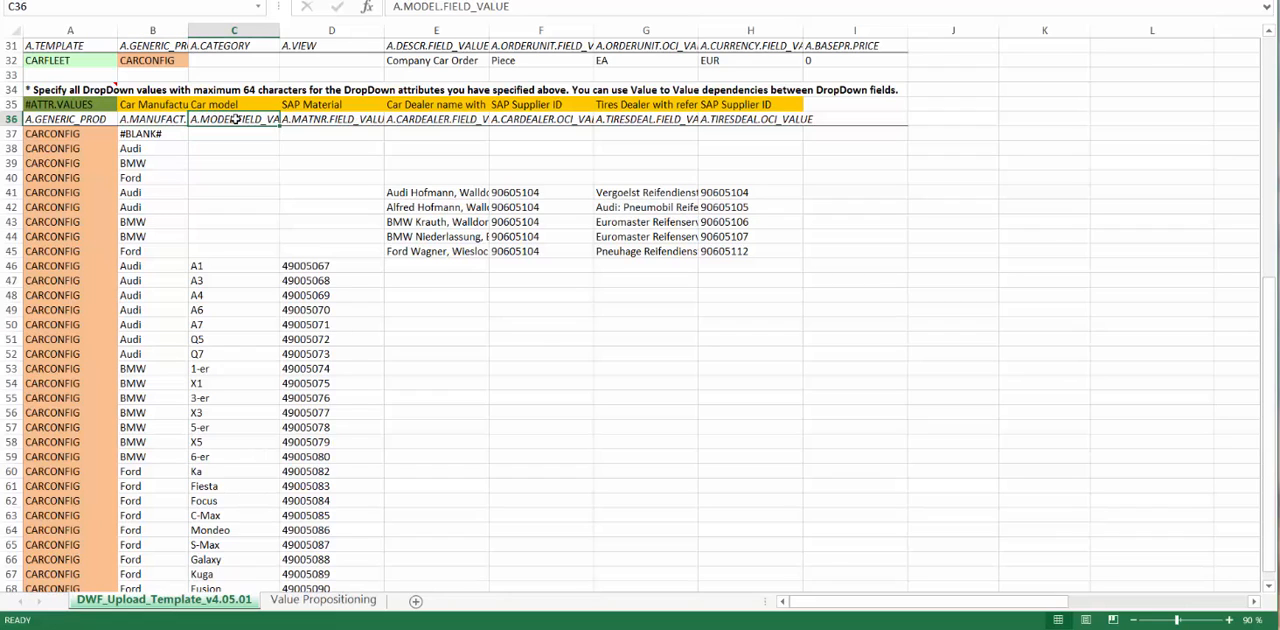
mouse_move(304, 264)
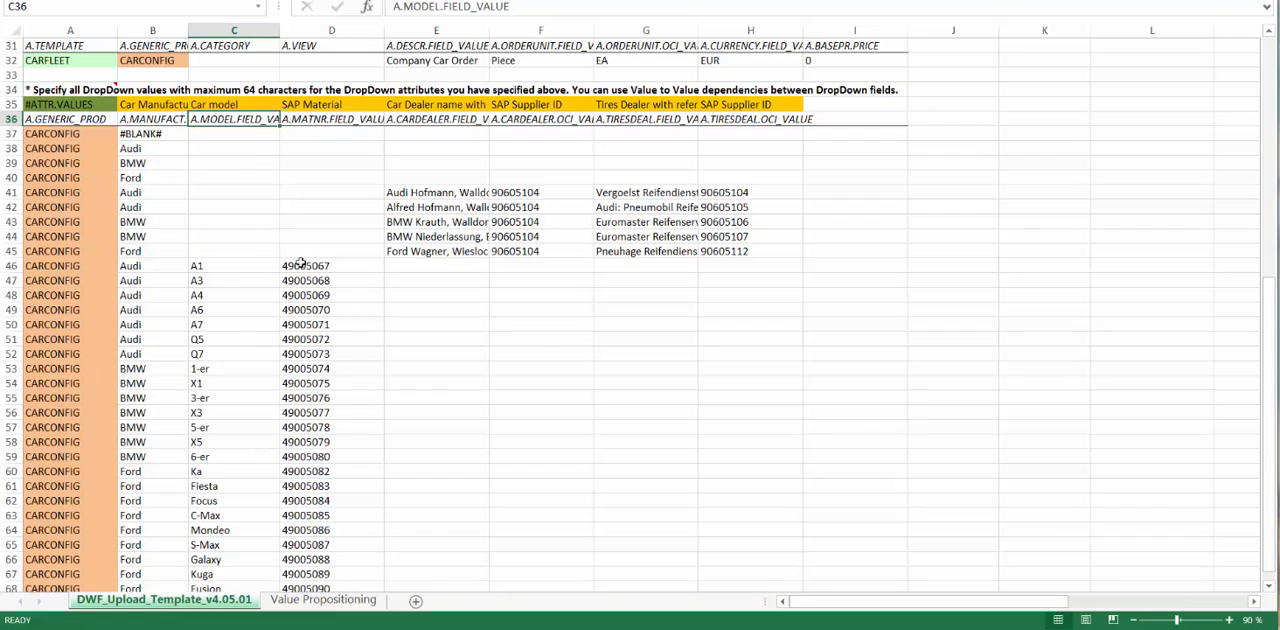
click(332, 120)
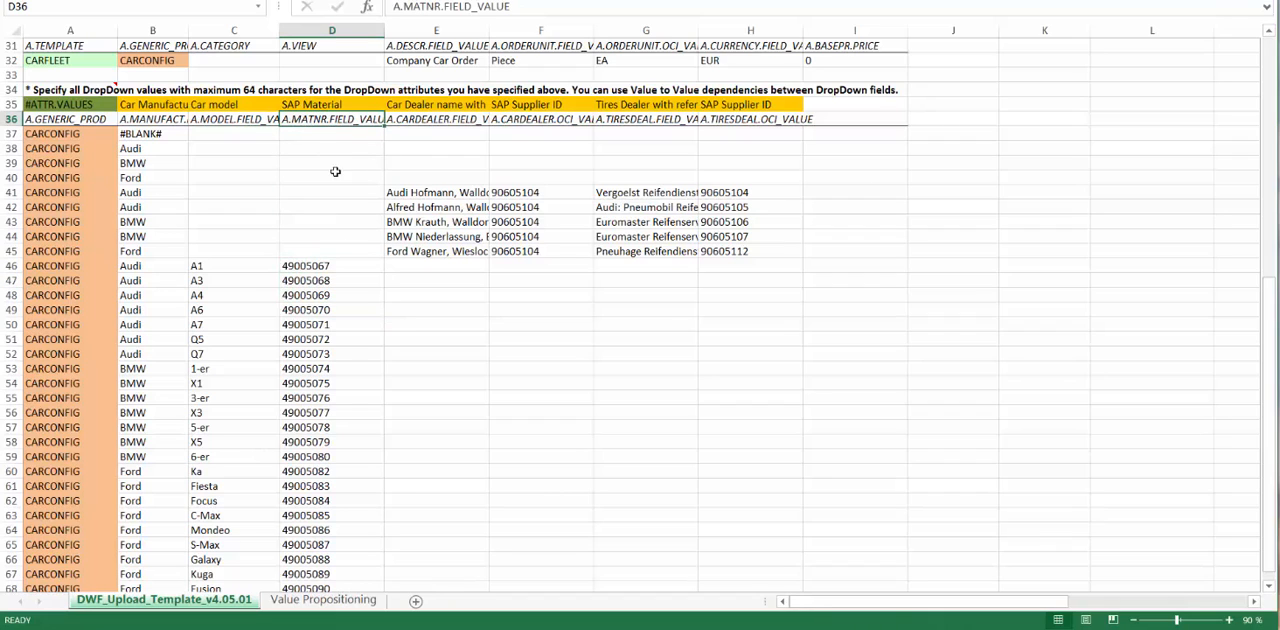
drag(332, 264, 332, 308)
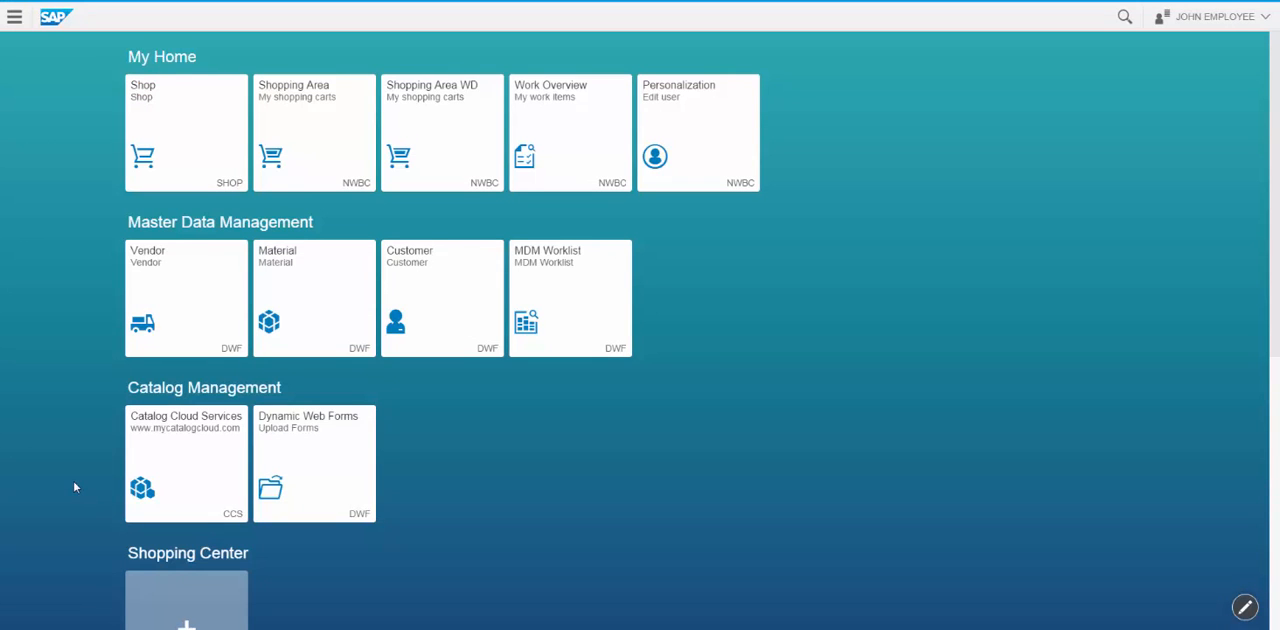
mouse_move(118, 484)
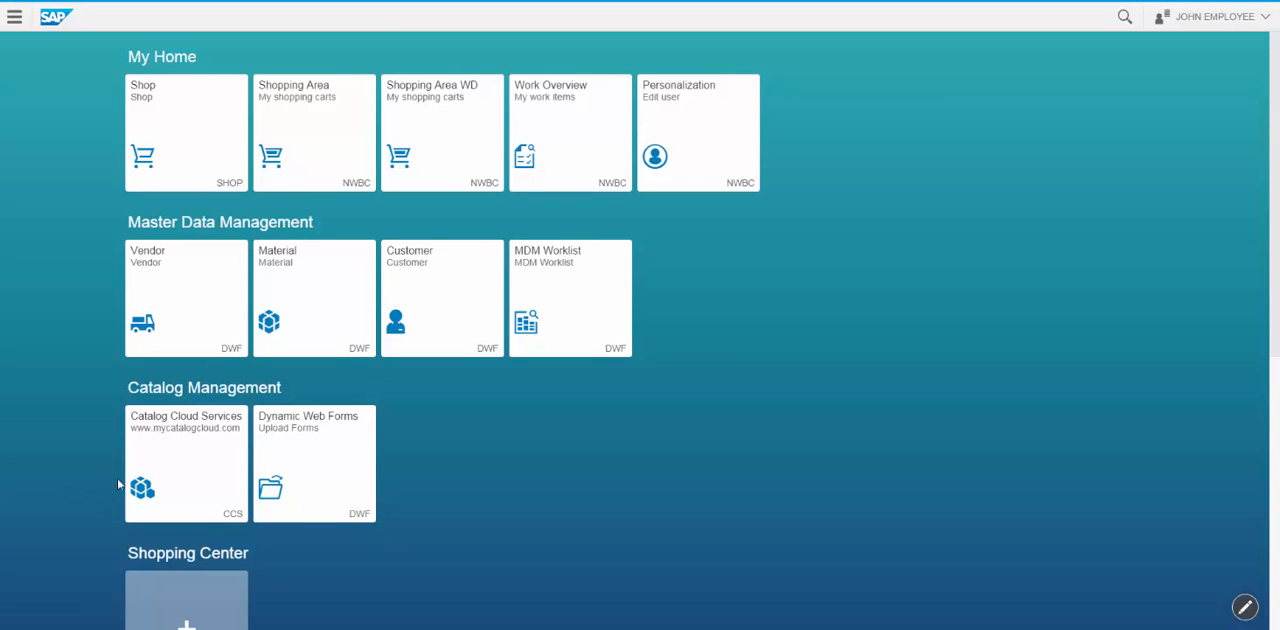
mouse_move(312, 460)
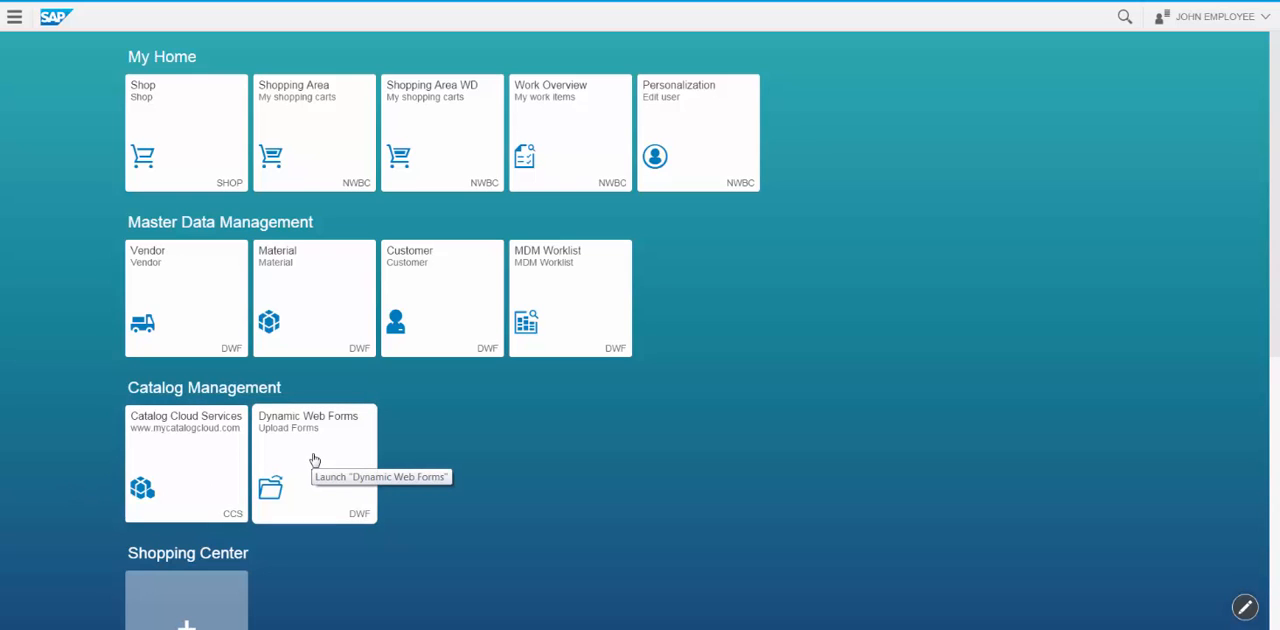
Upload the exported car fleet Excel template through Dynamic Web Forms Content Upload.
click(314, 464)
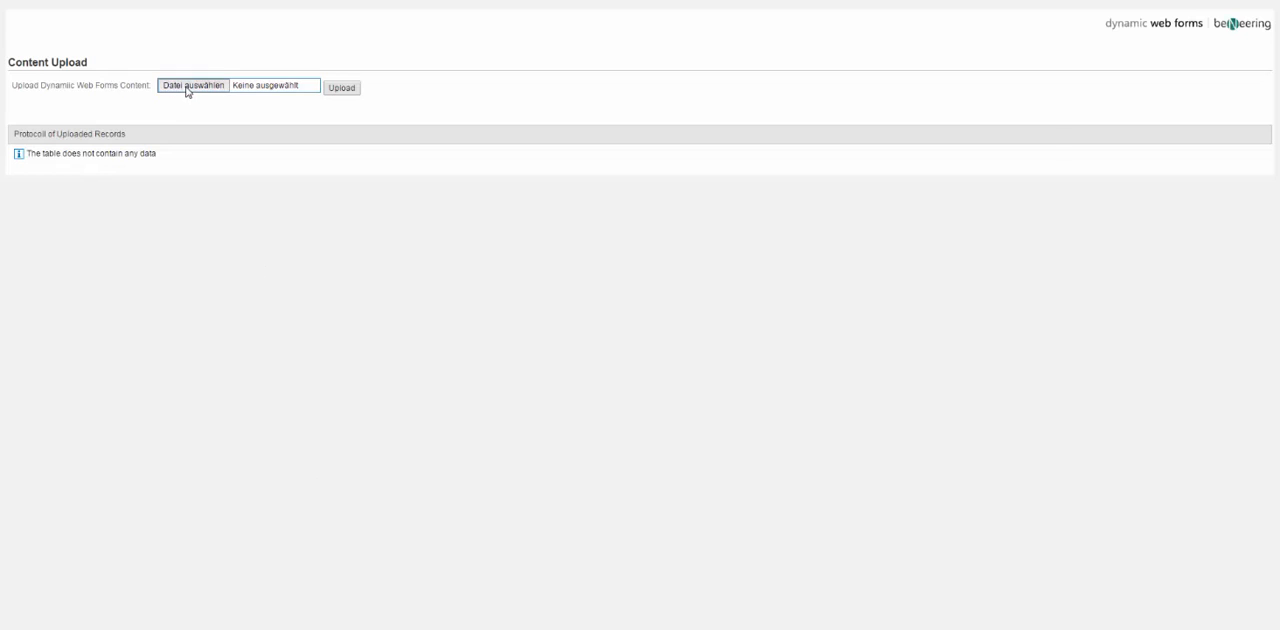
click(198, 84)
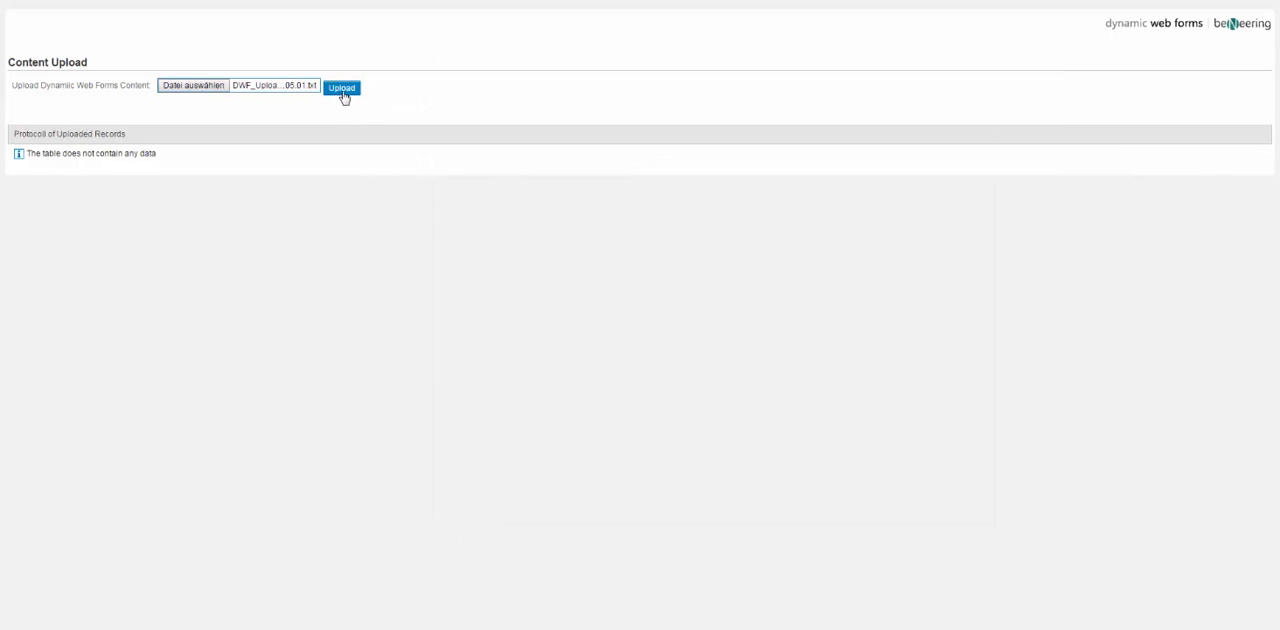
click(348, 88)
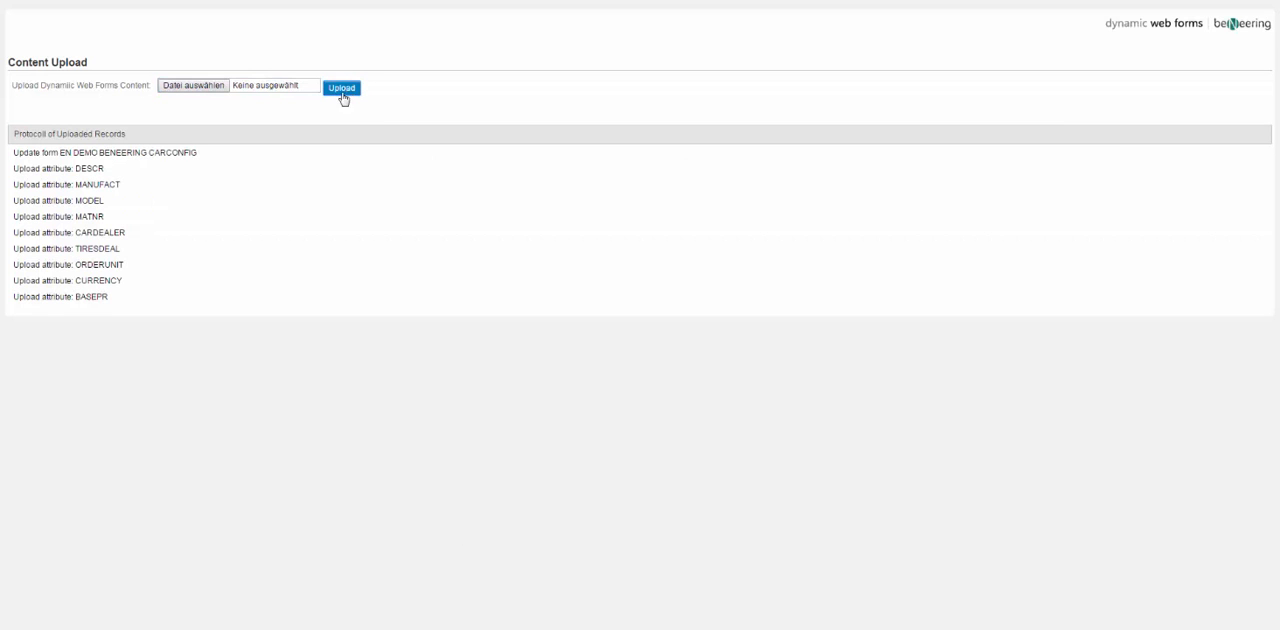
mouse_move(228, 194)
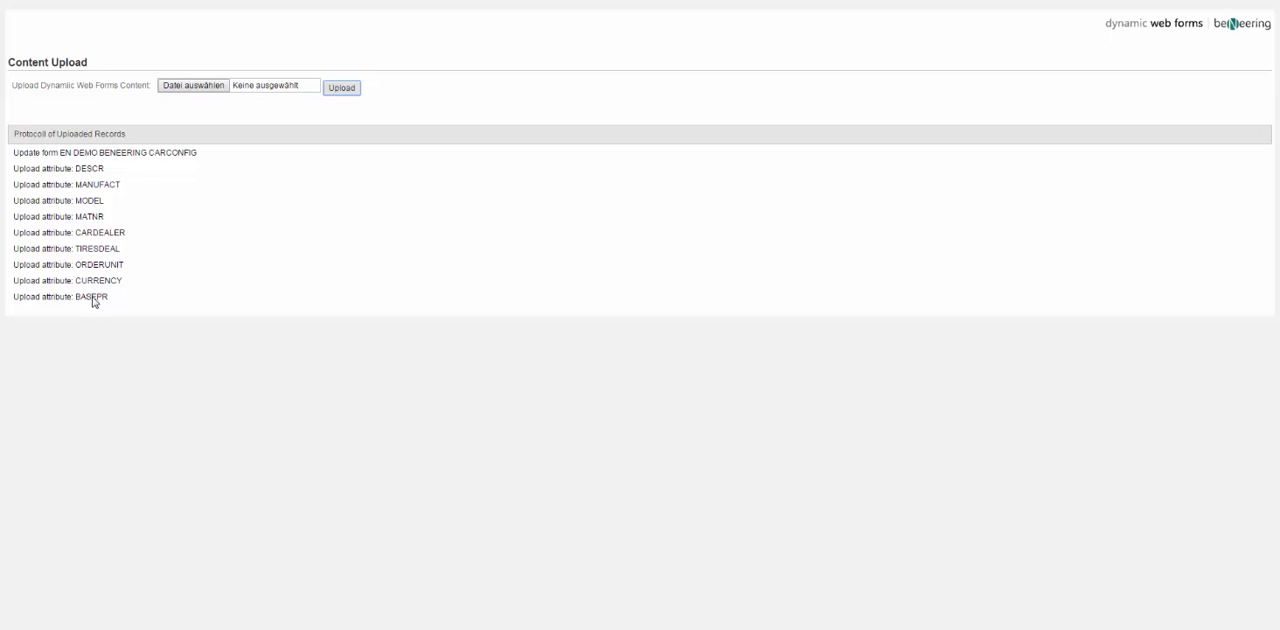
mouse_move(110, 186)
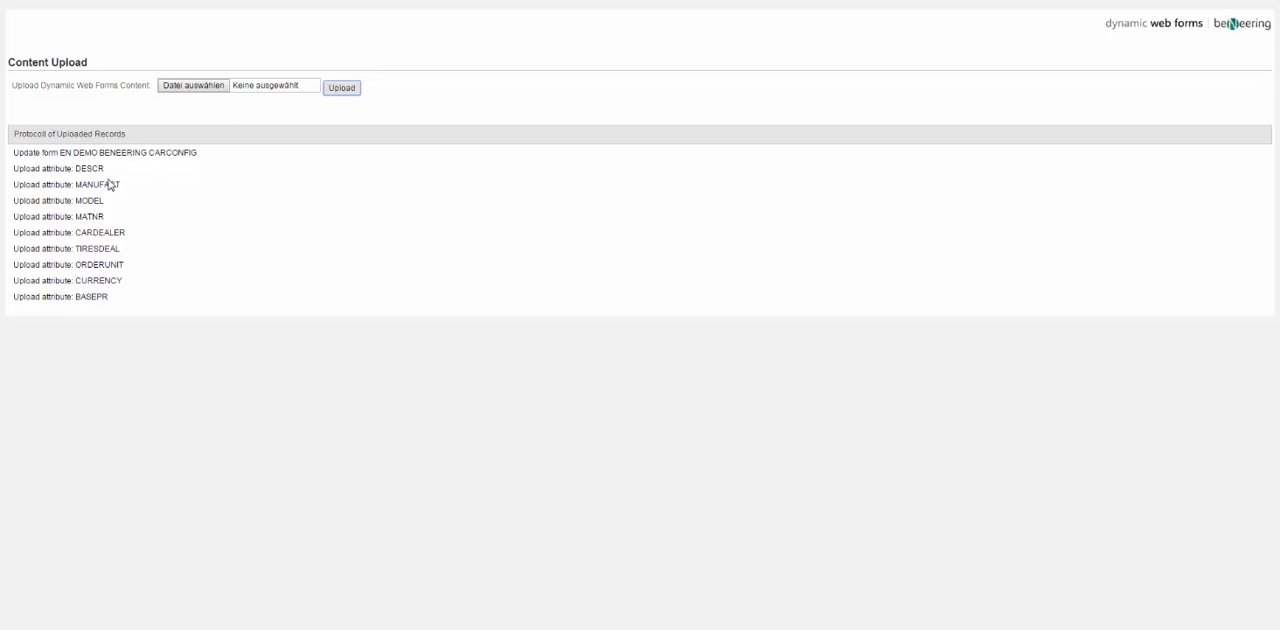
mouse_move(116, 180)
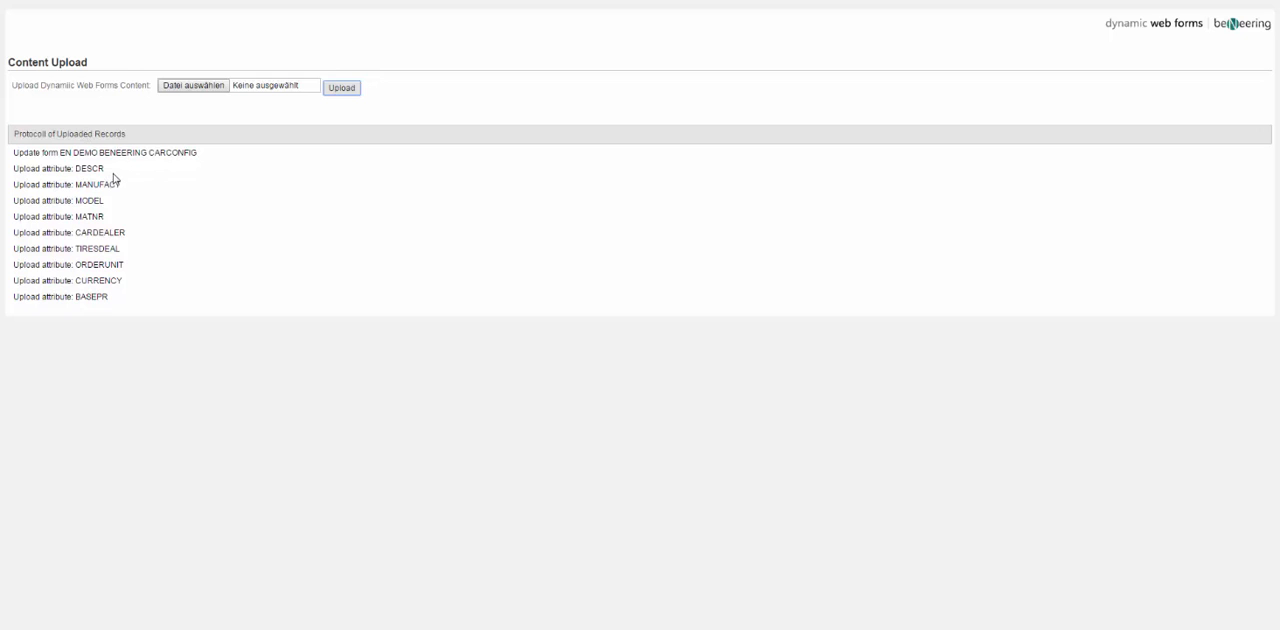
mouse_move(676, 552)
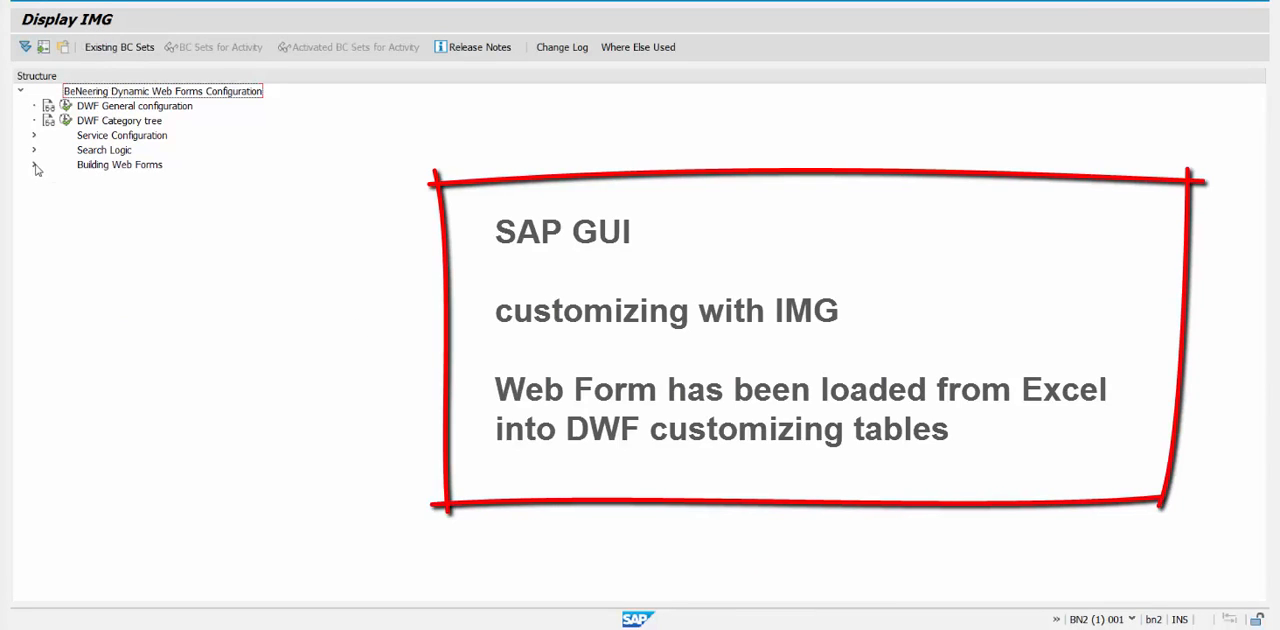
In Building Web Forms customizing, select the CARCONFIG key for the DEMO catalog and view its attributes.
click(36, 164)
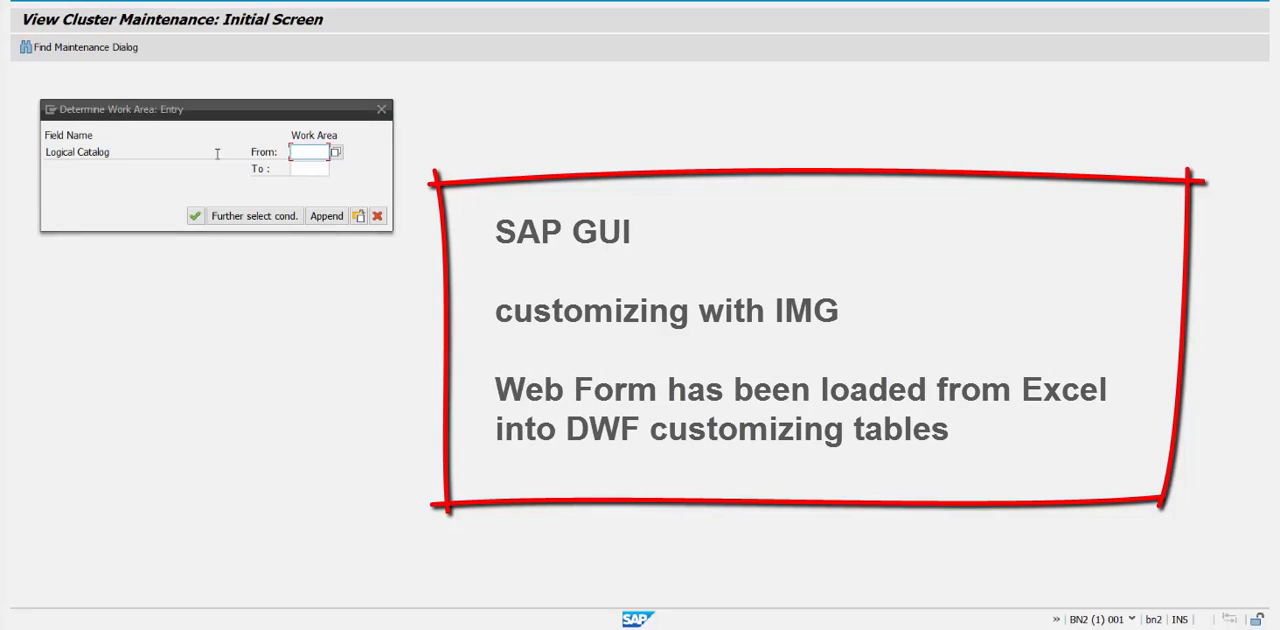
click(336, 152)
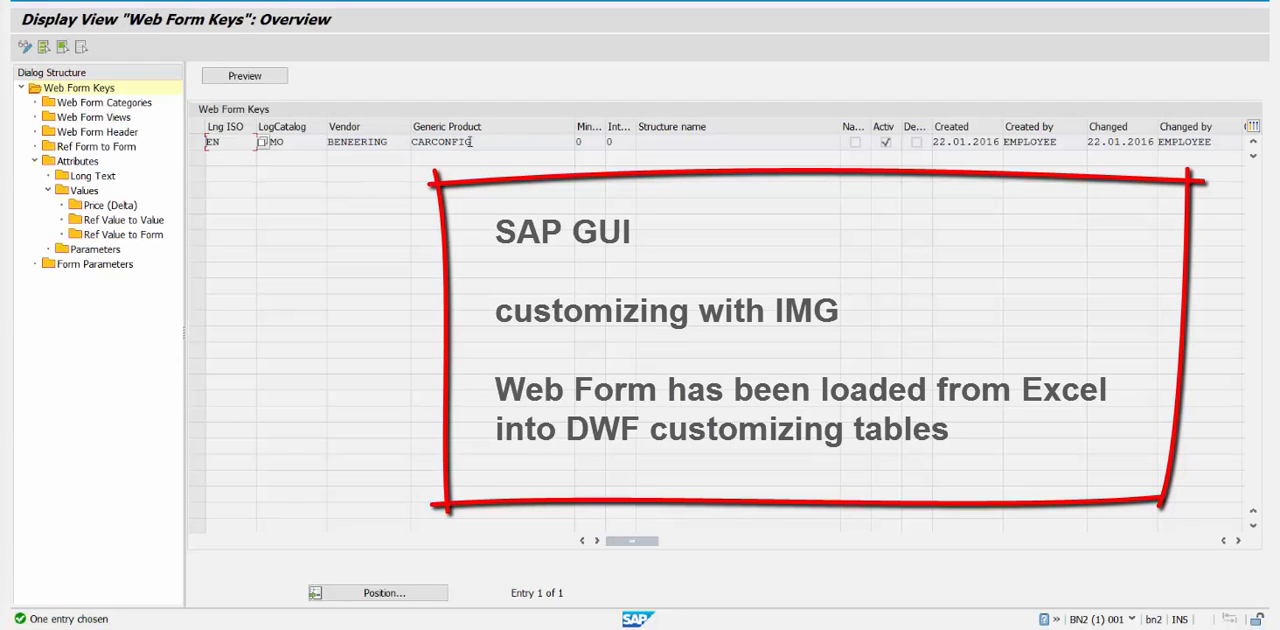
click(202, 142)
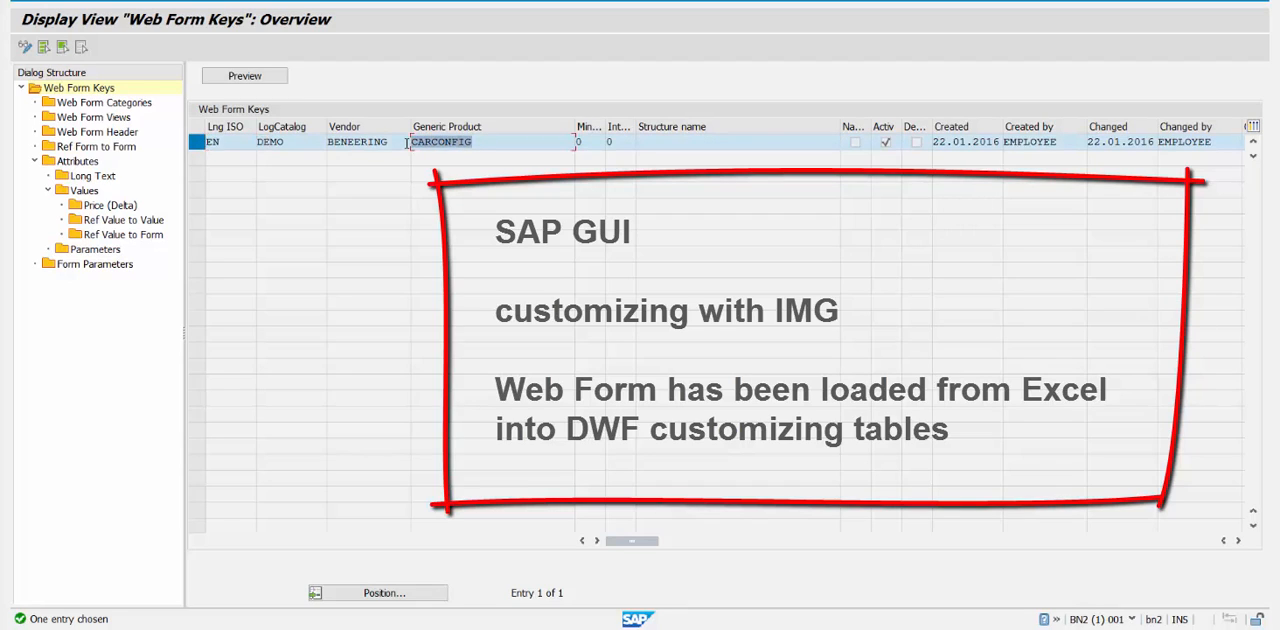
mouse_move(72, 160)
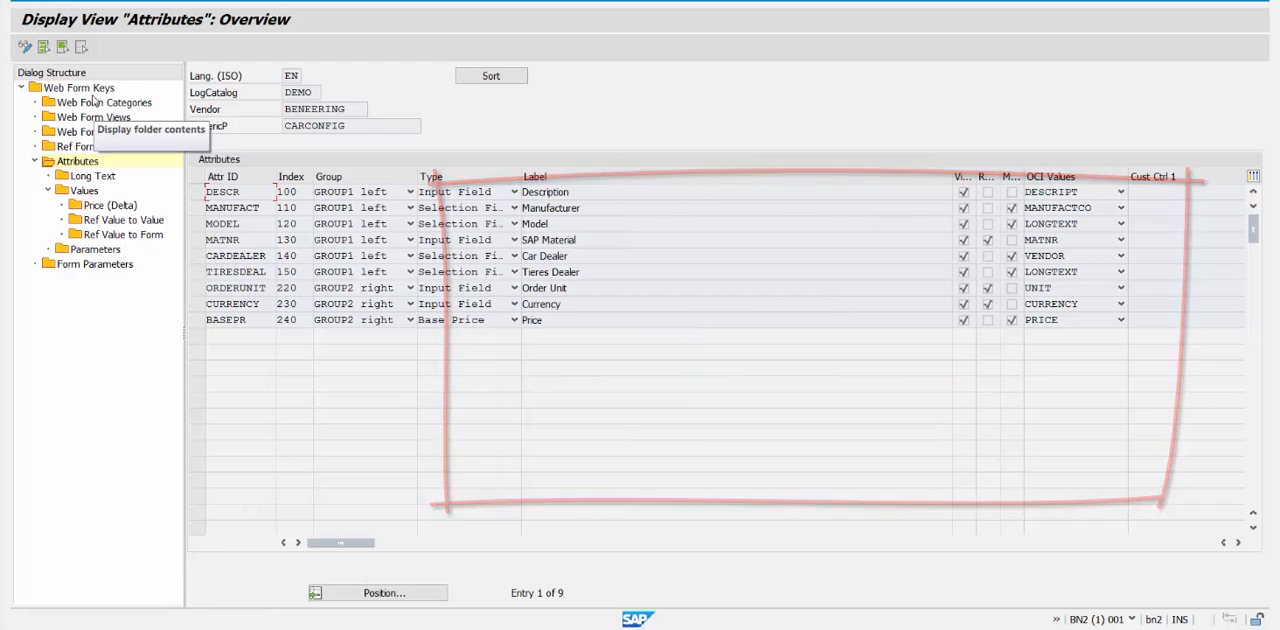
click(78, 90)
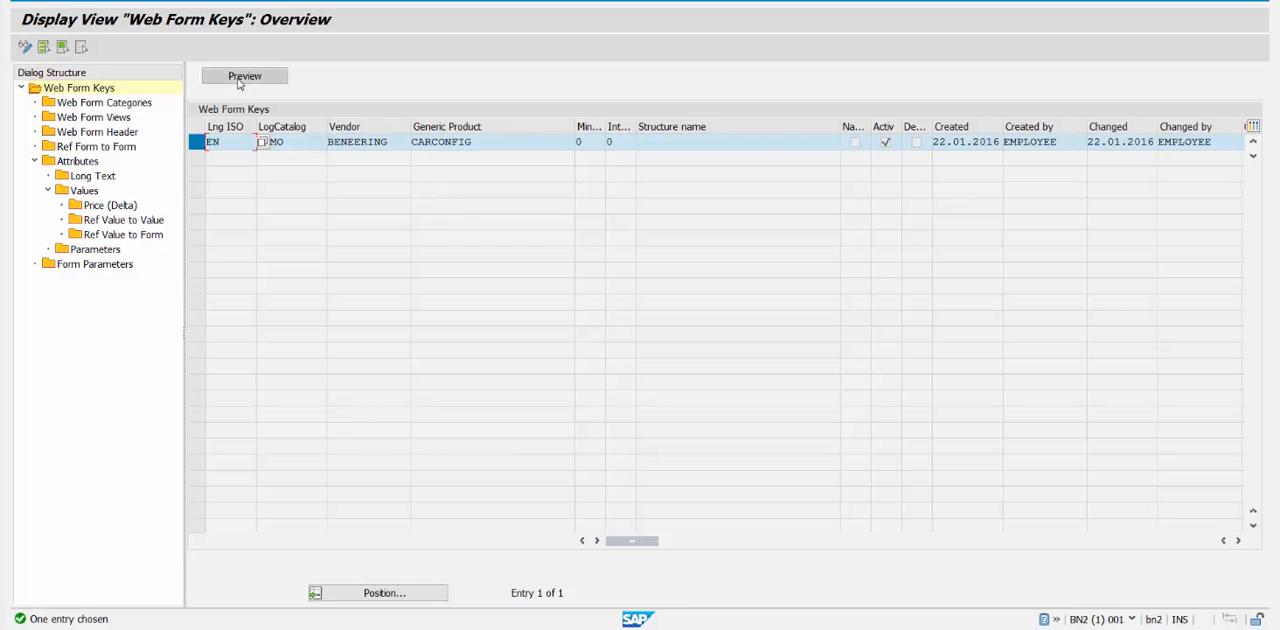
Preview the CARCONFIG Company Car Order form and choose Audi as manufacturer.
click(244, 76)
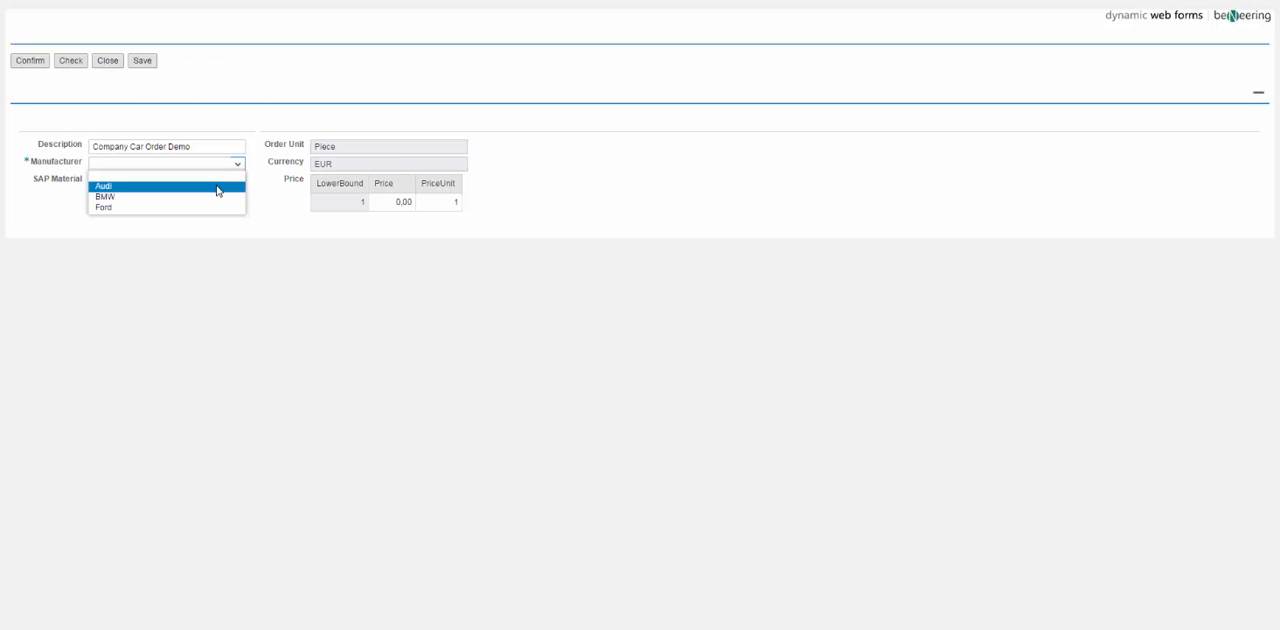
click(140, 188)
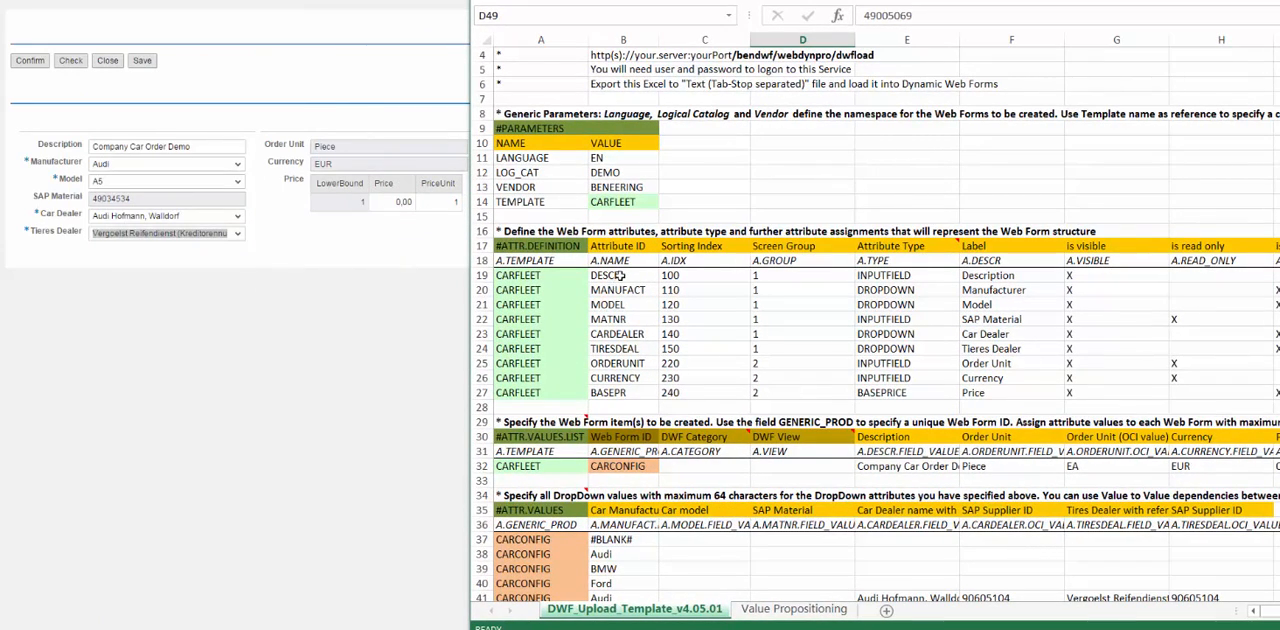
Highlight the Description, Manufacturer, Model and SAP Material labels in the template, then return to the web form.
click(992, 276)
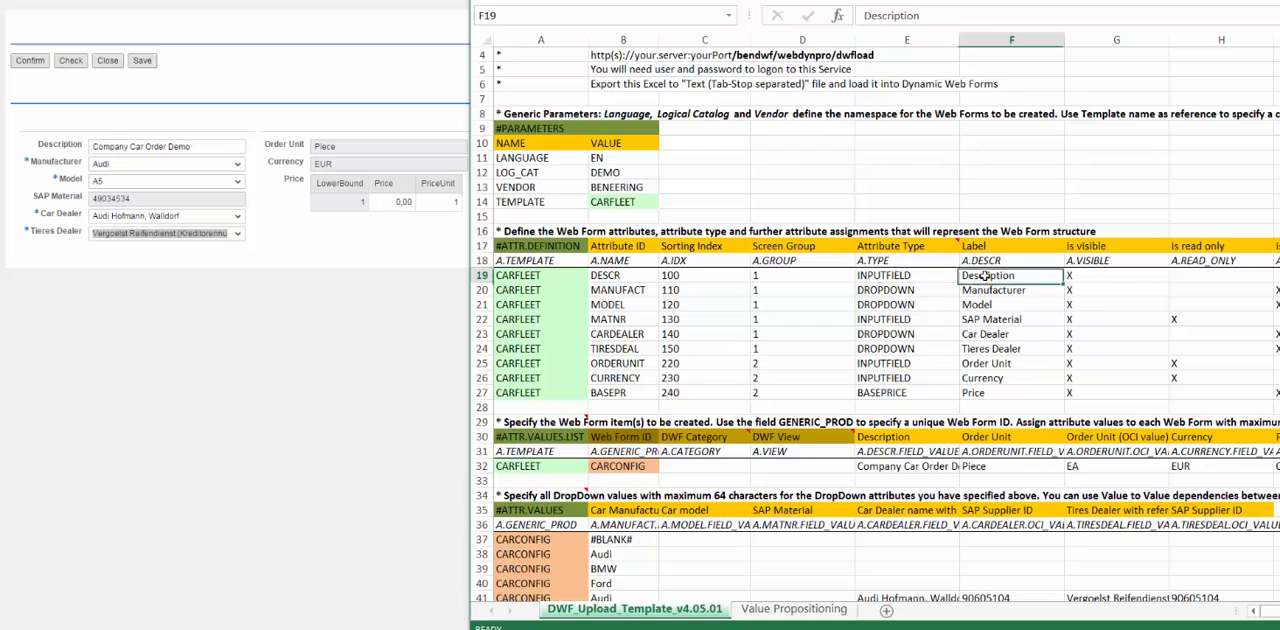
drag(1012, 276, 1012, 304)
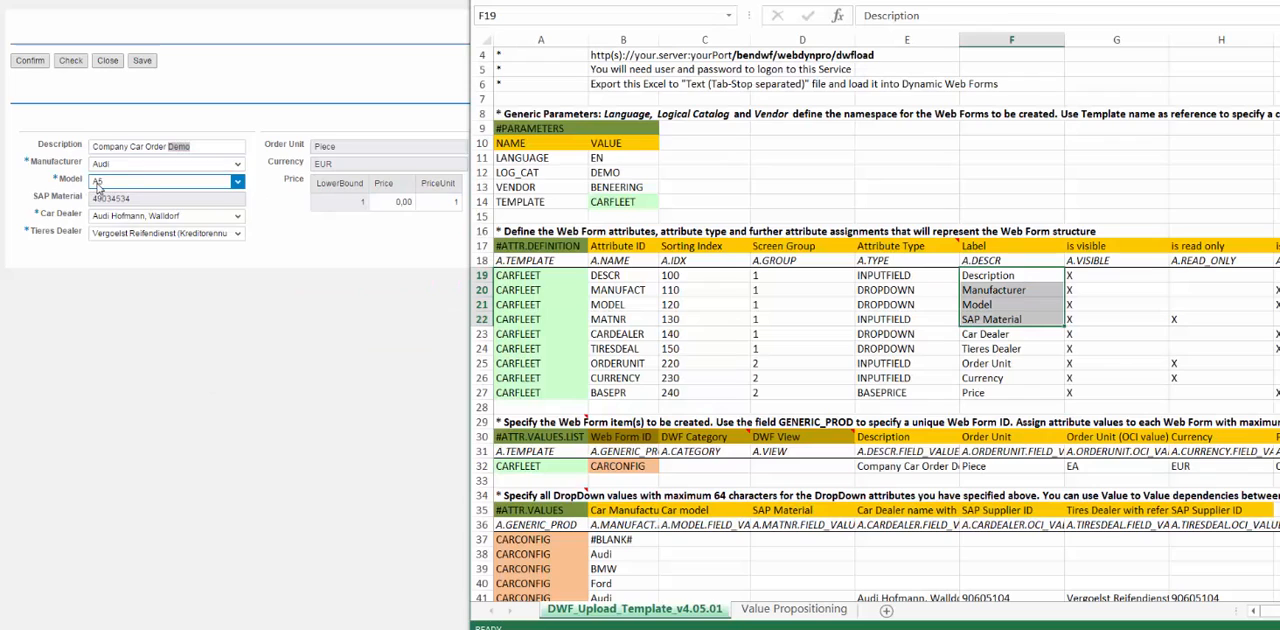
click(160, 180)
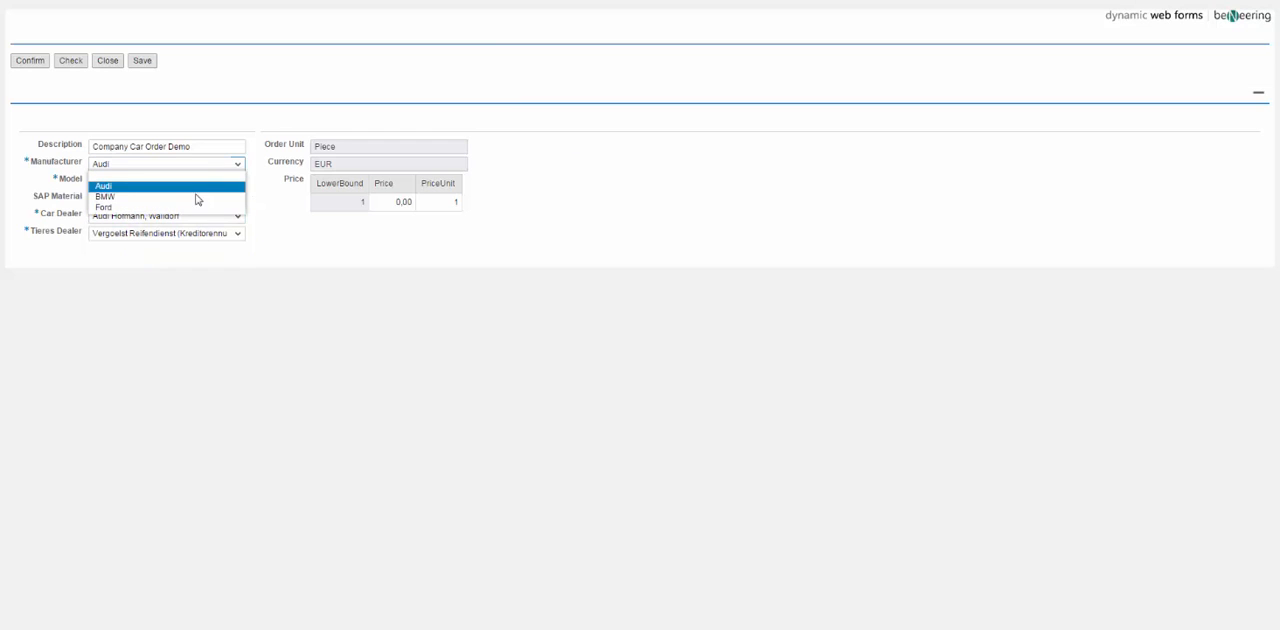
Choose BMW as manufacturer and X3 as model, filling SAP Material 49005077.
click(110, 196)
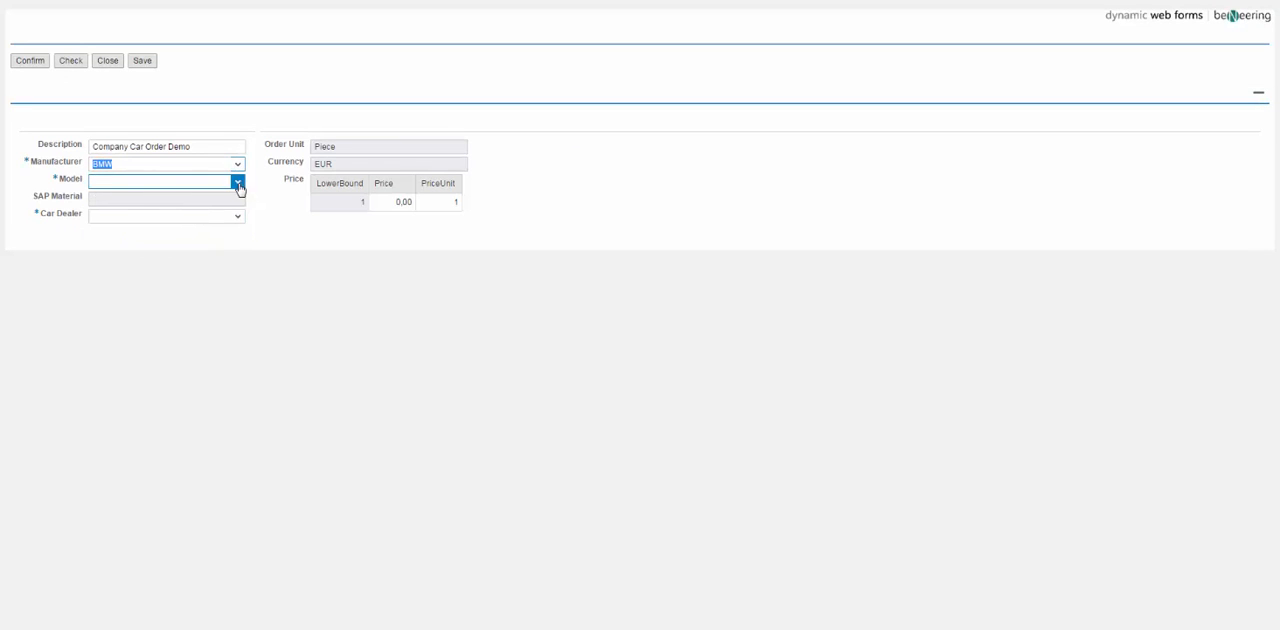
click(236, 180)
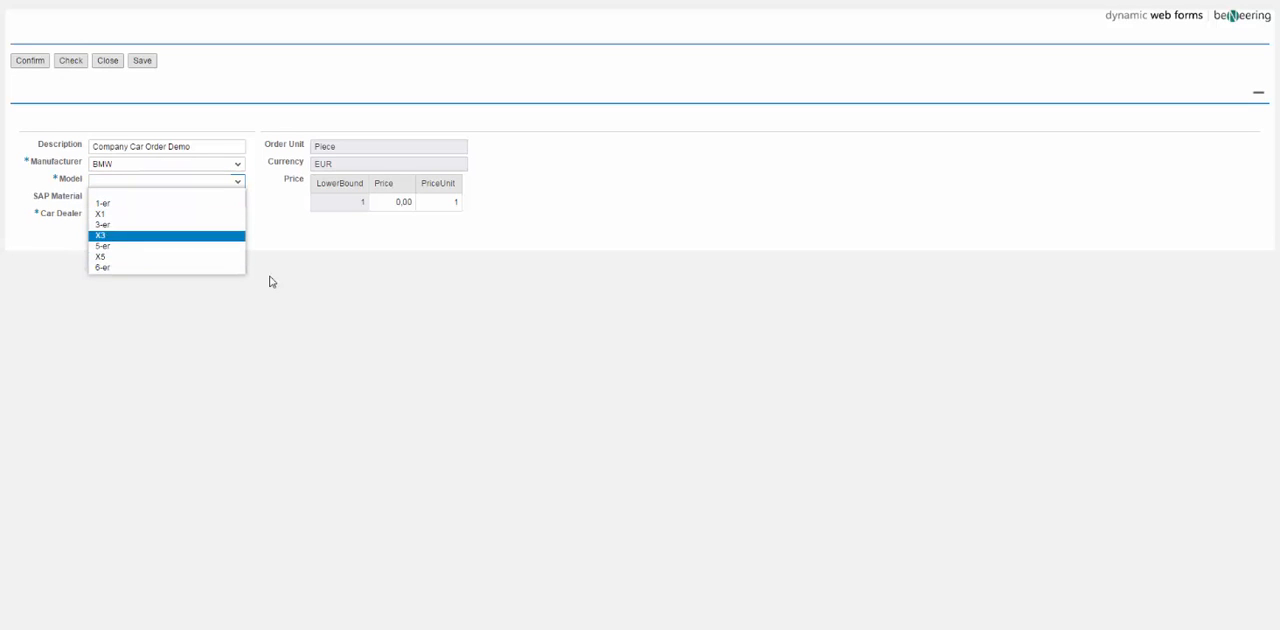
click(110, 236)
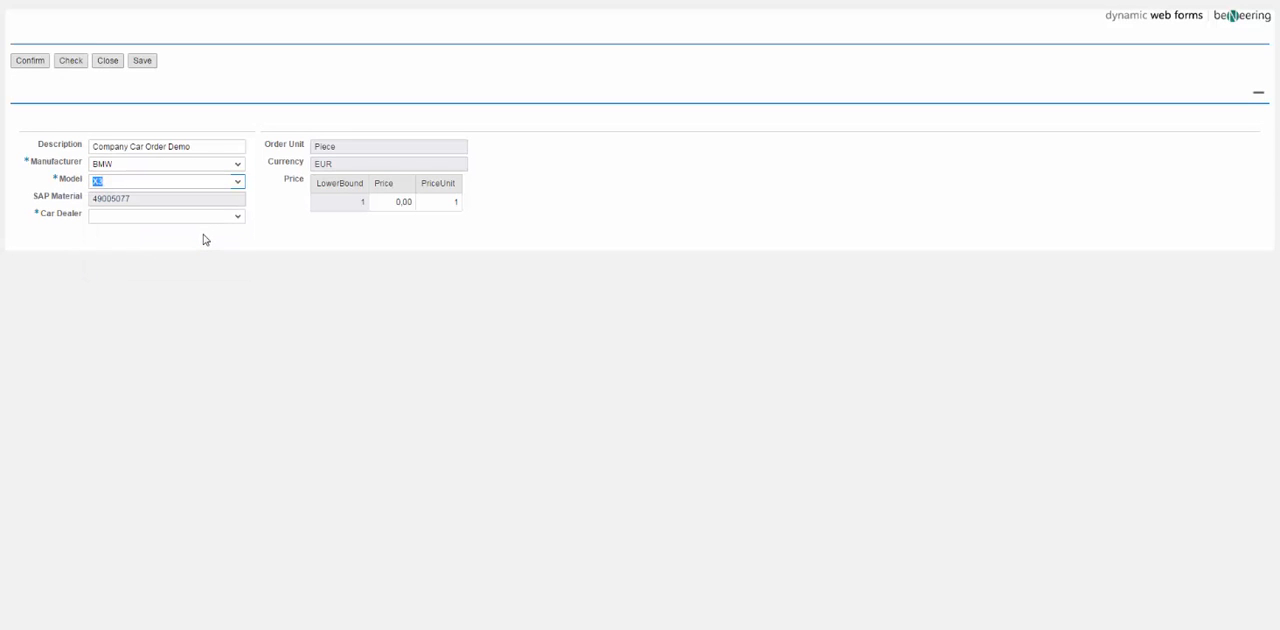
mouse_move(196, 240)
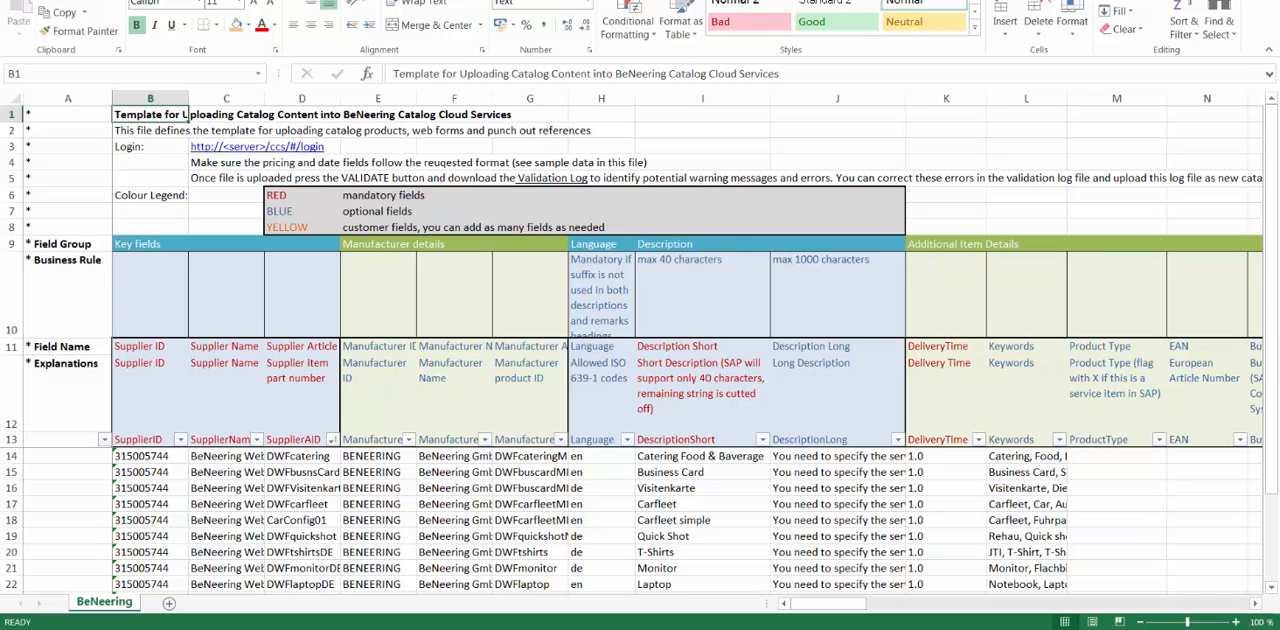
mouse_move(226, 396)
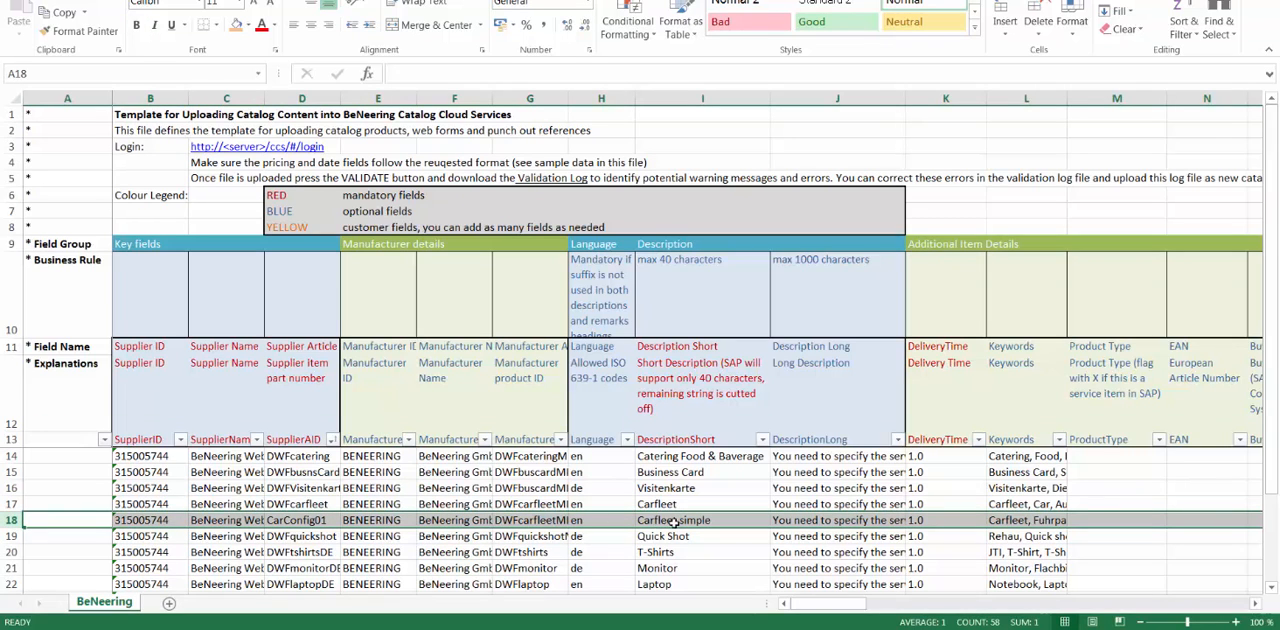
mouse_move(436, 498)
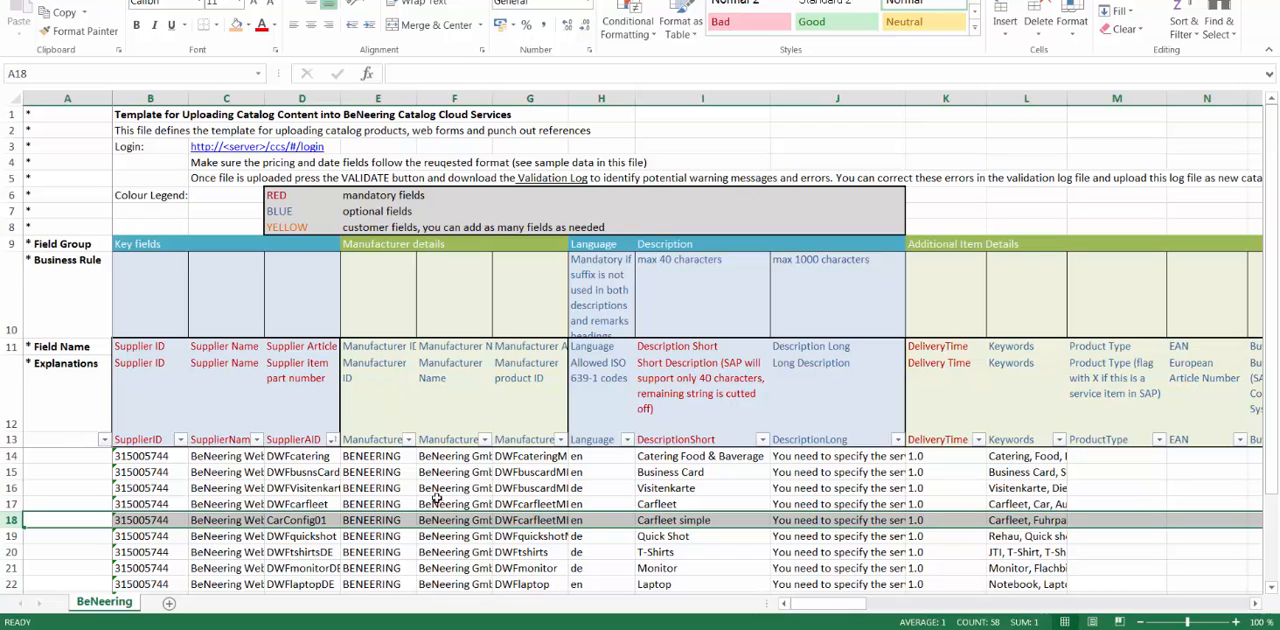
mouse_move(596, 546)
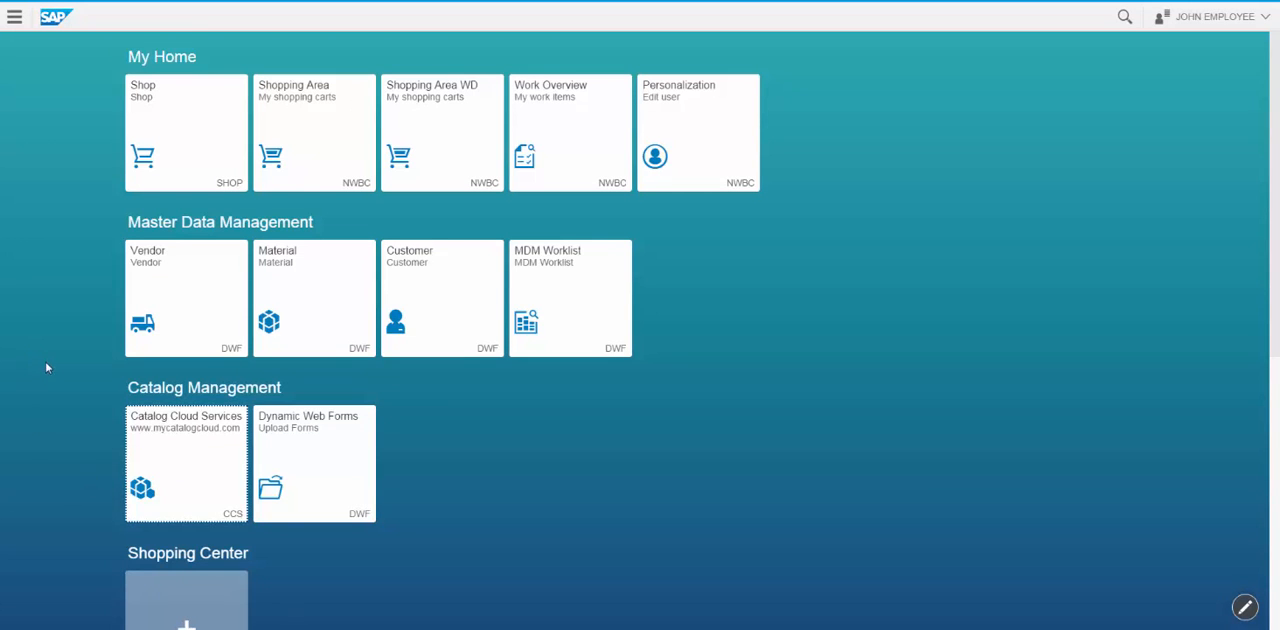
mouse_move(150, 430)
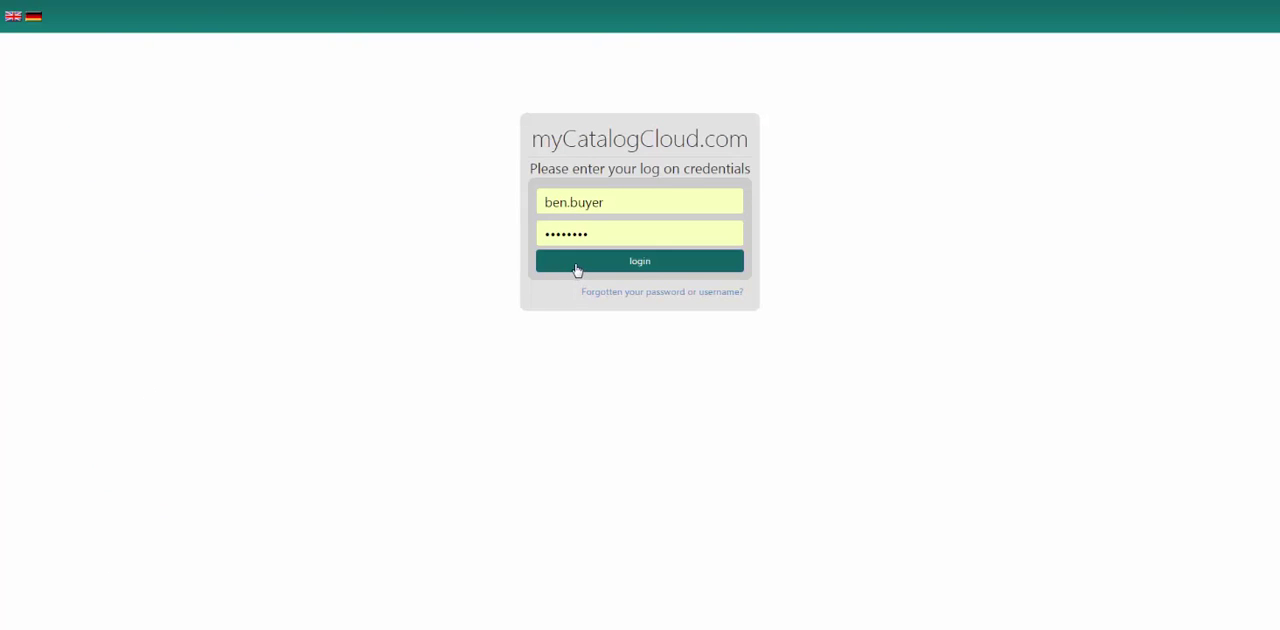
Sign in to myCatalogCloud to reach its dashboard of catalogs and status charts.
click(640, 260)
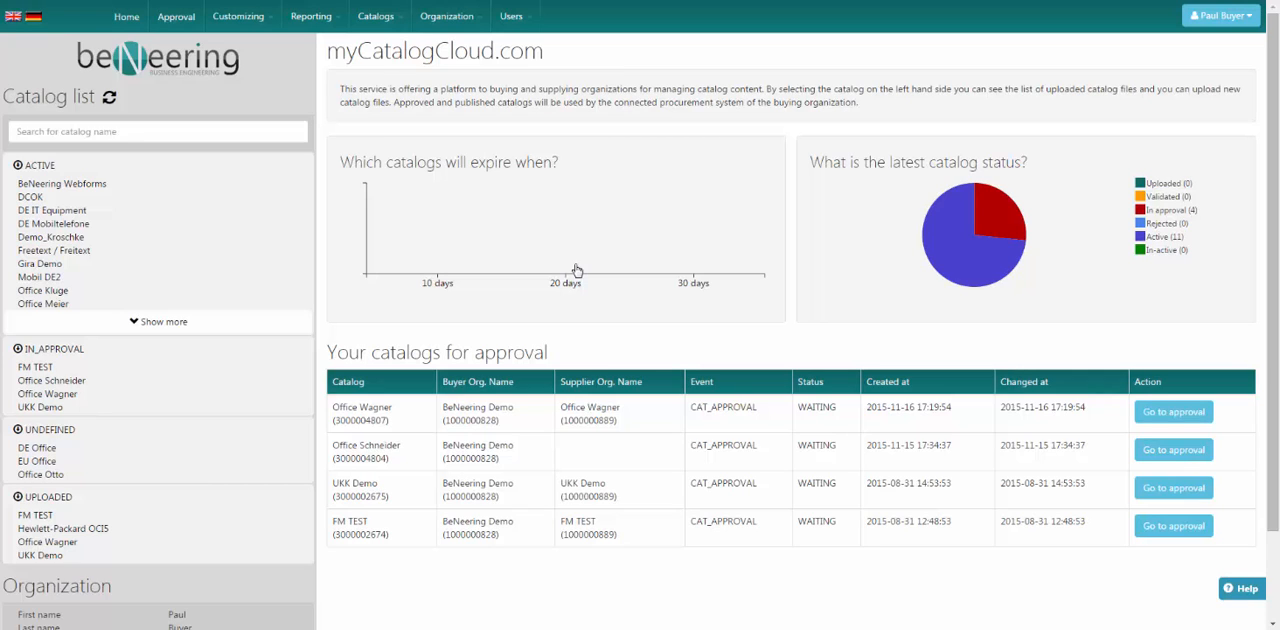
mouse_move(84, 184)
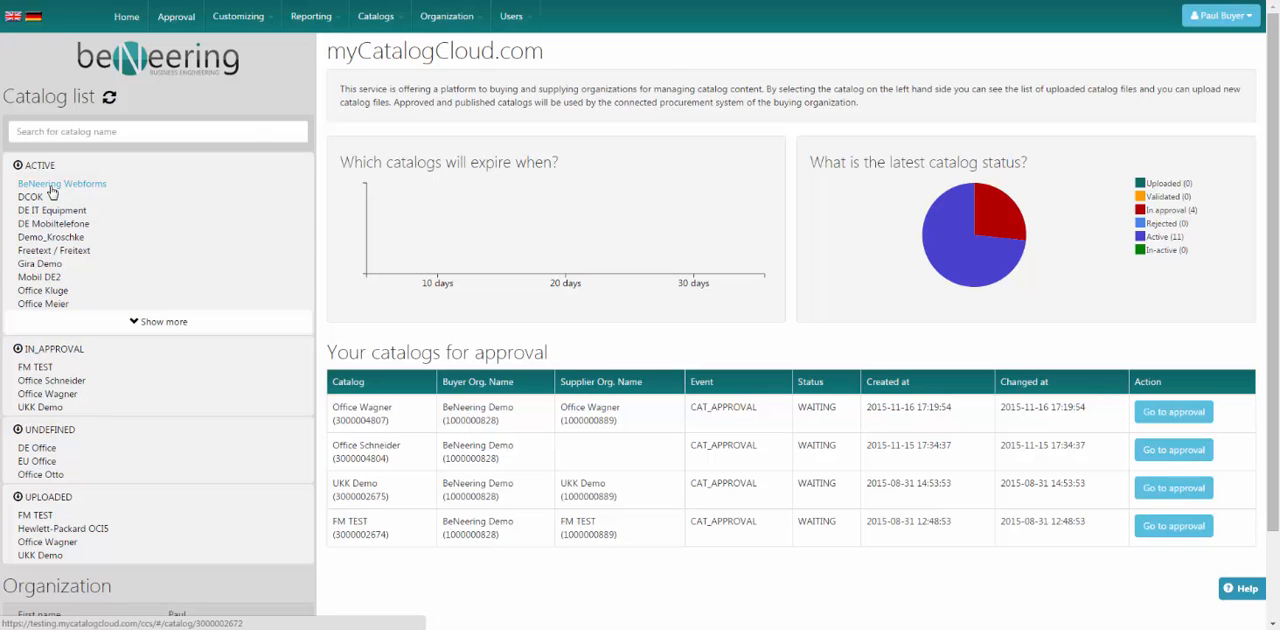
Open the BeNeering Webforms catalog and move down to its Upload file section.
click(60, 184)
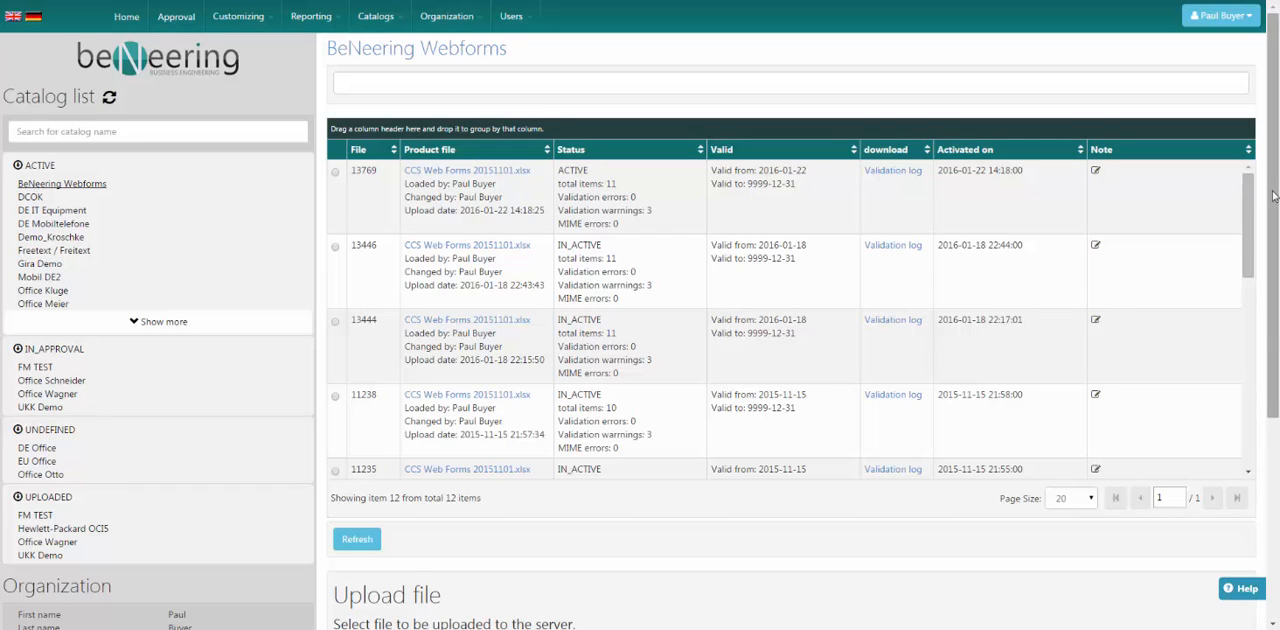
scroll(down, 3)
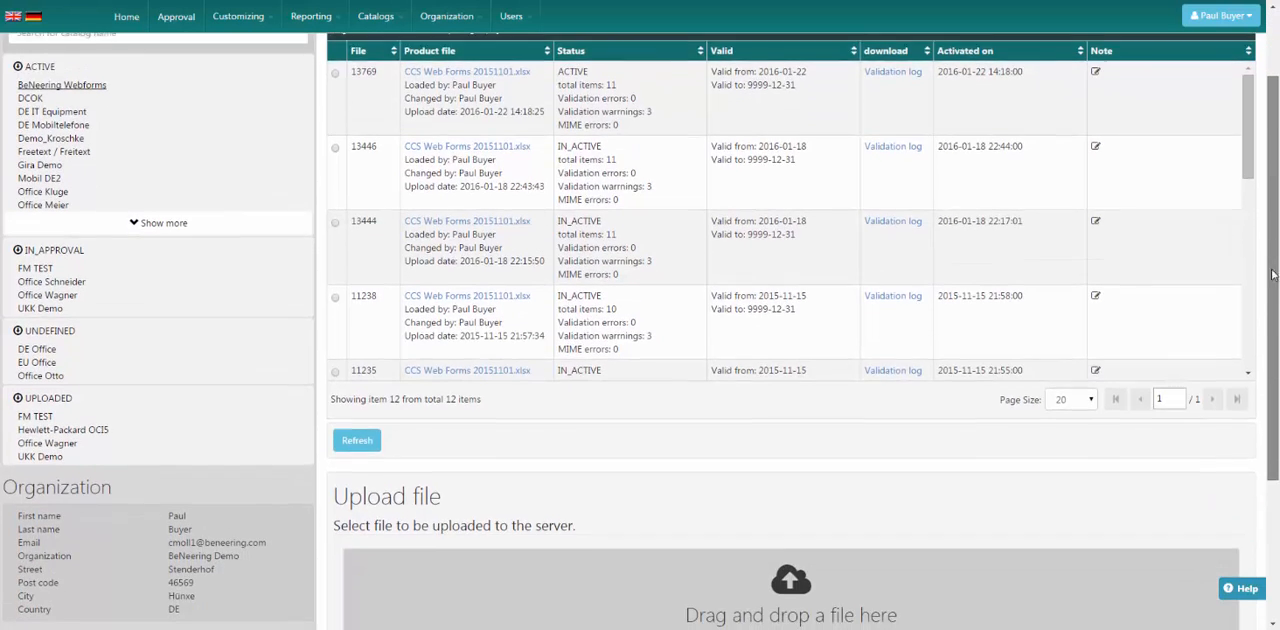
scroll(down, 3)
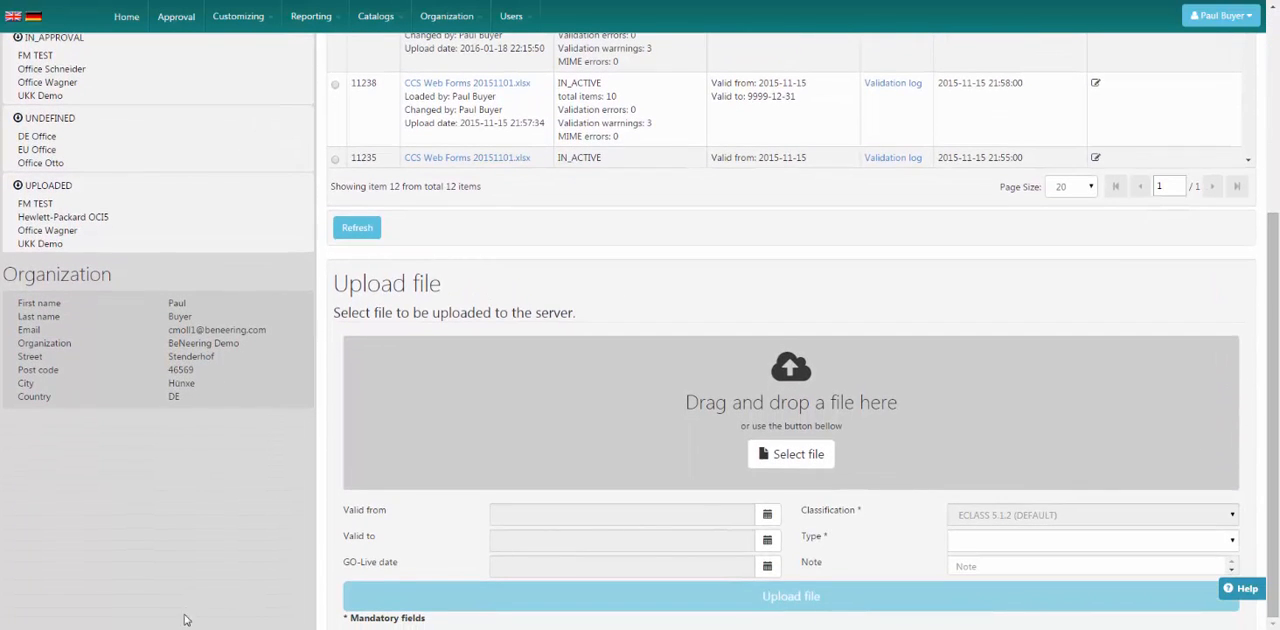
Upload CCS Web Forms 20151101.xlsx with type EXCEL to the BeNeering Webforms catalog.
click(790, 454)
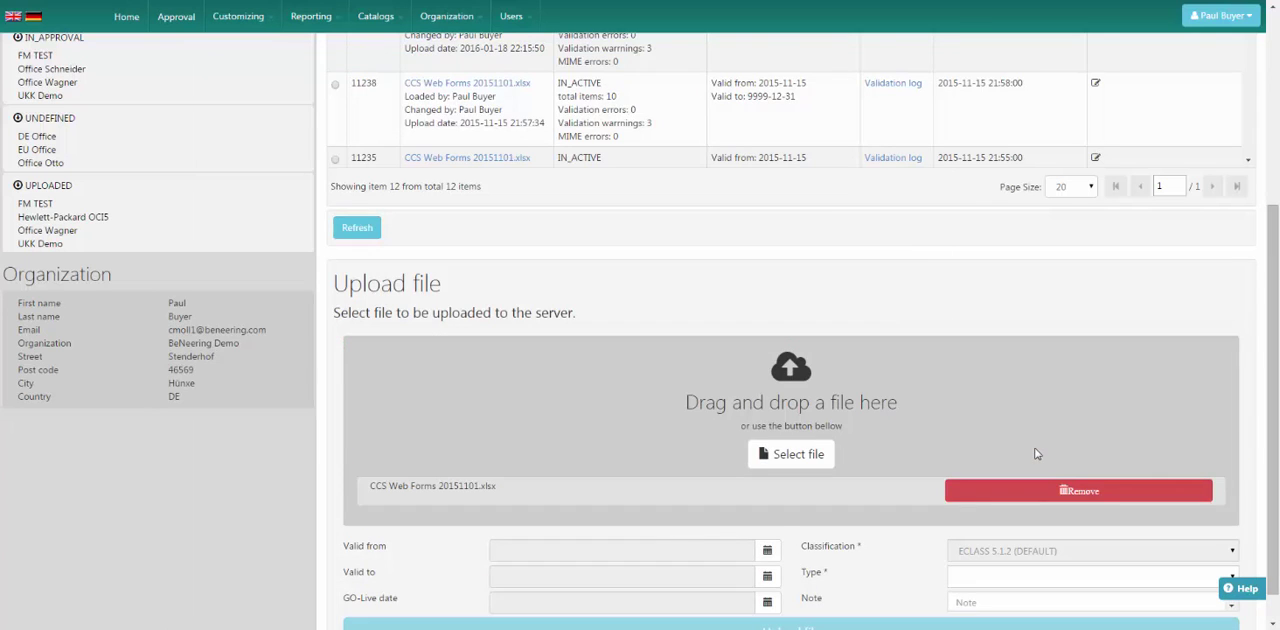
scroll(down, 3)
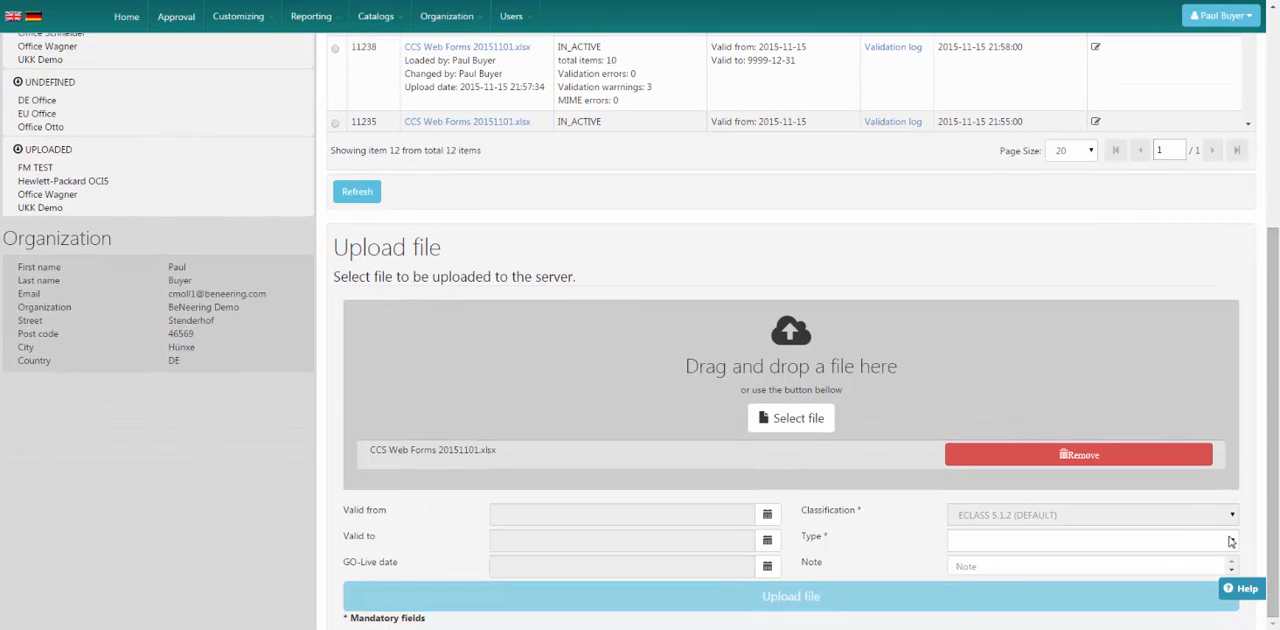
click(1100, 540)
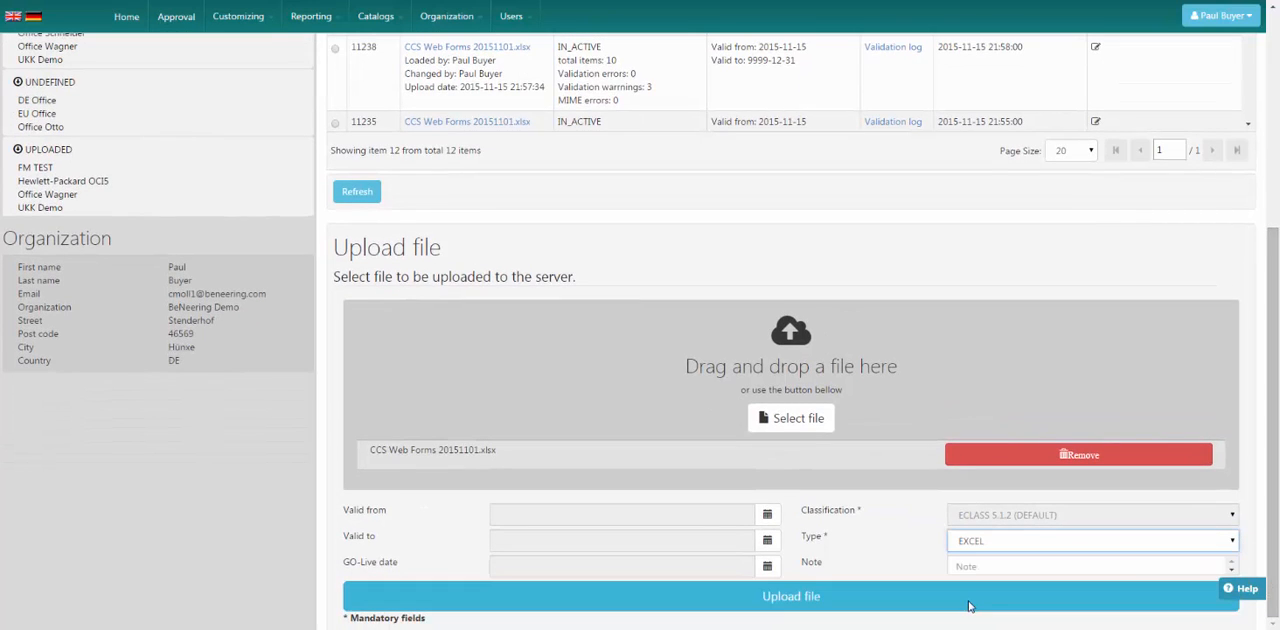
mouse_move(792, 610)
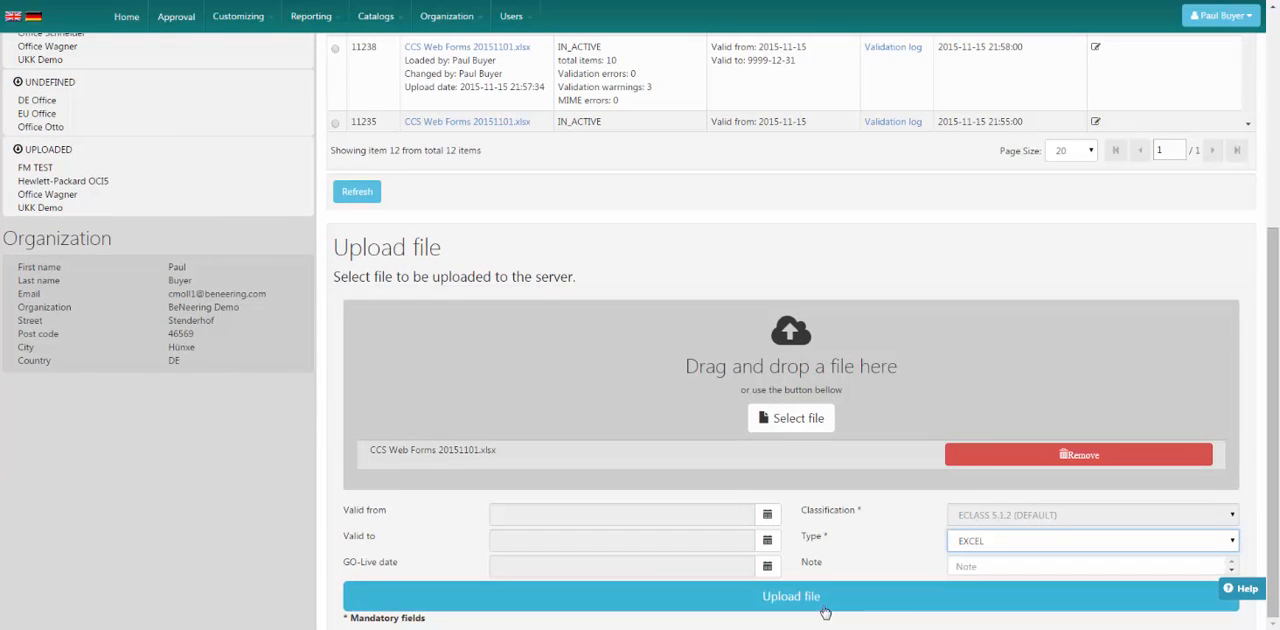
click(790, 594)
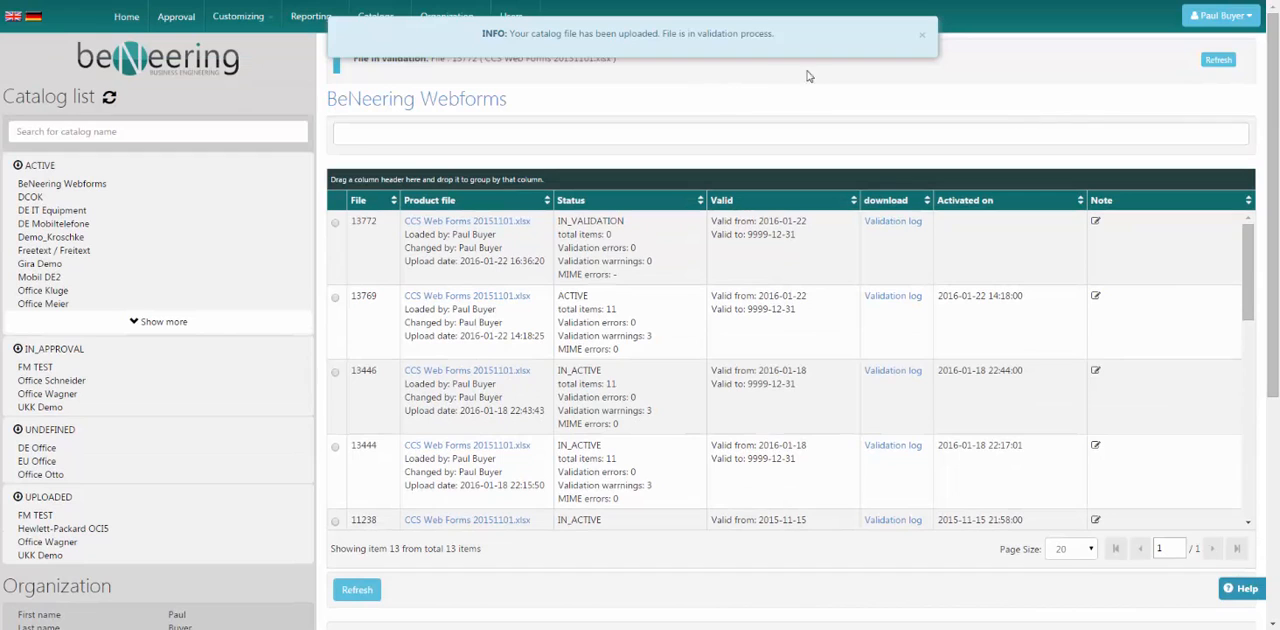
mouse_move(920, 36)
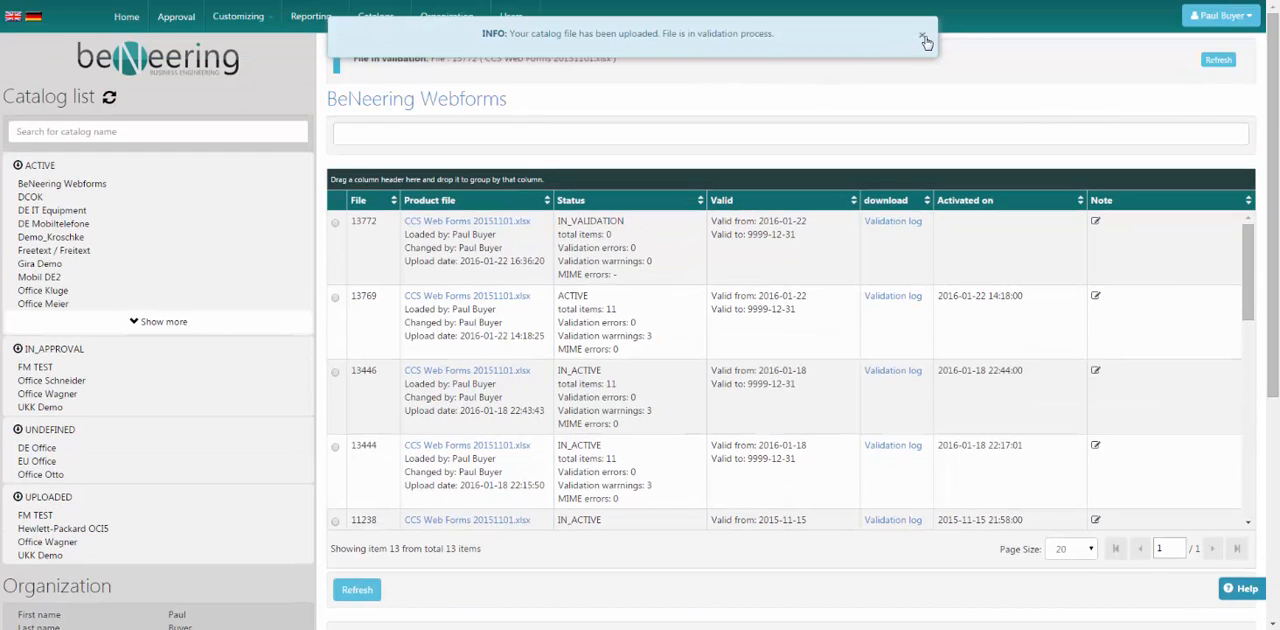
Dismiss the INFO toast and refresh until CCS Web Forms 20151101.xlsx shows validated and ACTIVE.
click(920, 34)
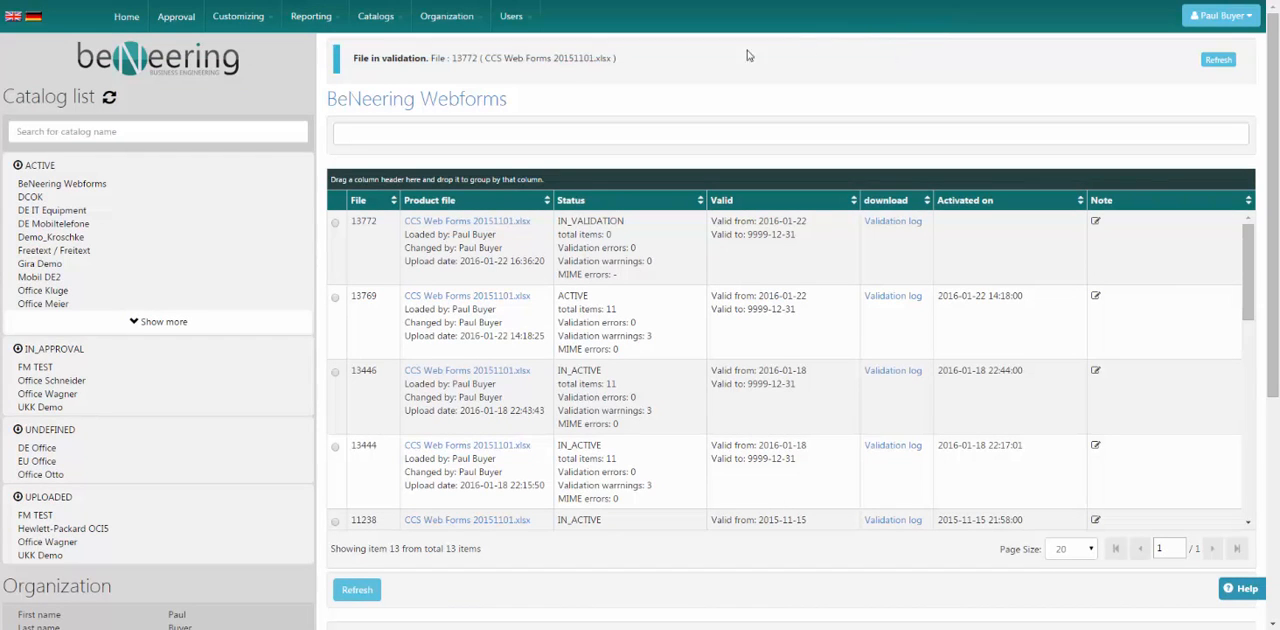
mouse_move(480, 58)
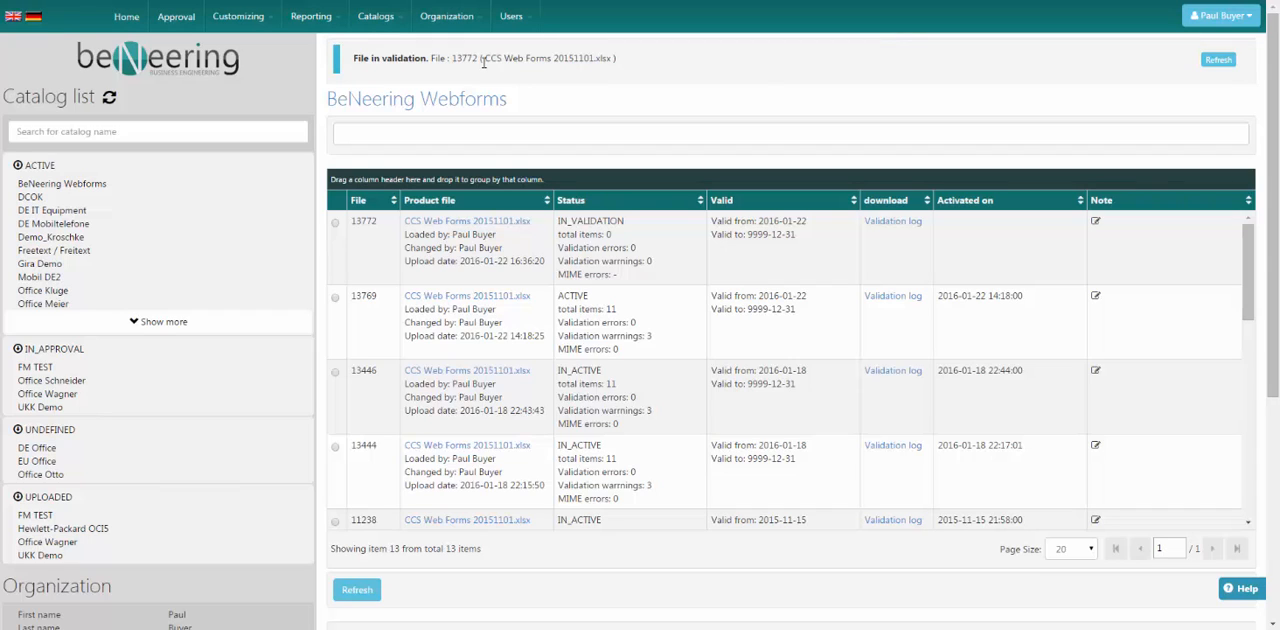
mouse_move(1096, 62)
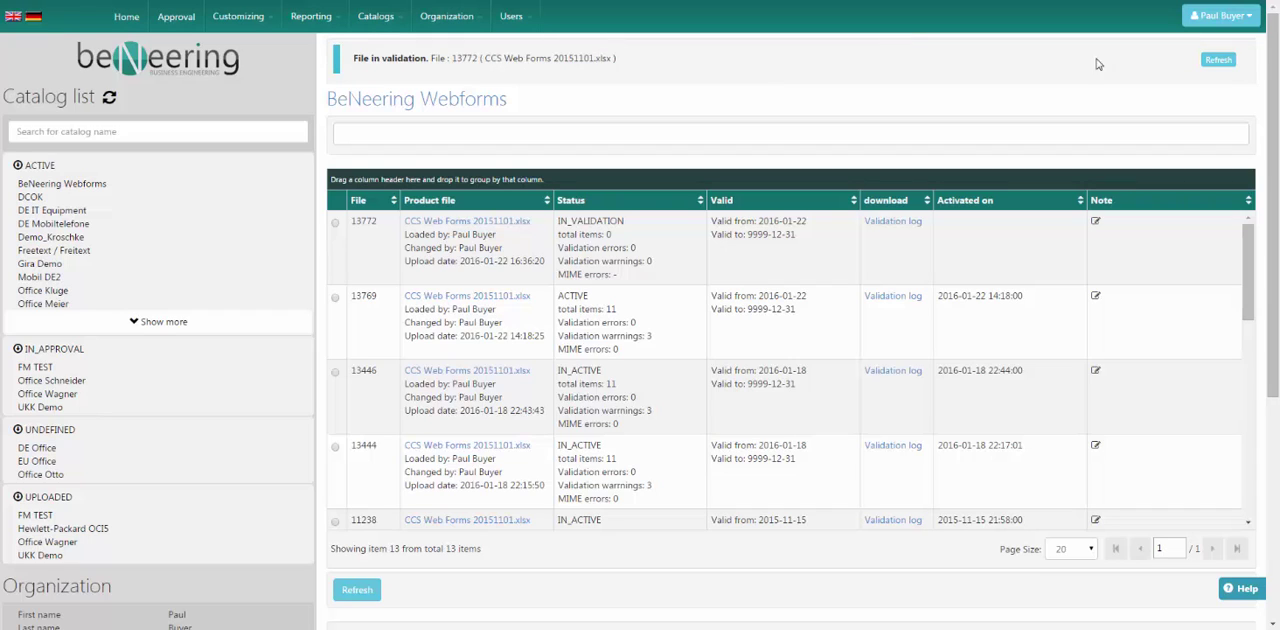
click(1220, 58)
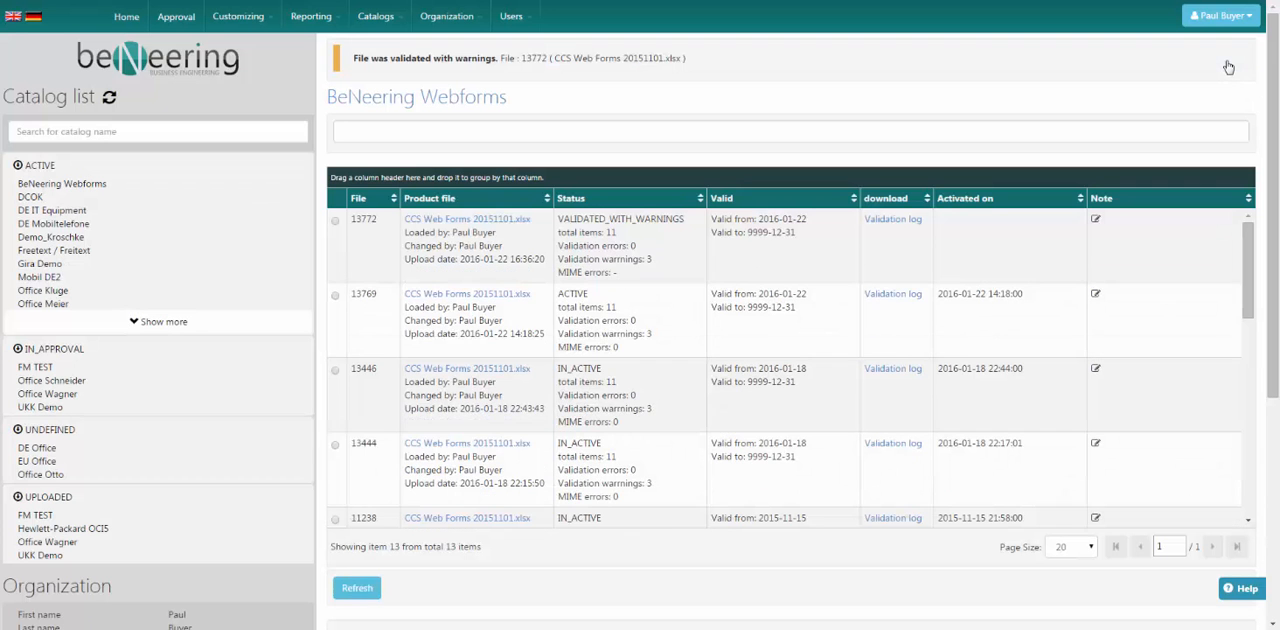
mouse_move(468, 76)
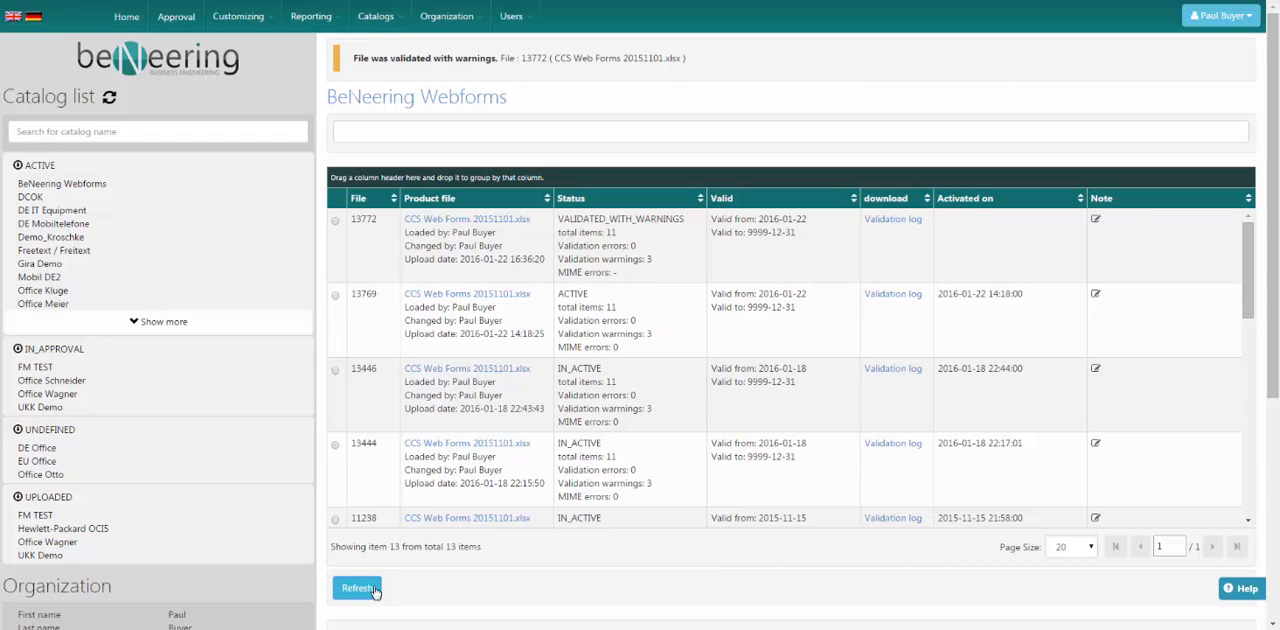
click(356, 588)
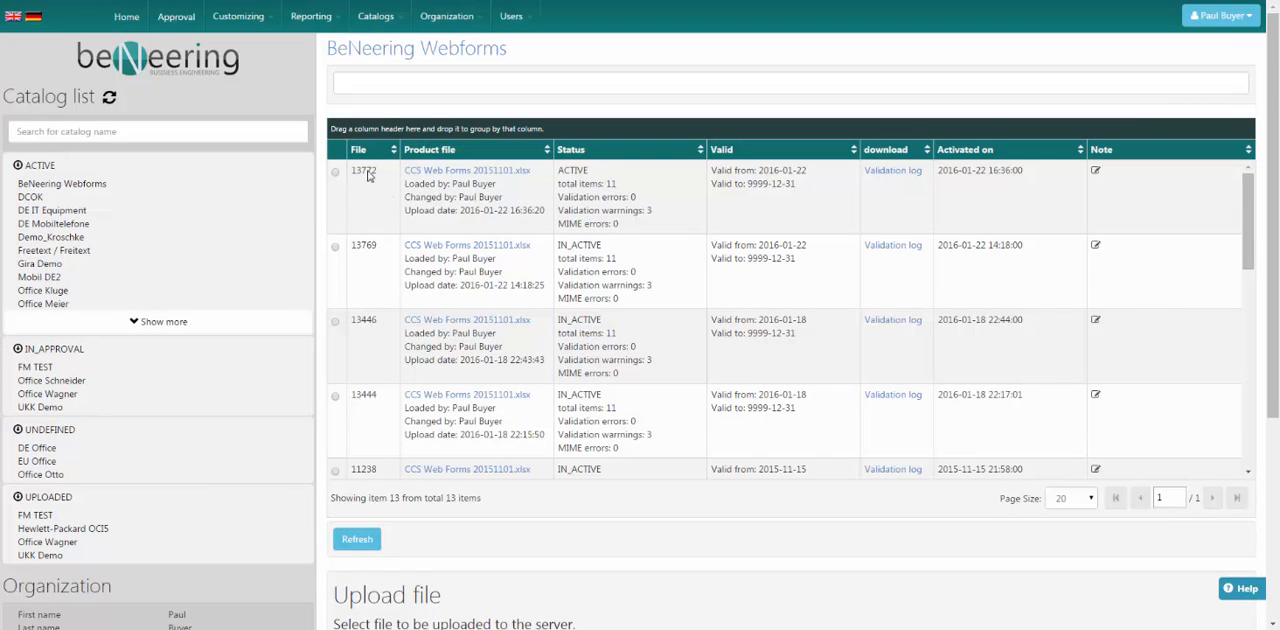
mouse_move(588, 174)
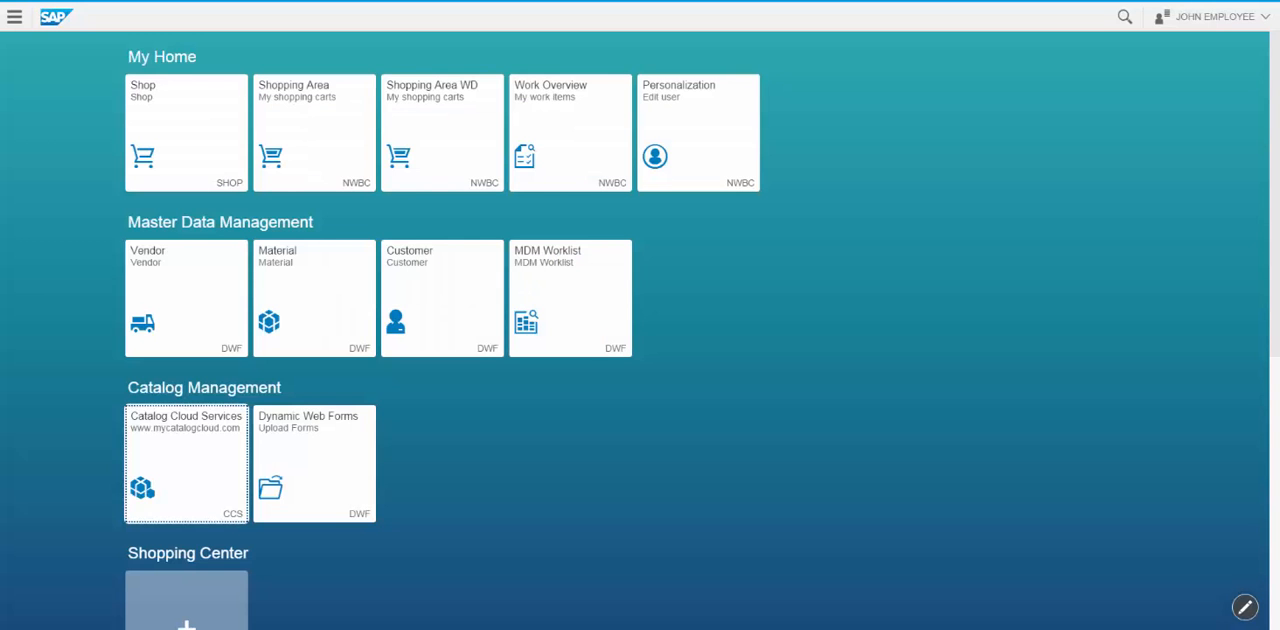
mouse_move(178, 122)
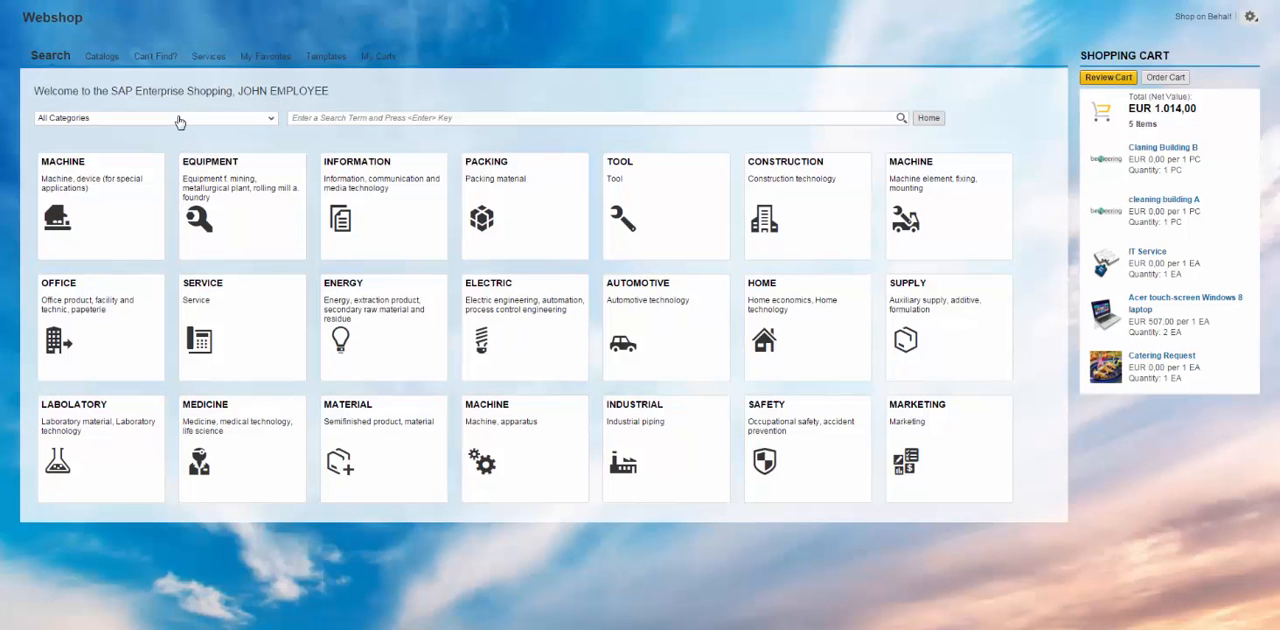
Search carfleet simple, open its Company Car Order Demo web form, then close it.
click(590, 120)
text(carfleet simple)
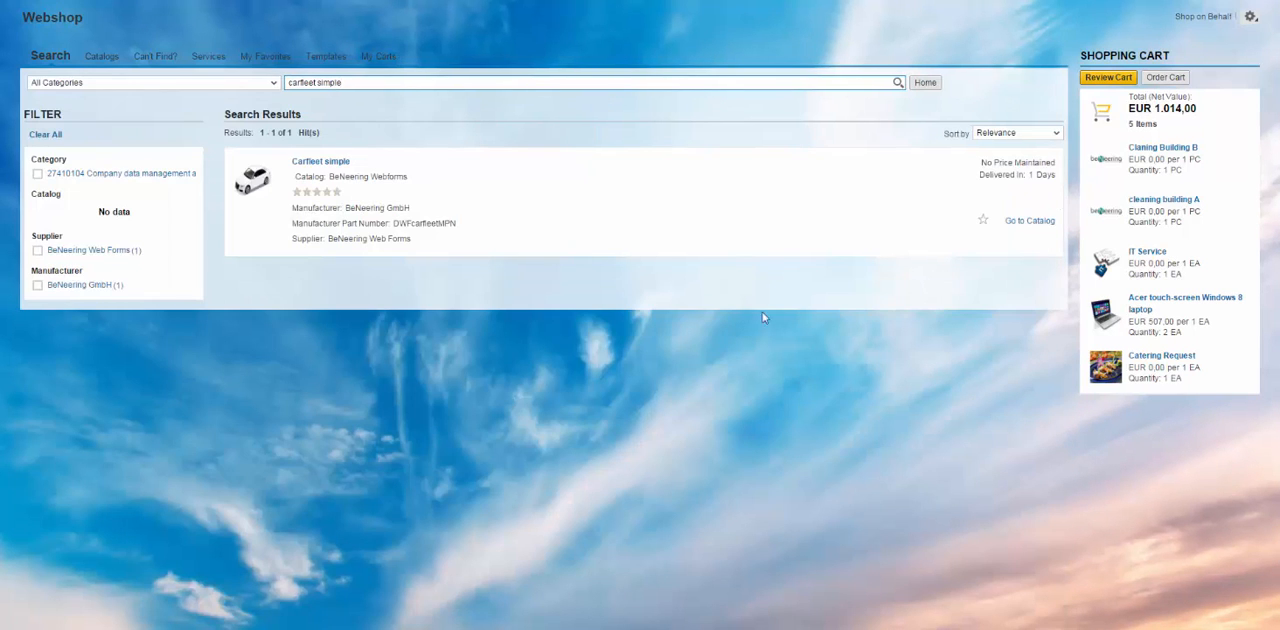
mouse_move(1028, 224)
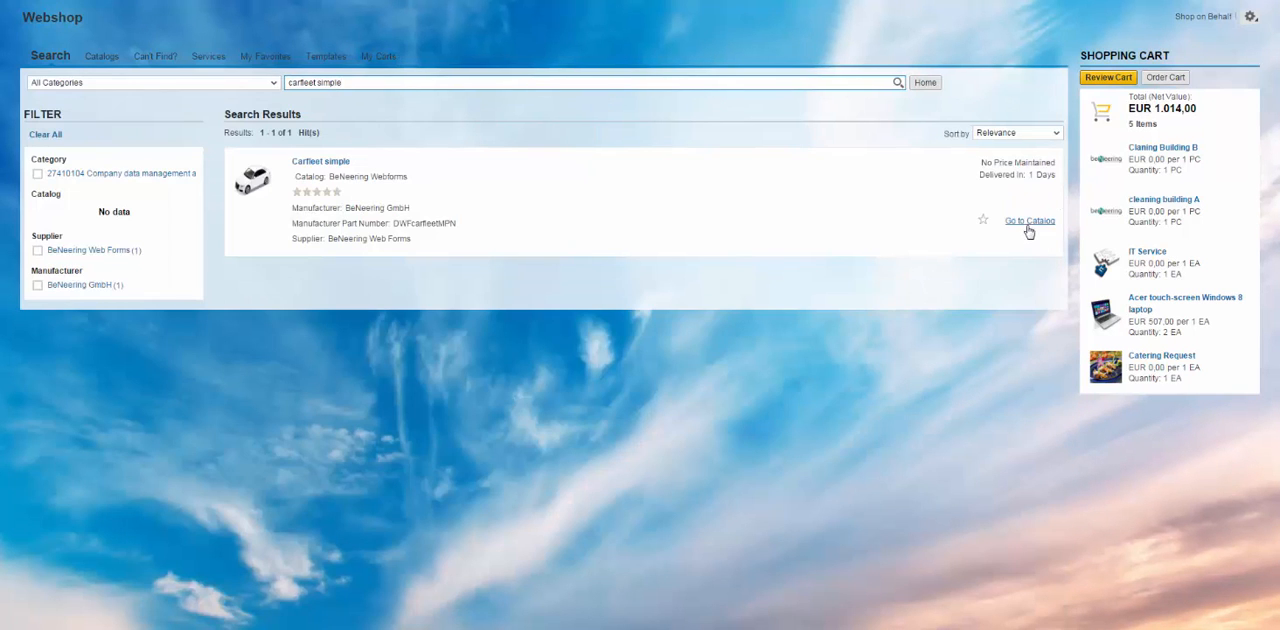
click(1028, 220)
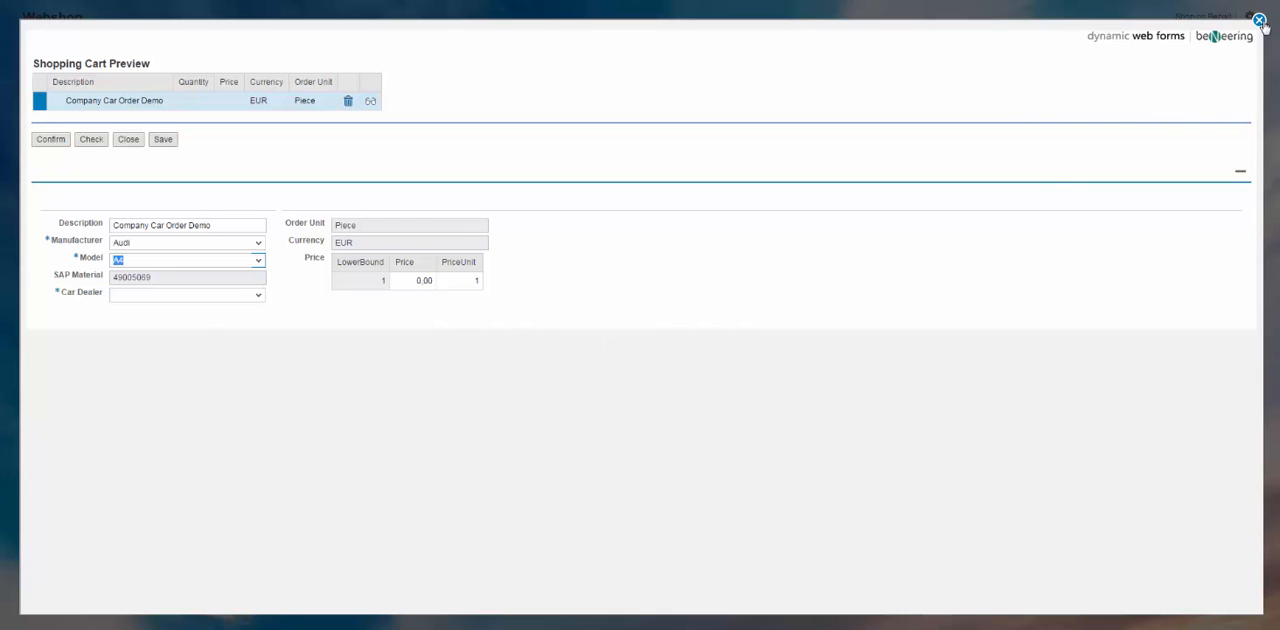
click(1260, 24)
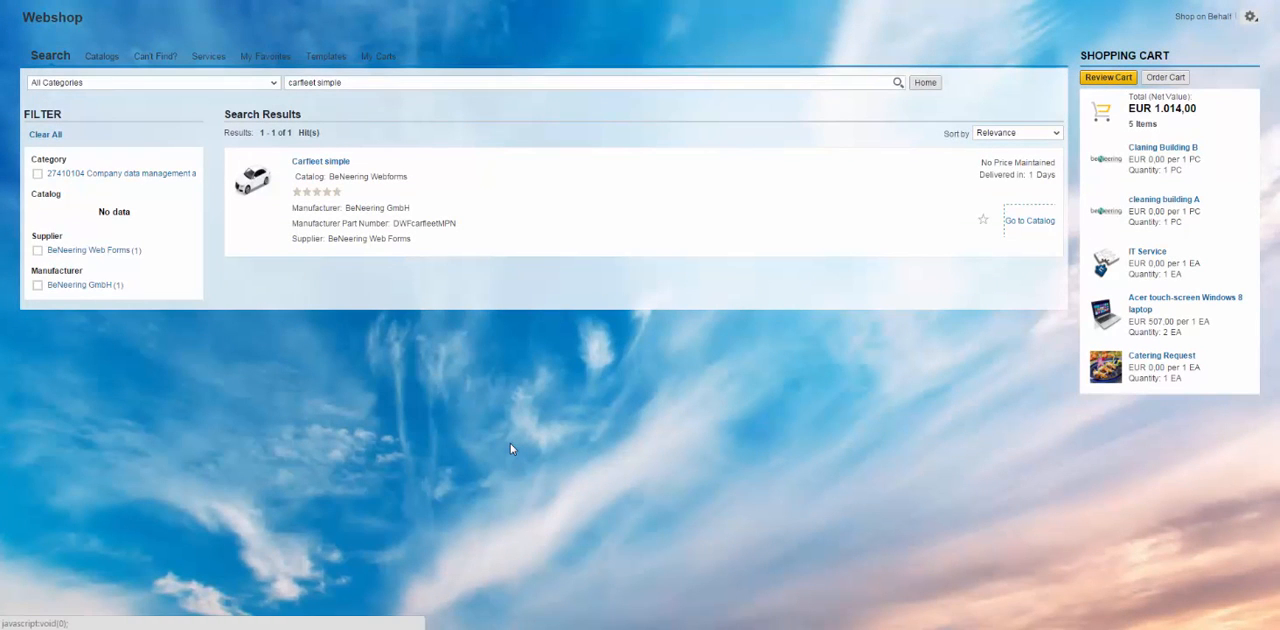